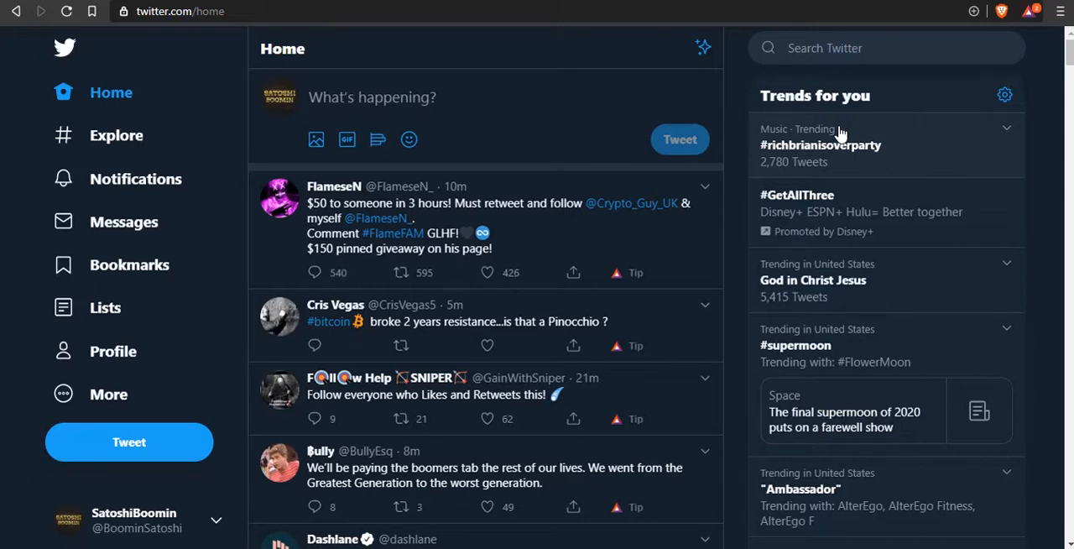
{"action": "mouse_move", "coordinate": [809, 115]}
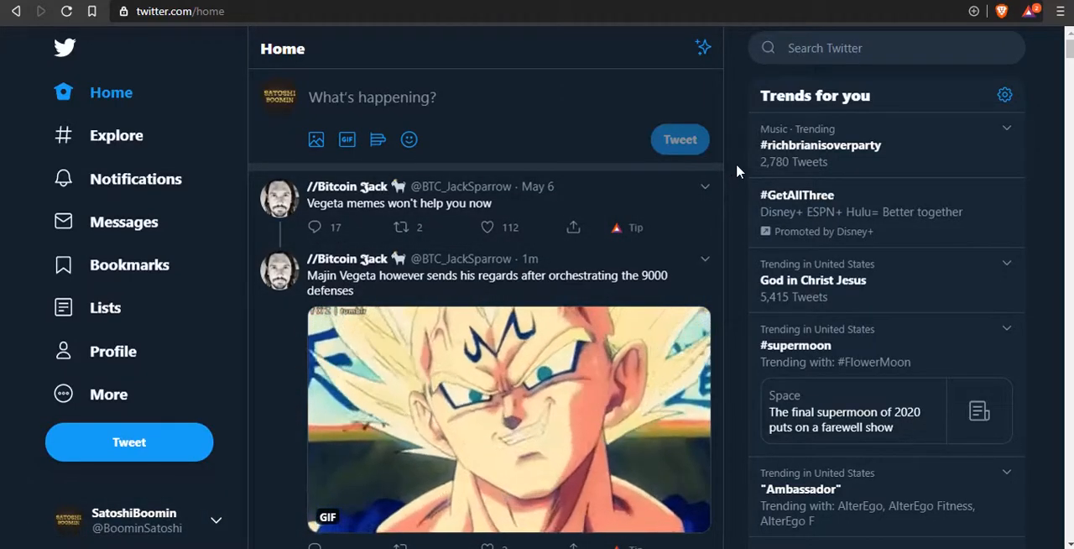
Scroll down through the funfair.io homepage content toward its SHOWCASE link.
{"action": "scroll", "scroll_direction": "down", "scroll_amount": 3}
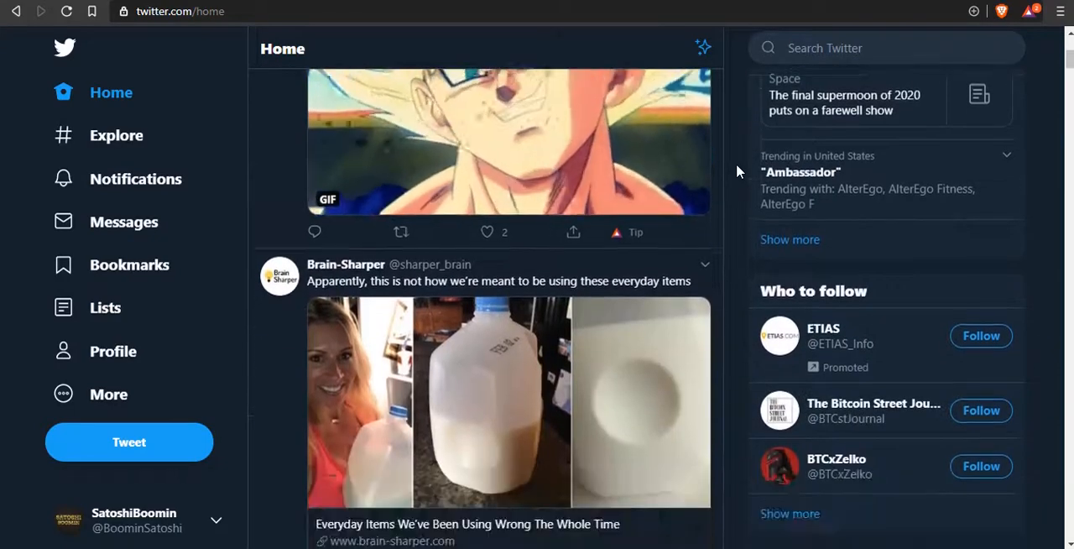
{"action": "scroll", "scroll_direction": "down", "scroll_amount": 3}
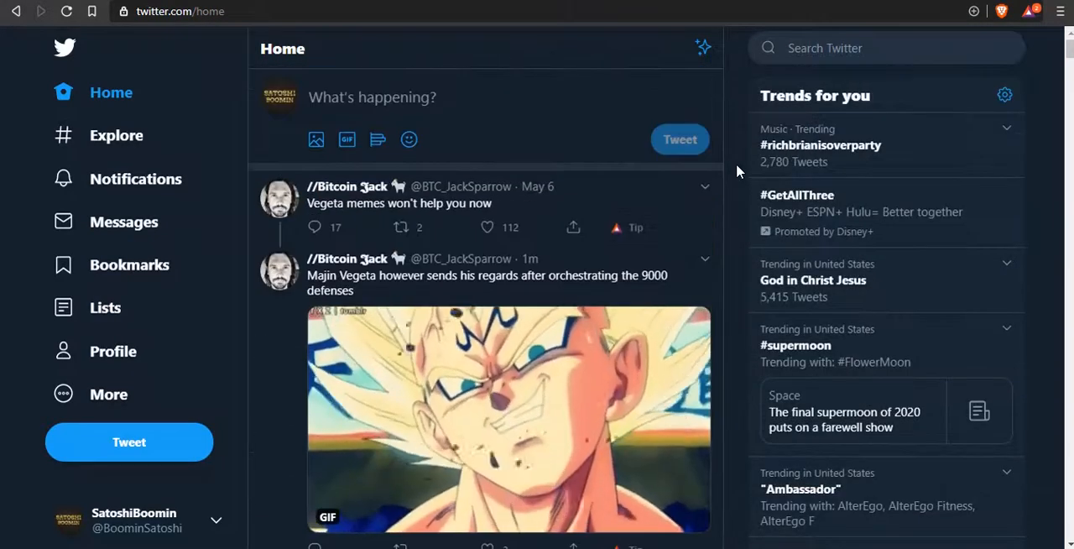
{"action": "scroll", "scroll_direction": "down", "scroll_amount": 3}
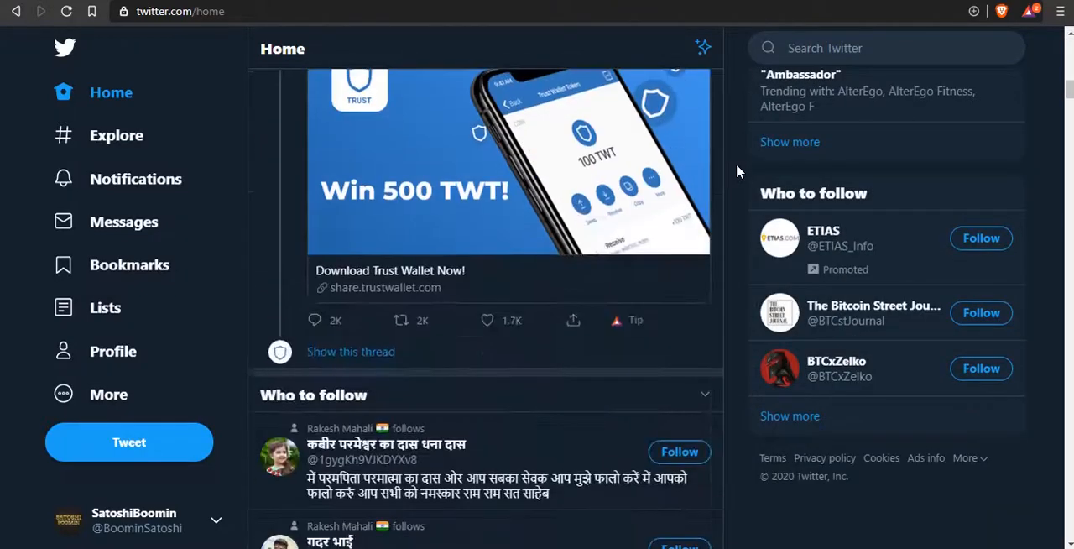
{"action": "mouse_move", "coordinate": [708, 151]}
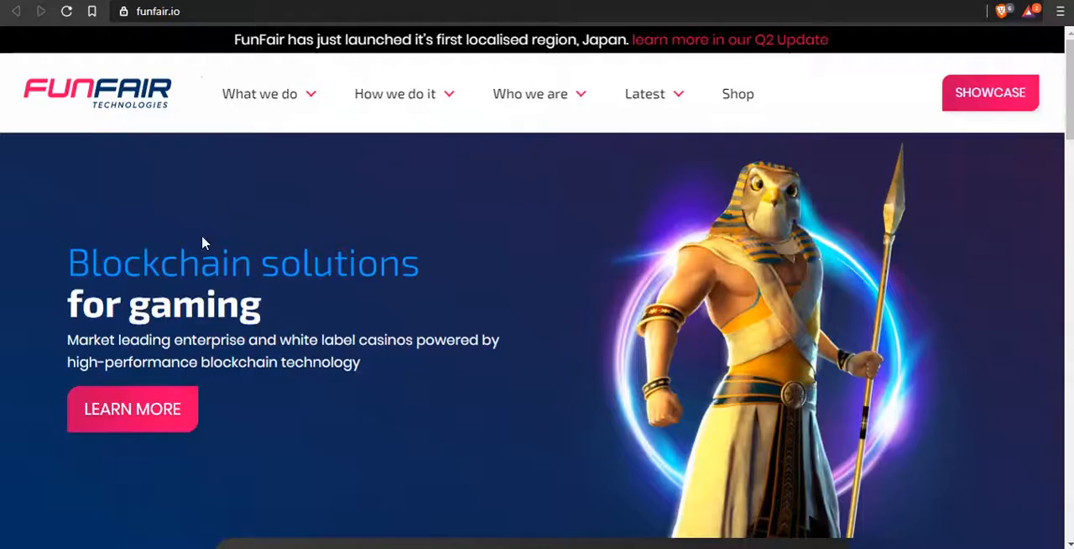
{"action": "mouse_move", "coordinate": [453, 286]}
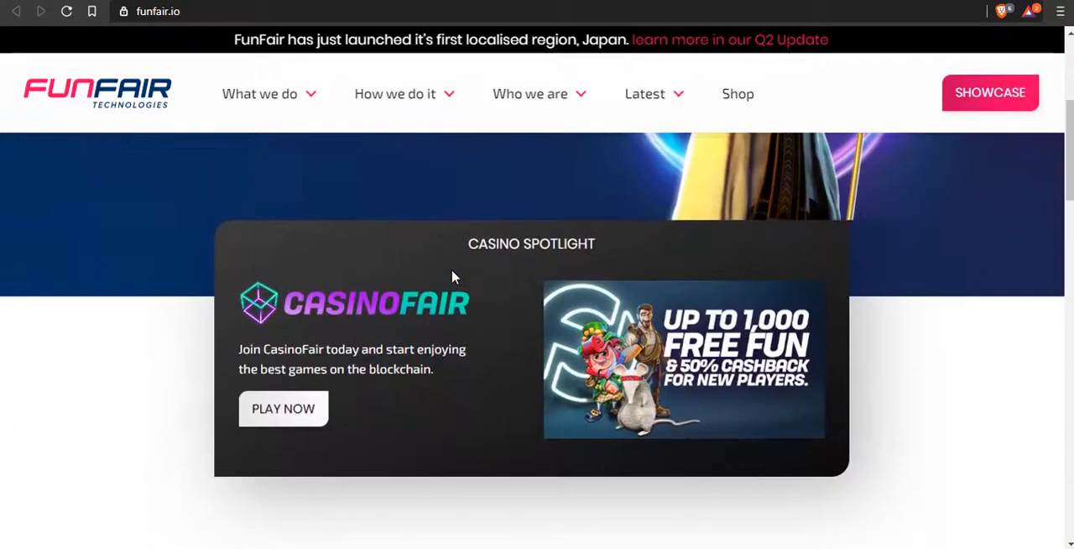
{"action": "scroll", "scroll_direction": "down", "scroll_amount": 3}
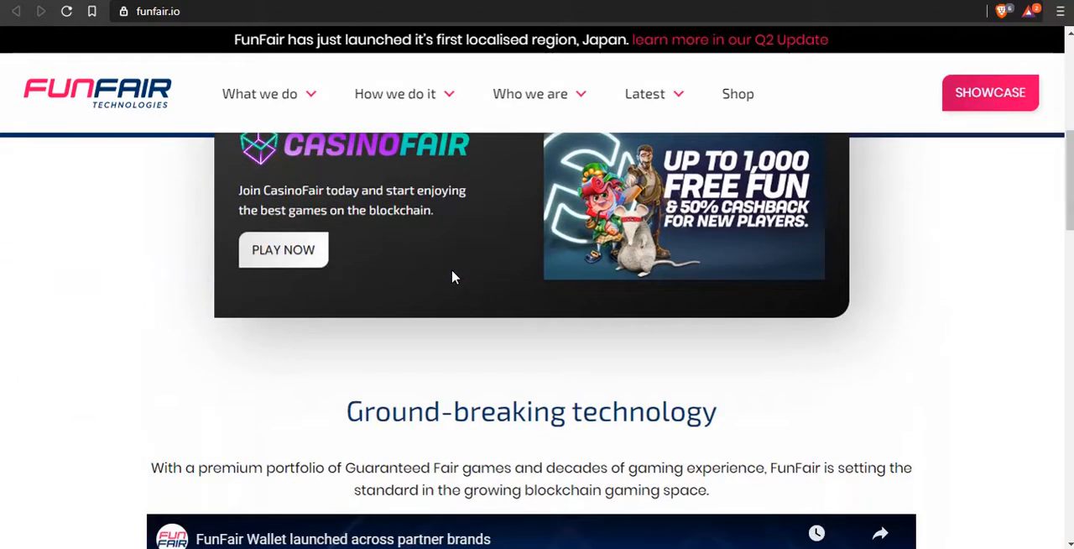
{"action": "scroll", "scroll_direction": "down", "scroll_amount": 3}
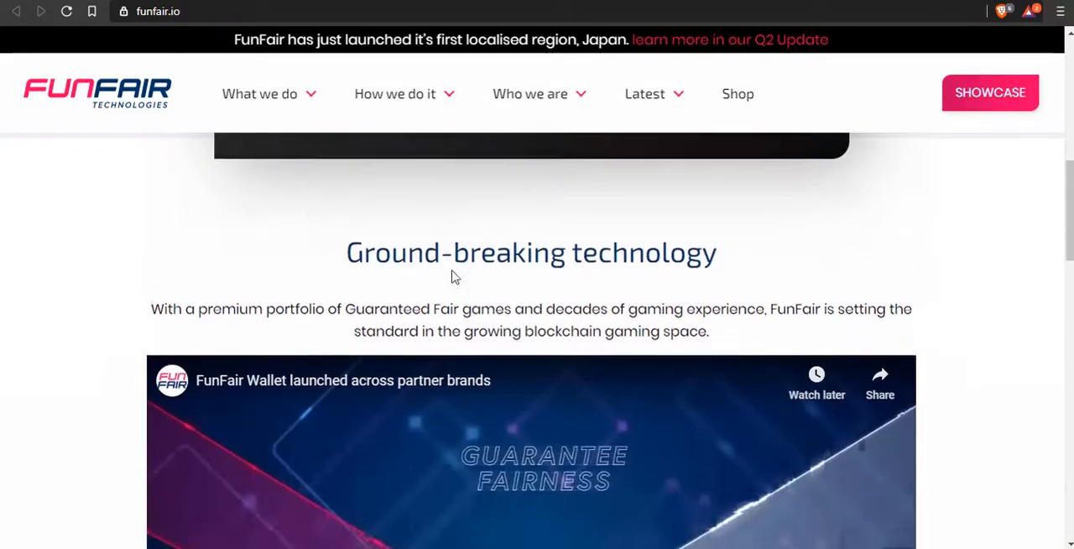
{"action": "scroll", "scroll_direction": "down", "scroll_amount": 3}
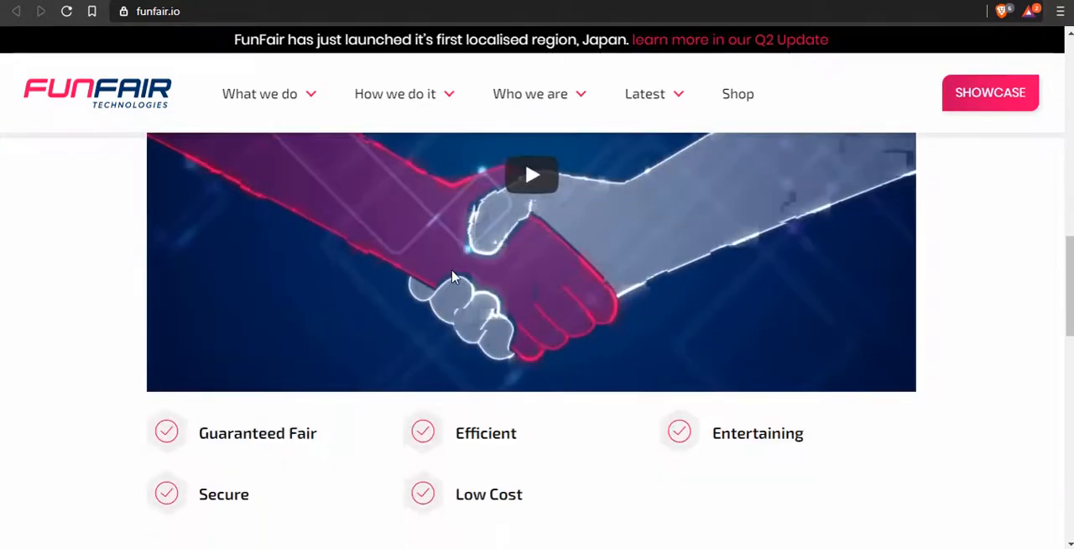
{"action": "scroll", "scroll_direction": "down", "scroll_amount": 3}
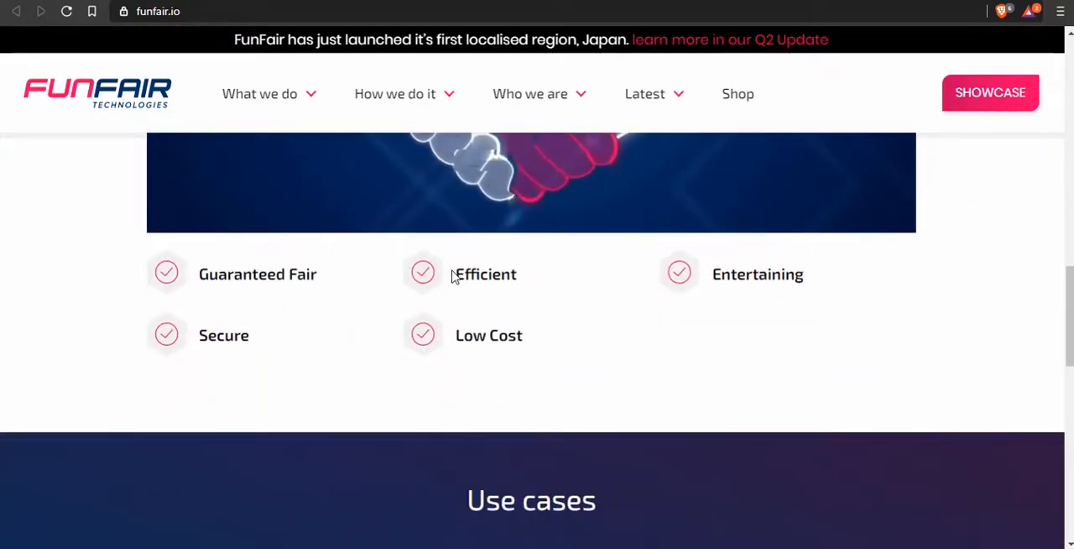
{"action": "scroll", "scroll_direction": "down", "scroll_amount": 3}
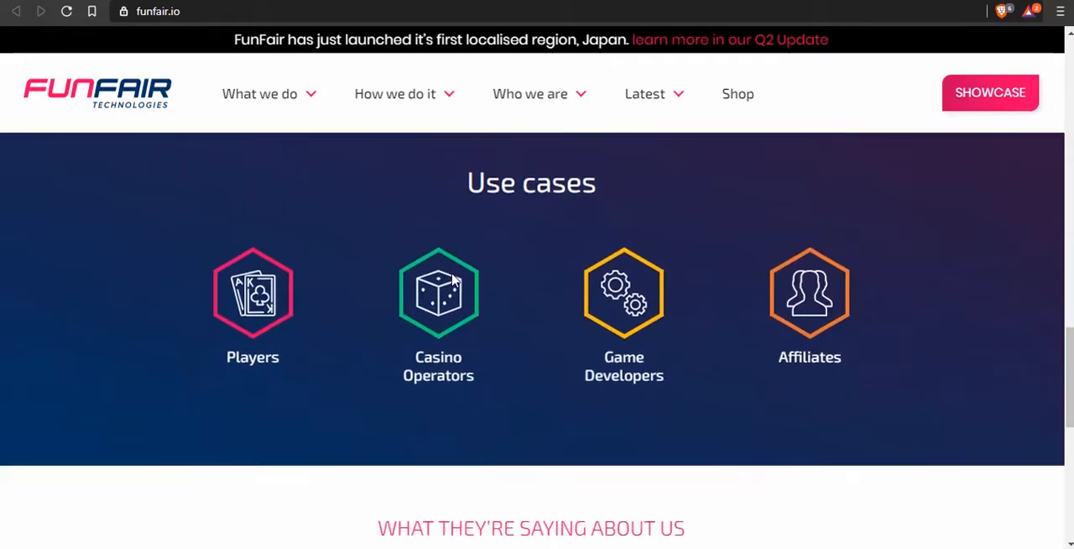
{"action": "mouse_move", "coordinate": [591, 168]}
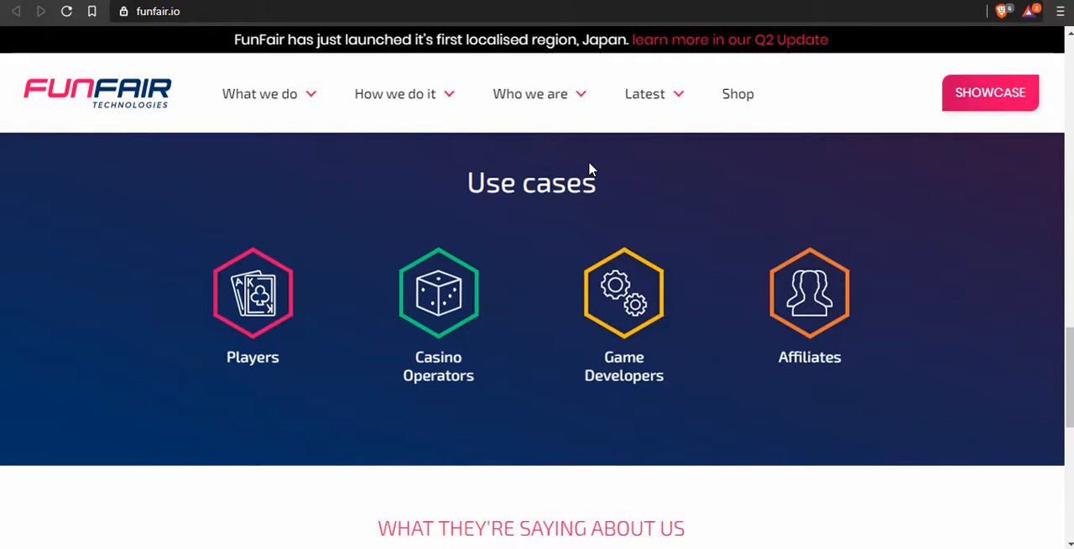
{"action": "scroll", "scroll_direction": "down", "scroll_amount": 3}
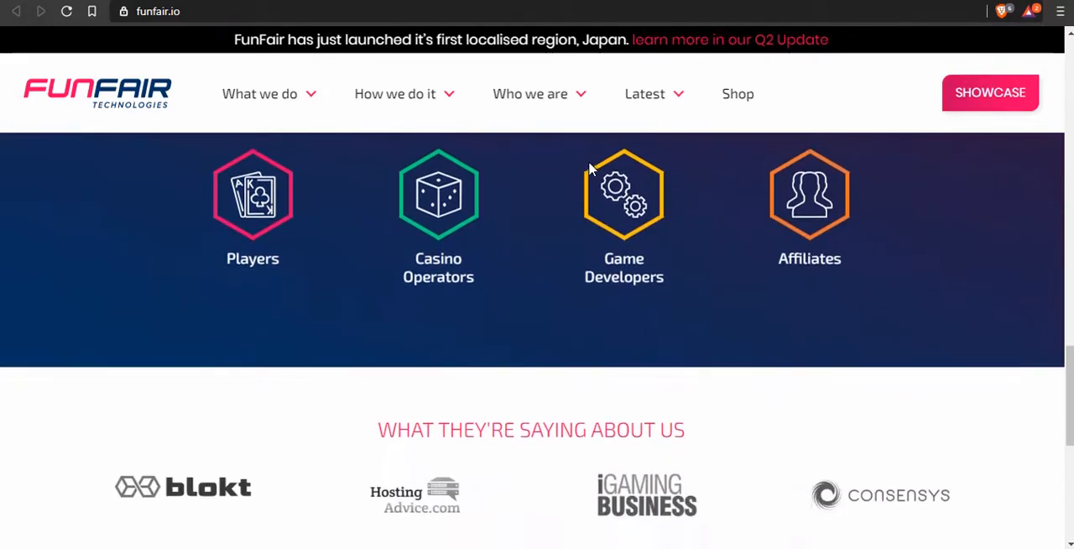
{"action": "scroll", "scroll_direction": "down", "scroll_amount": 3}
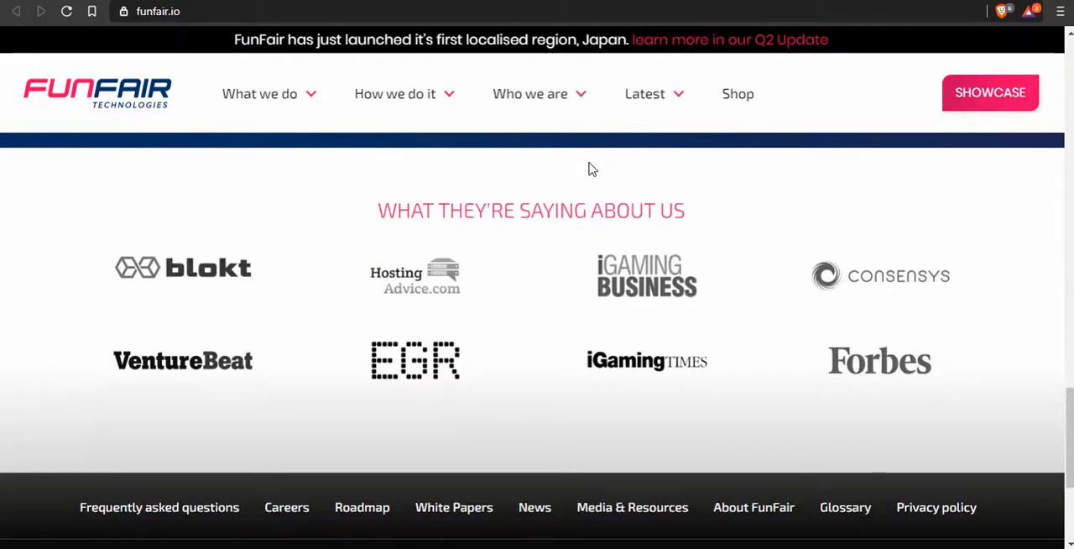
{"action": "scroll", "scroll_direction": "down", "scroll_amount": 3}
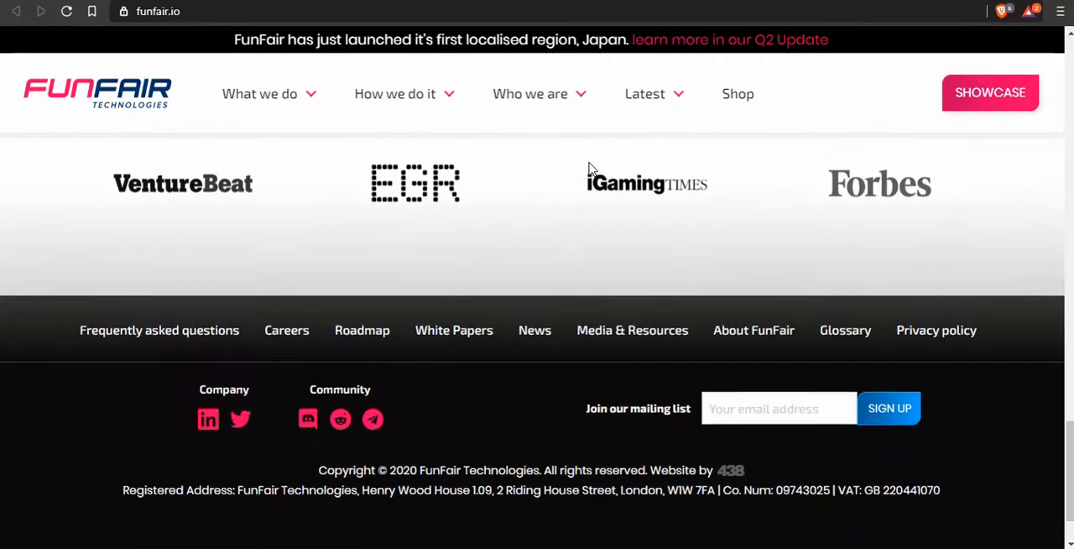
{"action": "scroll", "scroll_direction": "down", "scroll_amount": 3}
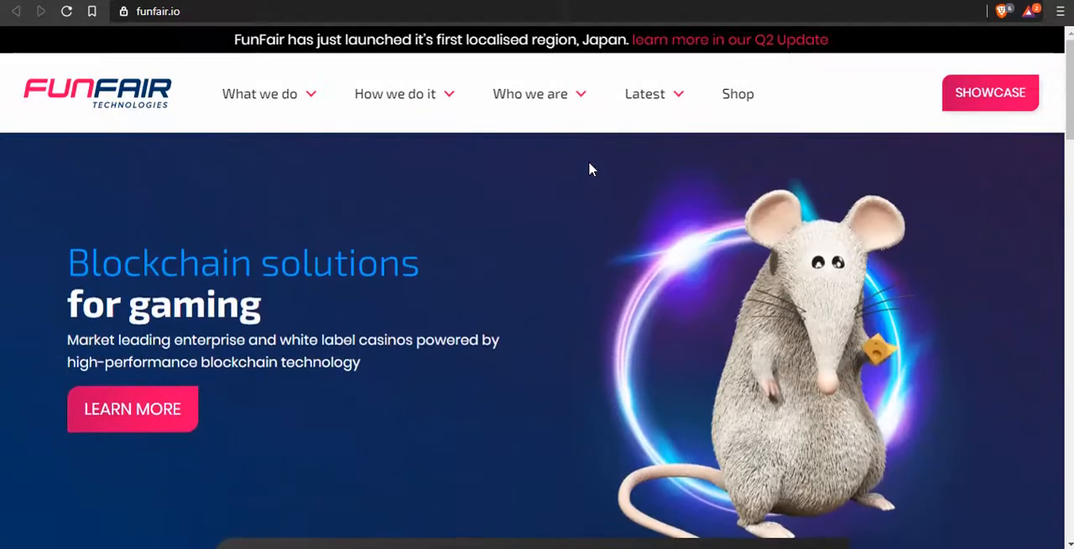
{"action": "mouse_move", "coordinate": [334, 346]}
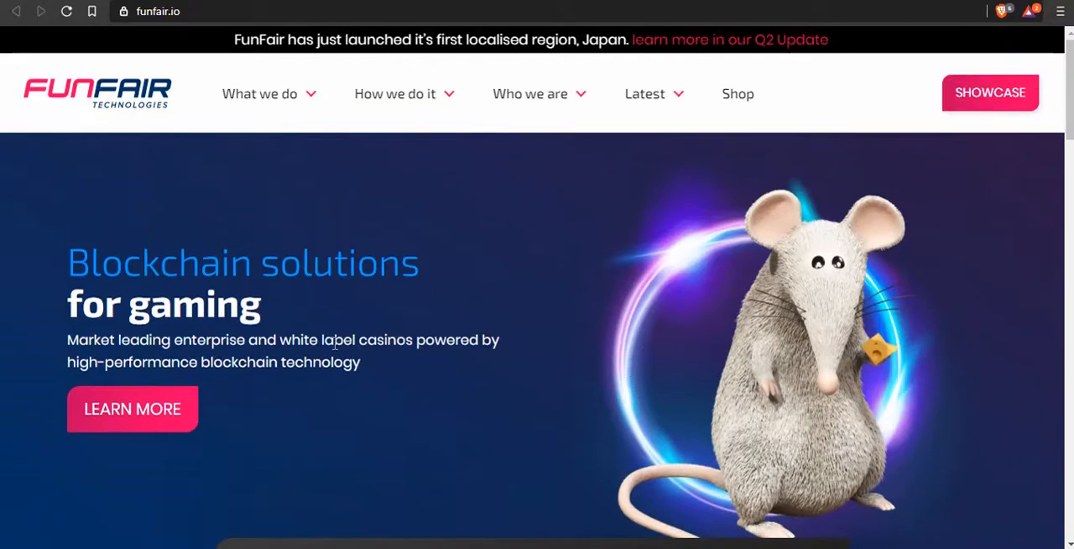
{"action": "mouse_move", "coordinate": [350, 206]}
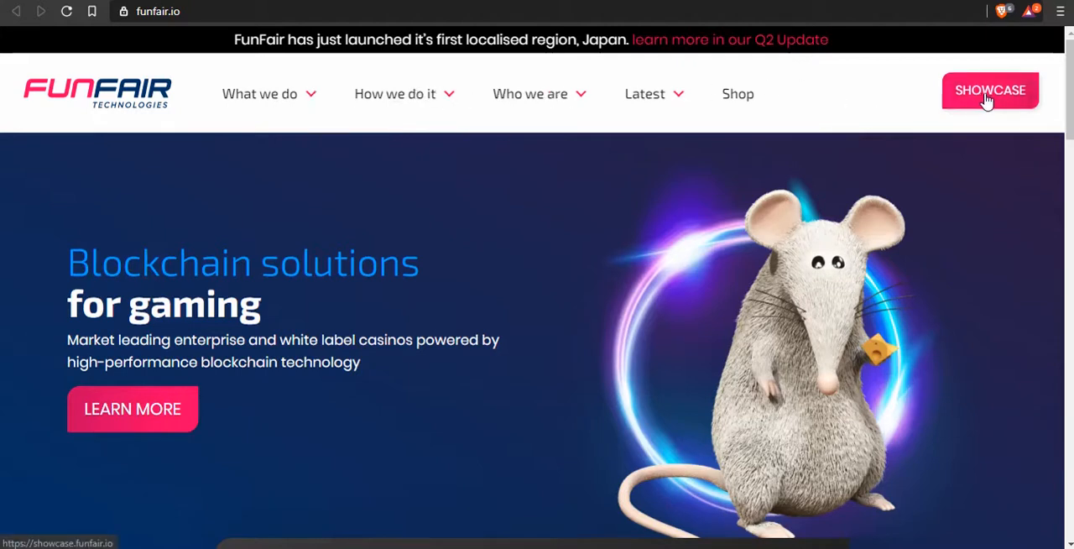
Open the FunFair Showcase site and browse its games grid and features down to the footer.
{"action": "left_click", "coordinate": [991, 91]}
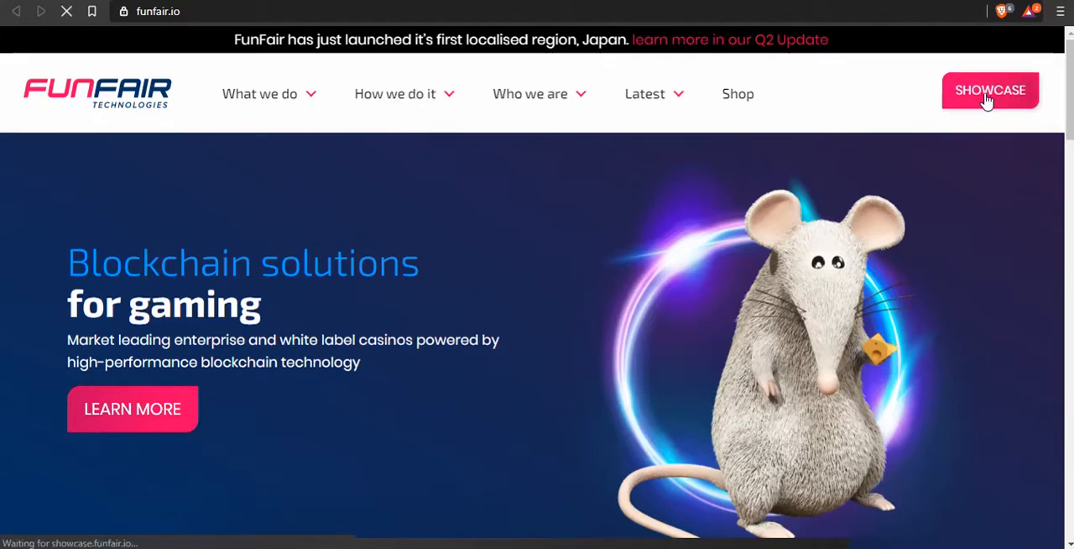
{"action": "left_click", "coordinate": [991, 91]}
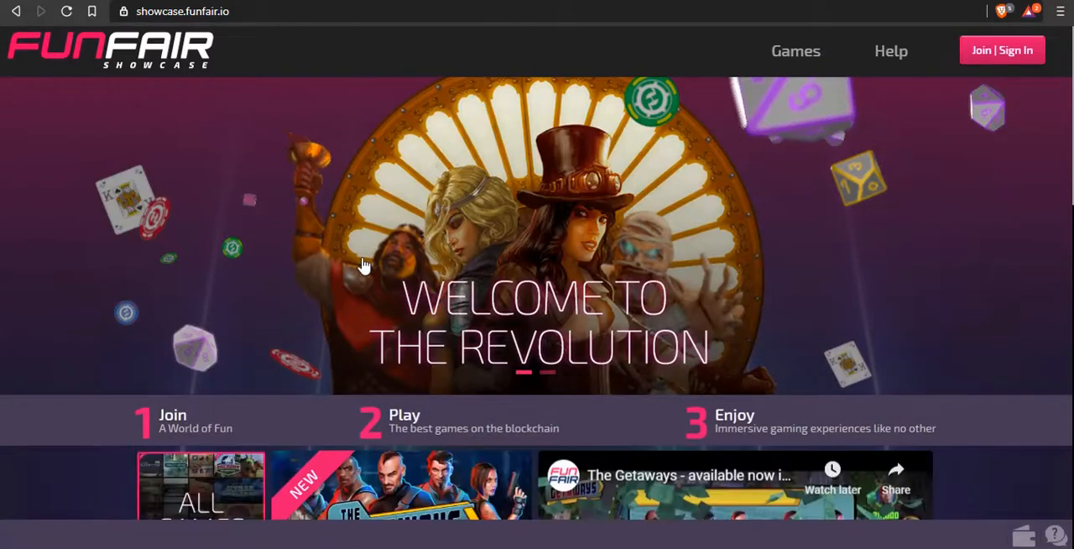
{"action": "scroll", "scroll_direction": "down", "scroll_amount": 3}
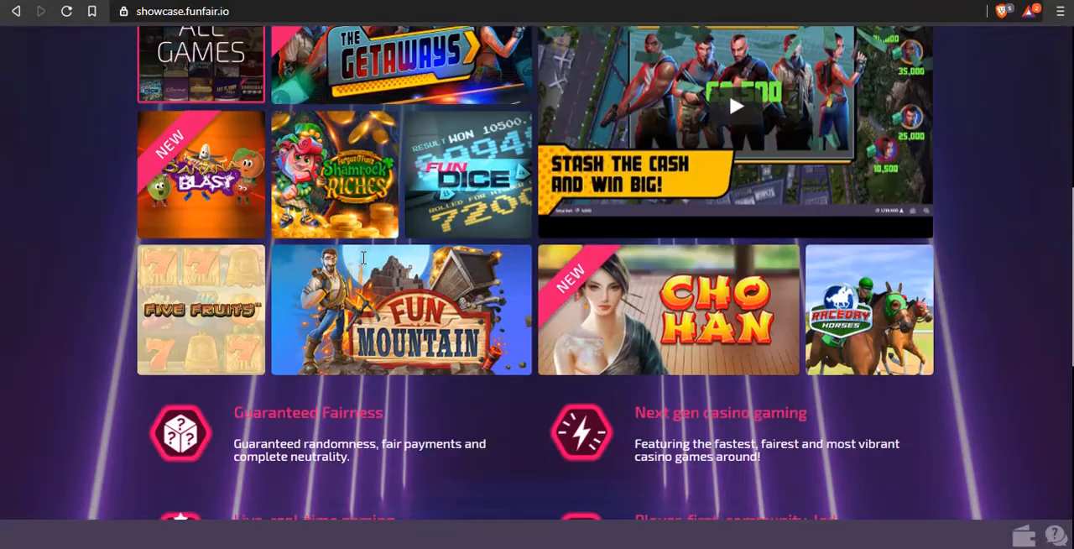
{"action": "scroll", "scroll_direction": "up", "scroll_amount": 3}
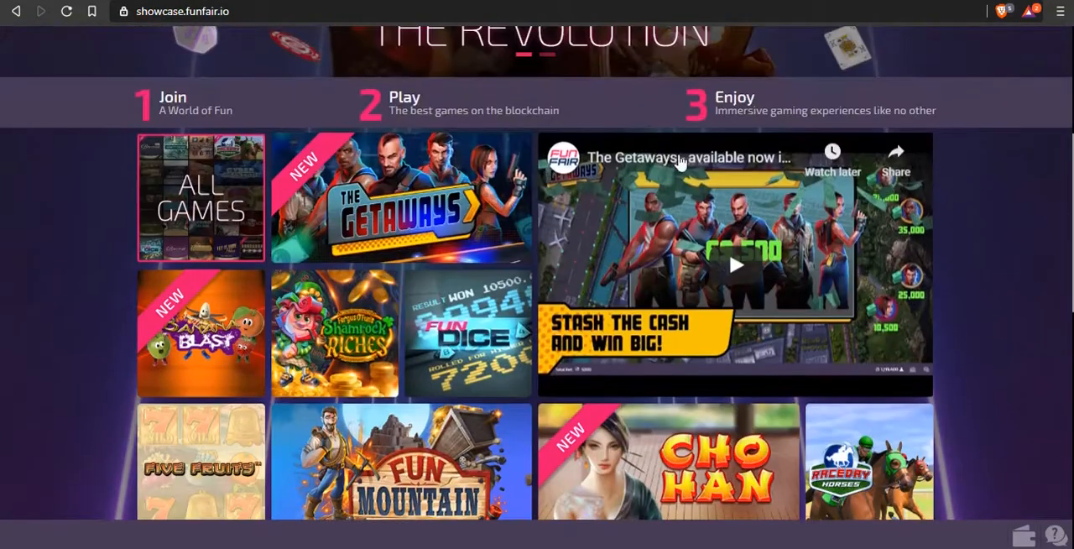
{"action": "scroll", "scroll_direction": "down", "scroll_amount": 3}
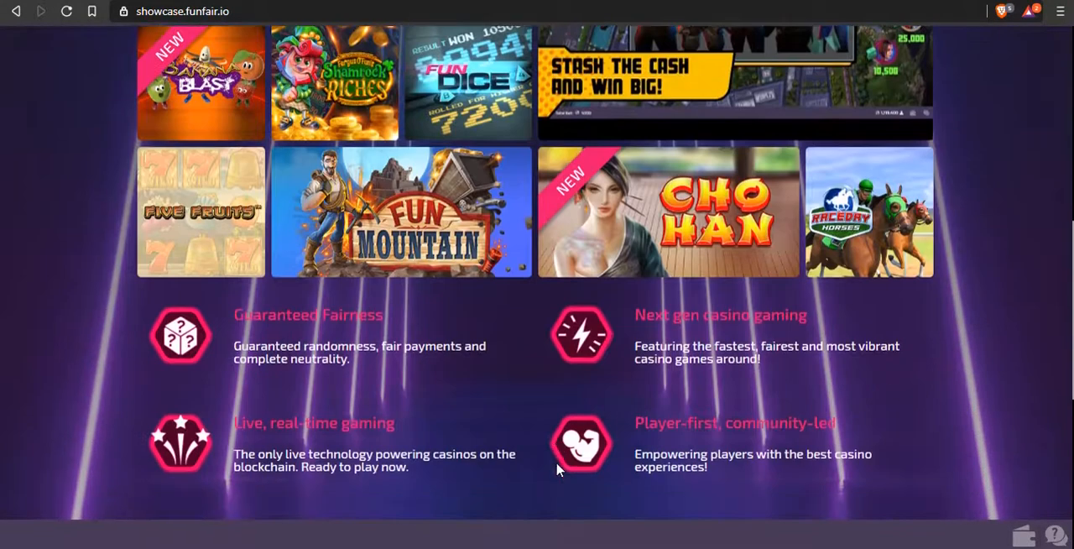
{"action": "scroll", "scroll_direction": "down", "scroll_amount": 3}
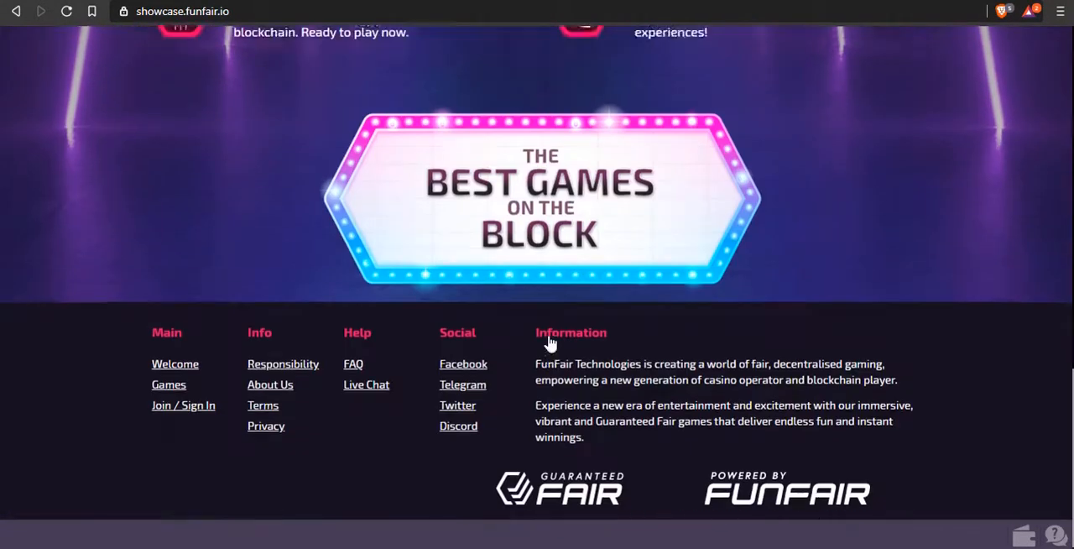
{"action": "scroll", "scroll_direction": "down", "scroll_amount": 3}
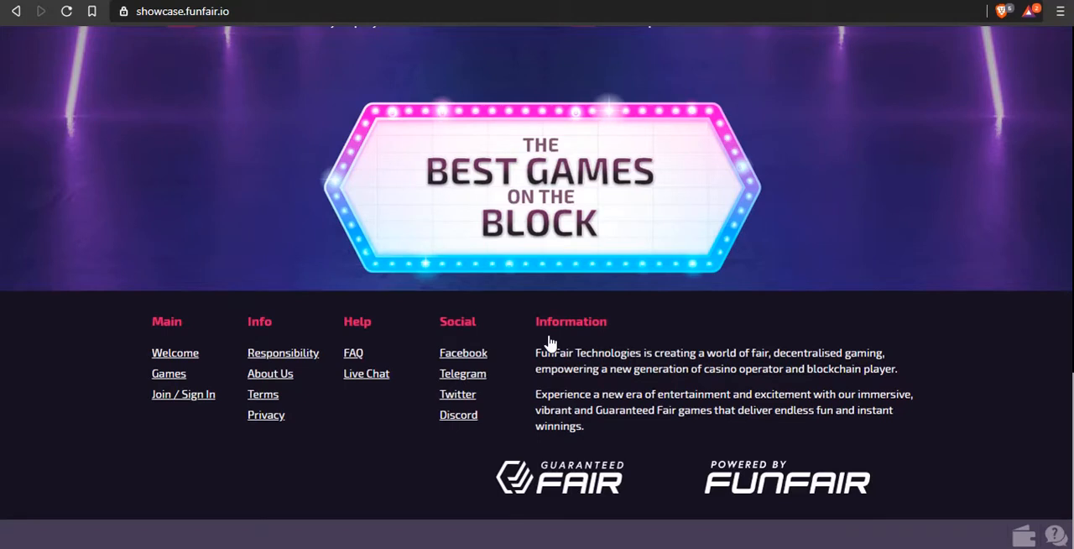
{"action": "mouse_move", "coordinate": [607, 352]}
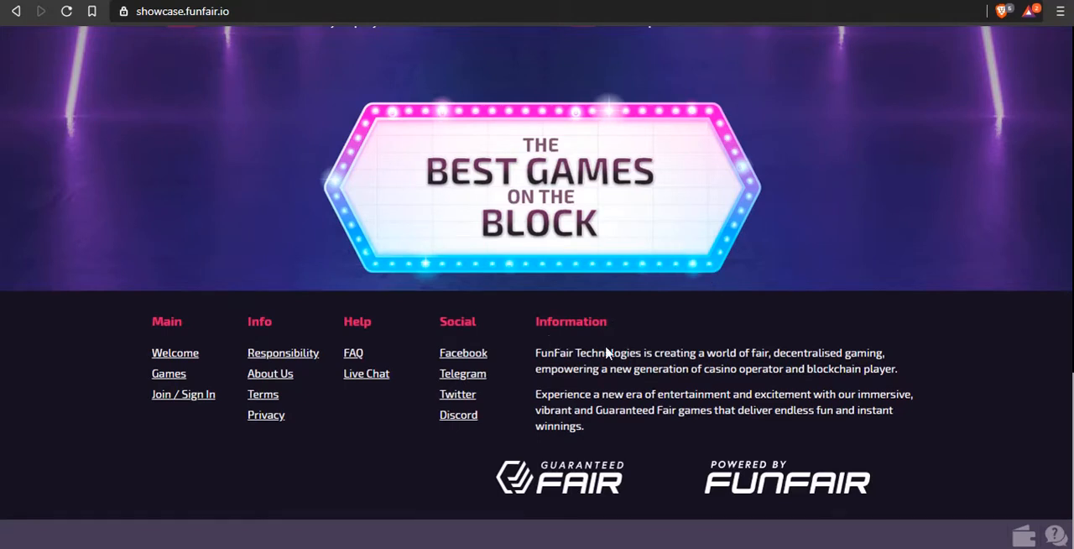
{"action": "mouse_move", "coordinate": [708, 162]}
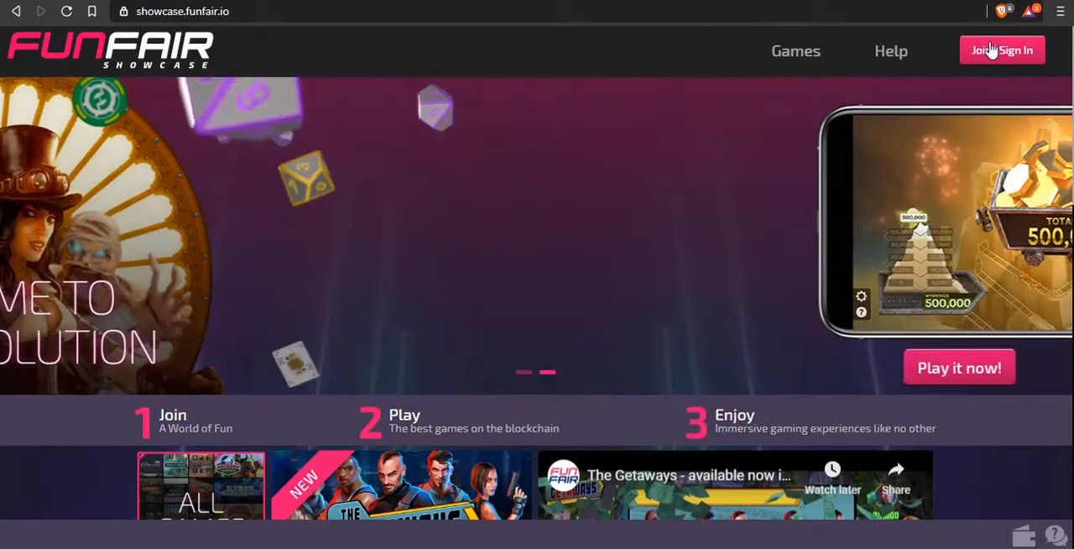
{"action": "left_click", "coordinate": [796, 51]}
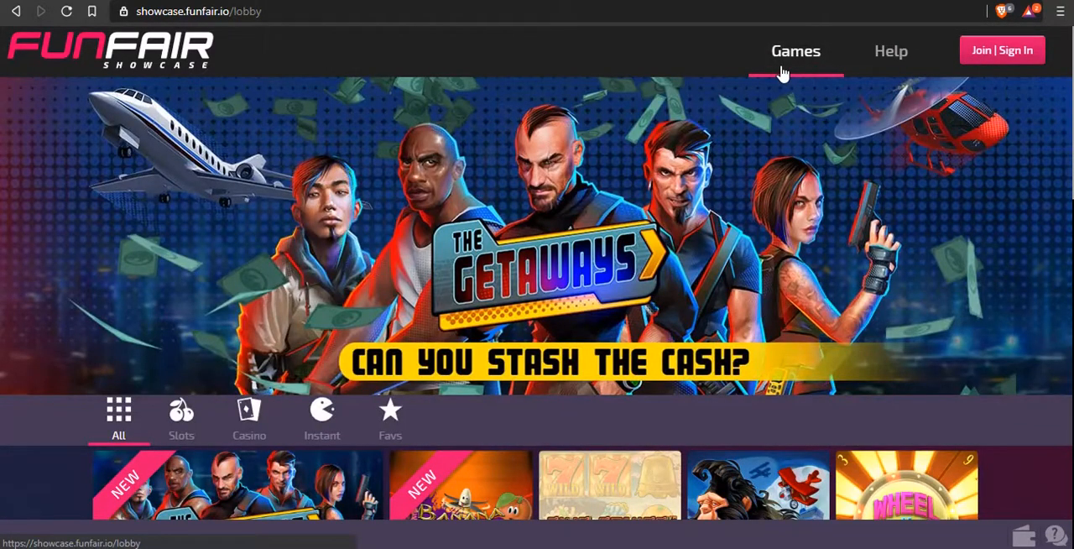
{"action": "scroll", "scroll_direction": "down", "scroll_amount": 3}
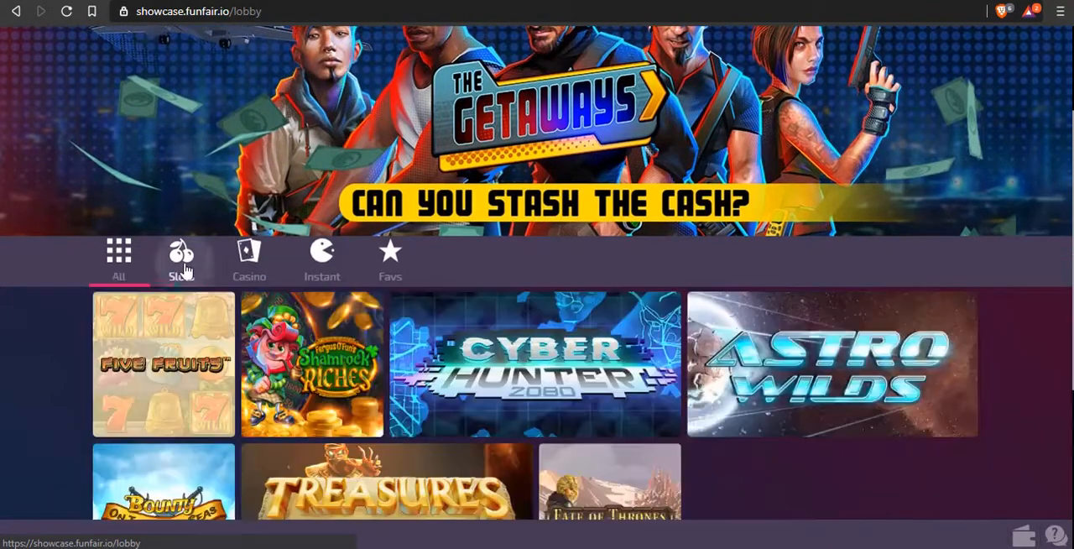
{"action": "scroll", "scroll_direction": "down", "scroll_amount": 3}
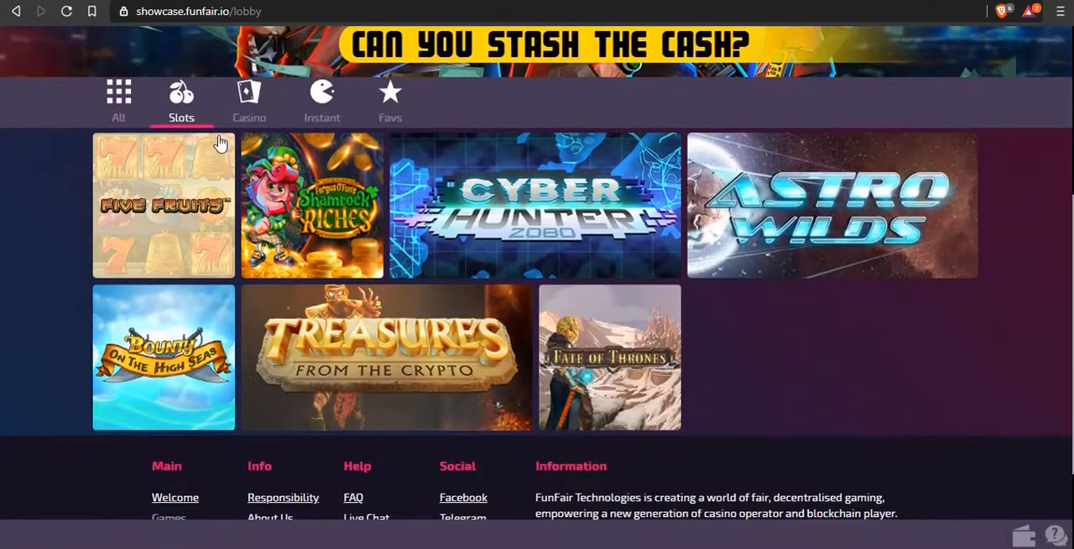
{"action": "left_click", "coordinate": [323, 101]}
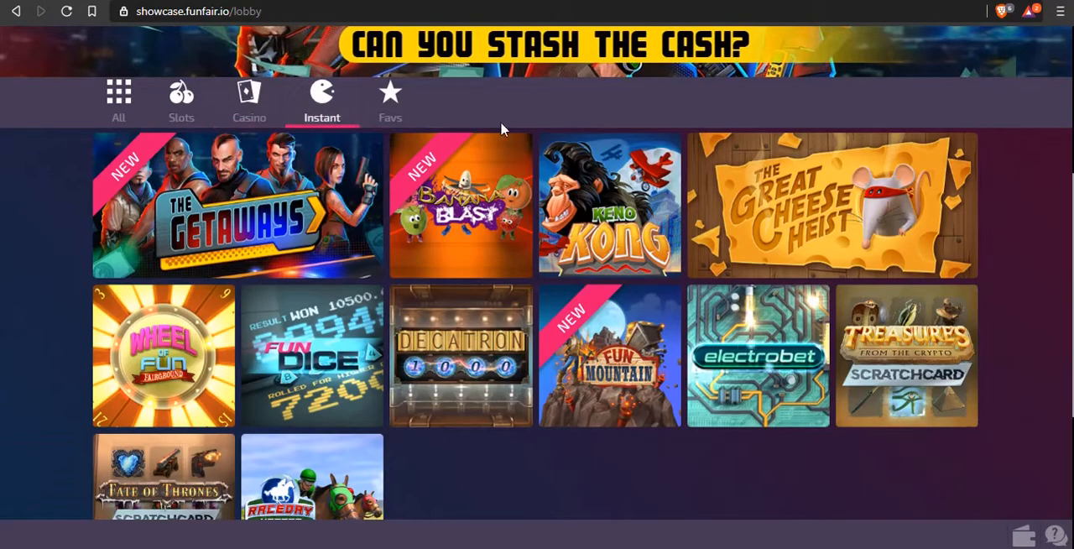
{"action": "scroll", "scroll_direction": "down", "scroll_amount": 3}
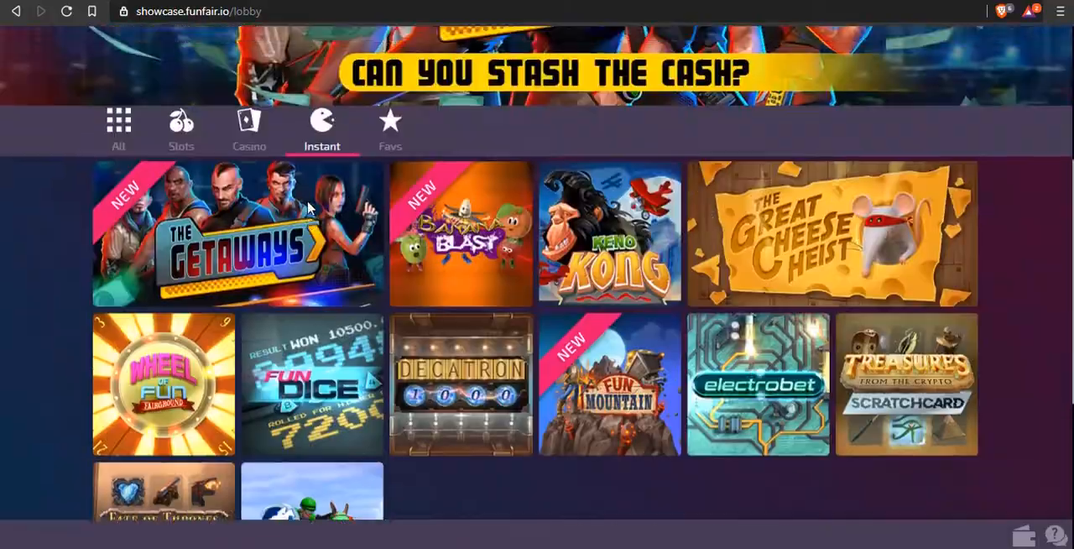
{"action": "scroll", "scroll_direction": "up", "scroll_amount": 3}
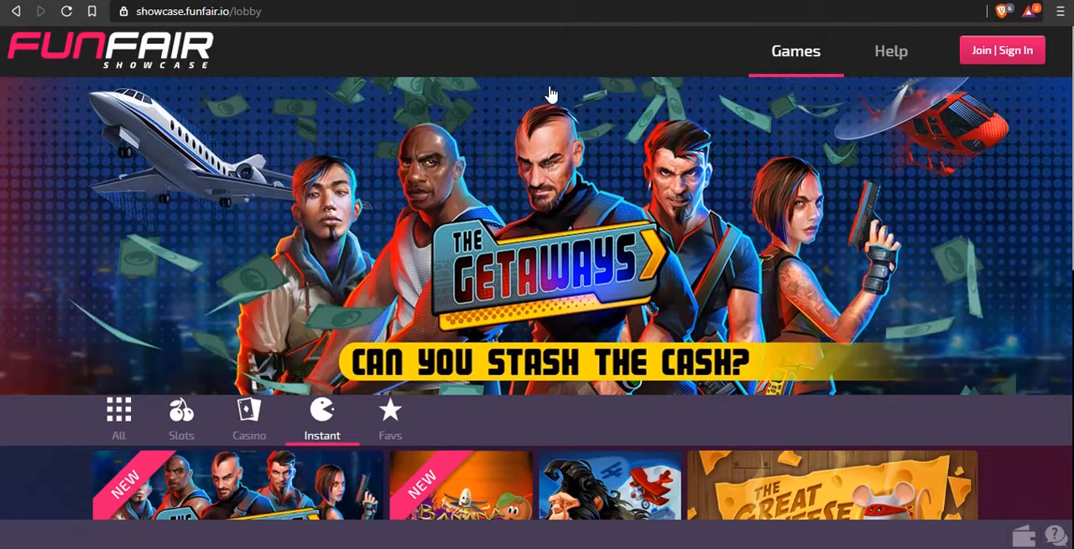
{"action": "mouse_move", "coordinate": [181, 360]}
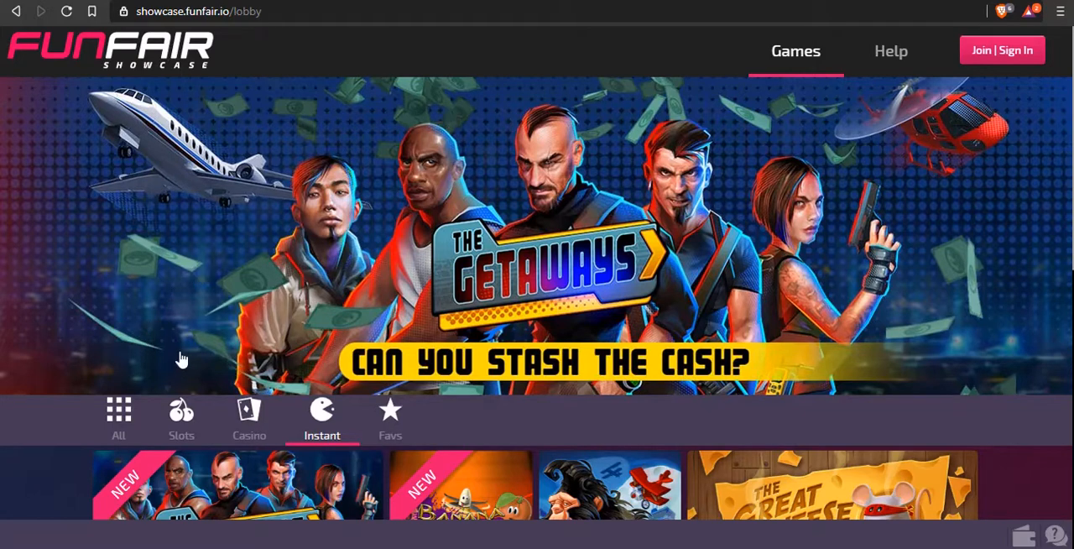
{"action": "mouse_move", "coordinate": [1043, 376]}
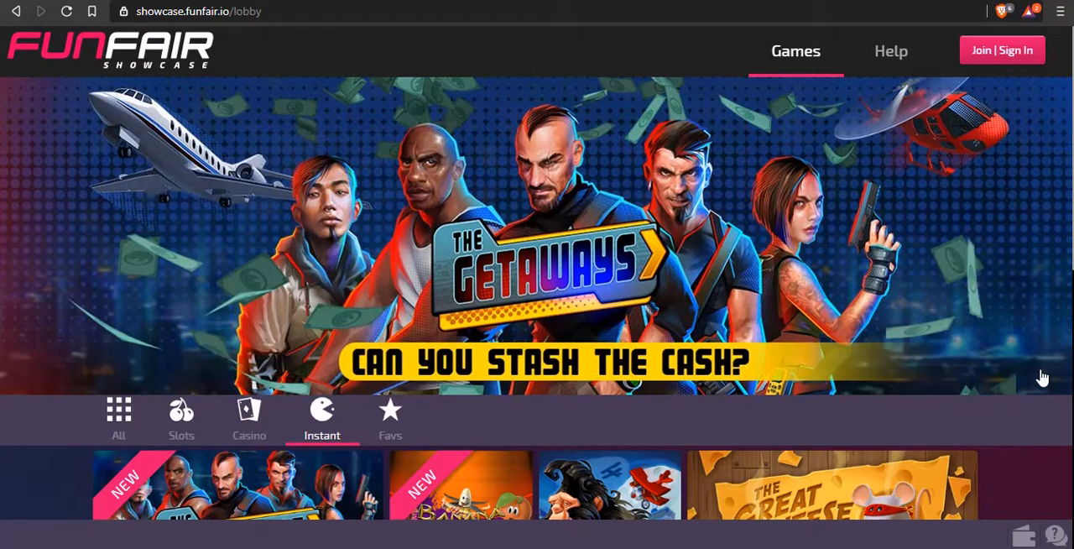
{"action": "mouse_move", "coordinate": [13, 511]}
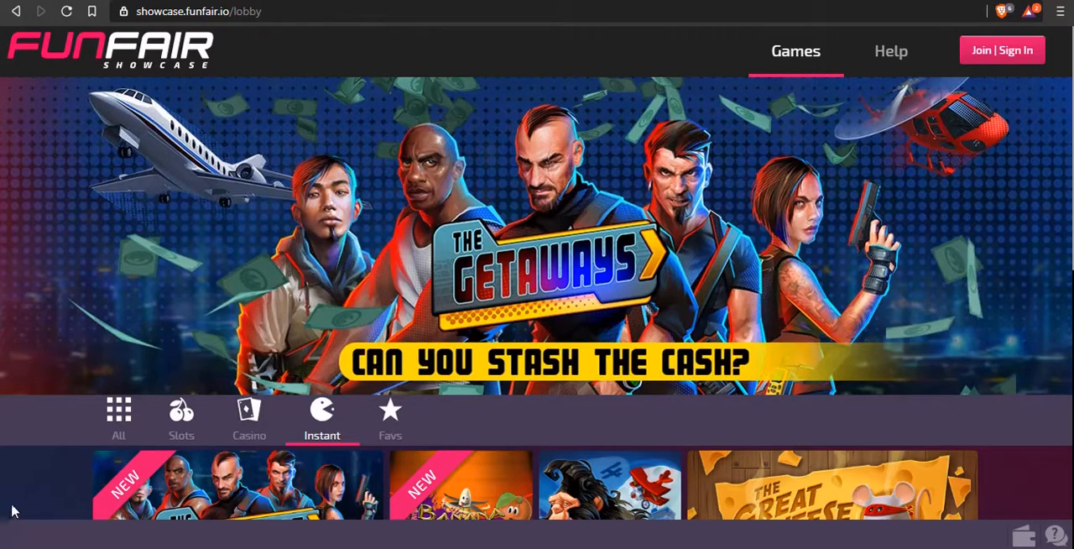
{"action": "mouse_move", "coordinate": [303, 248]}
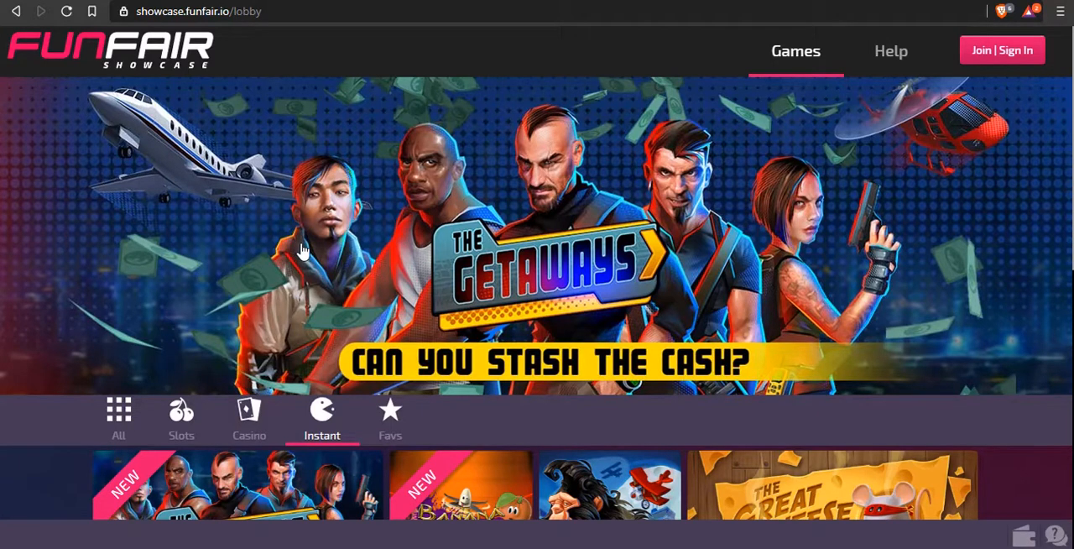
{"action": "mouse_move", "coordinate": [192, 305]}
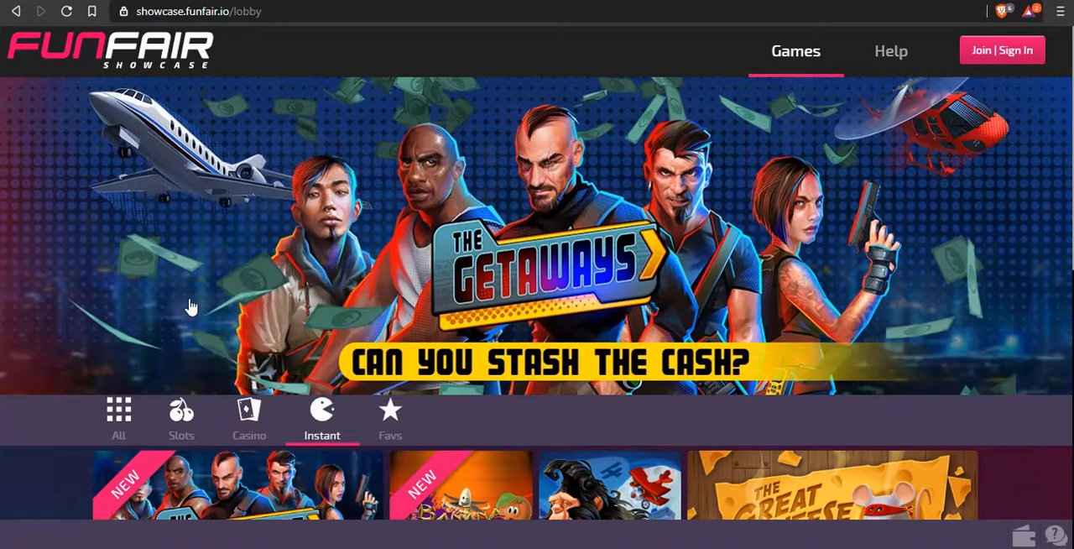
{"action": "mouse_move", "coordinate": [797, 234]}
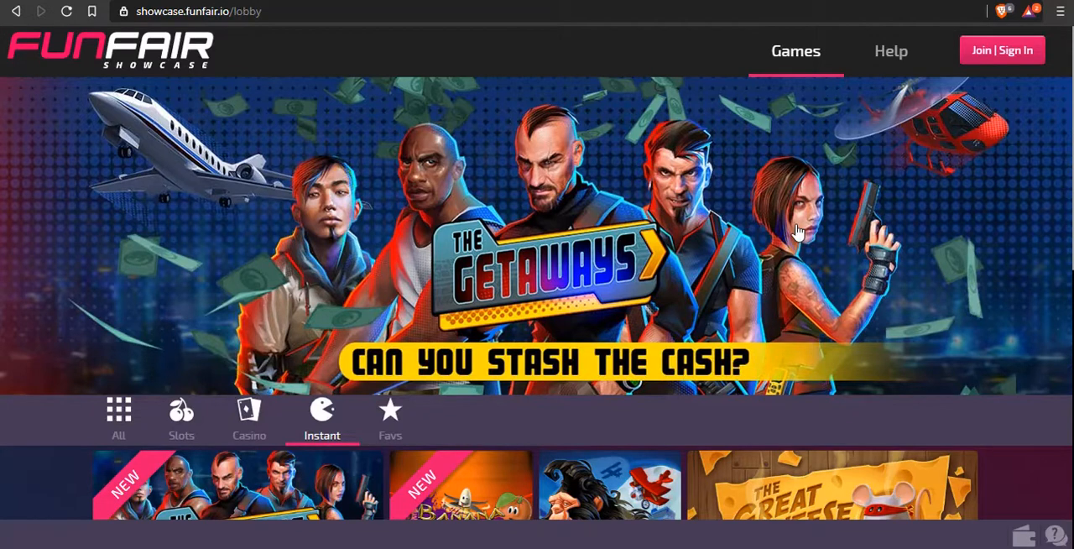
{"action": "mouse_move", "coordinate": [227, 289]}
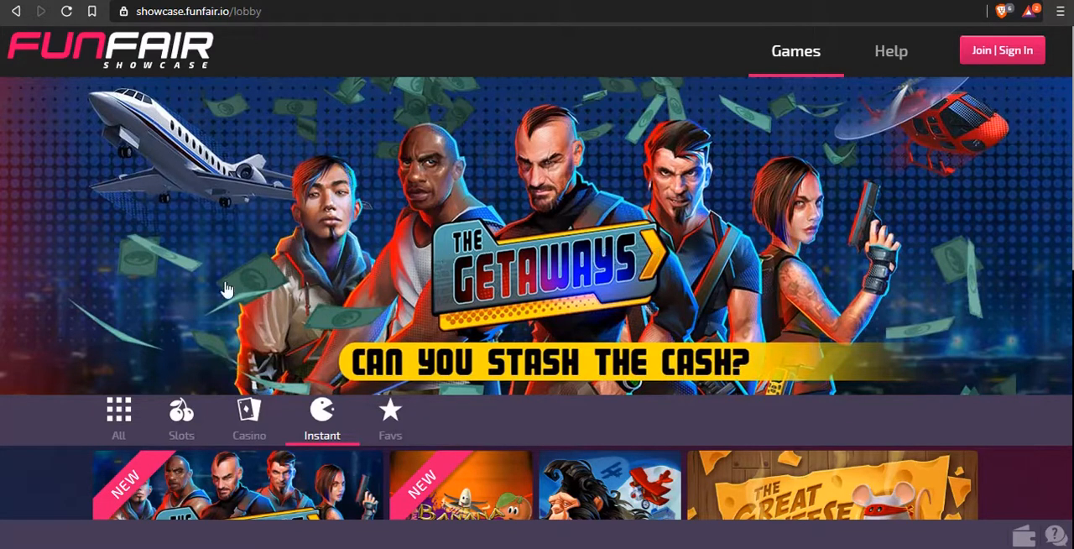
{"action": "mouse_move", "coordinate": [873, 314]}
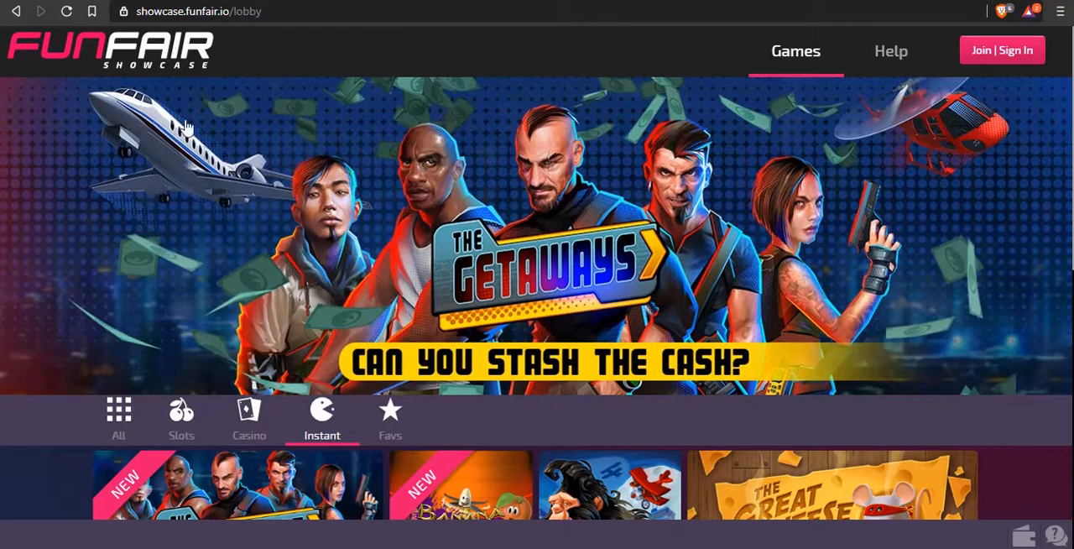
{"action": "mouse_move", "coordinate": [346, 298]}
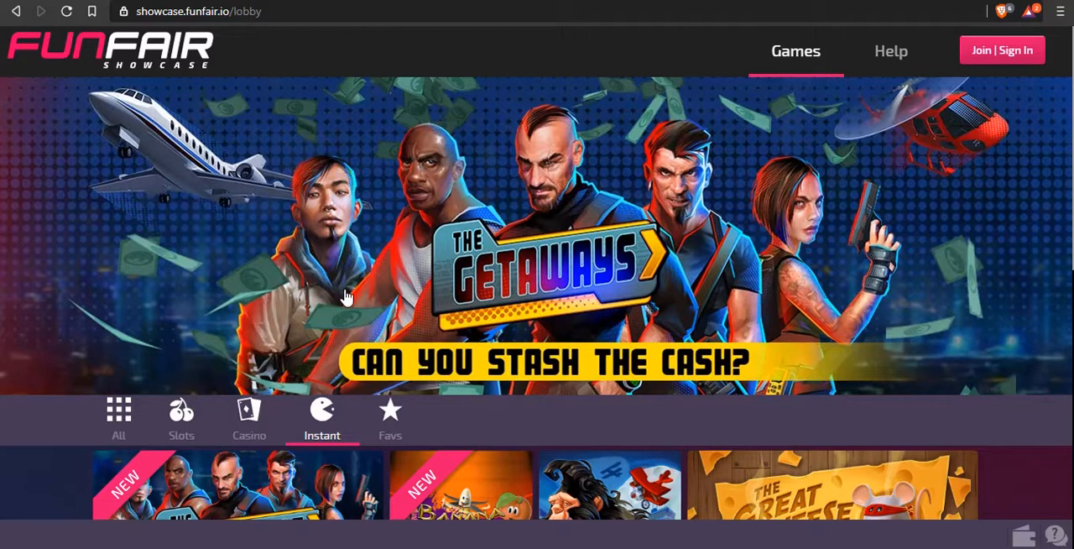
{"action": "mouse_move", "coordinate": [202, 163]}
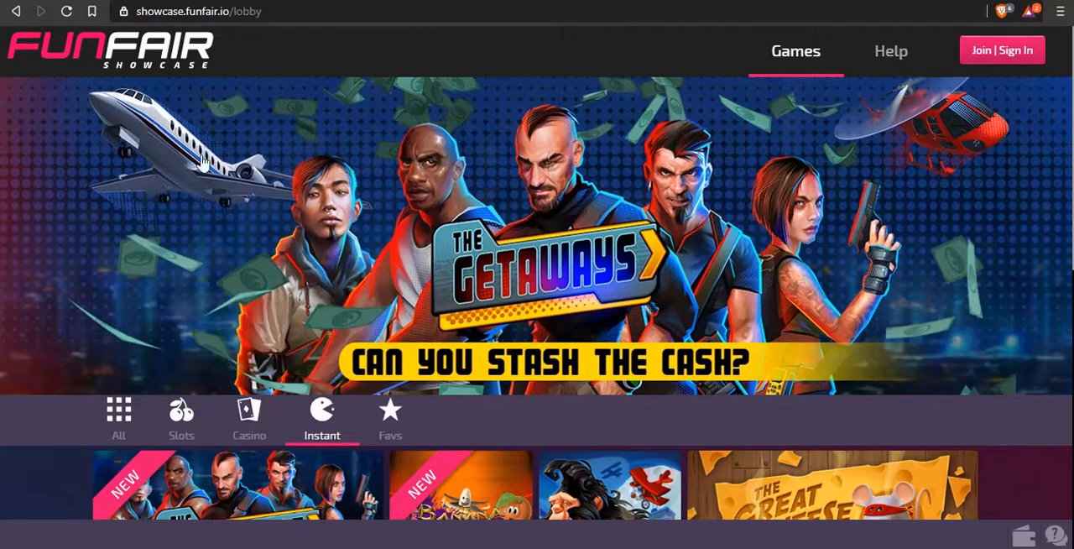
{"action": "mouse_move", "coordinate": [490, 267]}
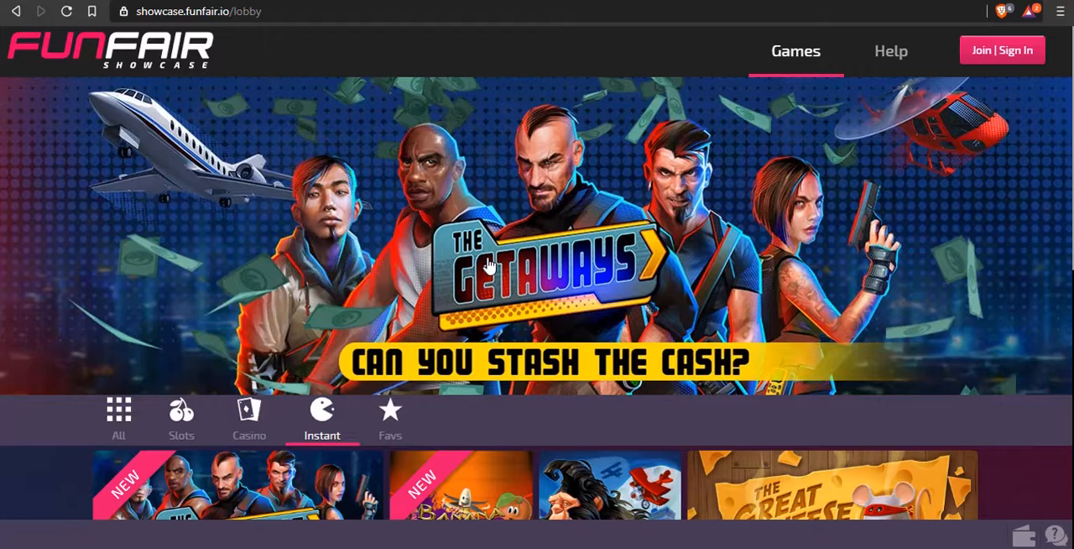
{"action": "mouse_move", "coordinate": [476, 259]}
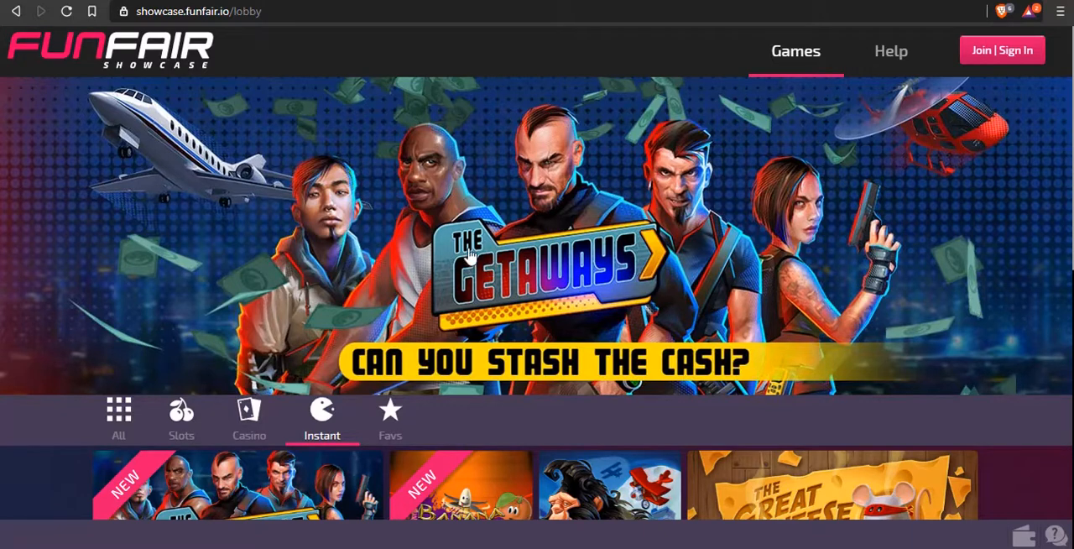
{"action": "mouse_move", "coordinate": [198, 110]}
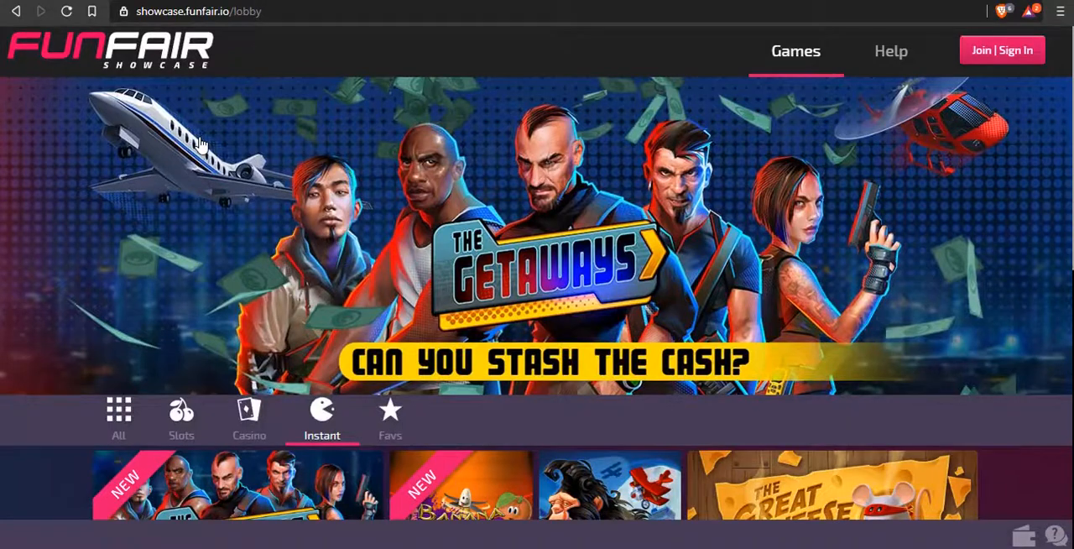
{"action": "scroll", "scroll_direction": "down", "scroll_amount": 3}
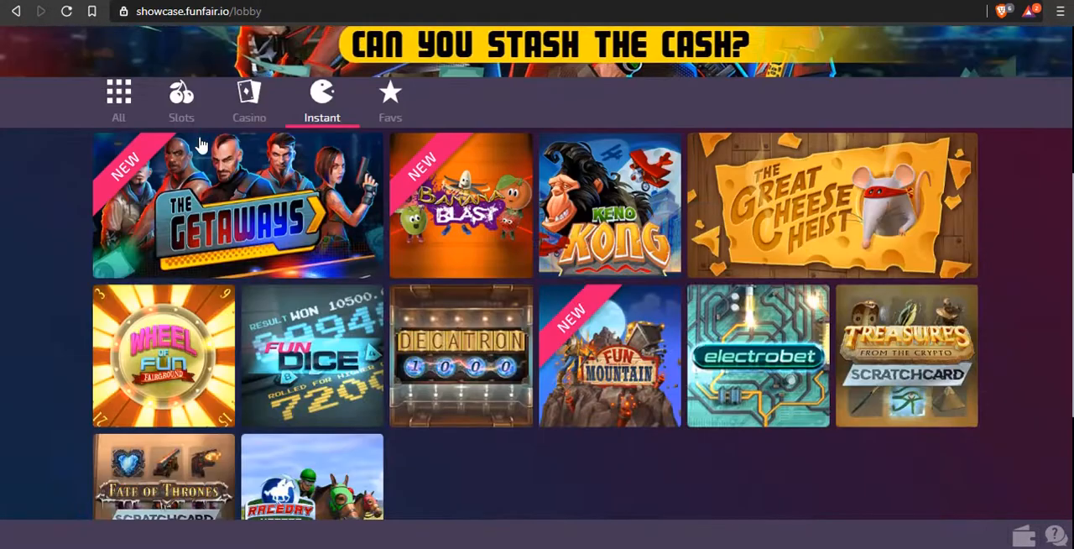
{"action": "mouse_move", "coordinate": [796, 491]}
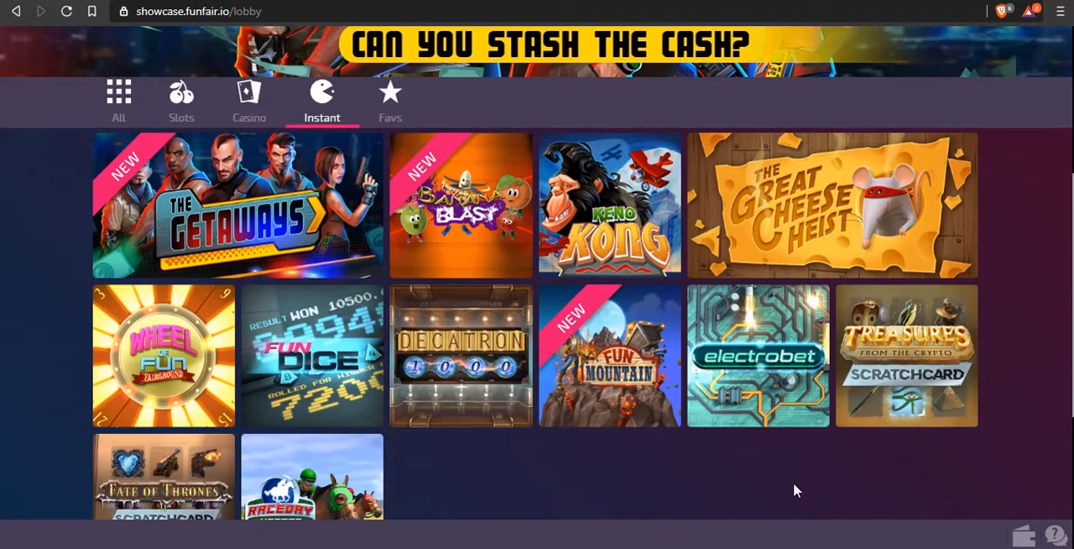
{"action": "scroll", "scroll_direction": "down", "scroll_amount": 3}
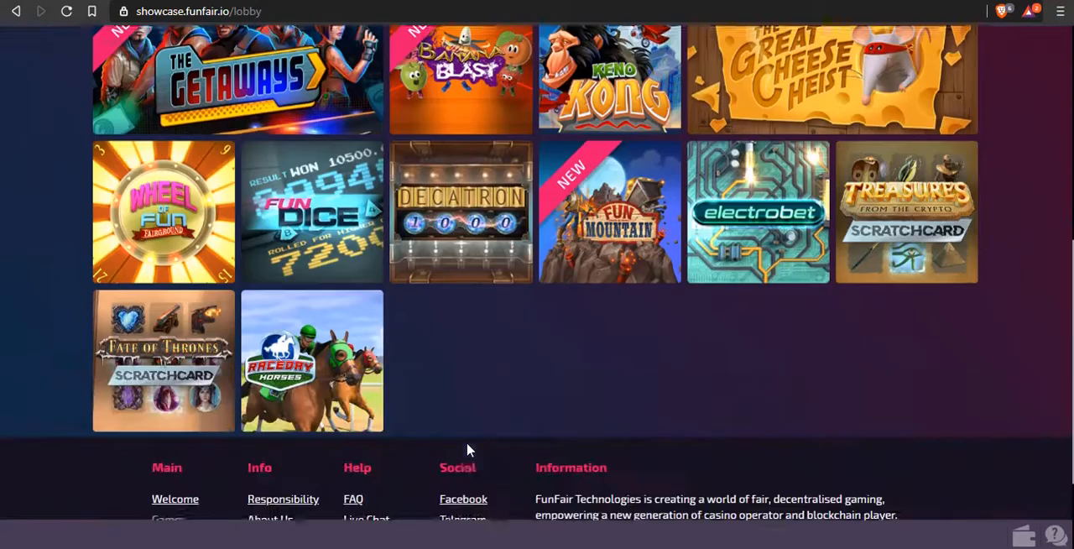
{"action": "scroll", "scroll_direction": "up", "scroll_amount": 3}
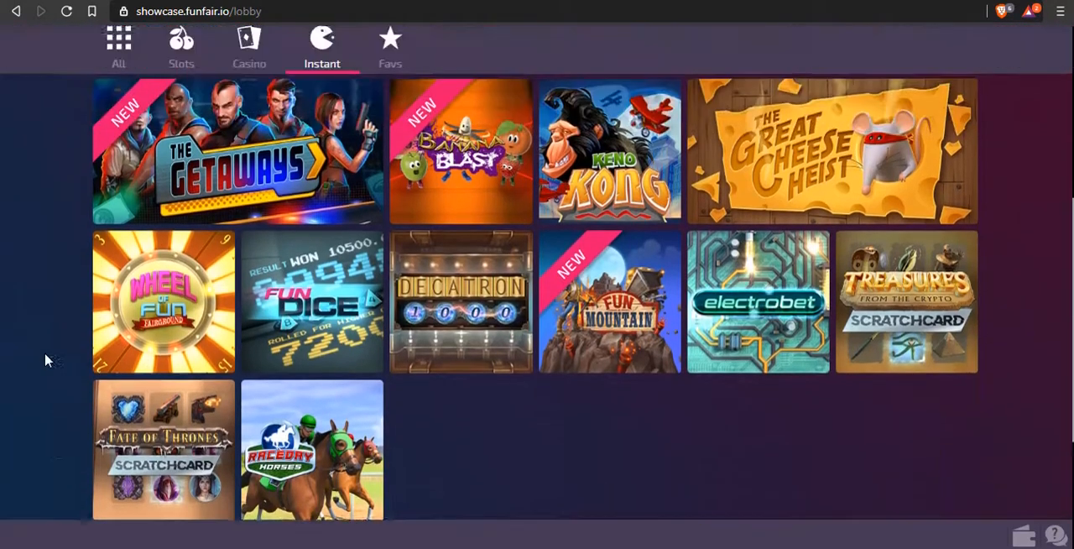
{"action": "scroll", "scroll_direction": "up", "scroll_amount": 3}
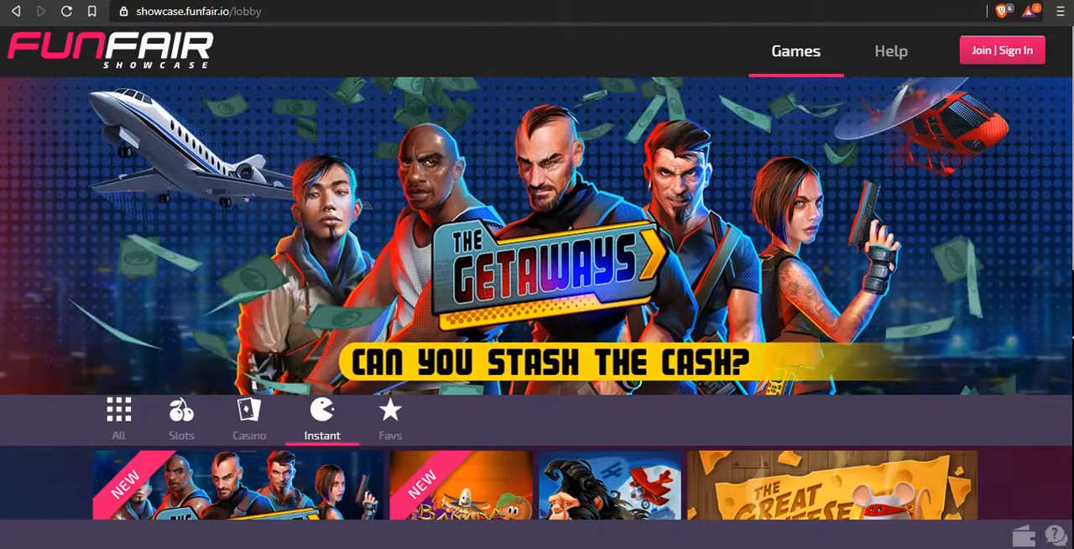
{"action": "mouse_move", "coordinate": [897, 161]}
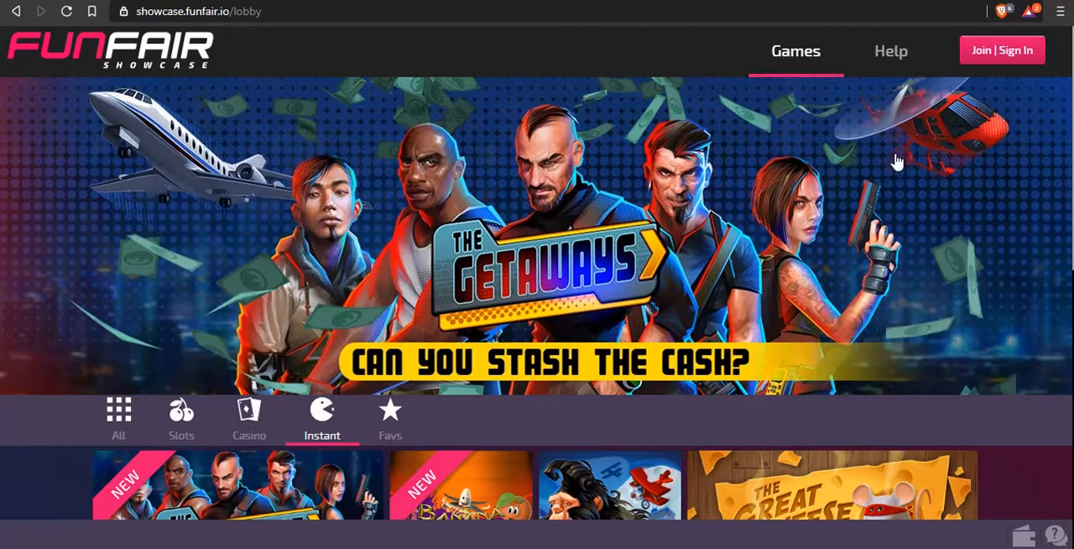
{"action": "mouse_move", "coordinate": [1004, 249]}
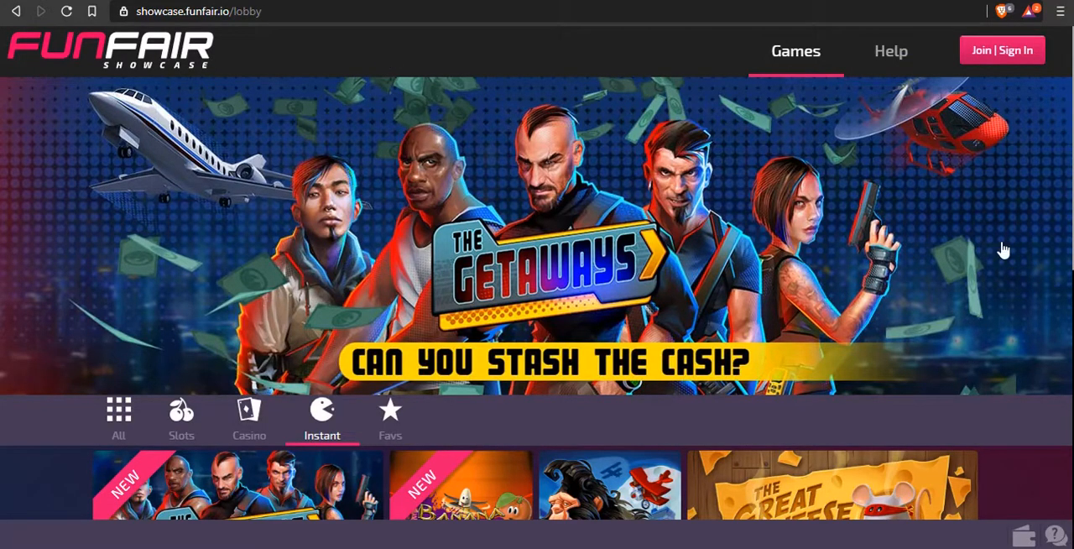
{"action": "scroll", "scroll_direction": "down", "scroll_amount": 3}
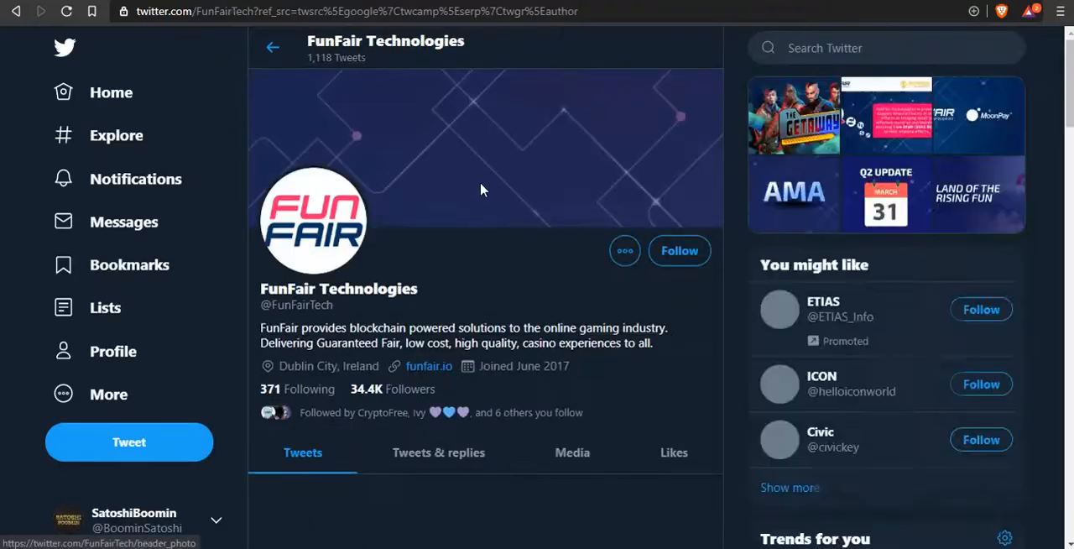
Scroll FunFair Technologies' Twitter feed past the fee-free May and Getaways posts to the Binance Charity donation tweet.
{"action": "scroll", "scroll_direction": "down", "scroll_amount": 3}
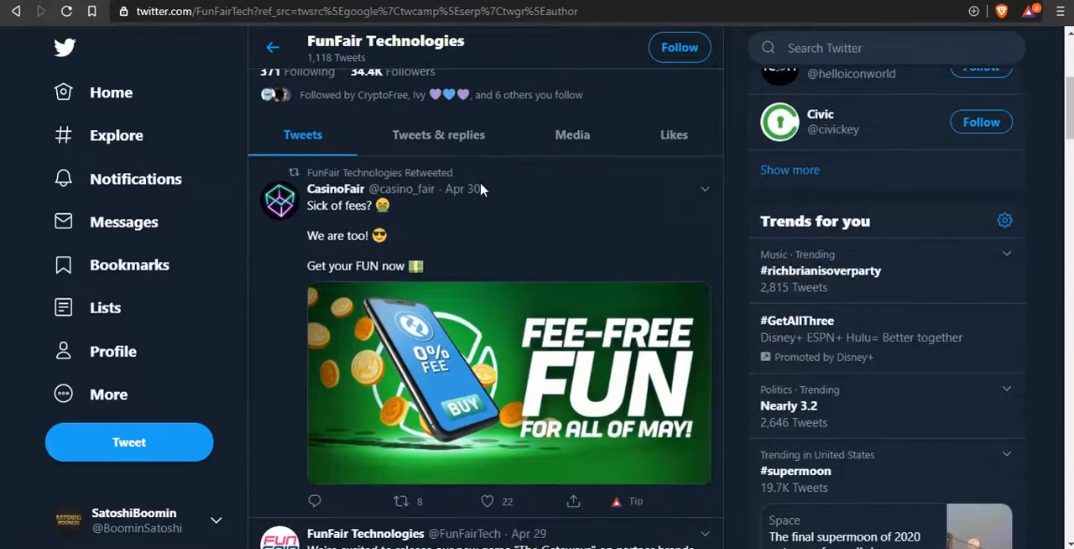
{"action": "scroll", "scroll_direction": "down", "scroll_amount": 3}
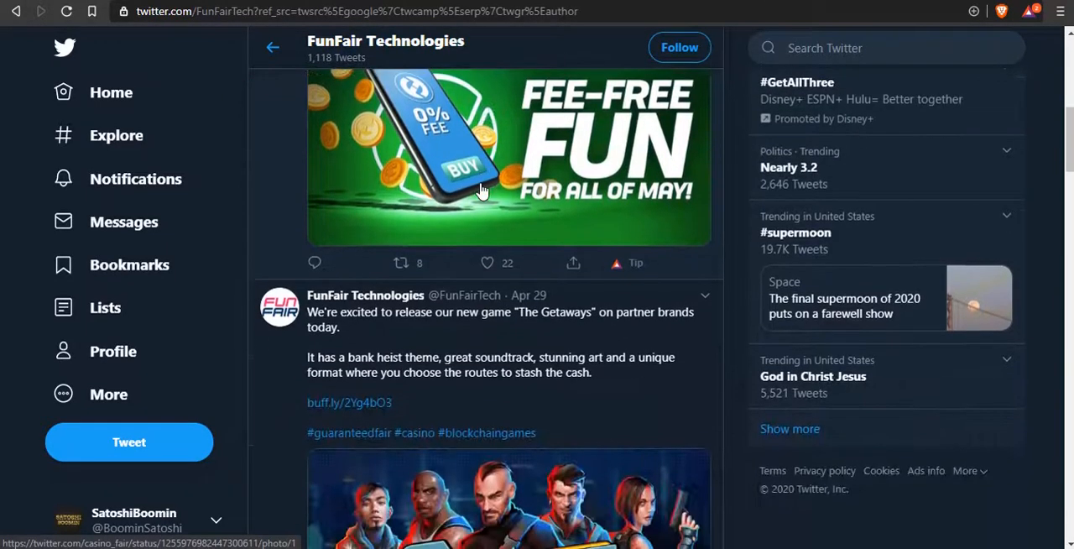
{"action": "scroll", "scroll_direction": "down", "scroll_amount": 3}
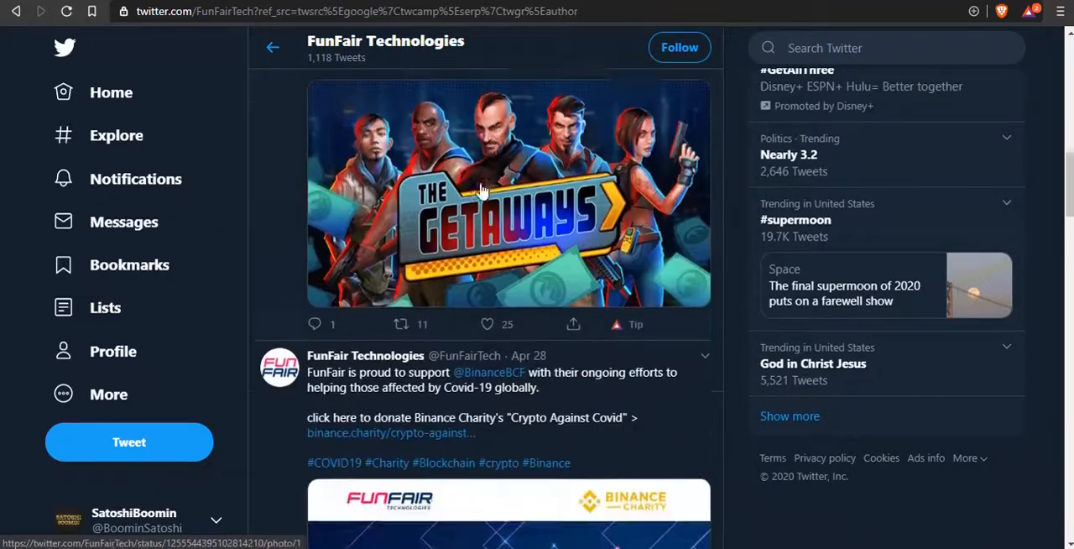
{"action": "scroll", "scroll_direction": "down", "scroll_amount": 3}
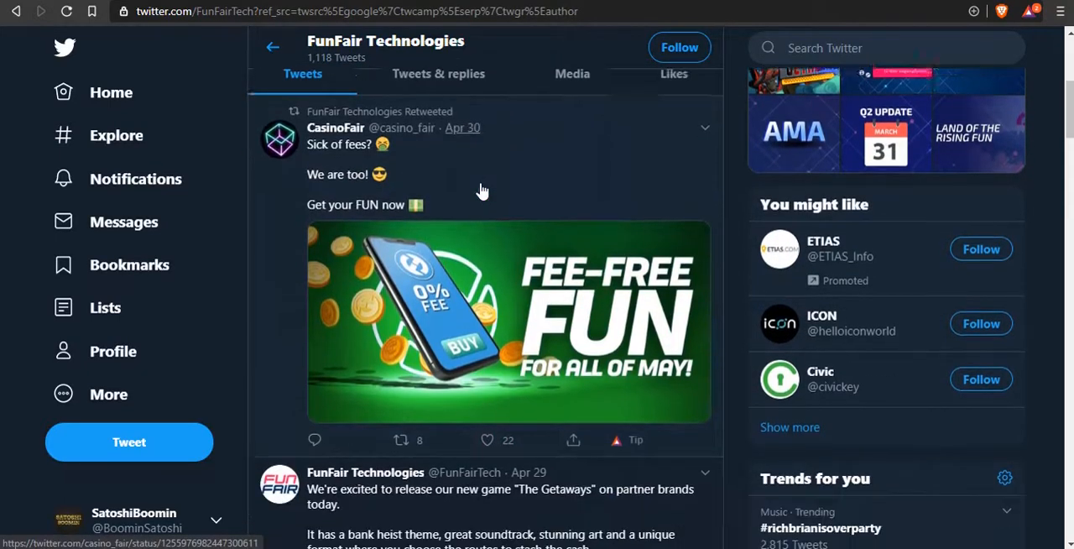
{"action": "scroll", "scroll_direction": "down", "scroll_amount": 3}
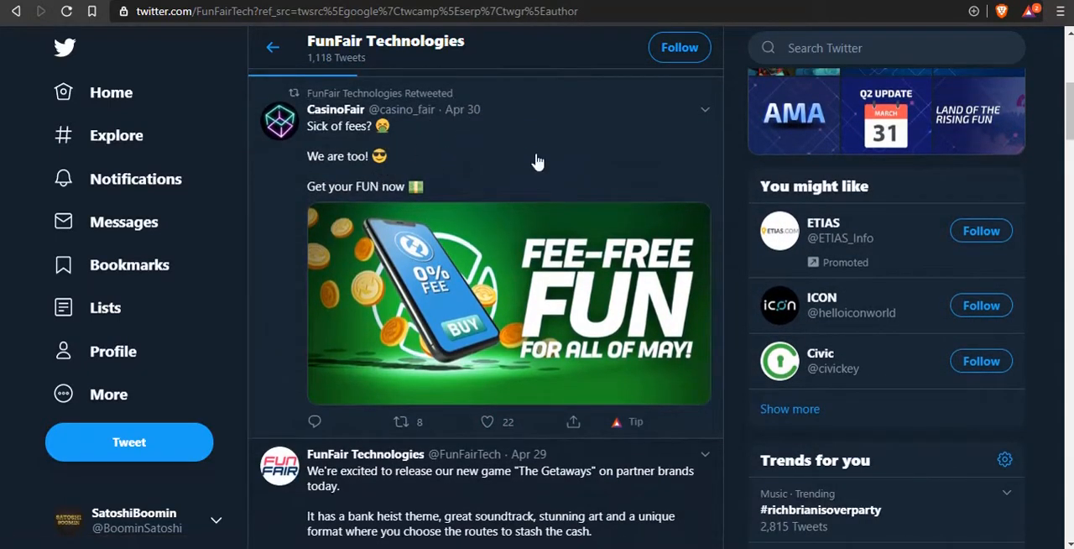
{"action": "scroll", "scroll_direction": "down", "scroll_amount": 3}
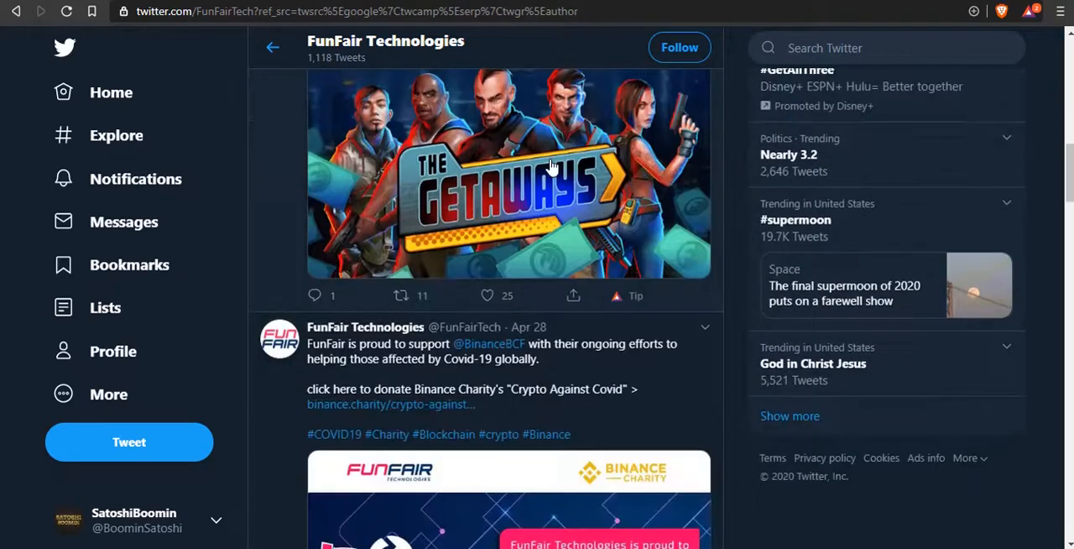
{"action": "scroll", "scroll_direction": "down", "scroll_amount": 3}
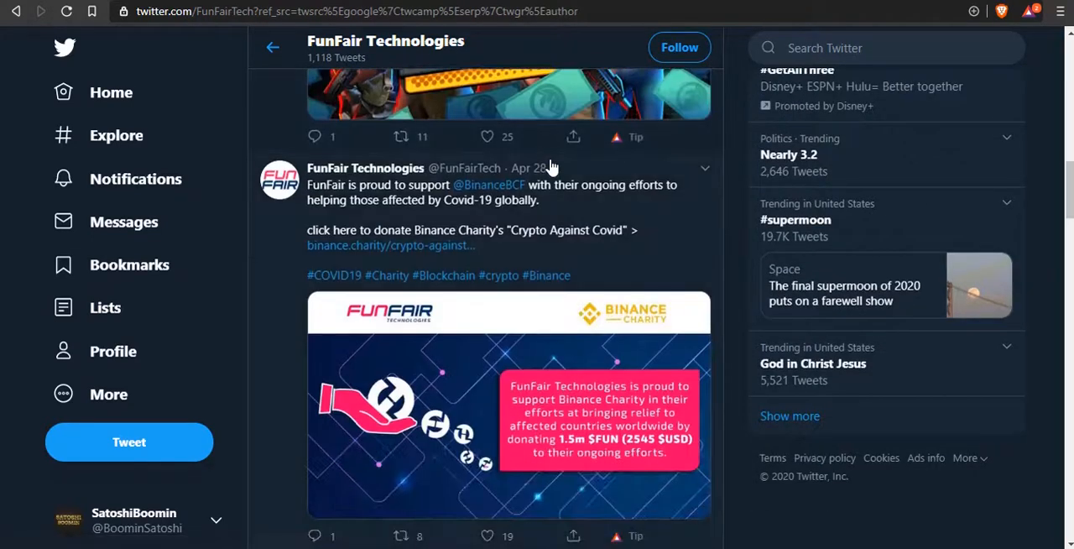
{"action": "scroll", "scroll_direction": "down", "scroll_amount": 3}
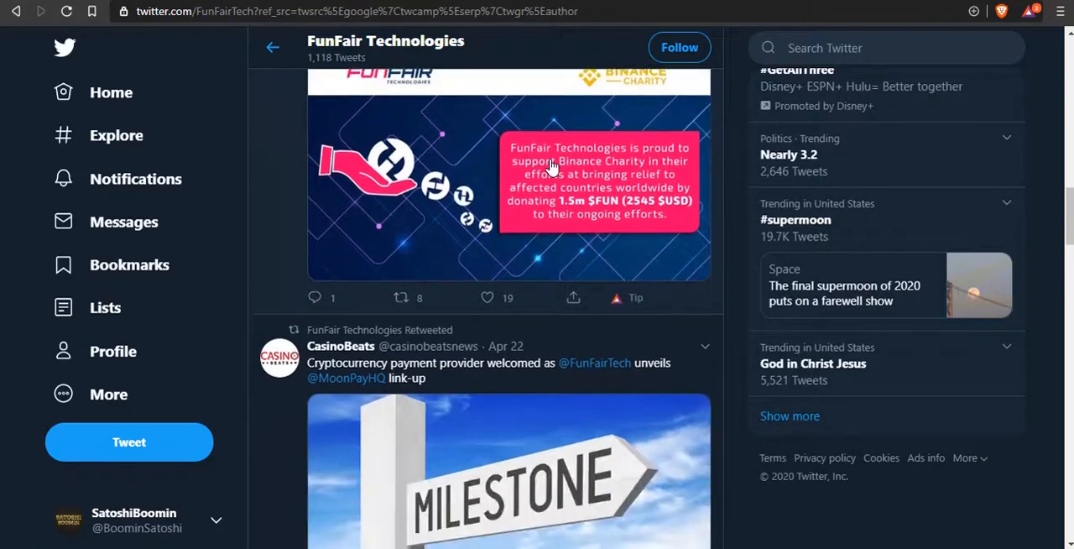
{"action": "scroll", "scroll_direction": "down", "scroll_amount": 3}
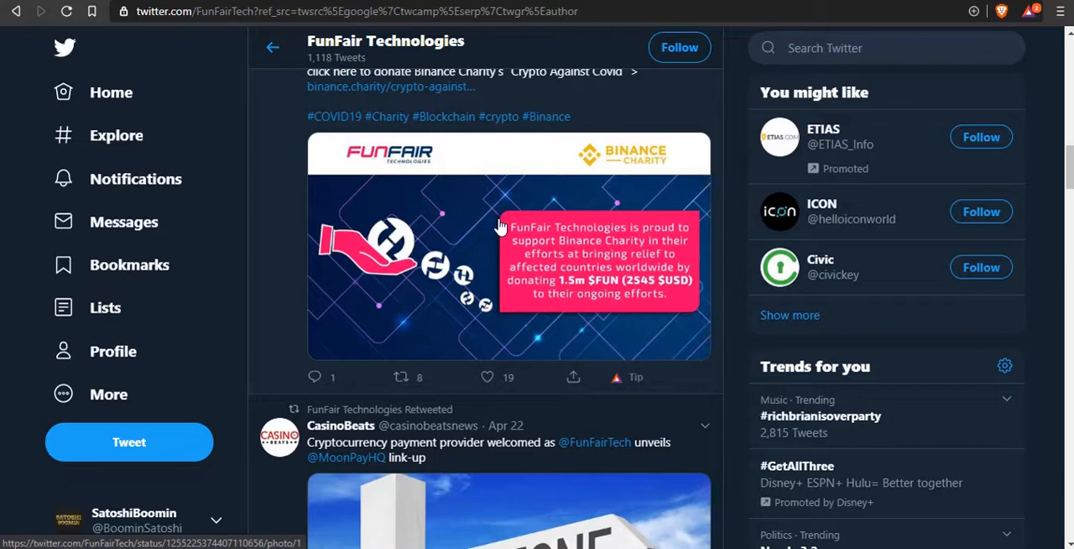
{"action": "mouse_move", "coordinate": [478, 265]}
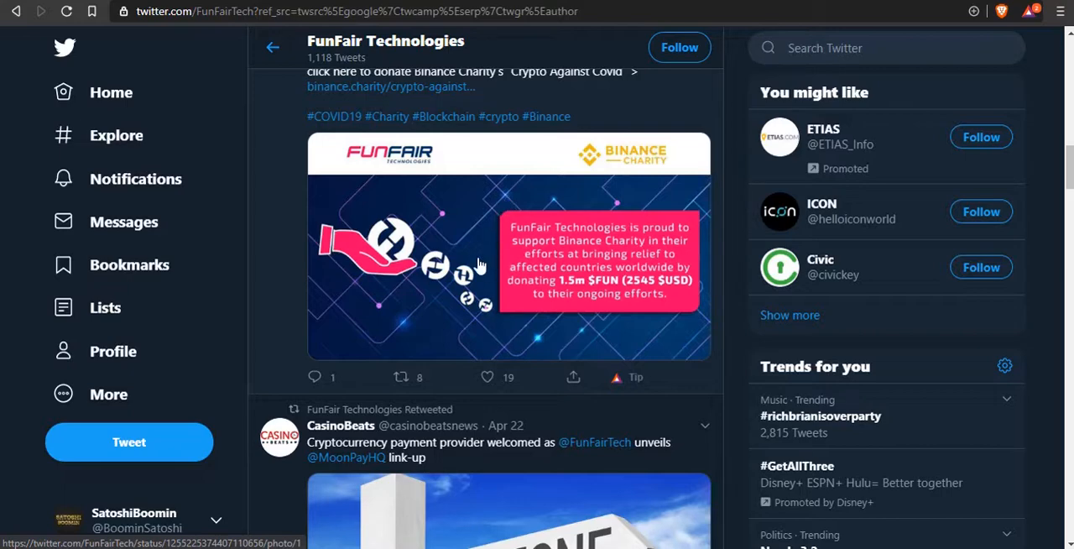
Scroll further back past the CasinoFair Moon Racer tweets to the 'Land of the Rising Fun' Japanese launch tweet.
{"action": "scroll", "scroll_direction": "down", "scroll_amount": 3}
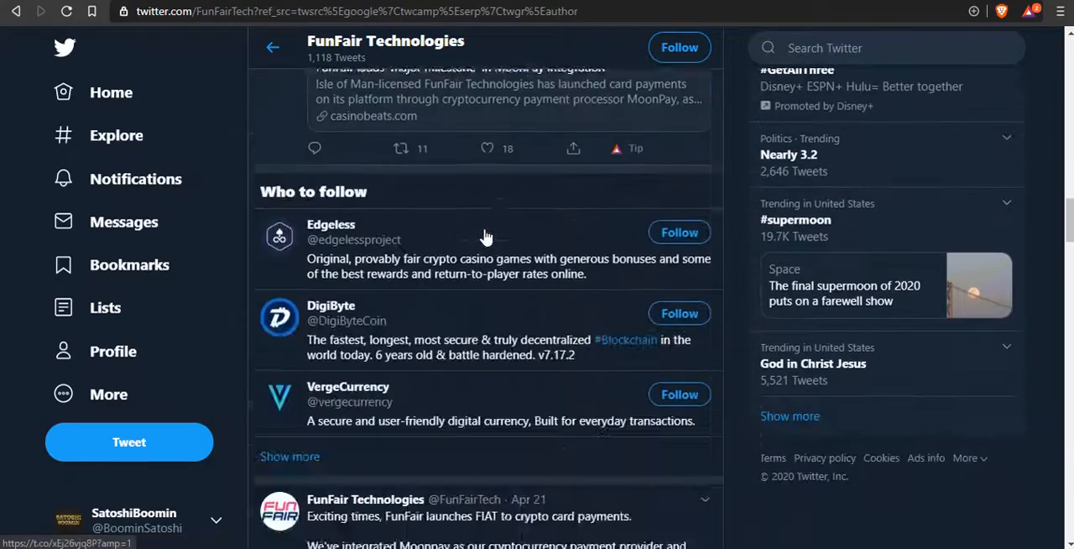
{"action": "scroll", "scroll_direction": "down", "scroll_amount": 3}
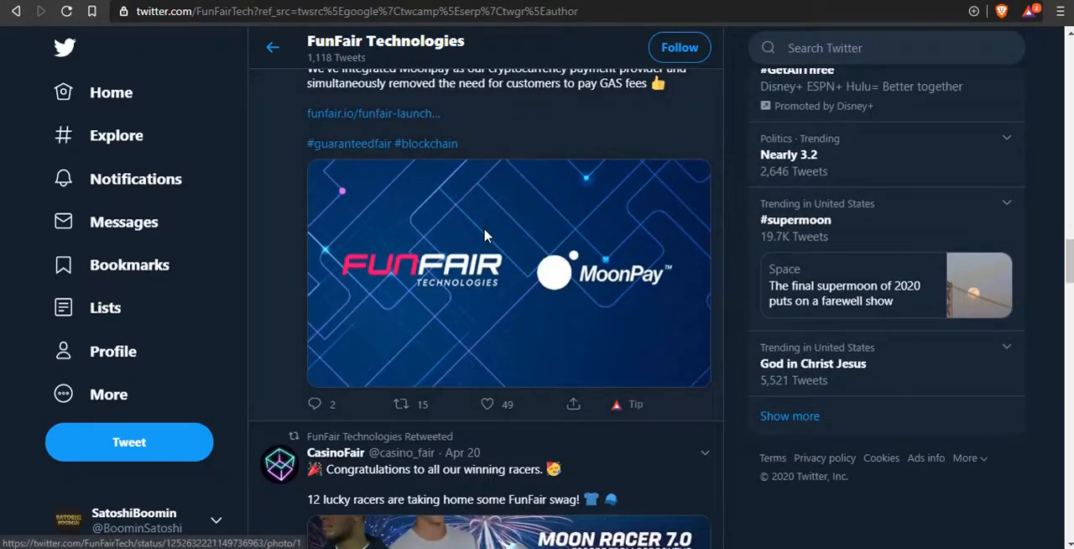
{"action": "scroll", "scroll_direction": "down", "scroll_amount": 3}
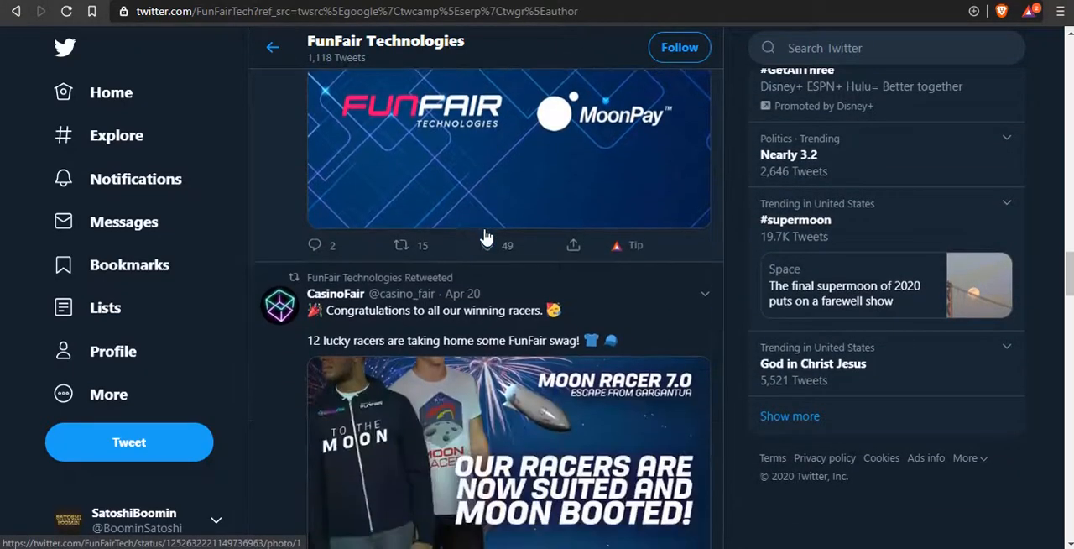
{"action": "scroll", "scroll_direction": "down", "scroll_amount": 3}
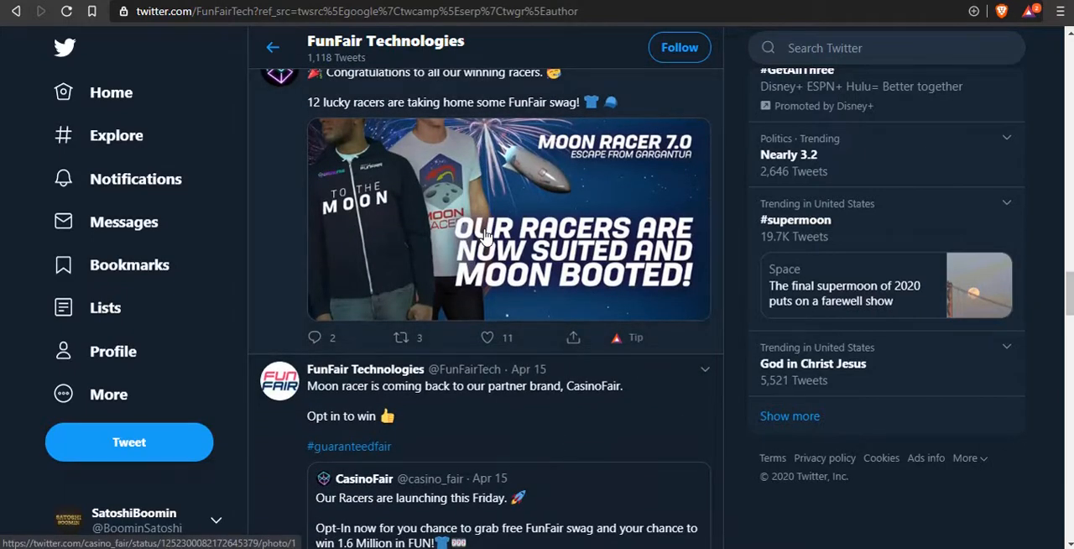
{"action": "mouse_move", "coordinate": [546, 158]}
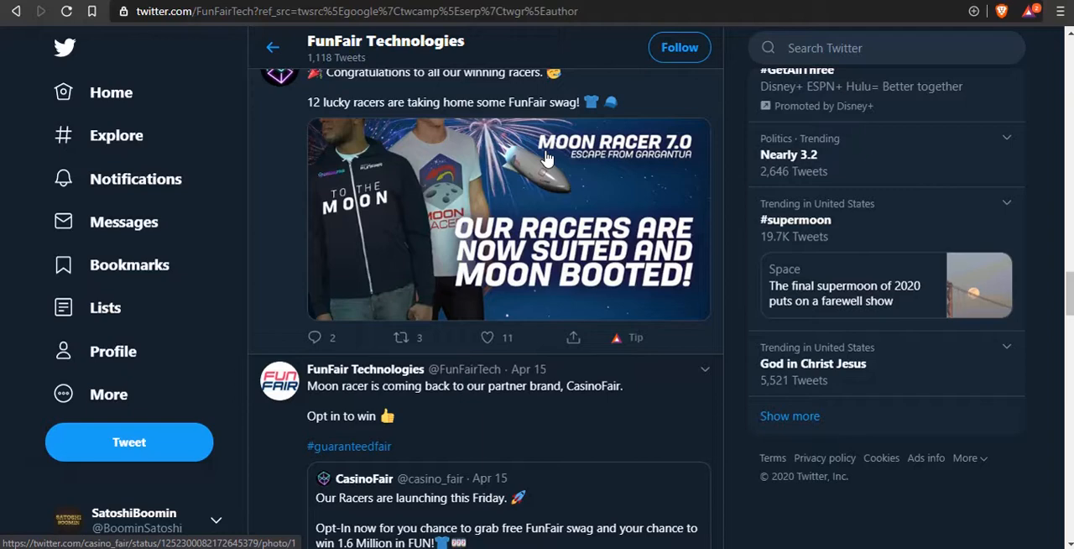
{"action": "scroll", "scroll_direction": "down", "scroll_amount": 3}
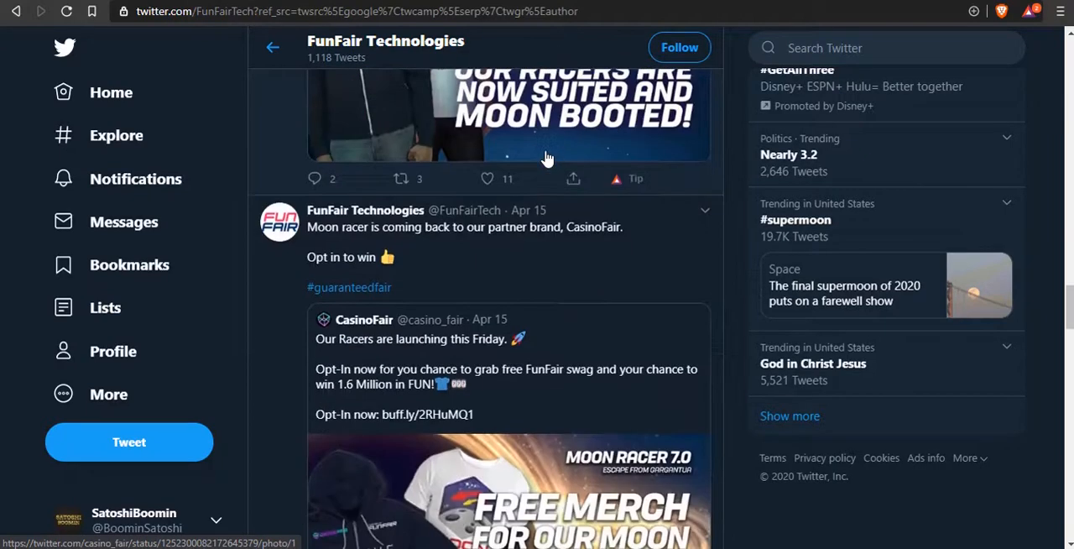
{"action": "scroll", "scroll_direction": "down", "scroll_amount": 3}
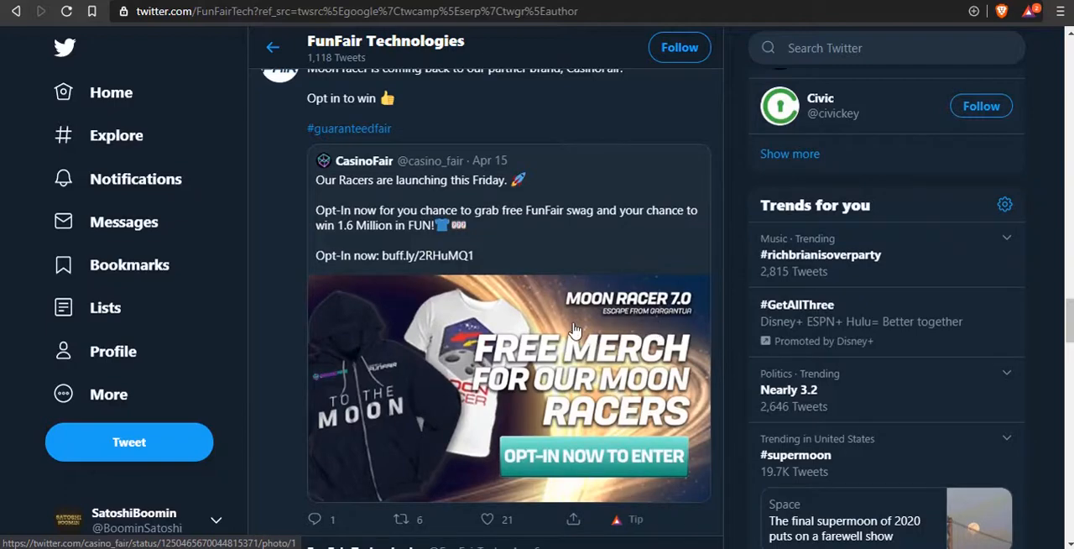
{"action": "scroll", "scroll_direction": "down", "scroll_amount": 3}
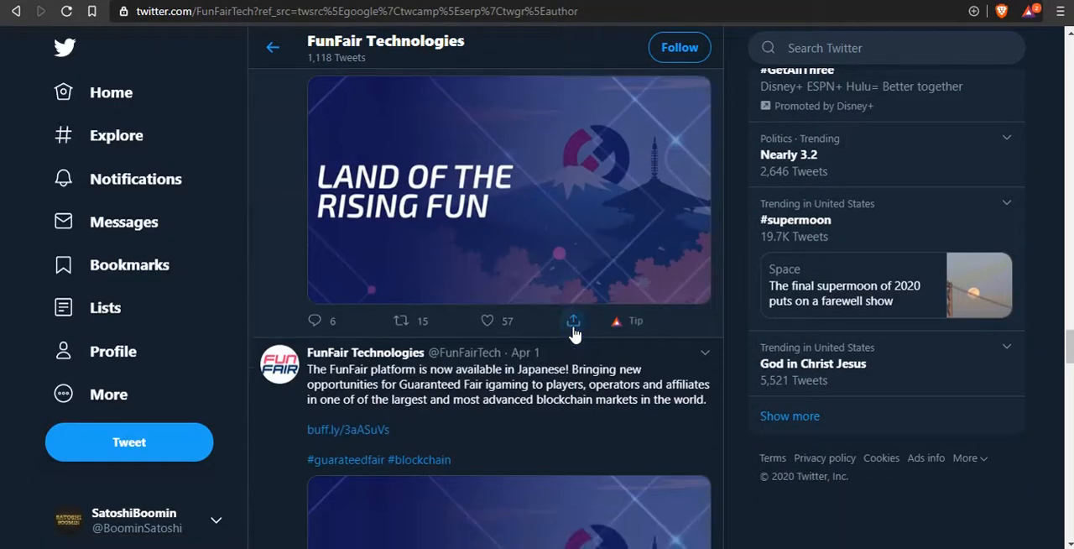
{"action": "scroll", "scroll_direction": "down", "scroll_amount": 3}
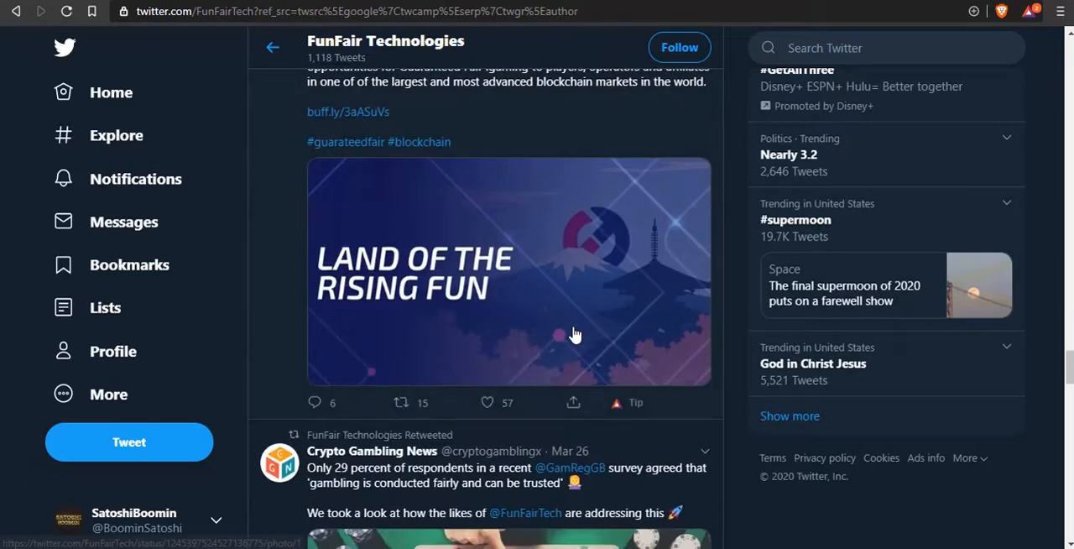
{"action": "scroll", "scroll_direction": "down", "scroll_amount": 3}
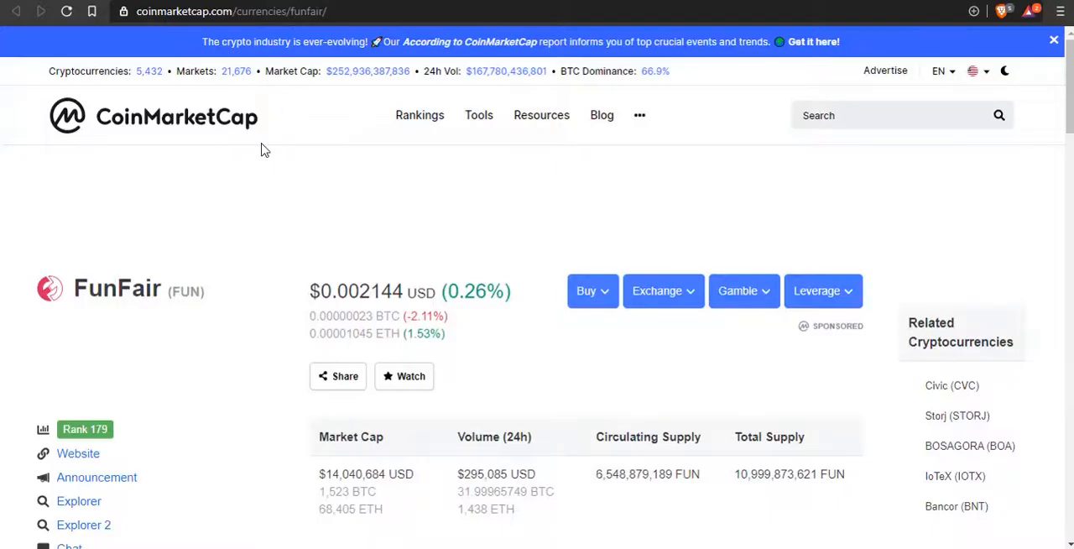
Scroll FunFair's CoinMarketCap page down to its all-time price and market cap chart with the early-2018 peak.
{"action": "scroll", "scroll_direction": "down", "scroll_amount": 3}
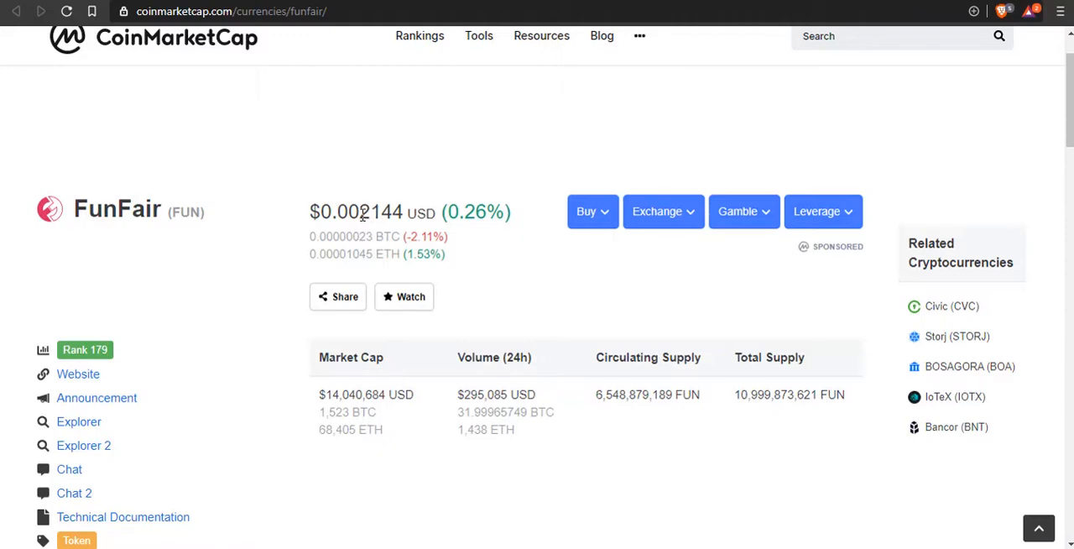
{"action": "scroll", "scroll_direction": "down", "scroll_amount": 3}
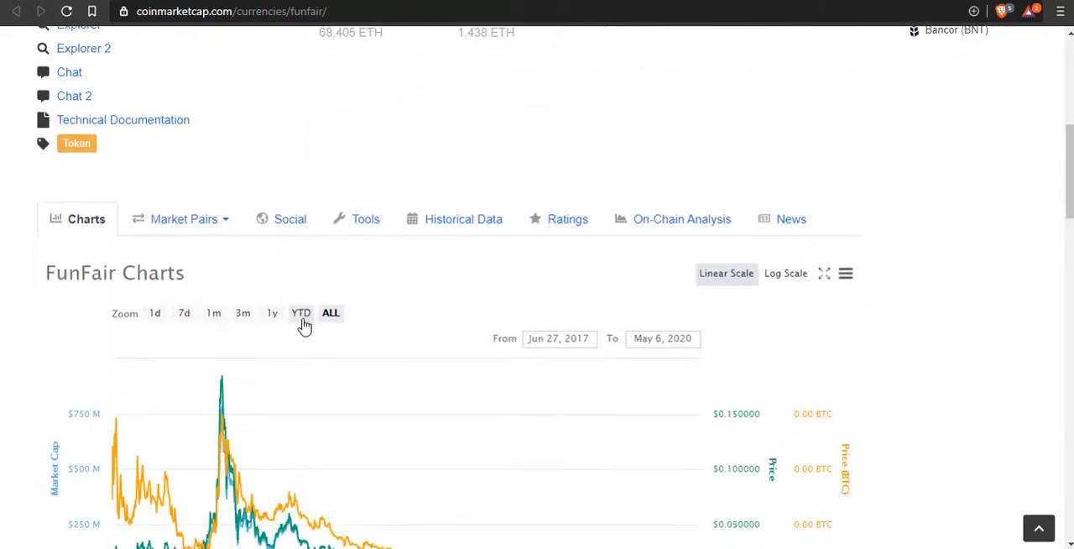
{"action": "scroll", "scroll_direction": "down", "scroll_amount": 3}
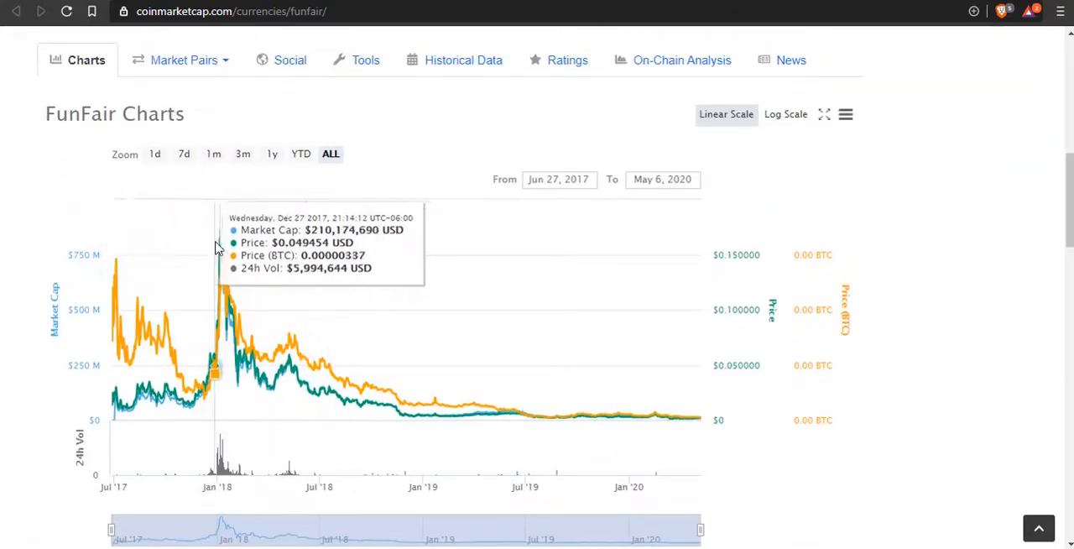
{"action": "mouse_move", "coordinate": [222, 248]}
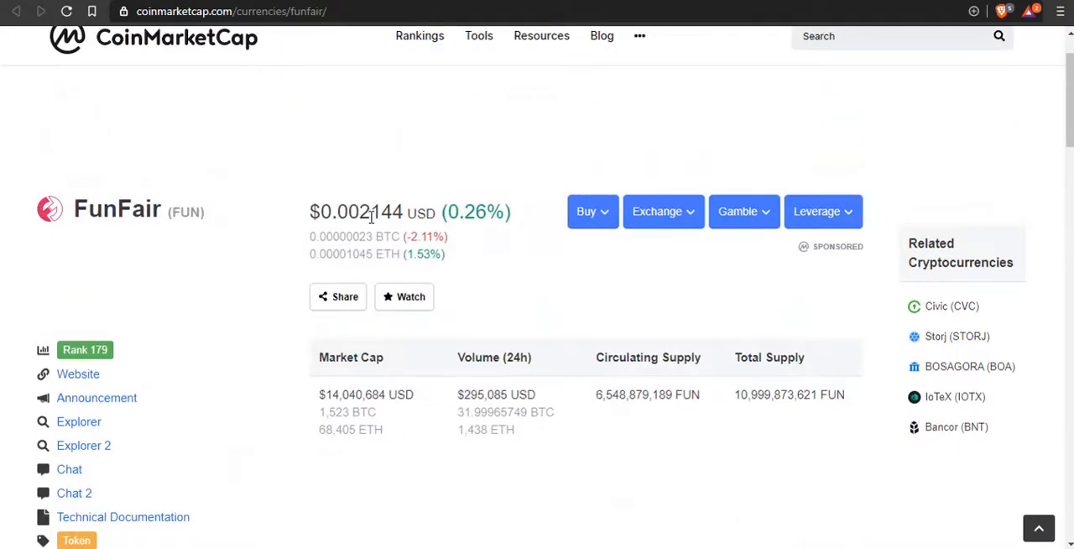
Move between FunFair's all-time chart and the About and statistics sections, returning to the chart.
{"action": "scroll", "scroll_direction": "down", "scroll_amount": 3}
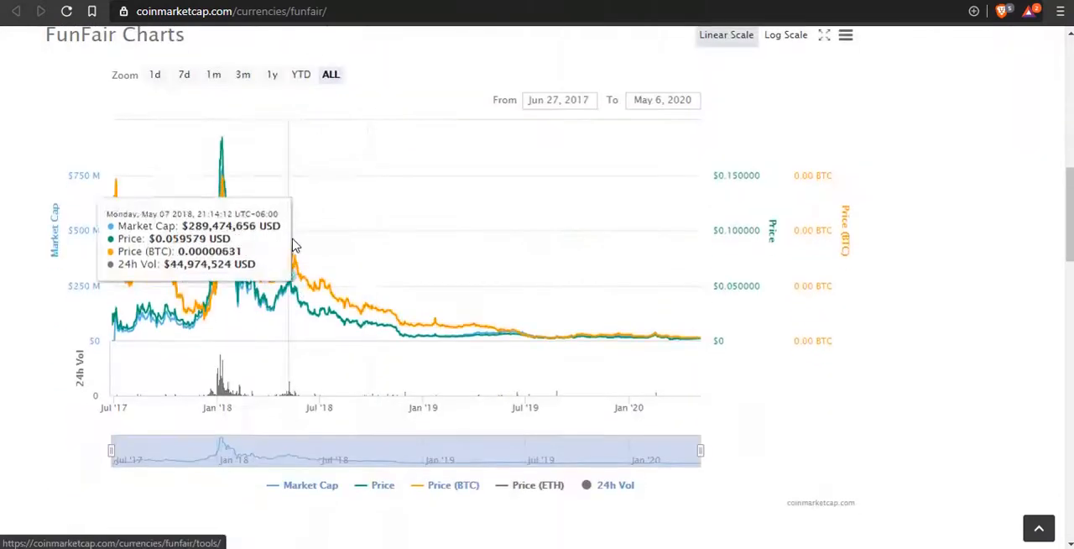
{"action": "mouse_move", "coordinate": [221, 168]}
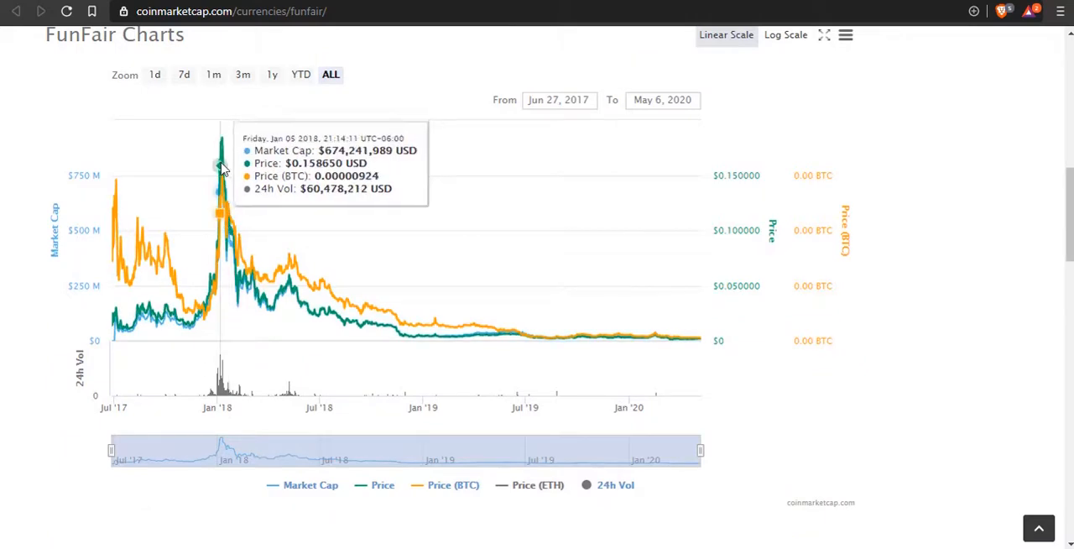
{"action": "mouse_move", "coordinate": [222, 160]}
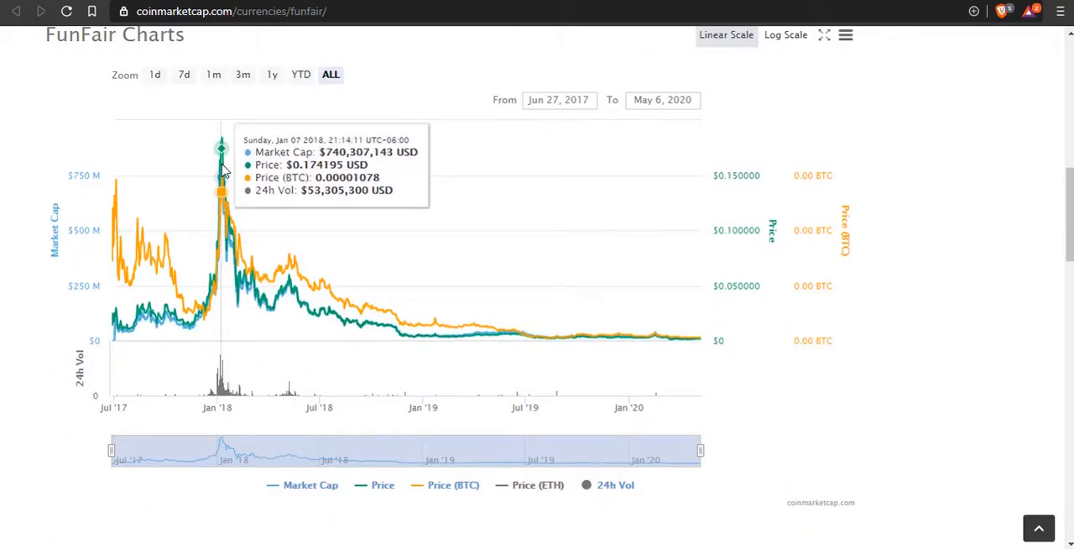
{"action": "mouse_move", "coordinate": [227, 164]}
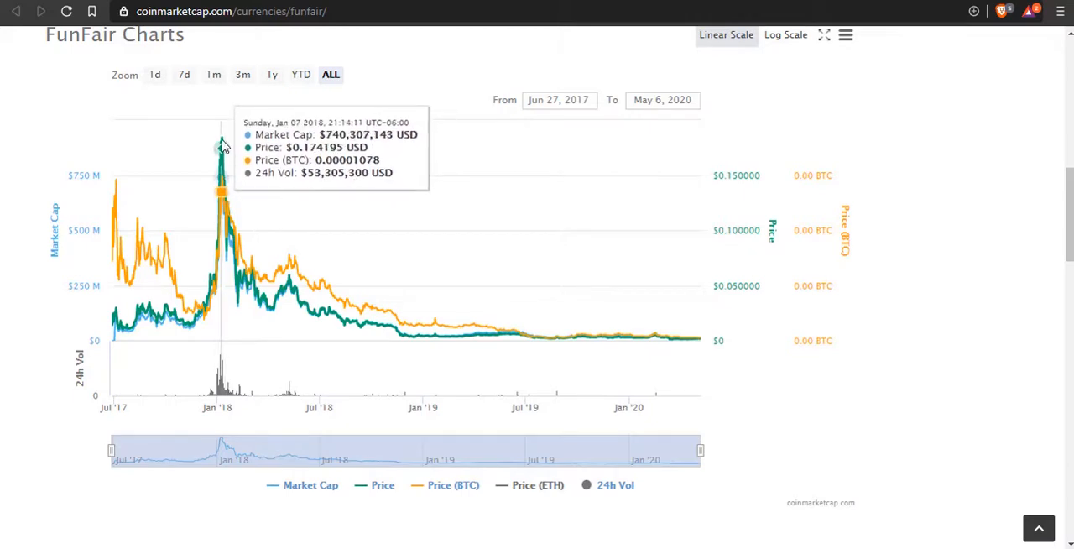
{"action": "mouse_move", "coordinate": [222, 145]}
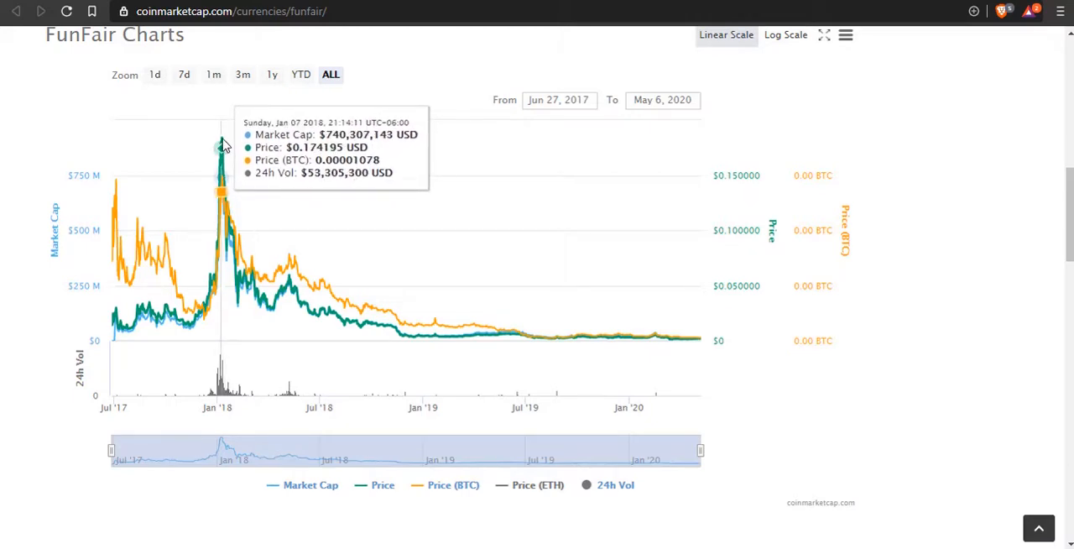
{"action": "mouse_move", "coordinate": [222, 174]}
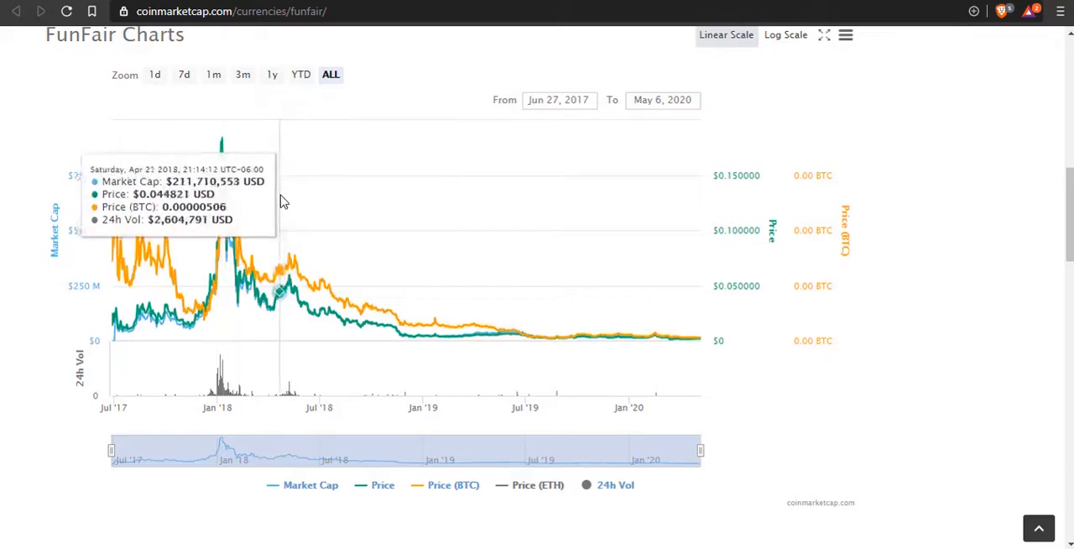
{"action": "scroll", "scroll_direction": "down", "scroll_amount": 3}
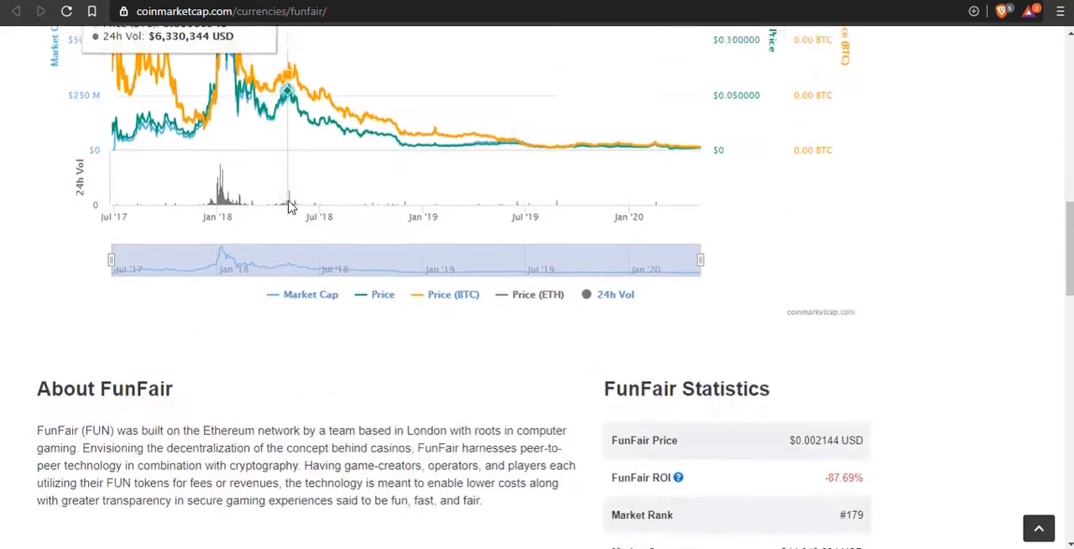
{"action": "scroll", "scroll_direction": "down", "scroll_amount": 3}
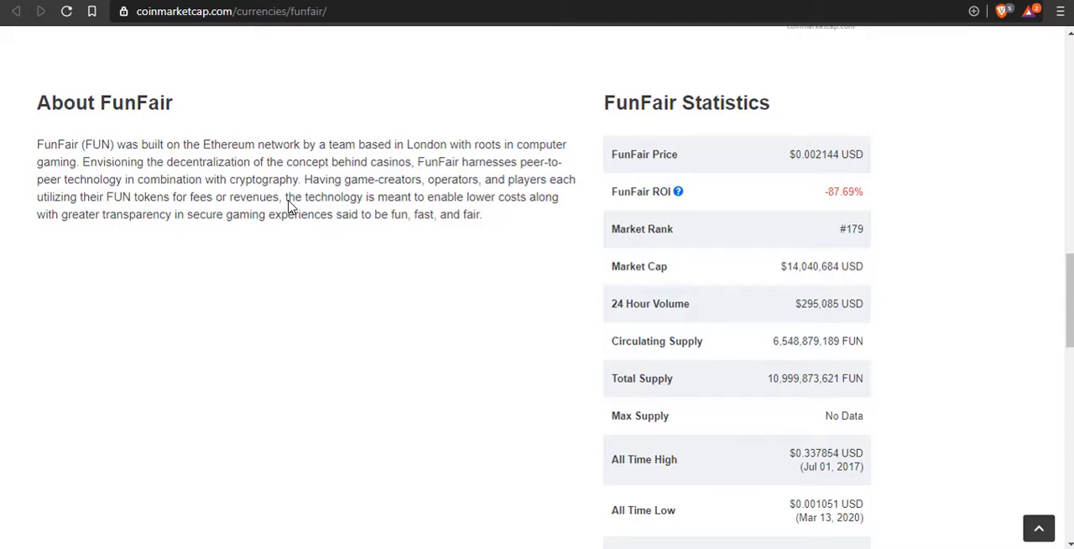
{"action": "scroll", "scroll_direction": "up", "scroll_amount": 3}
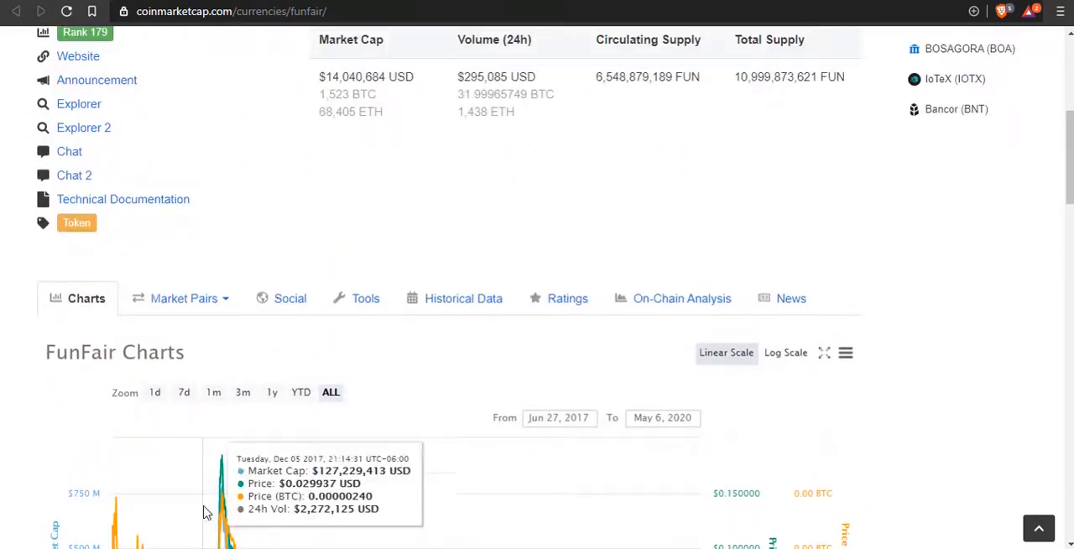
{"action": "scroll", "scroll_direction": "down", "scroll_amount": 3}
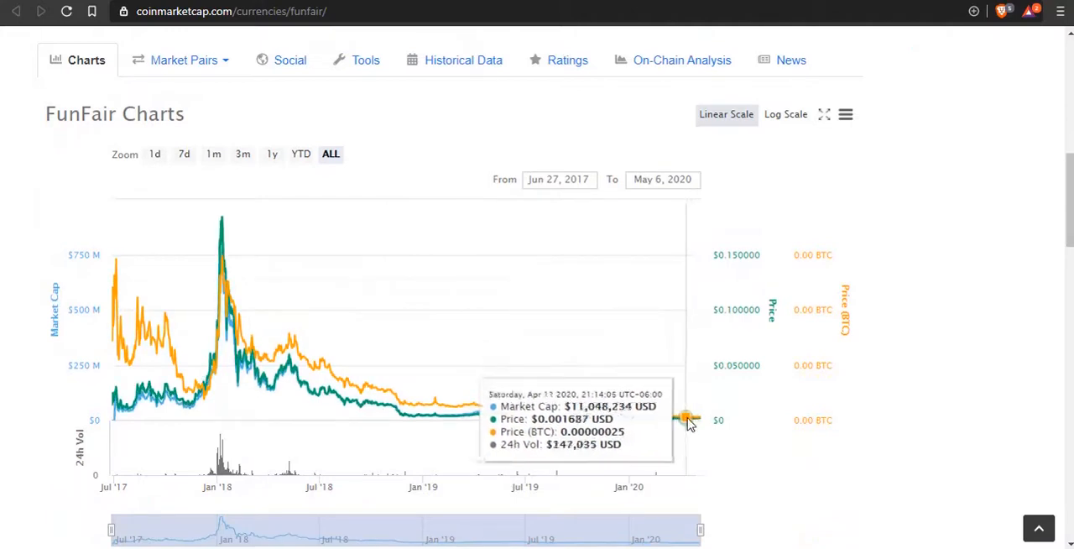
{"action": "mouse_move", "coordinate": [496, 411]}
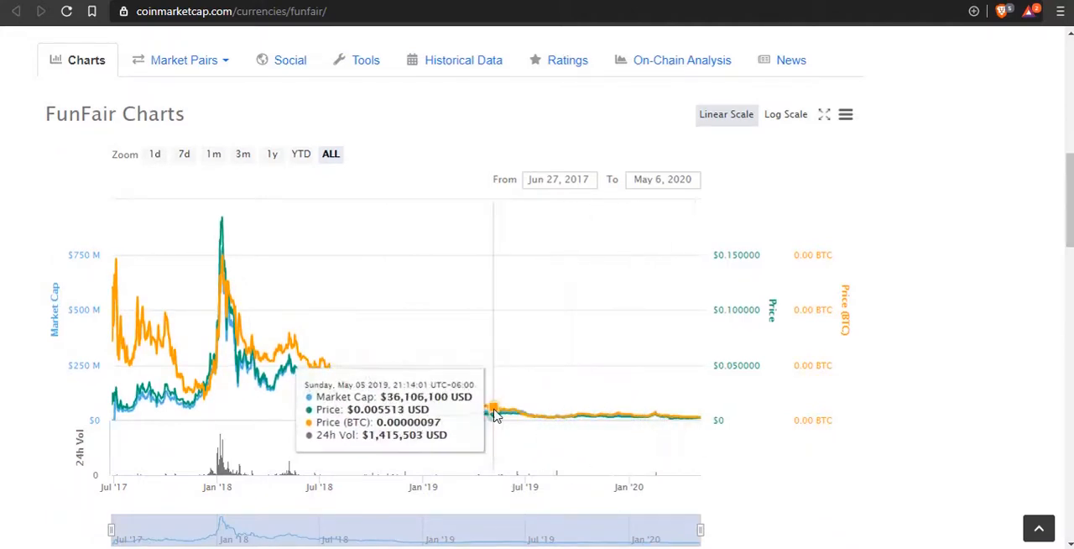
{"action": "mouse_move", "coordinate": [249, 423]}
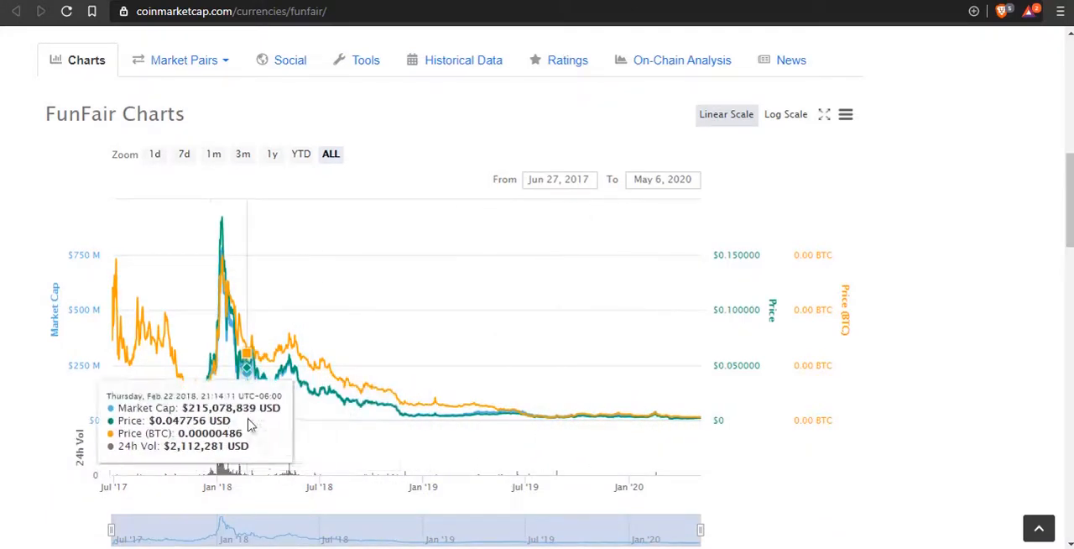
{"action": "mouse_move", "coordinate": [238, 282]}
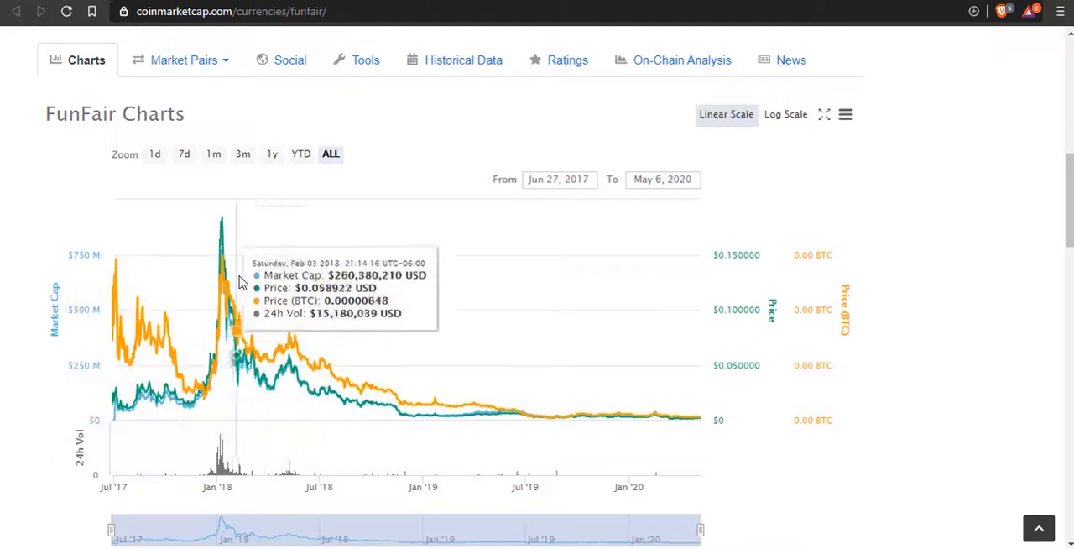
{"action": "mouse_move", "coordinate": [225, 225]}
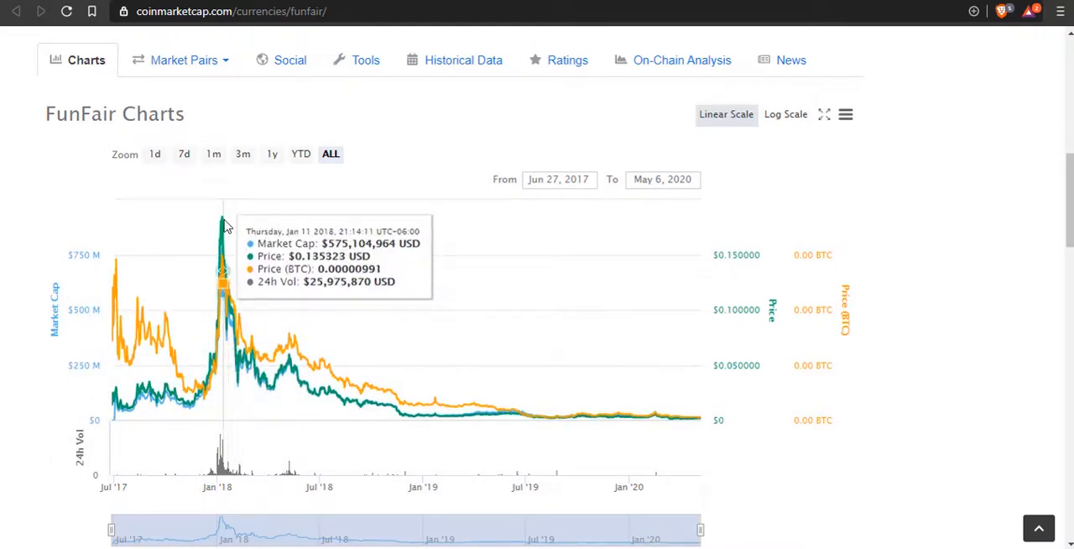
{"action": "mouse_move", "coordinate": [222, 218]}
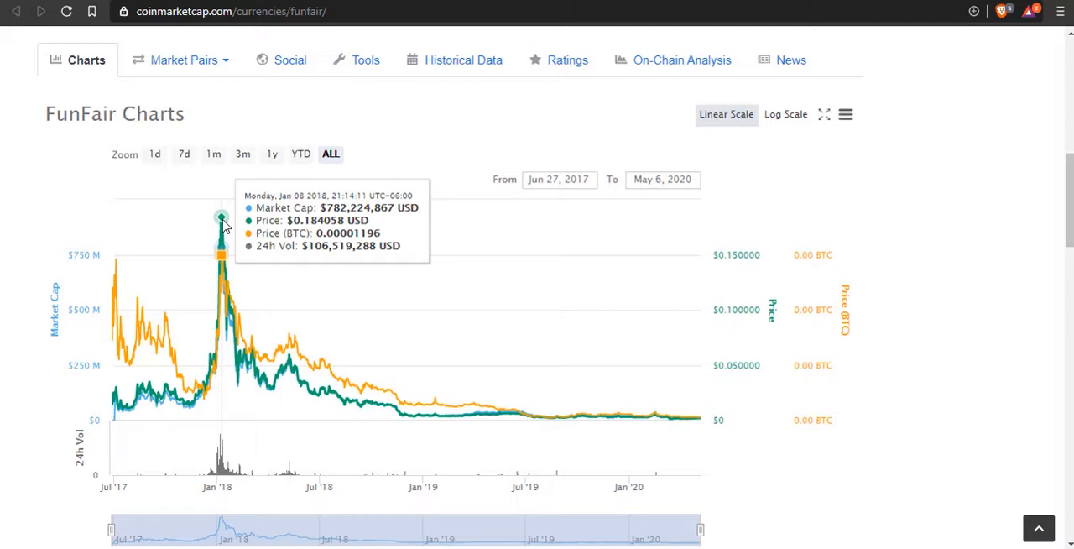
{"action": "mouse_move", "coordinate": [255, 228]}
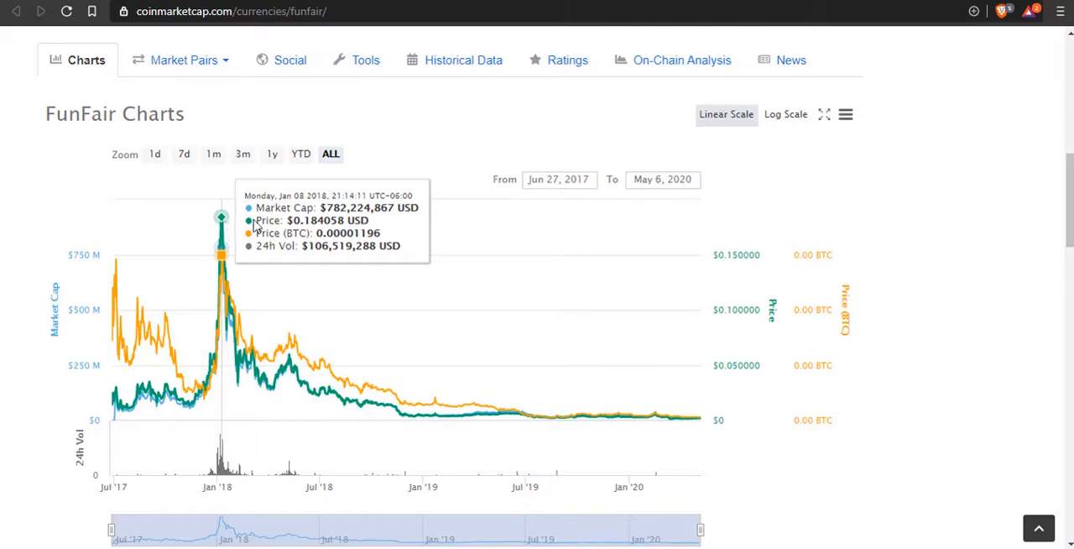
Scroll to About FunFair and its statistics, briefly highlight a description passage, then clear the selection.
{"action": "scroll", "scroll_direction": "down", "scroll_amount": 3}
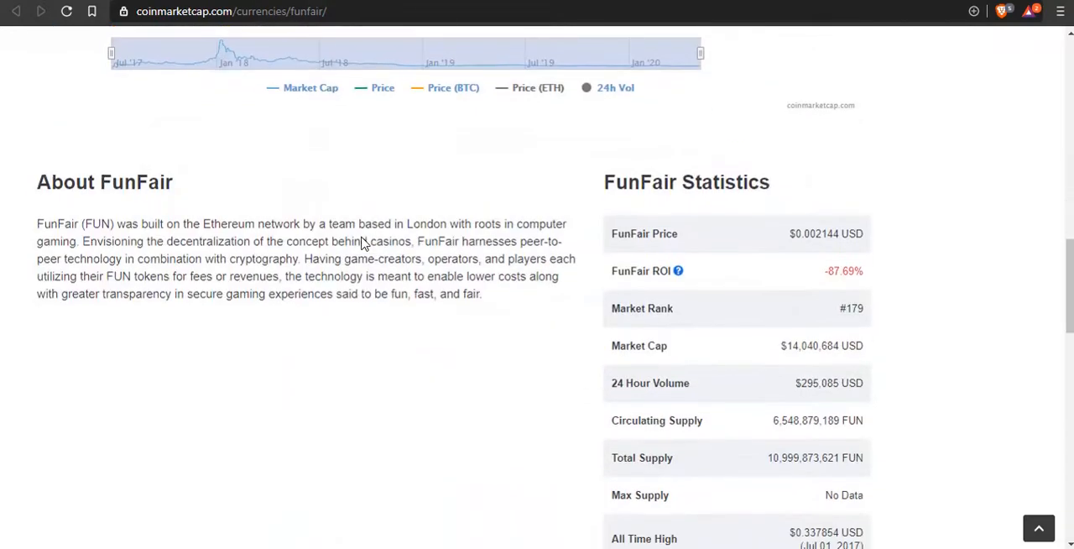
{"action": "mouse_move", "coordinate": [33, 235]}
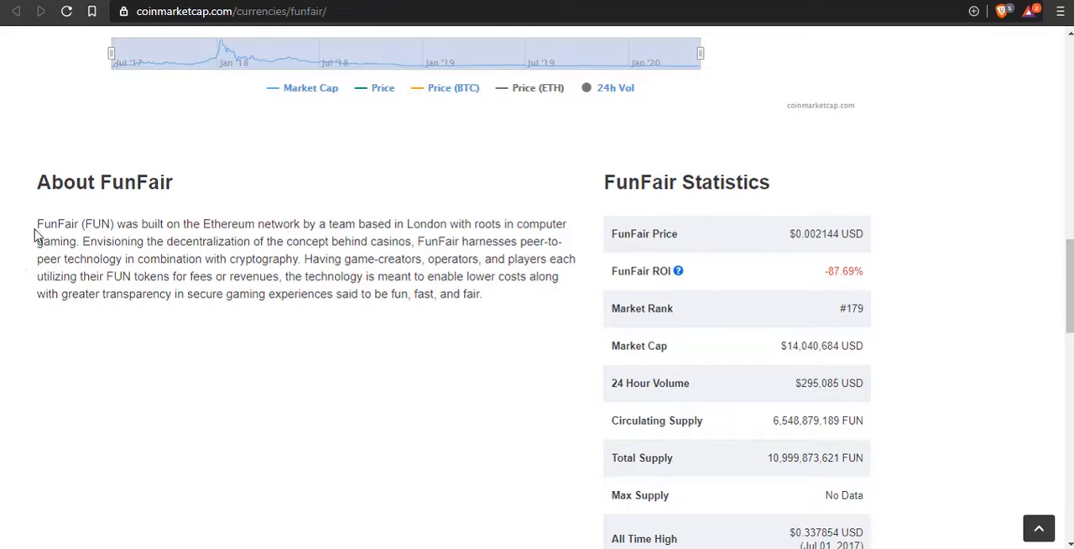
{"action": "mouse_move", "coordinate": [460, 238]}
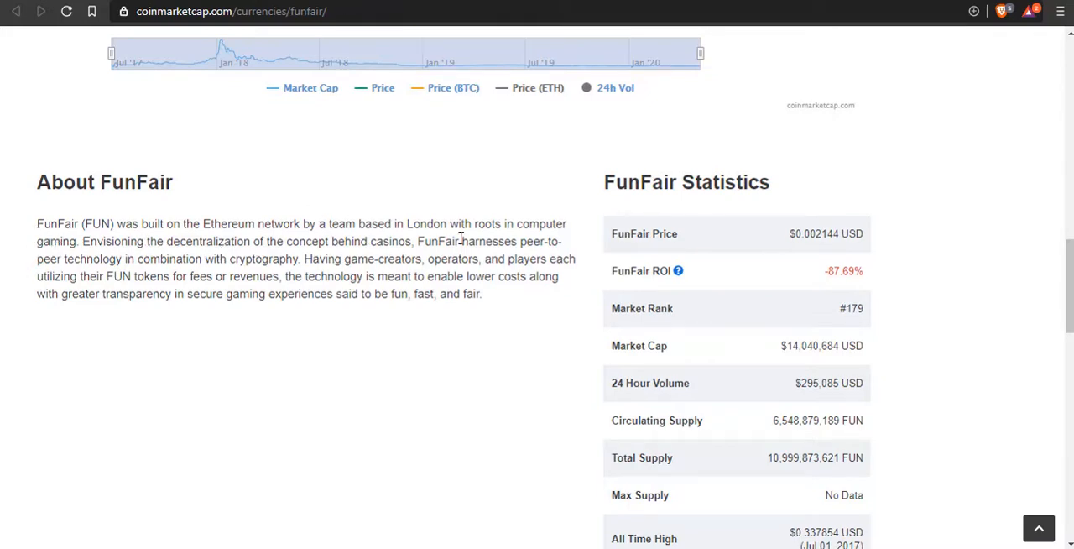
{"action": "mouse_move", "coordinate": [460, 242]}
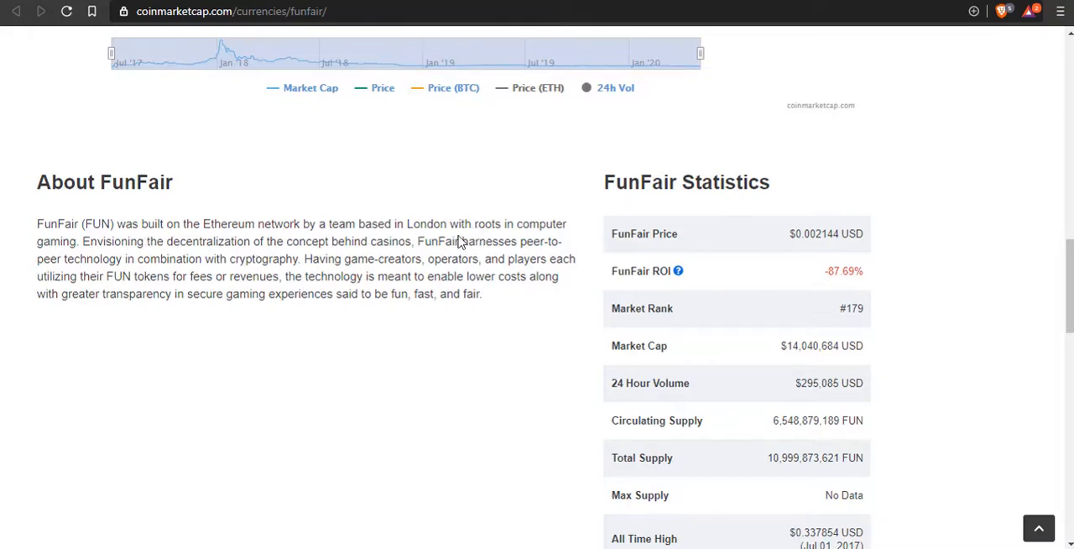
{"action": "mouse_move", "coordinate": [120, 271]}
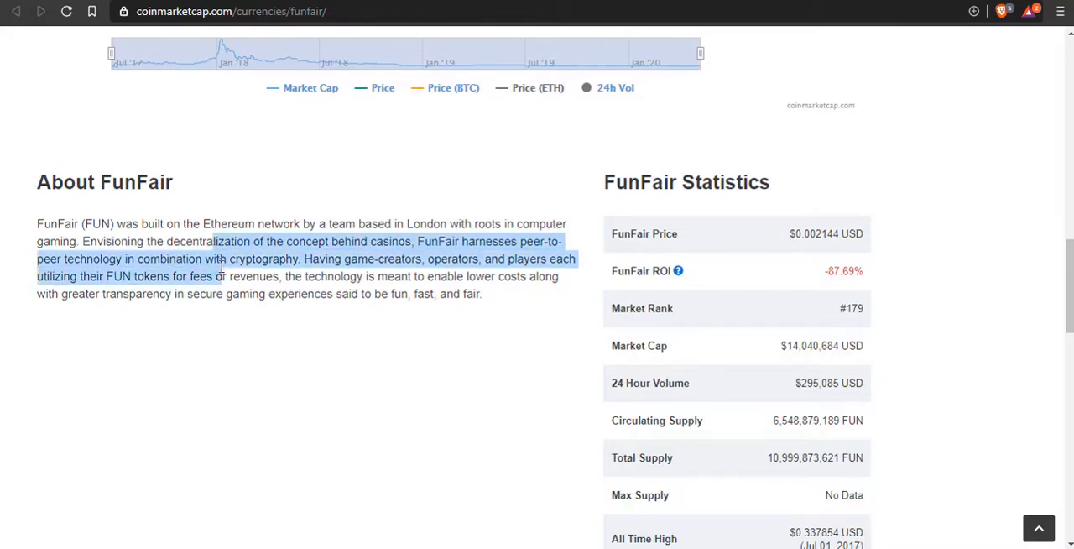
{"action": "left_click_drag", "start_coordinate": [220, 267], "coordinate": [220, 294]}
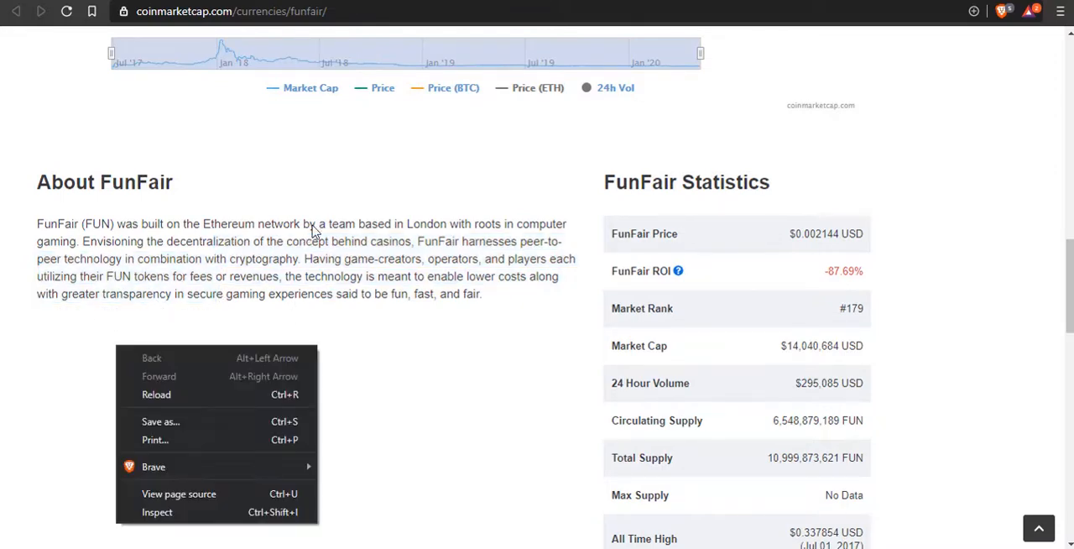
{"action": "left_click", "coordinate": [326, 292]}
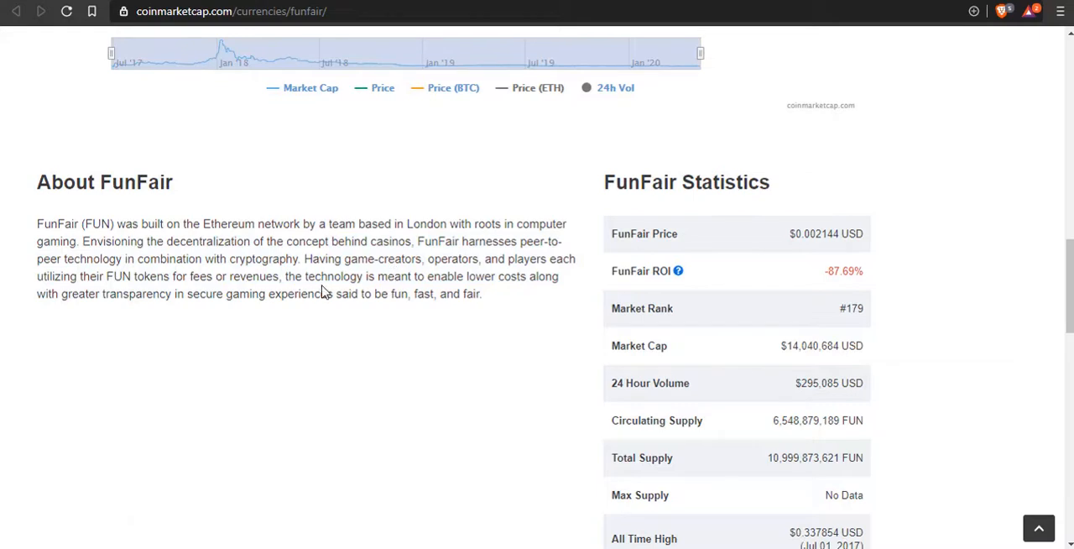
{"action": "mouse_move", "coordinate": [400, 282]}
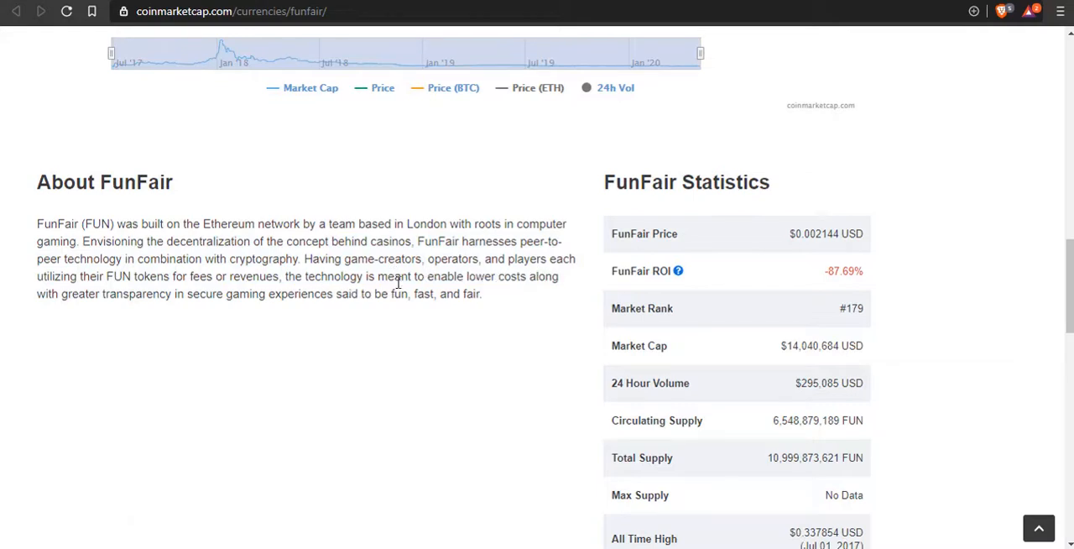
{"action": "mouse_move", "coordinate": [260, 294]}
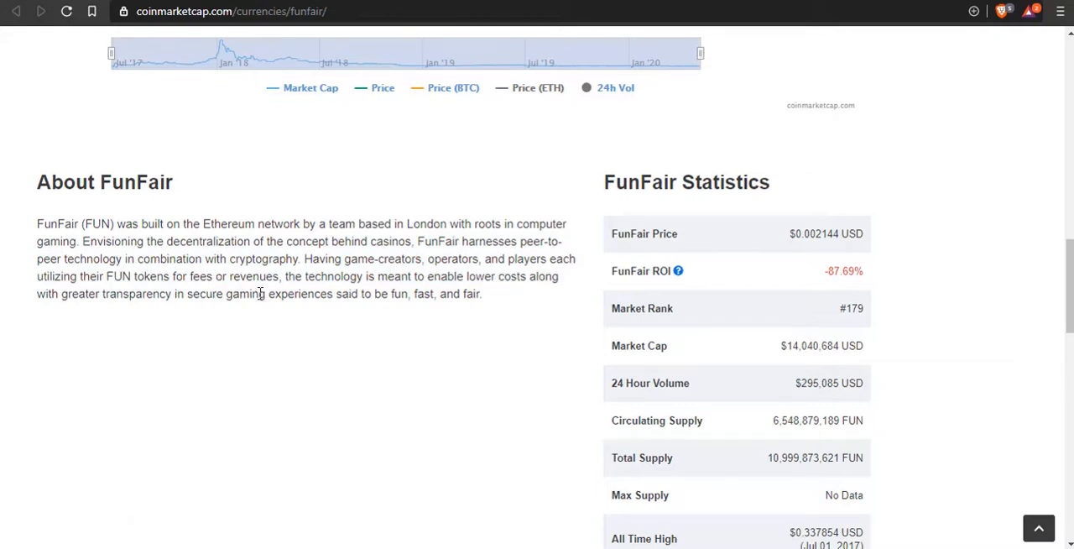
{"action": "mouse_move", "coordinate": [460, 314]}
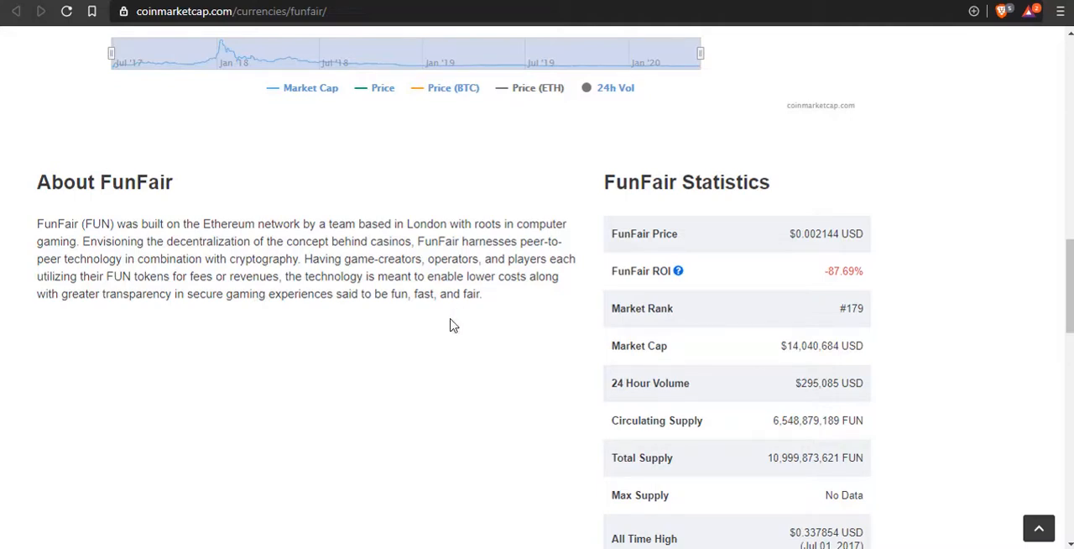
{"action": "mouse_move", "coordinate": [161, 349]}
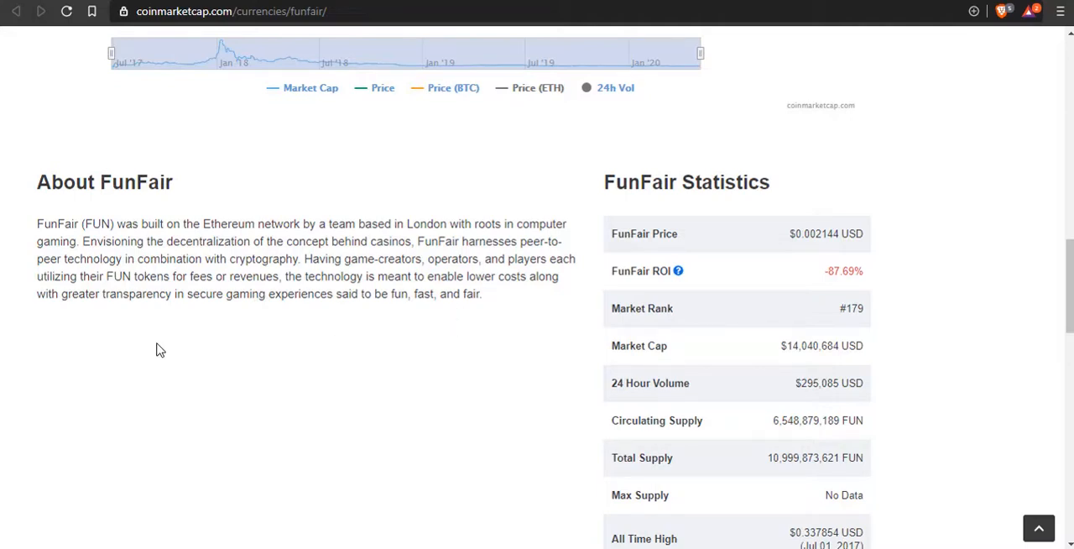
{"action": "mouse_move", "coordinate": [356, 329]}
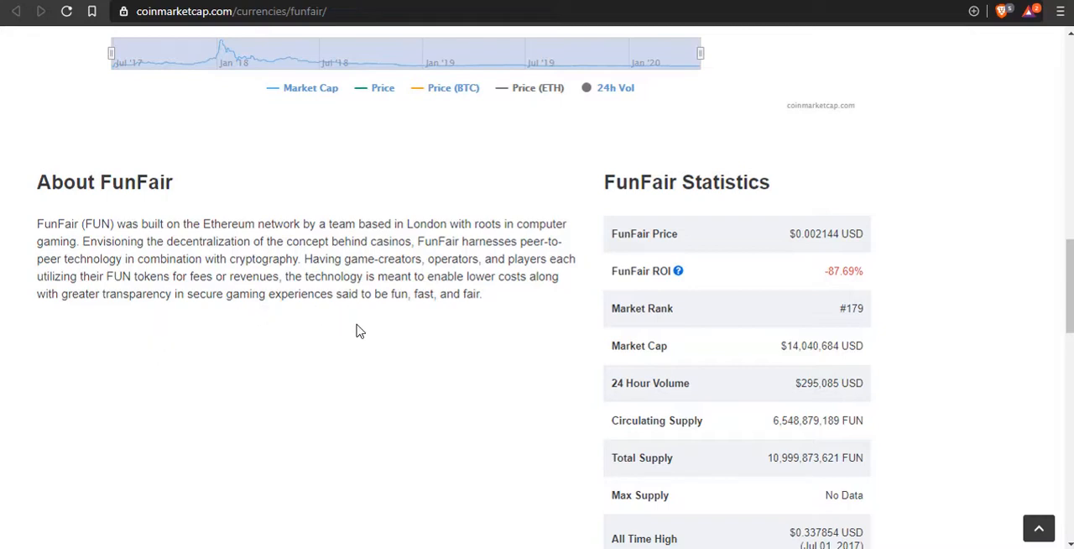
{"action": "mouse_move", "coordinate": [470, 309]}
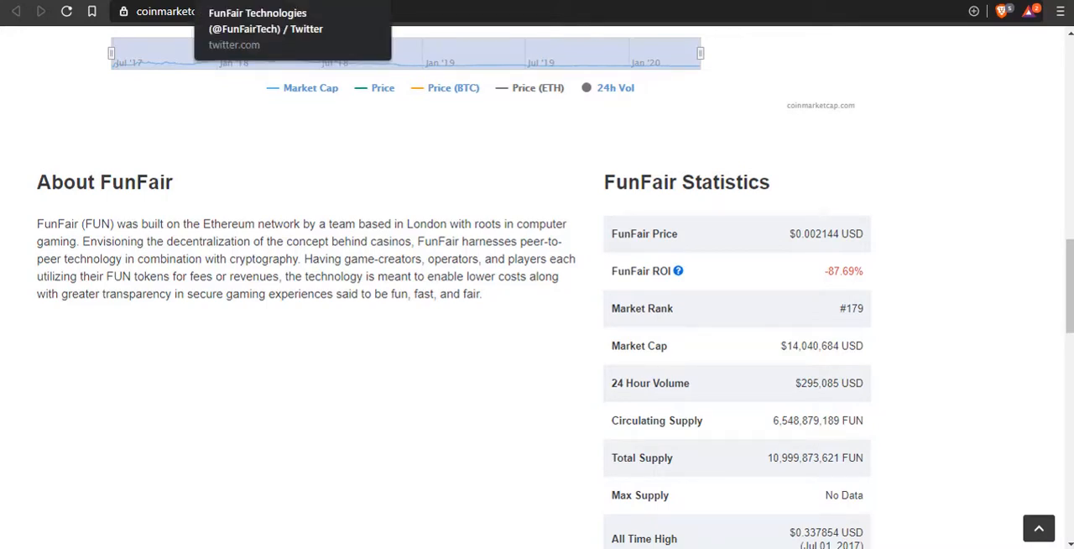
Scroll the mith.io homepage from its banner and 24hr volume down to the MITH Ecosystem section.
{"action": "scroll", "scroll_direction": "up", "scroll_amount": 3}
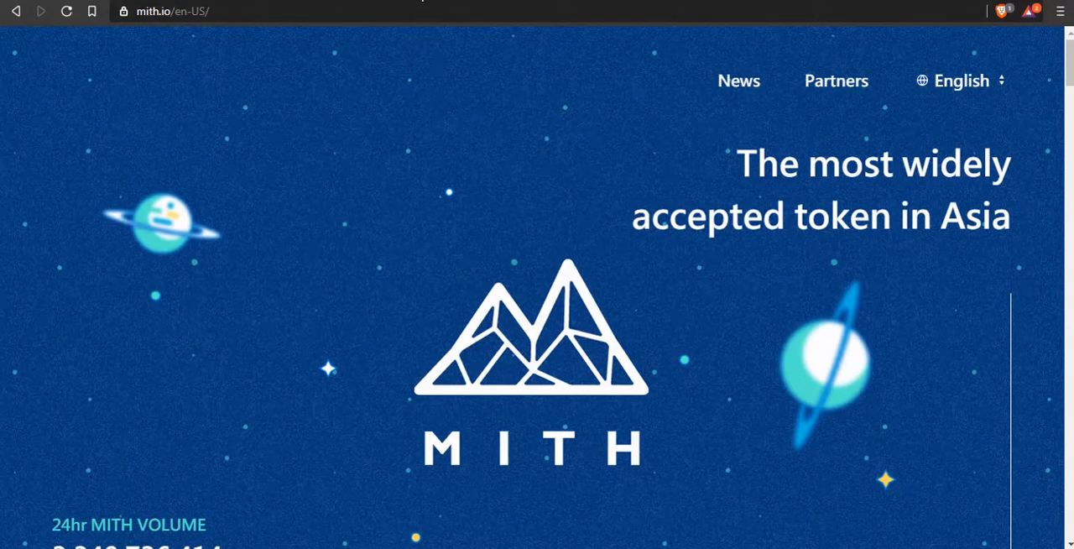
{"action": "scroll", "scroll_direction": "down", "scroll_amount": 3}
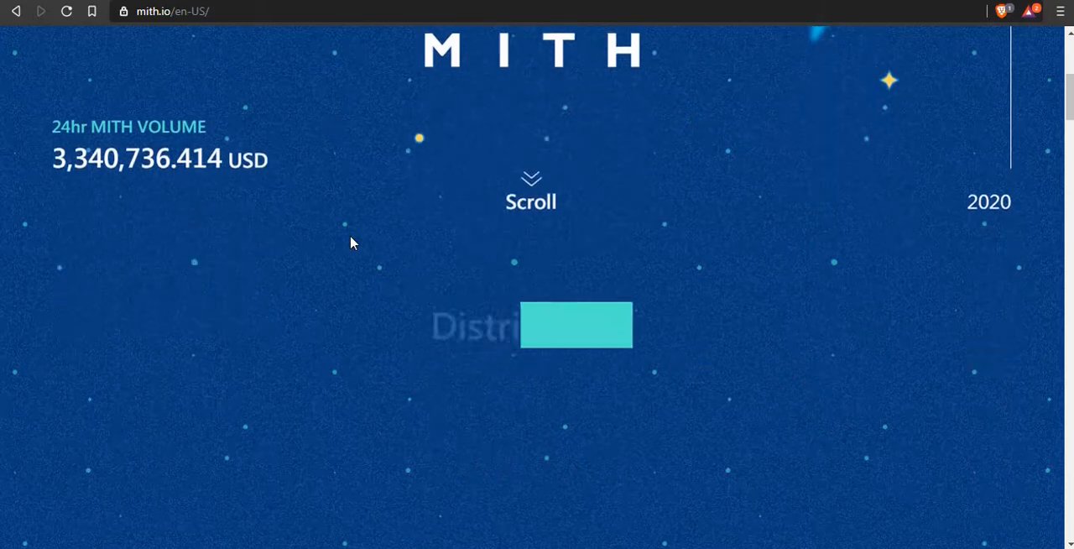
{"action": "scroll", "scroll_direction": "down", "scroll_amount": 3}
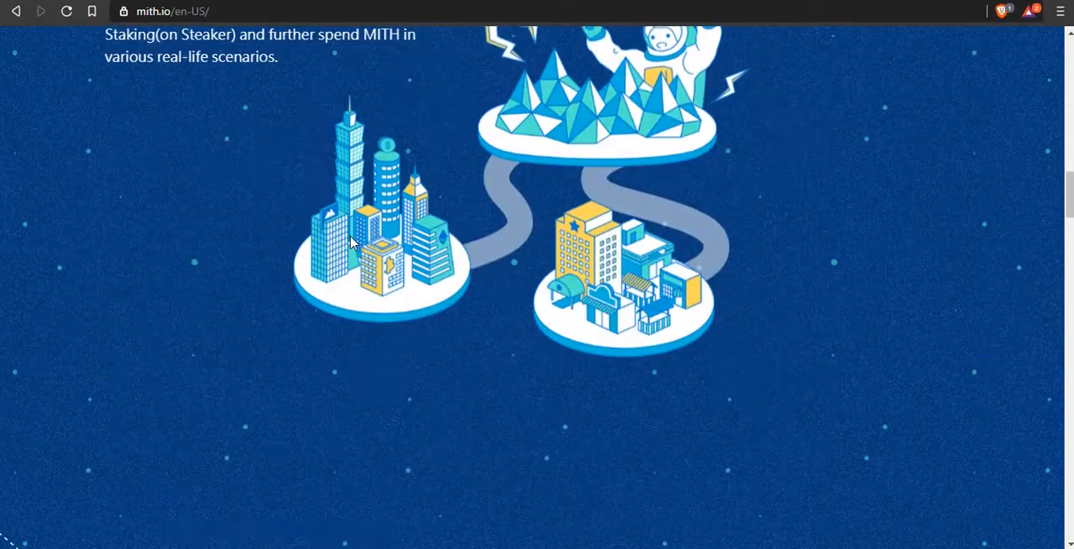
{"action": "scroll", "scroll_direction": "up", "scroll_amount": 3}
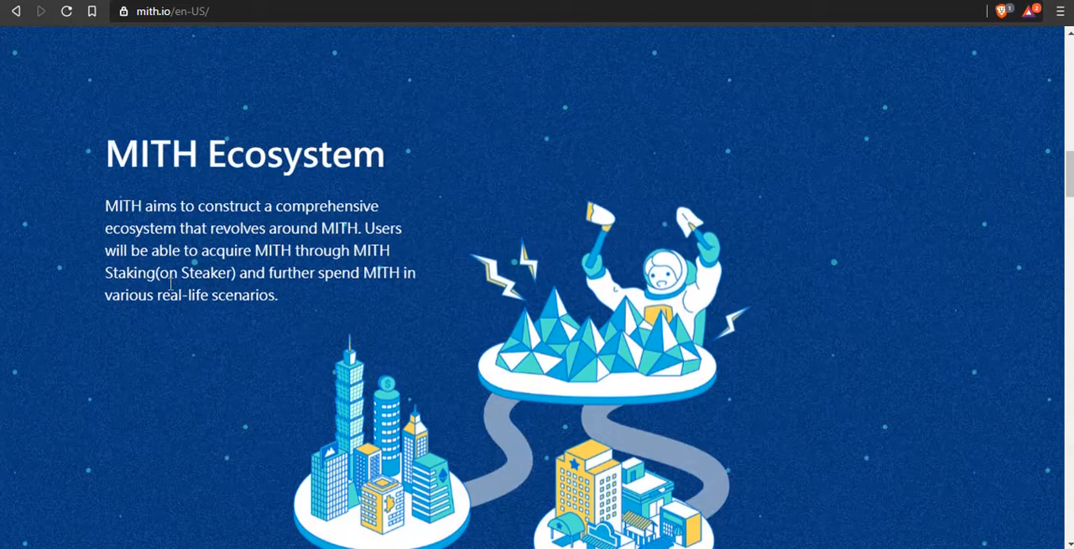
Scroll past MITH Staking and MITH Network down to the Partners and Exchanges sections.
{"action": "scroll", "scroll_direction": "down", "scroll_amount": 3}
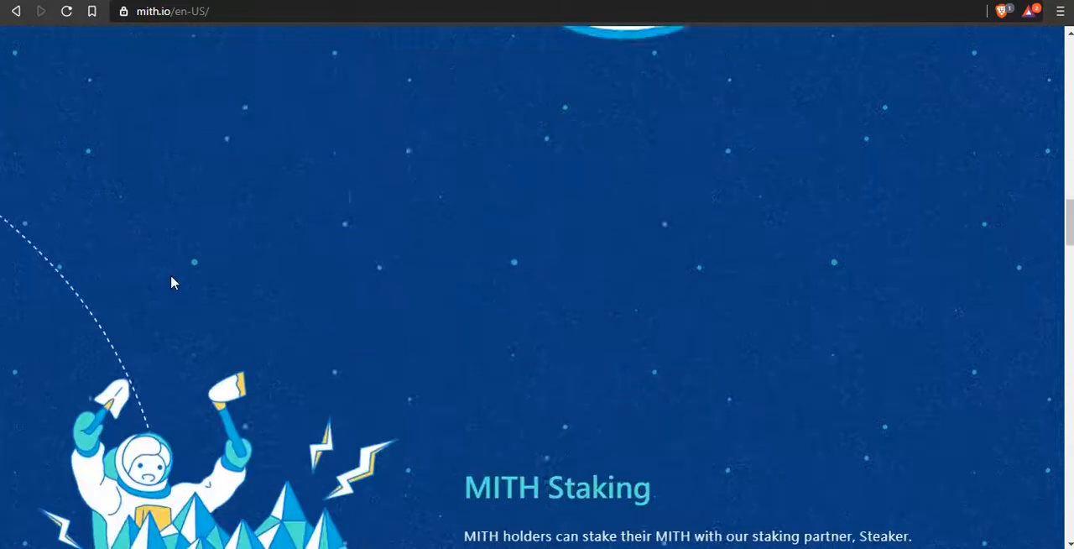
{"action": "scroll", "scroll_direction": "down", "scroll_amount": 3}
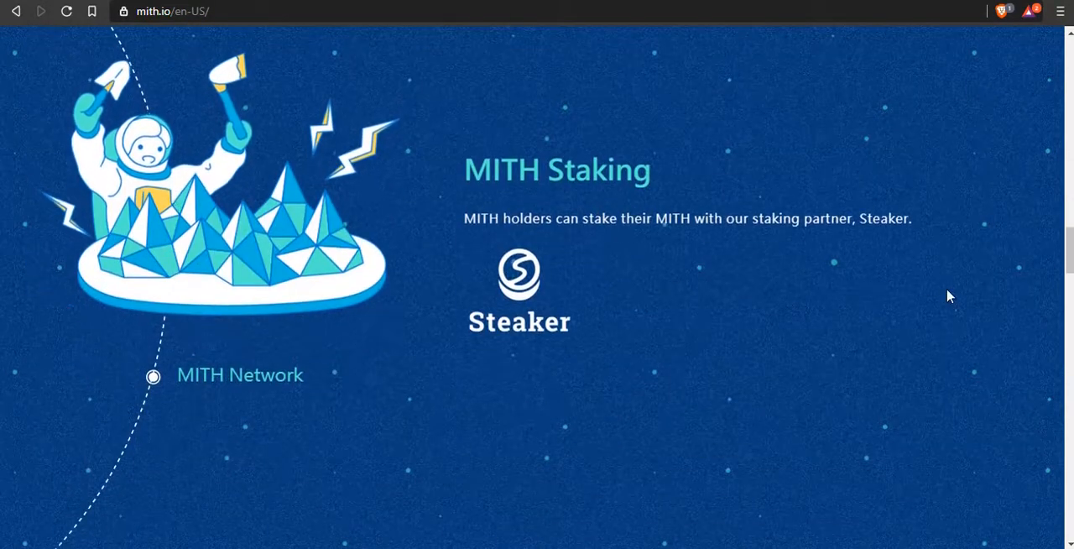
{"action": "scroll", "scroll_direction": "down", "scroll_amount": 3}
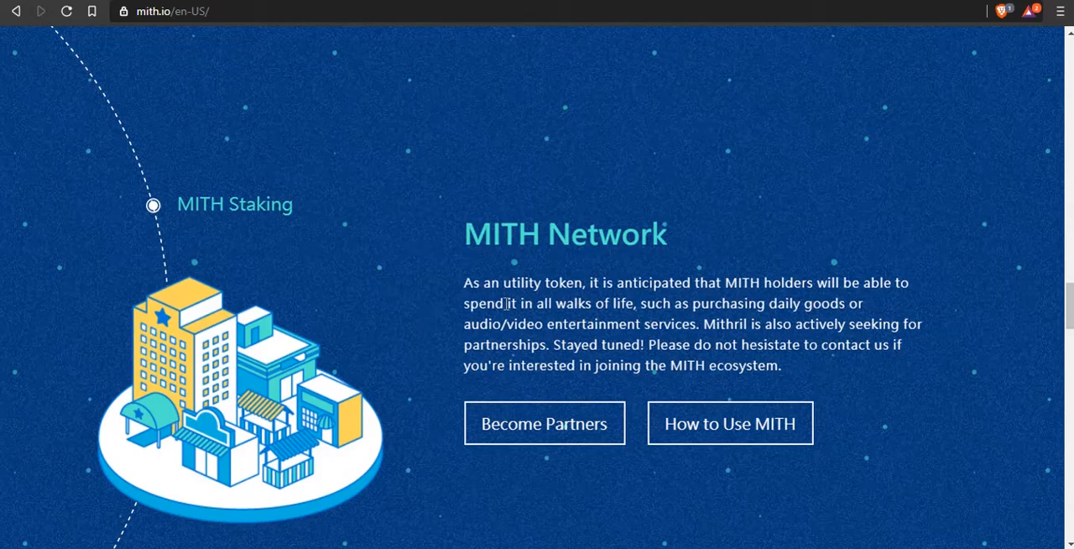
{"action": "mouse_move", "coordinate": [366, 350]}
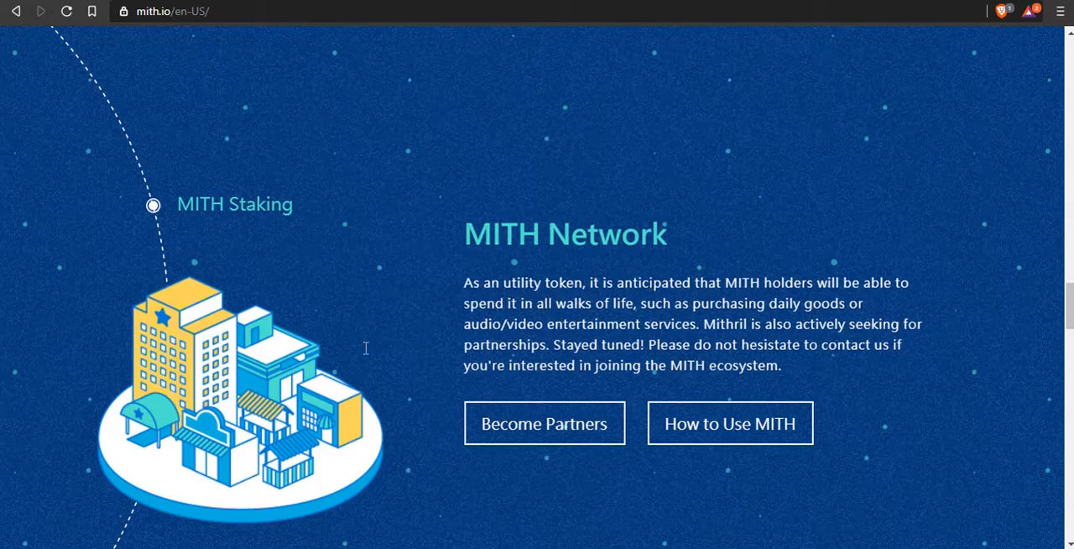
{"action": "mouse_move", "coordinate": [782, 301]}
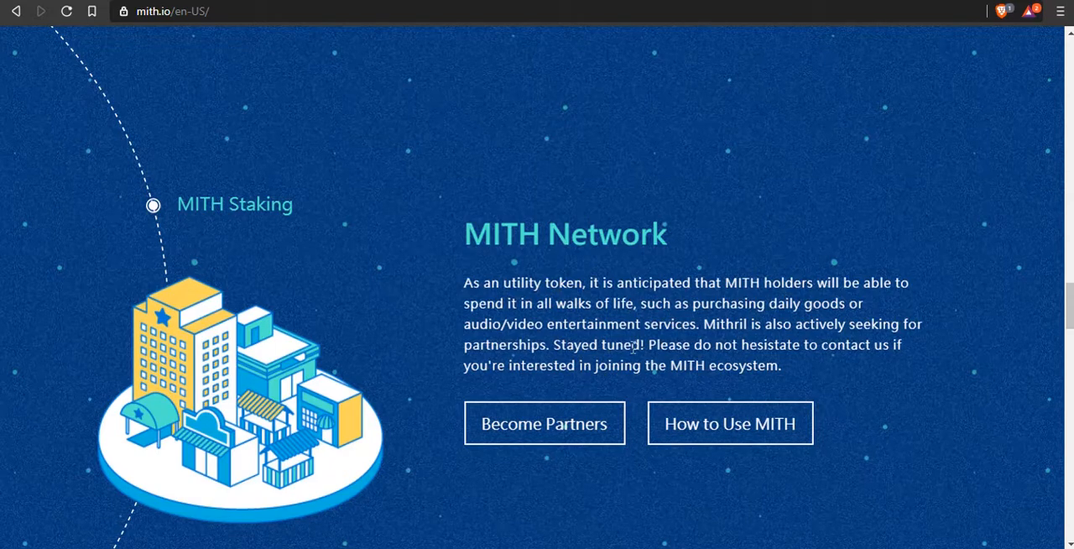
{"action": "mouse_move", "coordinate": [629, 361]}
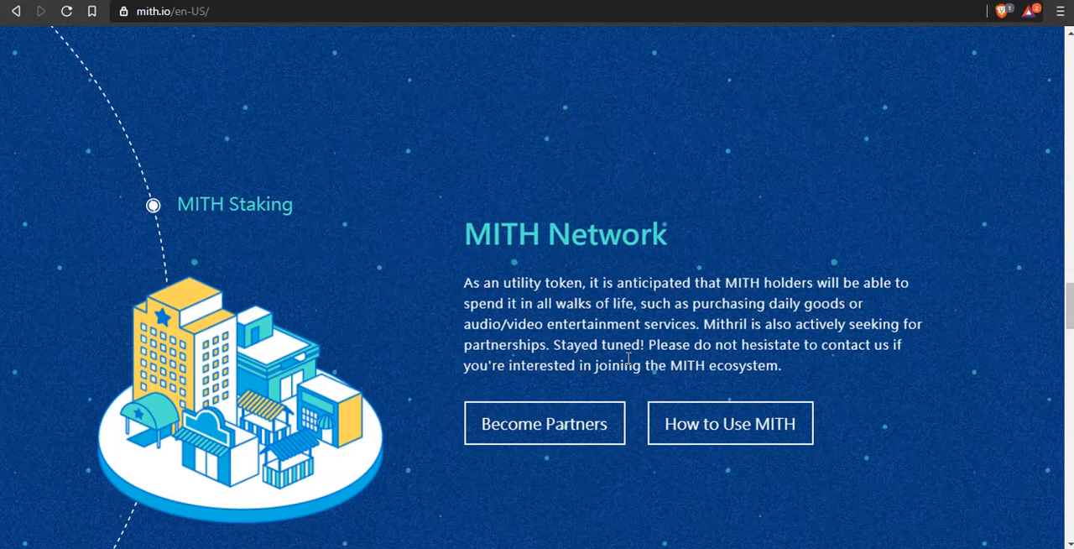
{"action": "mouse_move", "coordinate": [704, 372]}
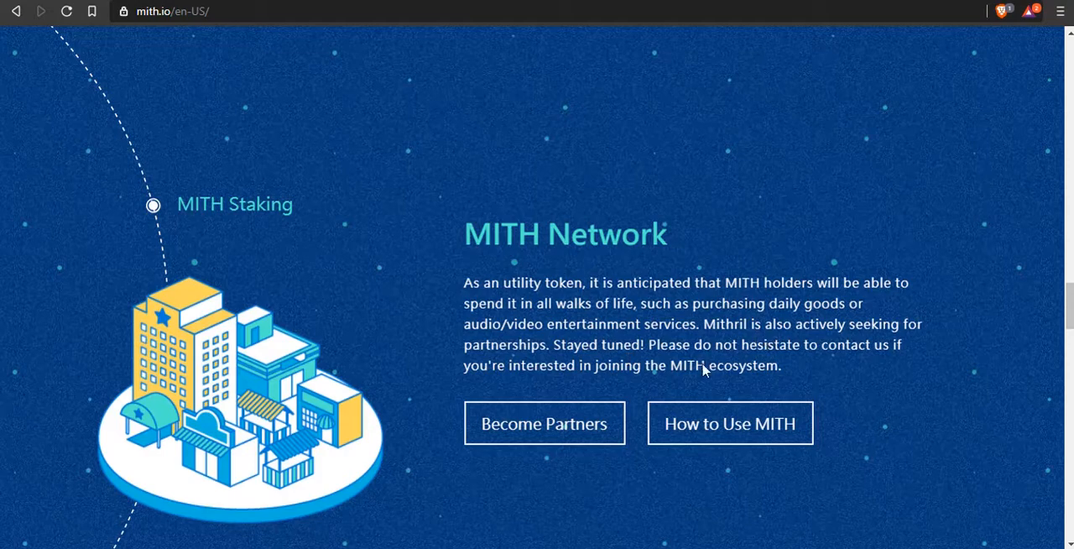
{"action": "mouse_move", "coordinate": [692, 351]}
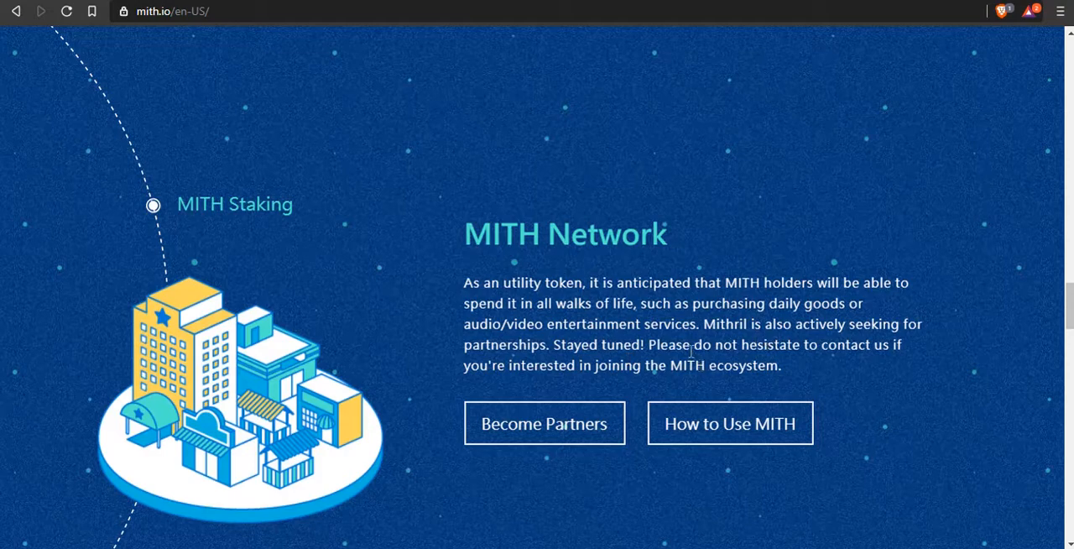
{"action": "mouse_move", "coordinate": [671, 396]}
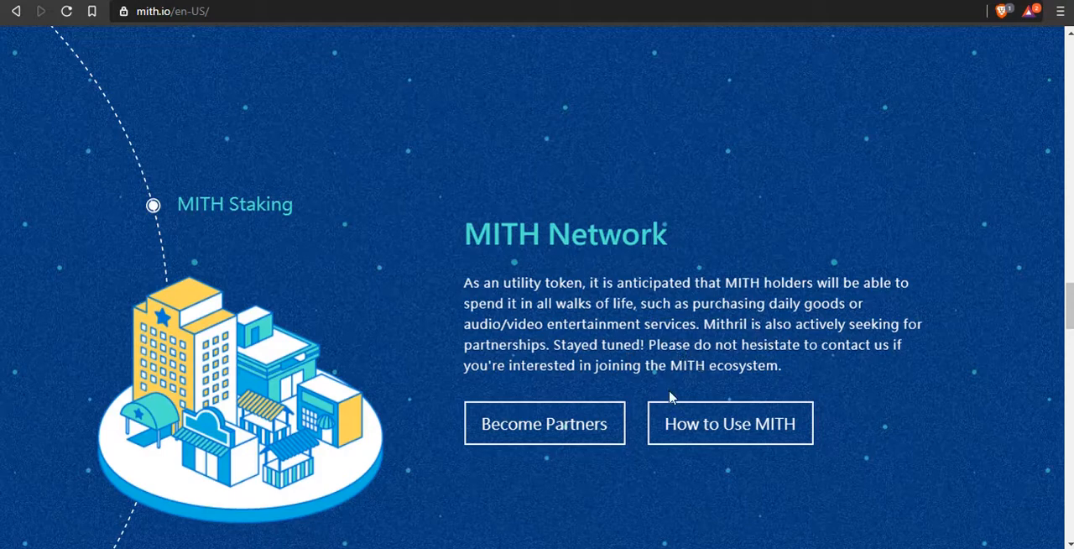
{"action": "mouse_move", "coordinate": [594, 340]}
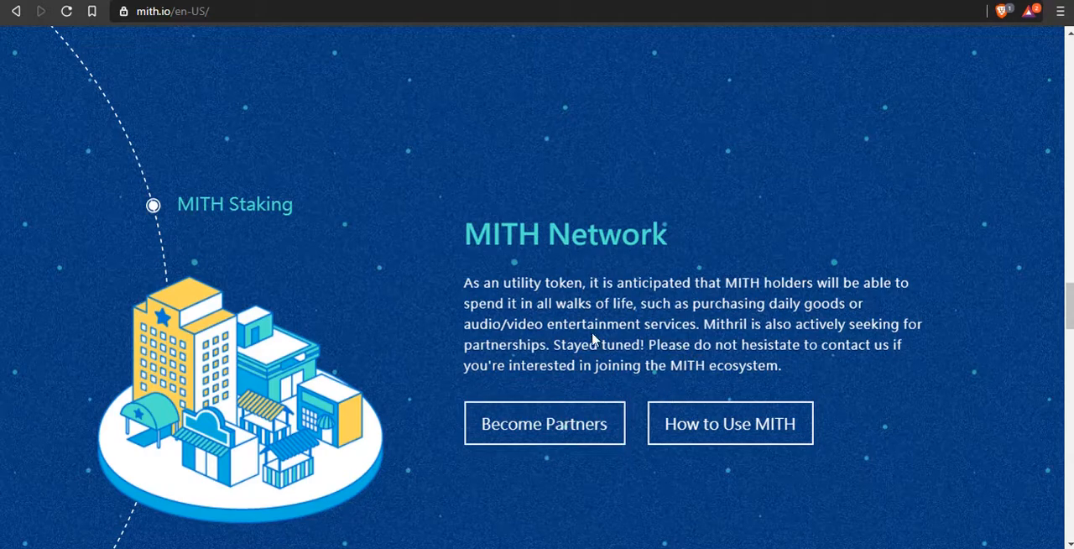
{"action": "scroll", "scroll_direction": "down", "scroll_amount": 3}
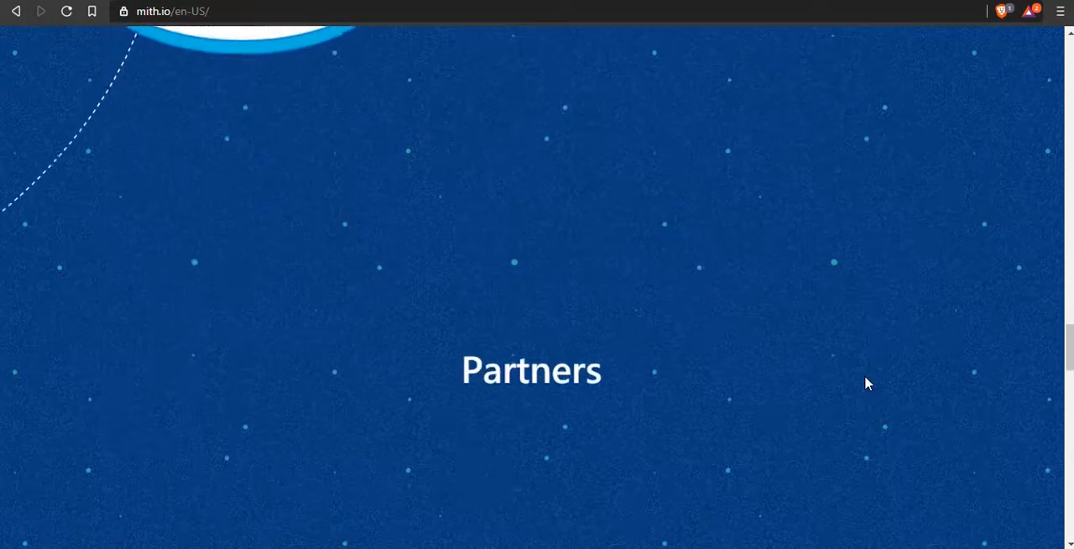
{"action": "scroll", "scroll_direction": "down", "scroll_amount": 3}
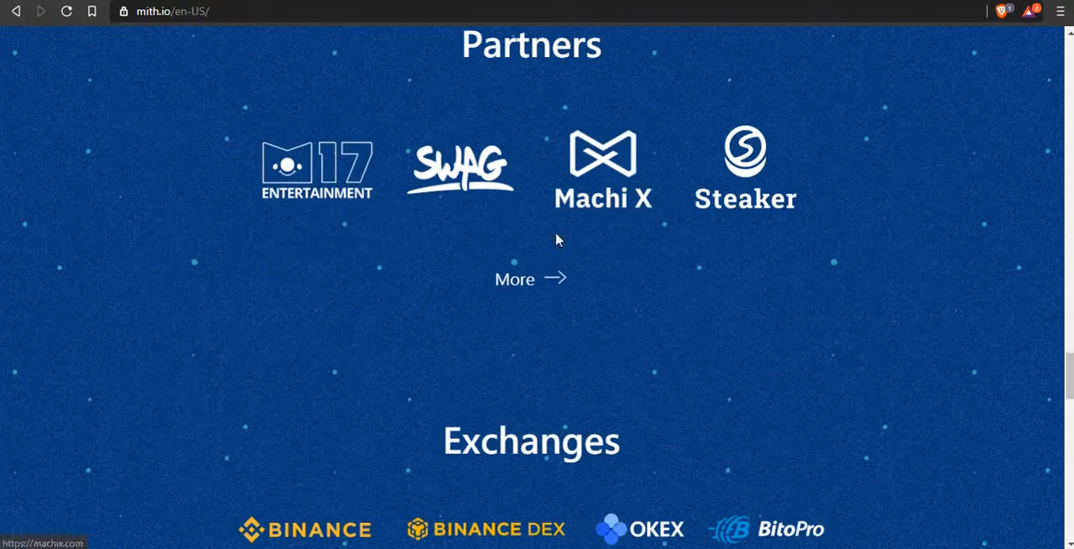
Open the MITH Partners page and scroll through its Staking Partner and Network Partners sections.
{"action": "left_click", "coordinate": [530, 279]}
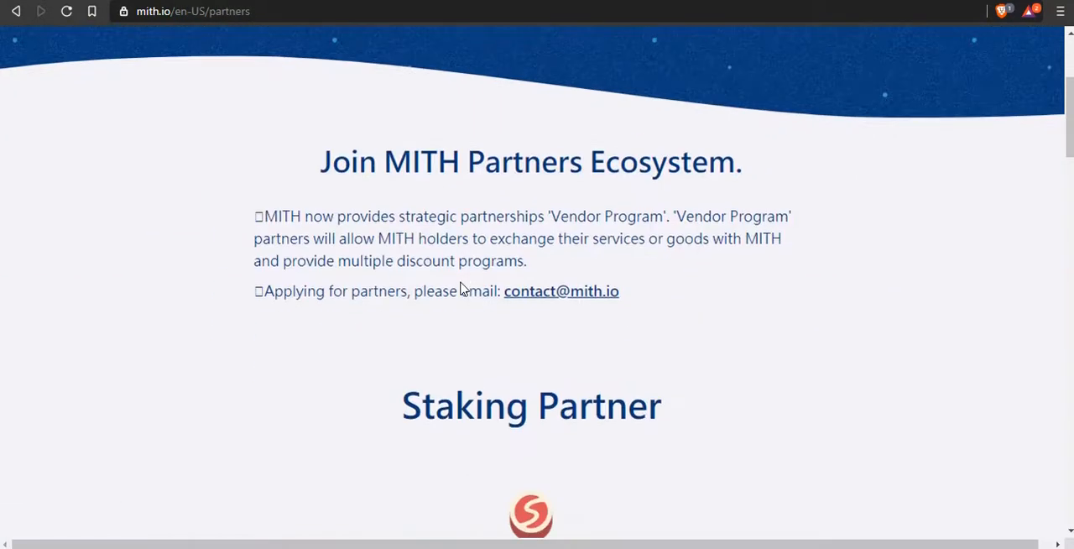
{"action": "scroll", "scroll_direction": "down", "scroll_amount": 3}
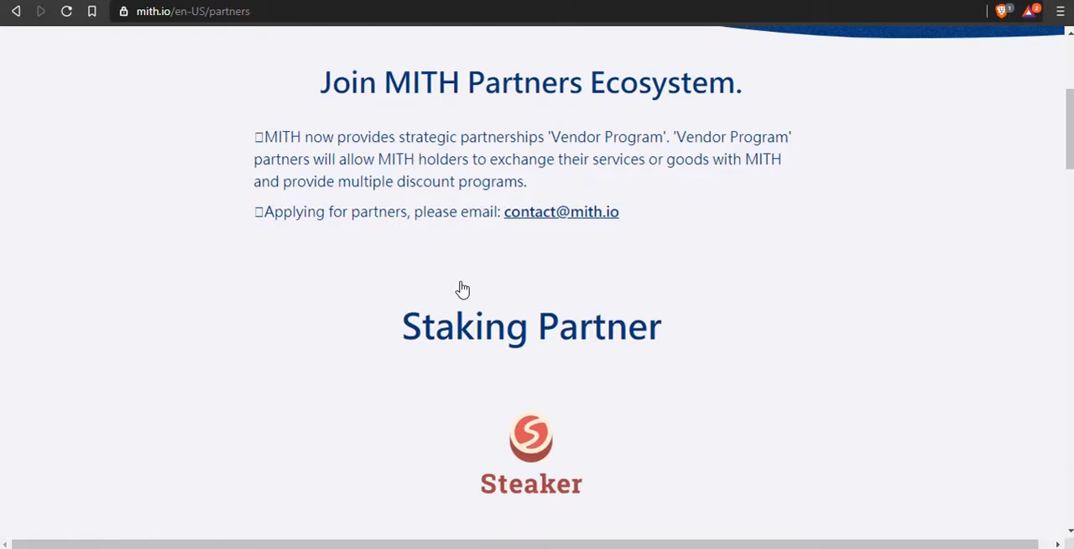
{"action": "scroll", "scroll_direction": "down", "scroll_amount": 3}
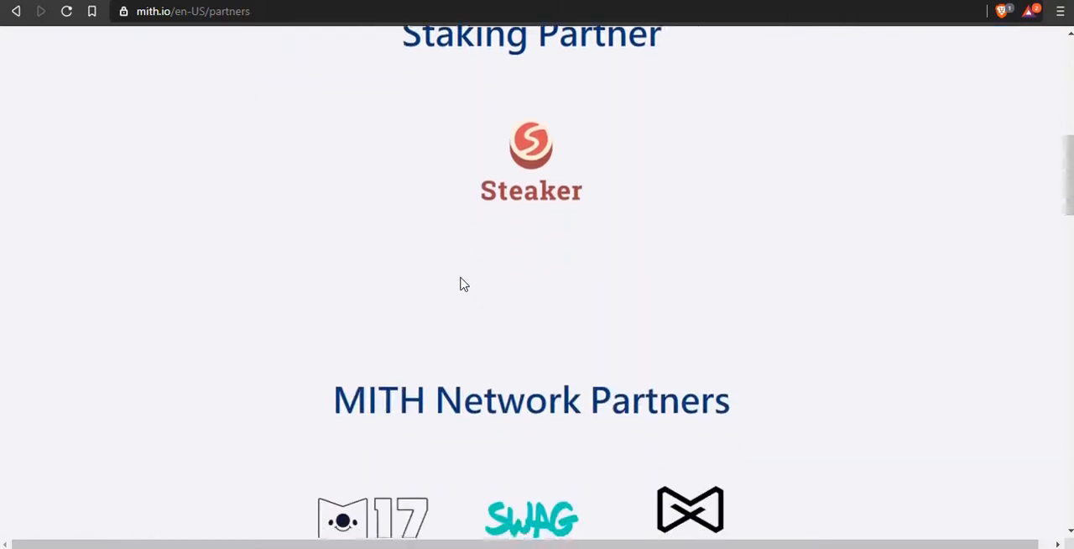
{"action": "scroll", "scroll_direction": "down", "scroll_amount": 3}
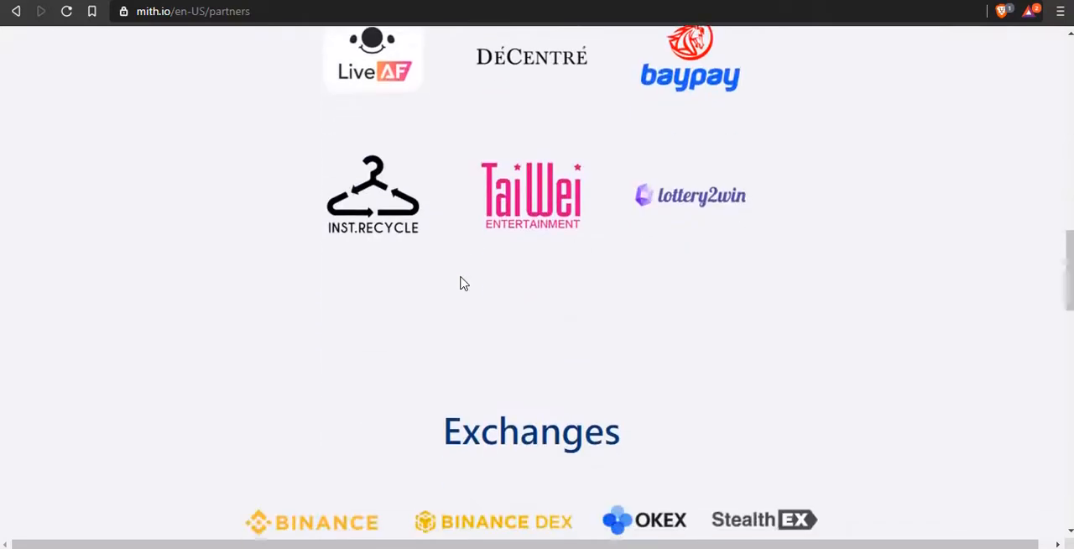
{"action": "scroll", "scroll_direction": "down", "scroll_amount": 3}
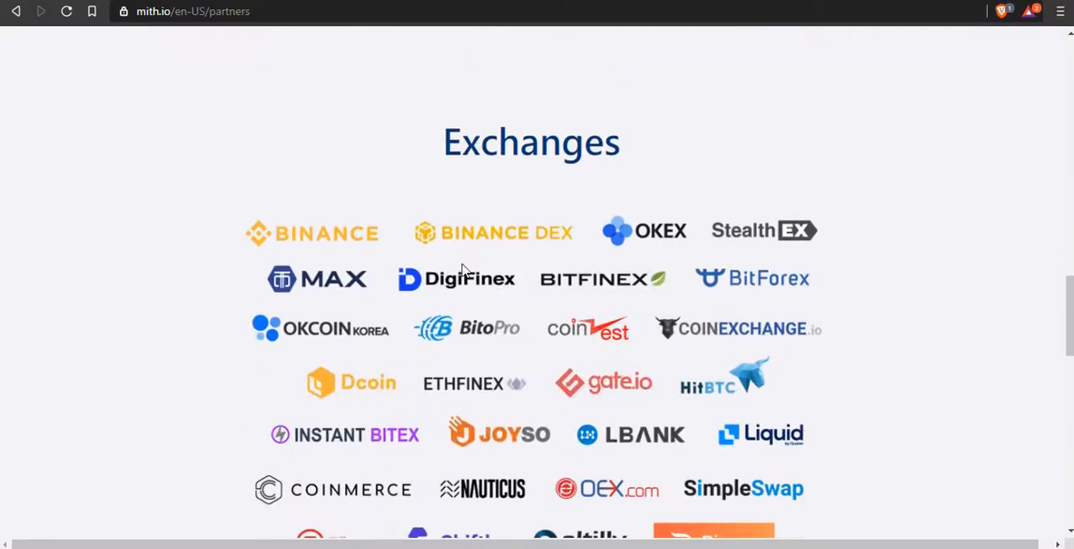
{"action": "scroll", "scroll_direction": "down", "scroll_amount": 3}
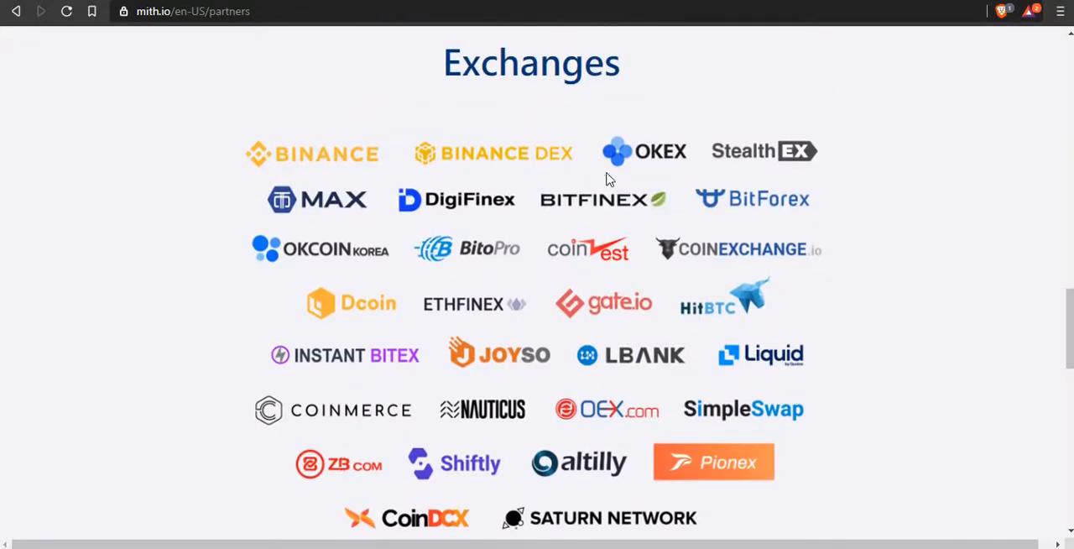
{"action": "mouse_move", "coordinate": [327, 275]}
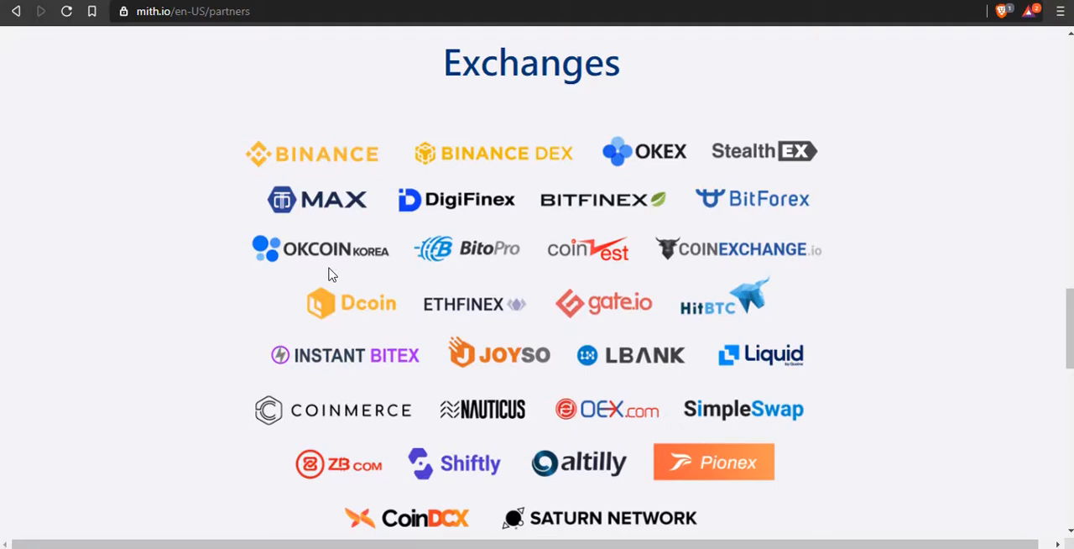
{"action": "mouse_move", "coordinate": [826, 349]}
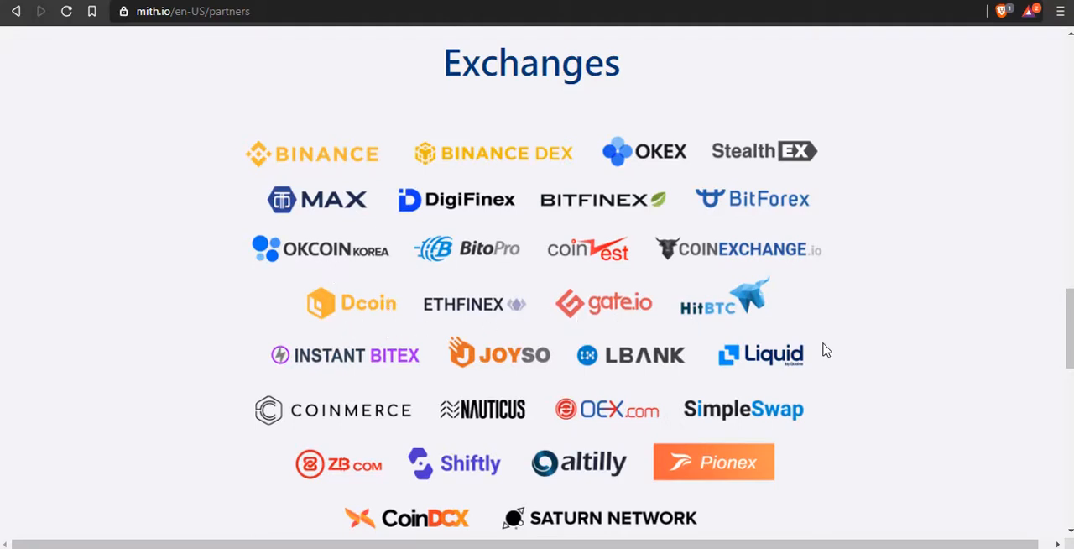
{"action": "mouse_move", "coordinate": [636, 523]}
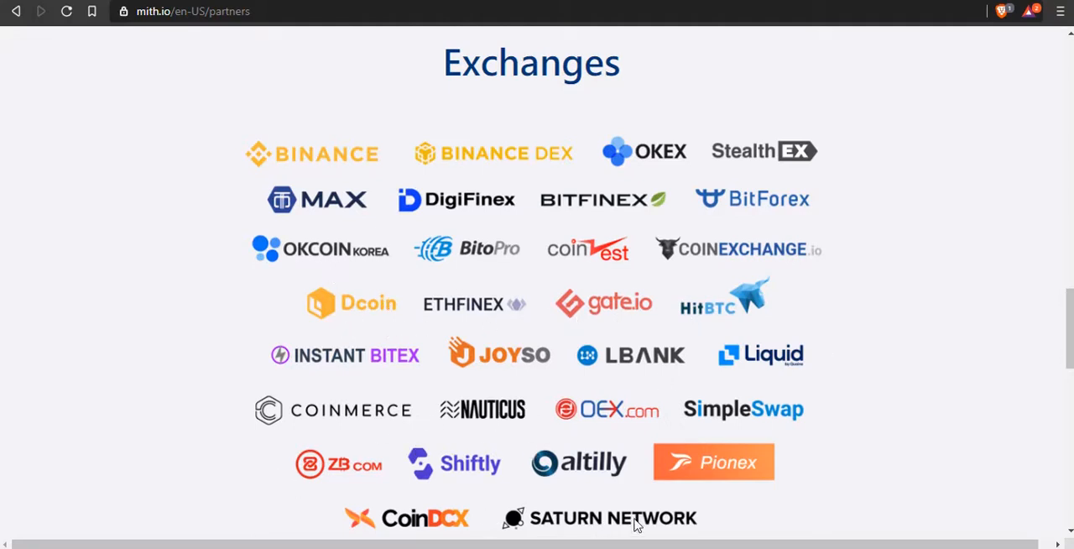
{"action": "mouse_move", "coordinate": [708, 346]}
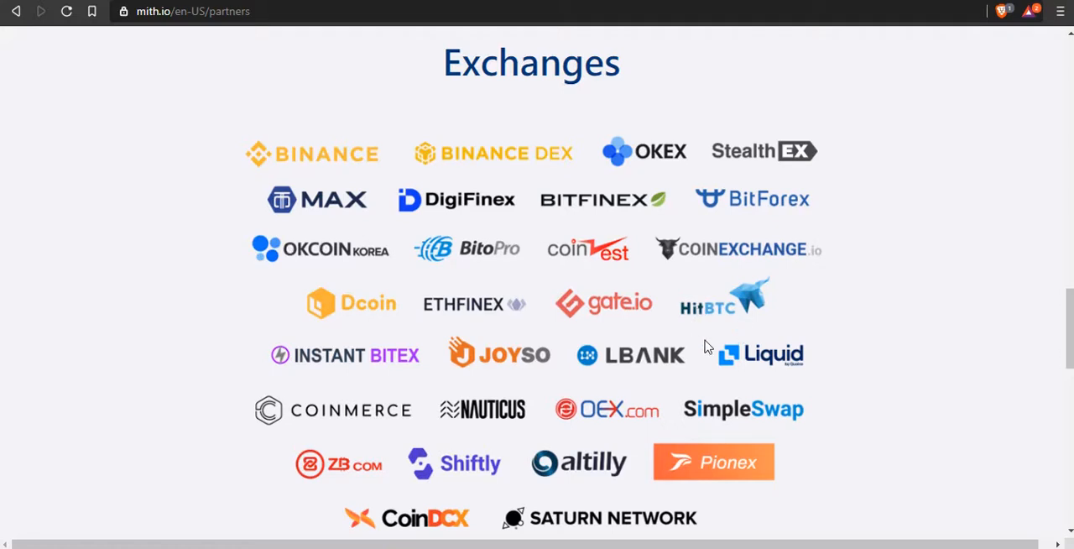
{"action": "mouse_move", "coordinate": [787, 245]}
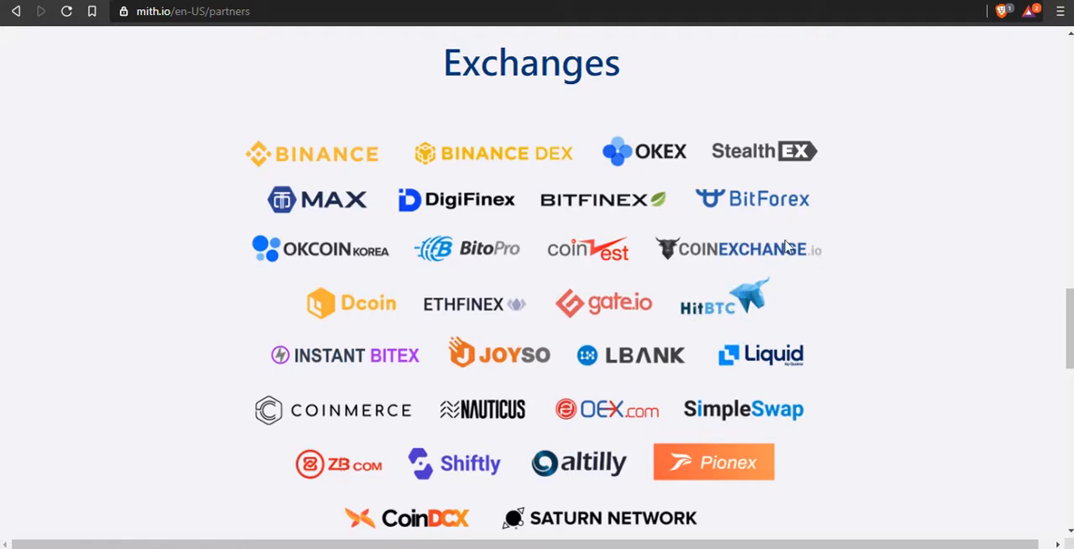
{"action": "mouse_move", "coordinate": [773, 272]}
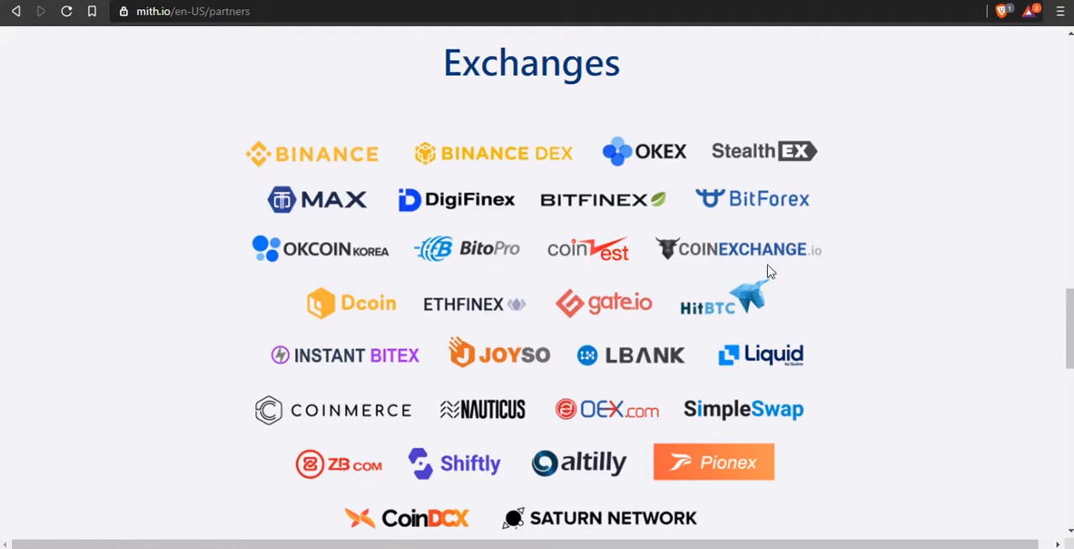
Continue past Exchanges and Wallets to the footer and go to the site's FAQ page.
{"action": "scroll", "scroll_direction": "down", "scroll_amount": 3}
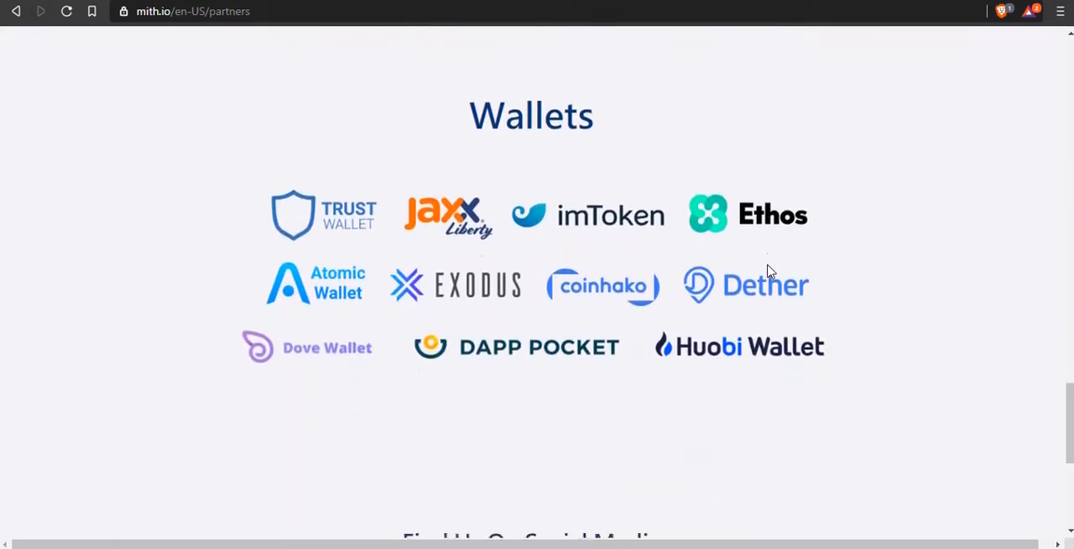
{"action": "scroll", "scroll_direction": "down", "scroll_amount": 3}
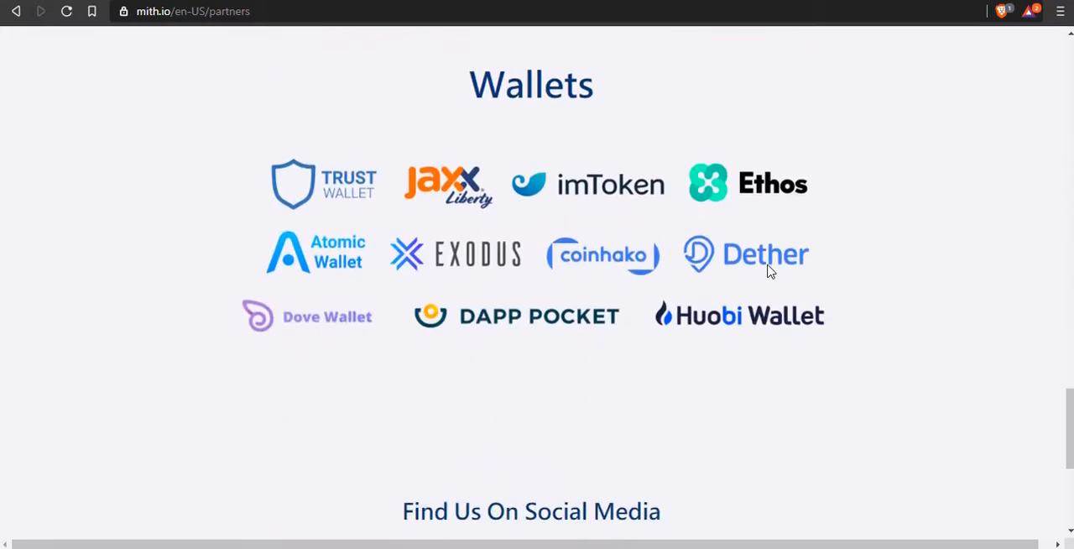
{"action": "mouse_move", "coordinate": [663, 309]}
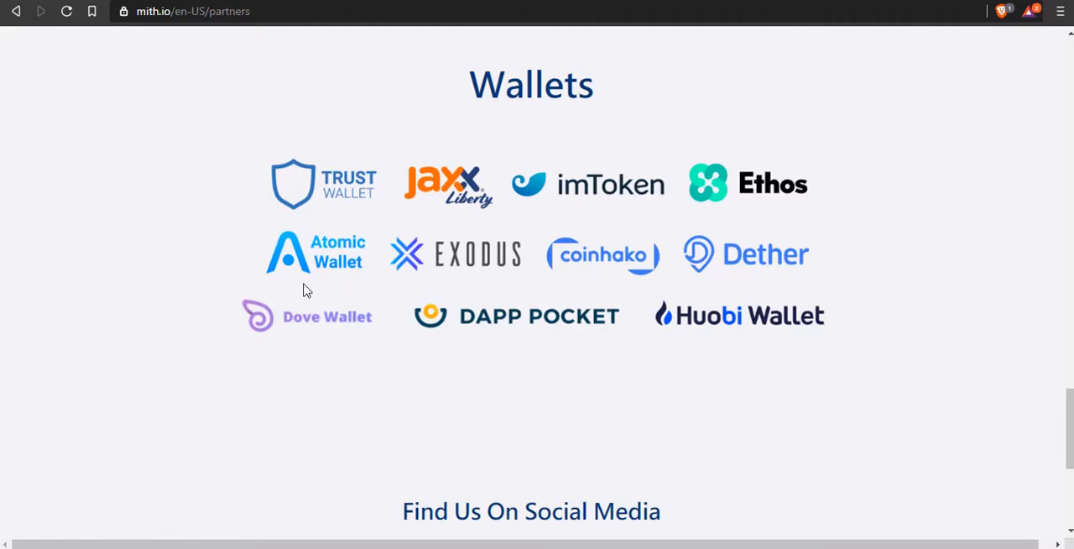
{"action": "scroll", "scroll_direction": "down", "scroll_amount": 3}
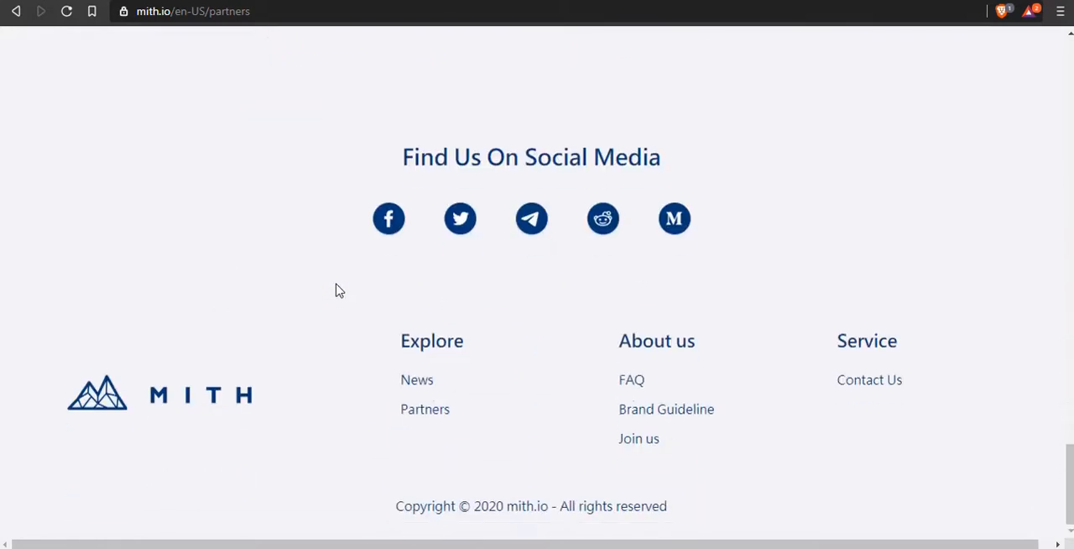
{"action": "mouse_move", "coordinate": [635, 400]}
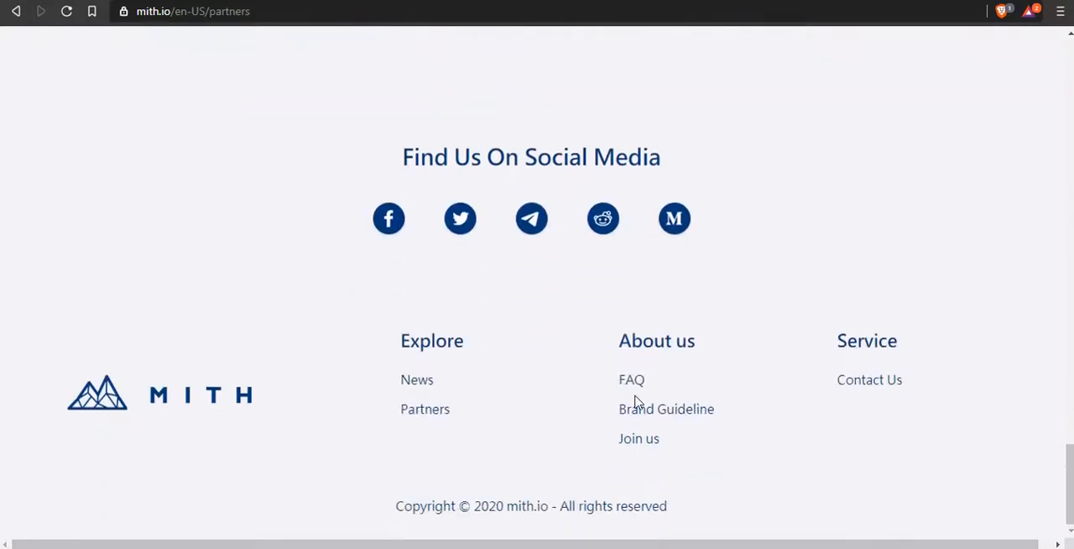
{"action": "left_click", "coordinate": [631, 379]}
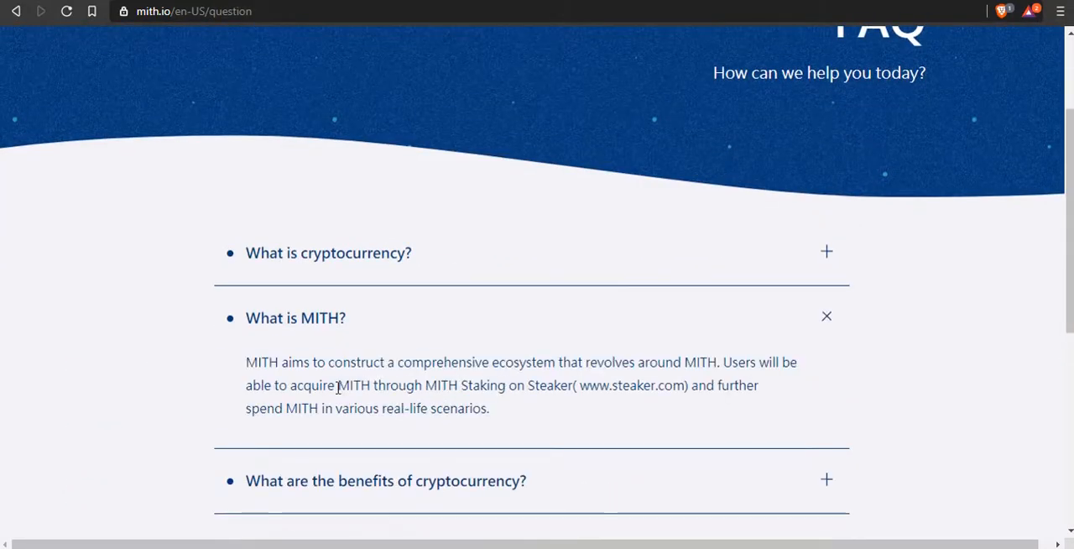
{"action": "mouse_move", "coordinate": [309, 386]}
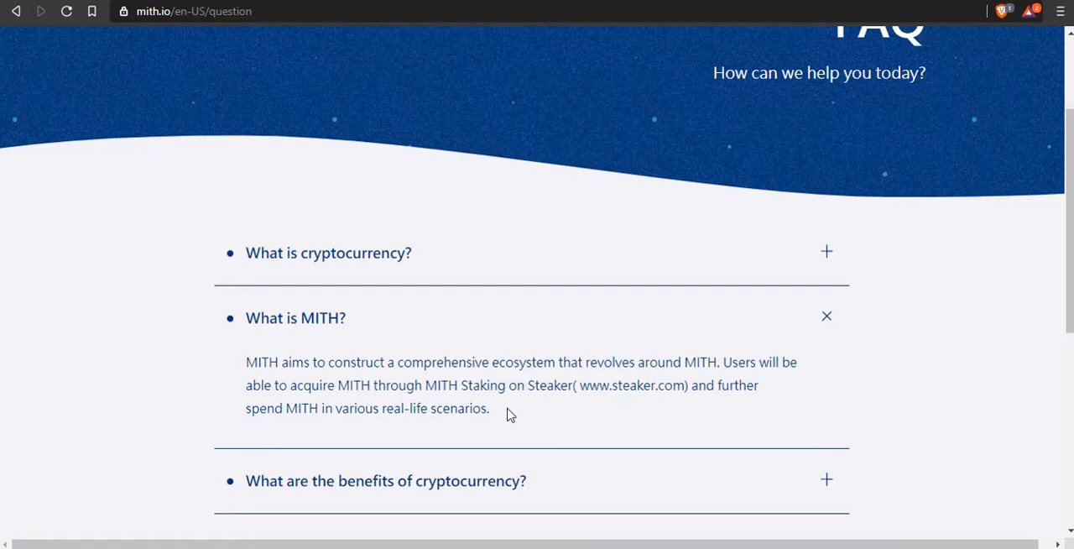
Expand the 'What are the benefits of cryptocurrency?' answer on the MITH FAQ page.
{"action": "scroll", "scroll_direction": "down", "scroll_amount": 3}
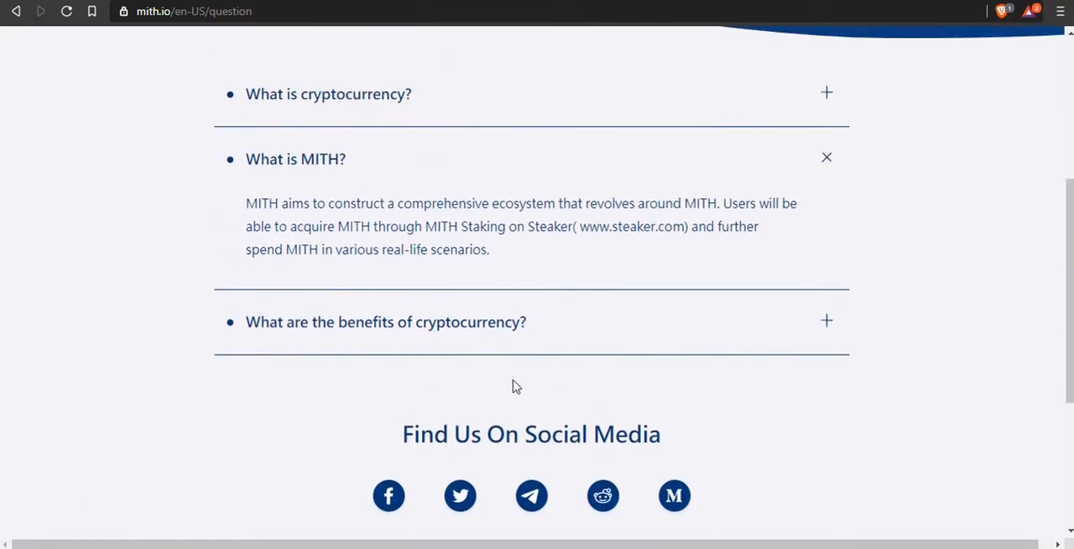
{"action": "left_click", "coordinate": [386, 322]}
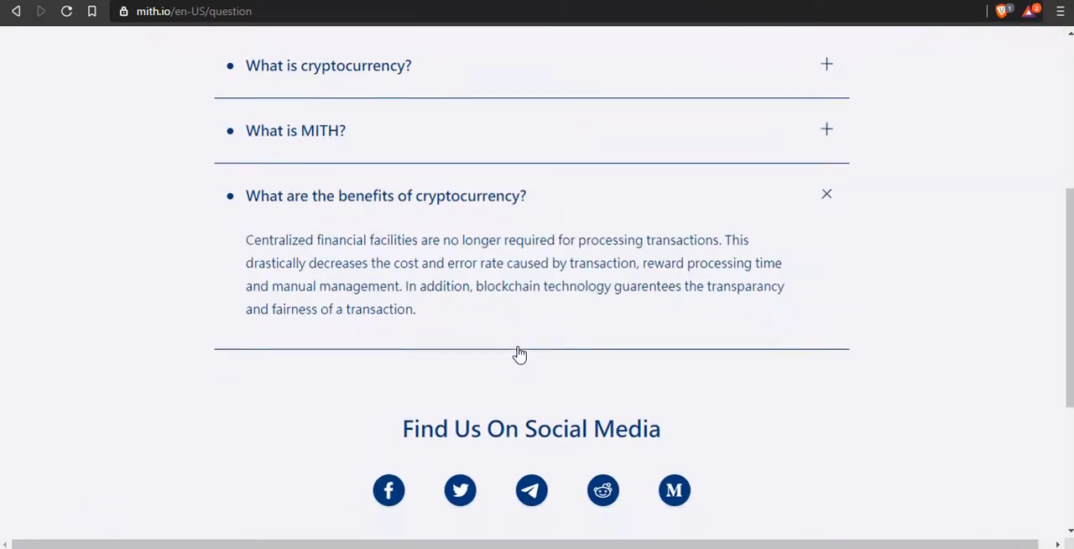
{"action": "scroll", "scroll_direction": "down", "scroll_amount": 3}
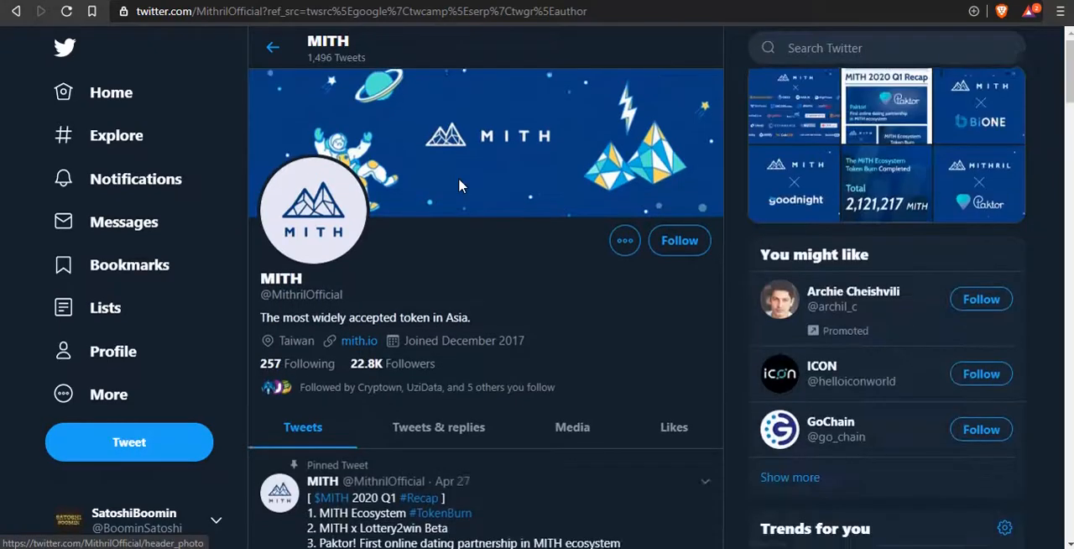
{"action": "scroll", "scroll_direction": "down", "scroll_amount": 3}
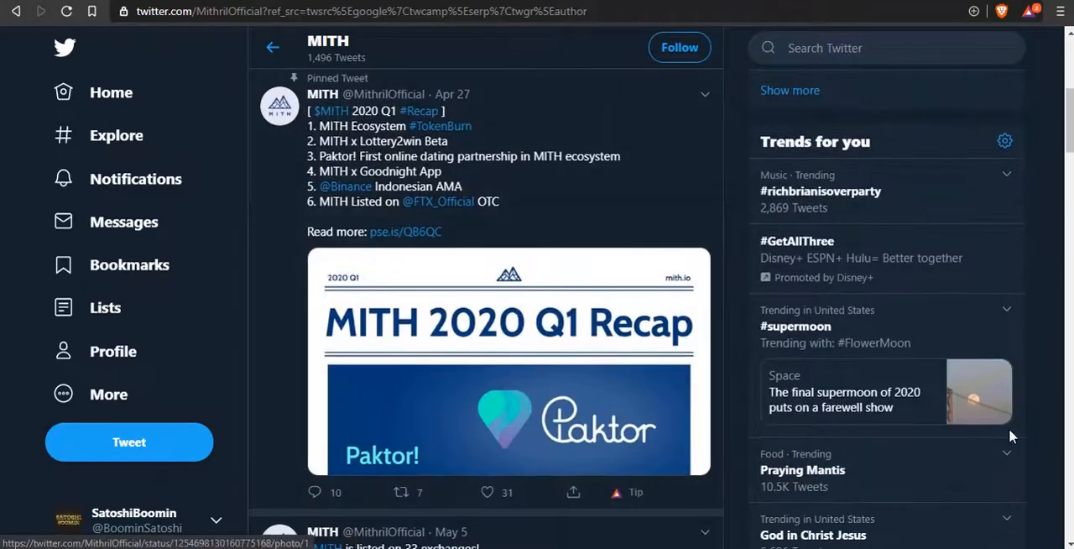
{"action": "mouse_move", "coordinate": [327, 423]}
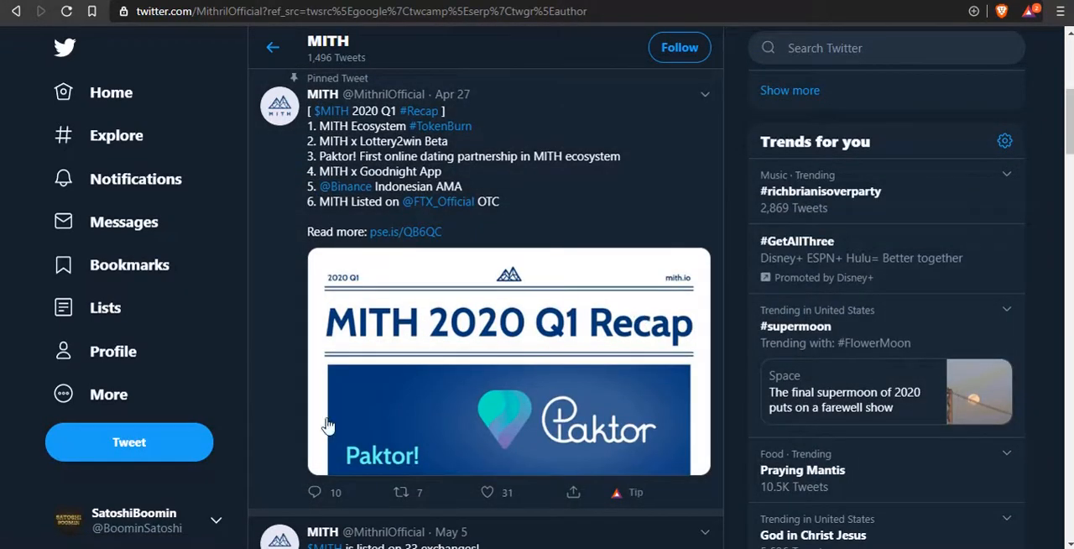
{"action": "mouse_move", "coordinate": [618, 437]}
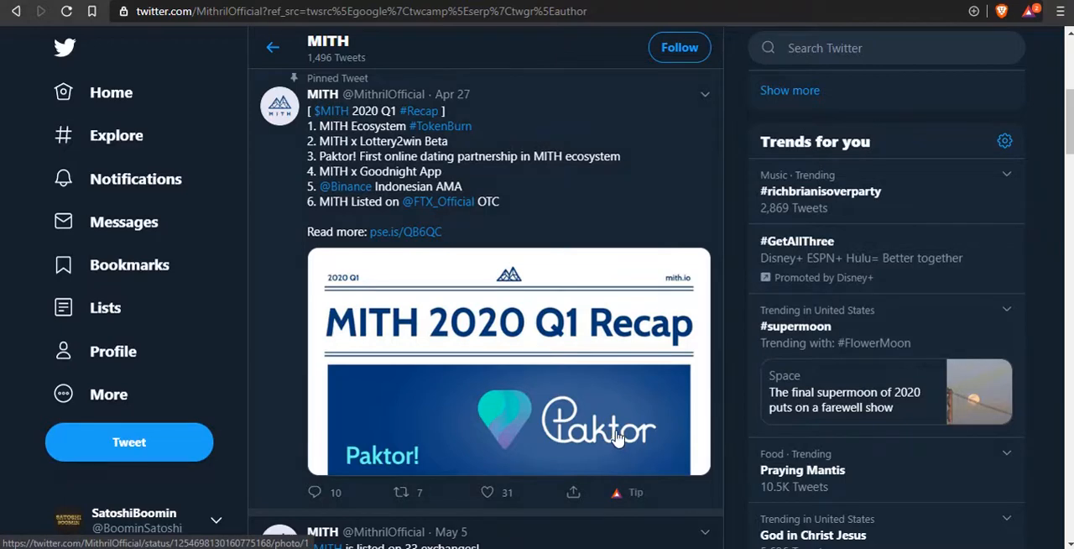
{"action": "scroll", "scroll_direction": "down", "scroll_amount": 3}
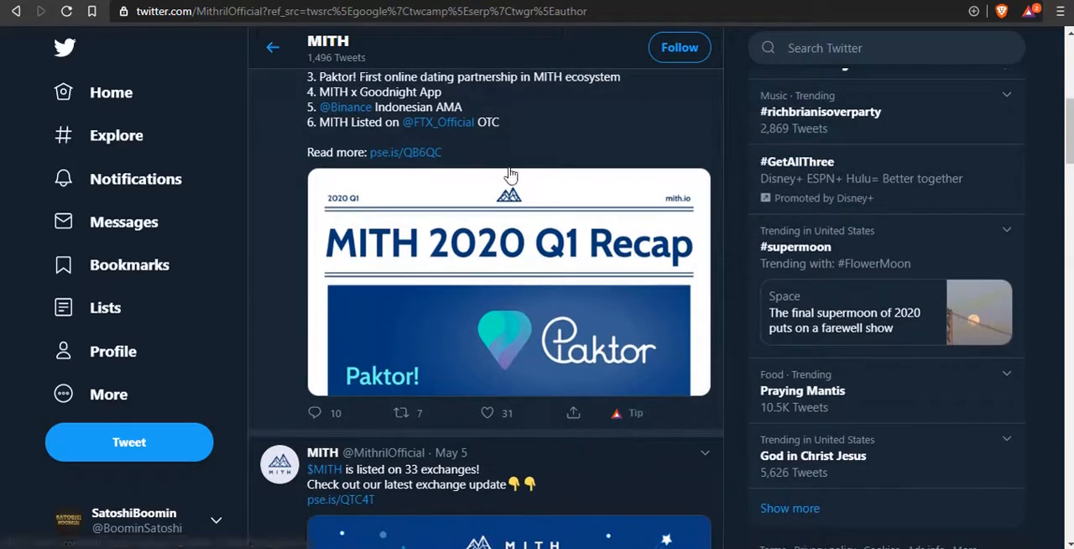
{"action": "scroll", "scroll_direction": "down", "scroll_amount": 3}
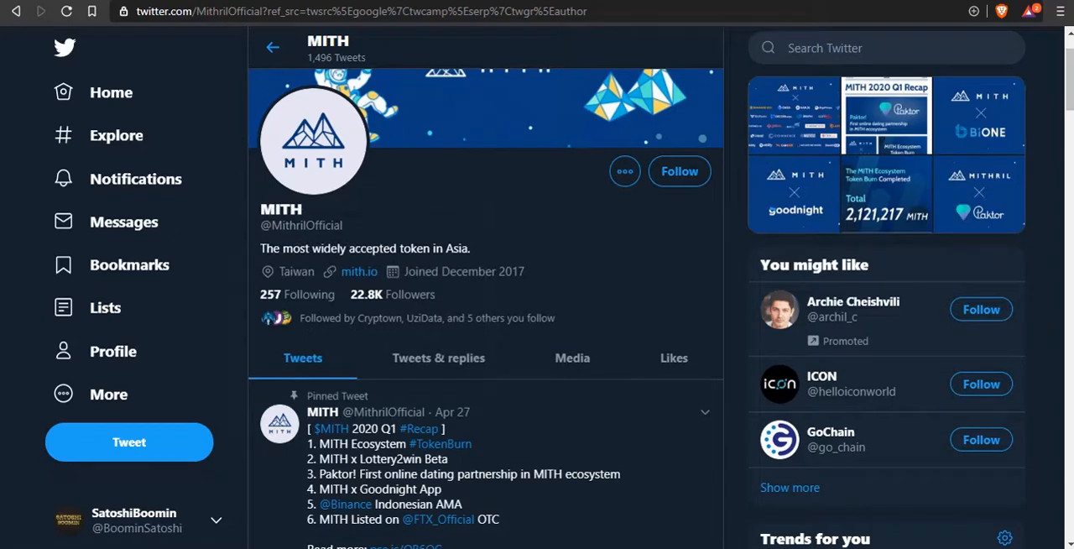
{"action": "scroll", "scroll_direction": "down", "scroll_amount": 3}
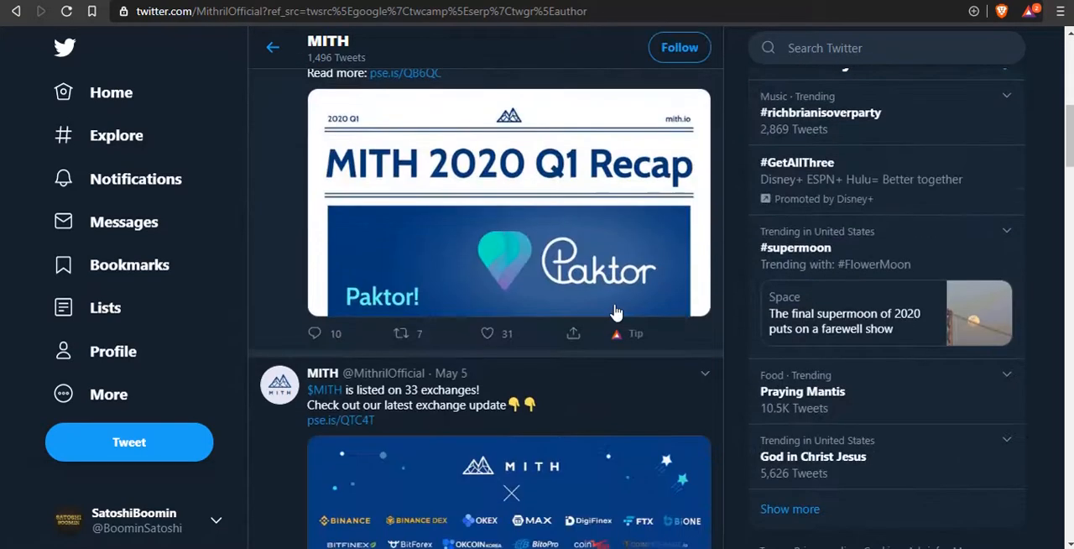
{"action": "scroll", "scroll_direction": "down", "scroll_amount": 3}
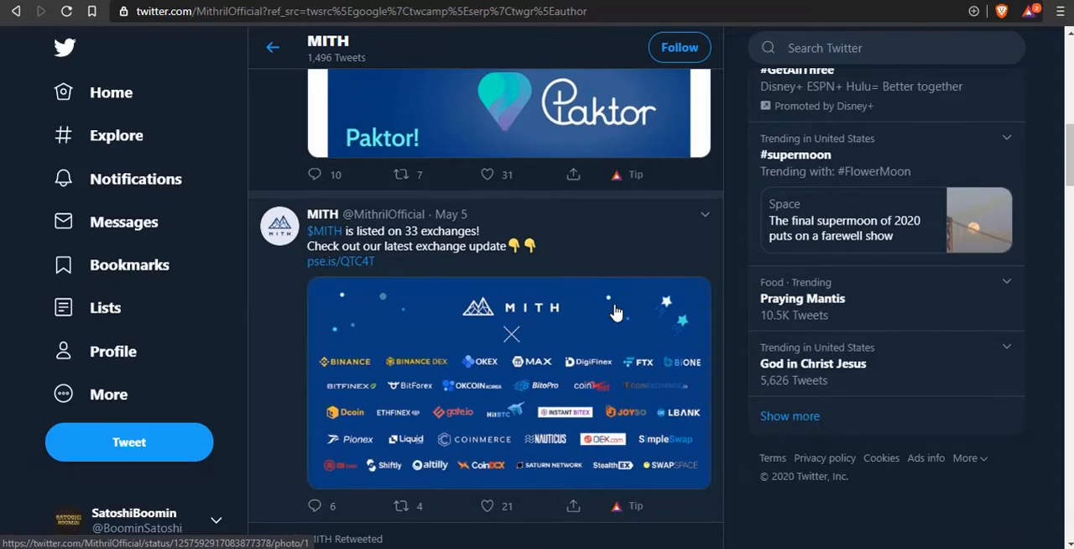
{"action": "scroll", "scroll_direction": "down", "scroll_amount": 3}
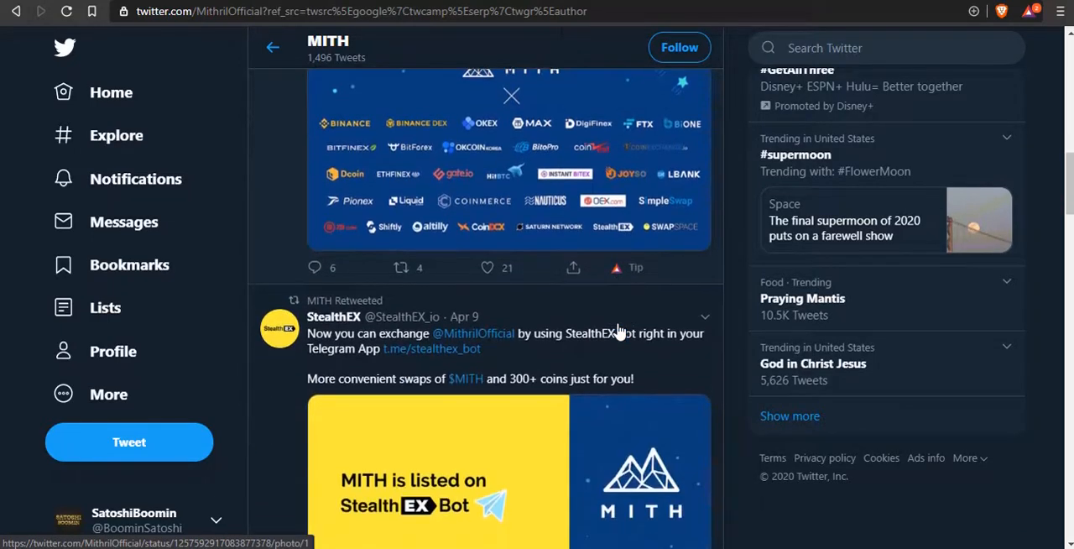
{"action": "scroll", "scroll_direction": "down", "scroll_amount": 3}
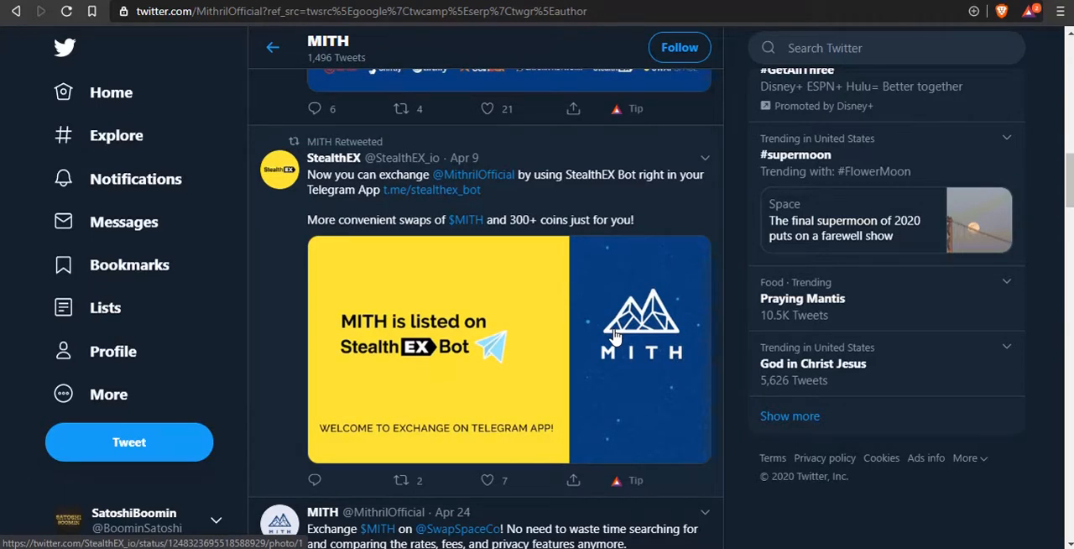
{"action": "scroll", "scroll_direction": "down", "scroll_amount": 3}
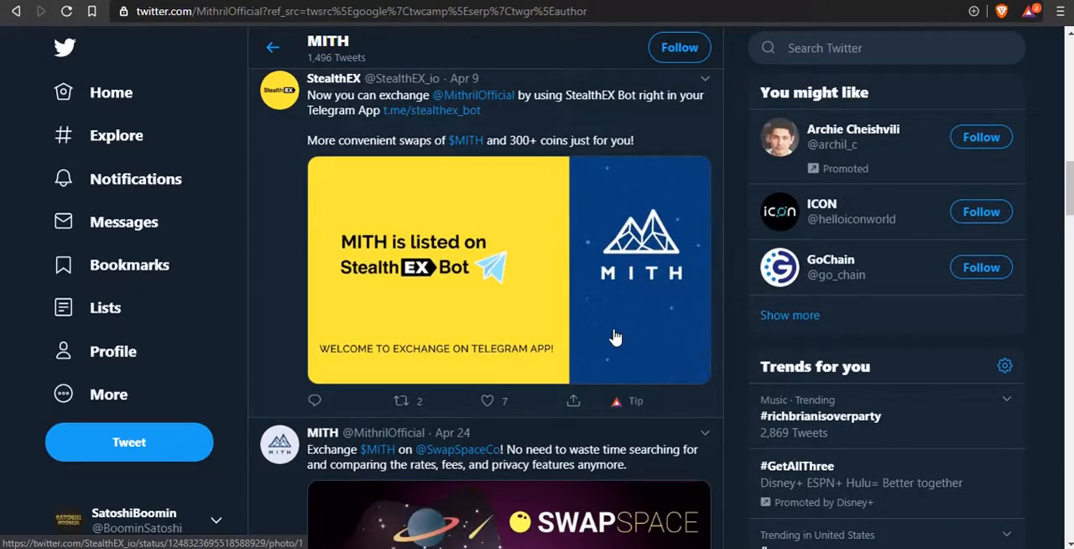
Continue down MITH's tweets past the OKB listing and partnership announcements.
{"action": "scroll", "scroll_direction": "down", "scroll_amount": 3}
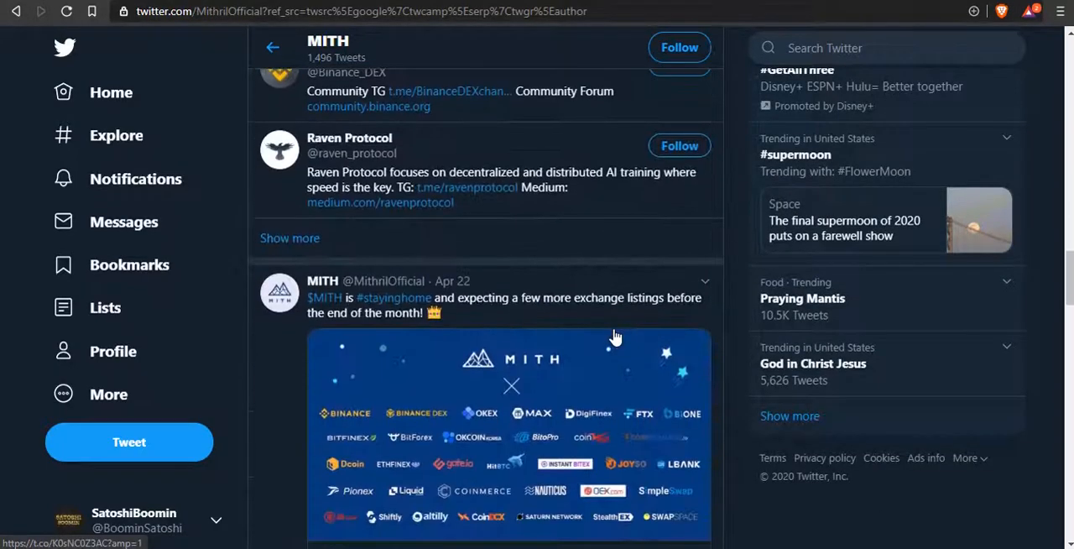
{"action": "scroll", "scroll_direction": "down", "scroll_amount": 3}
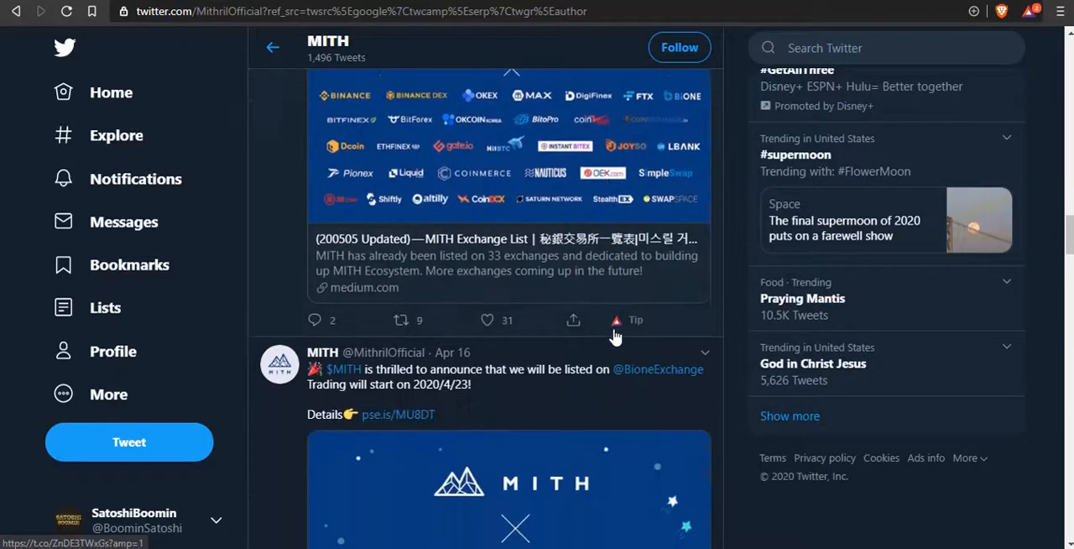
{"action": "scroll", "scroll_direction": "down", "scroll_amount": 3}
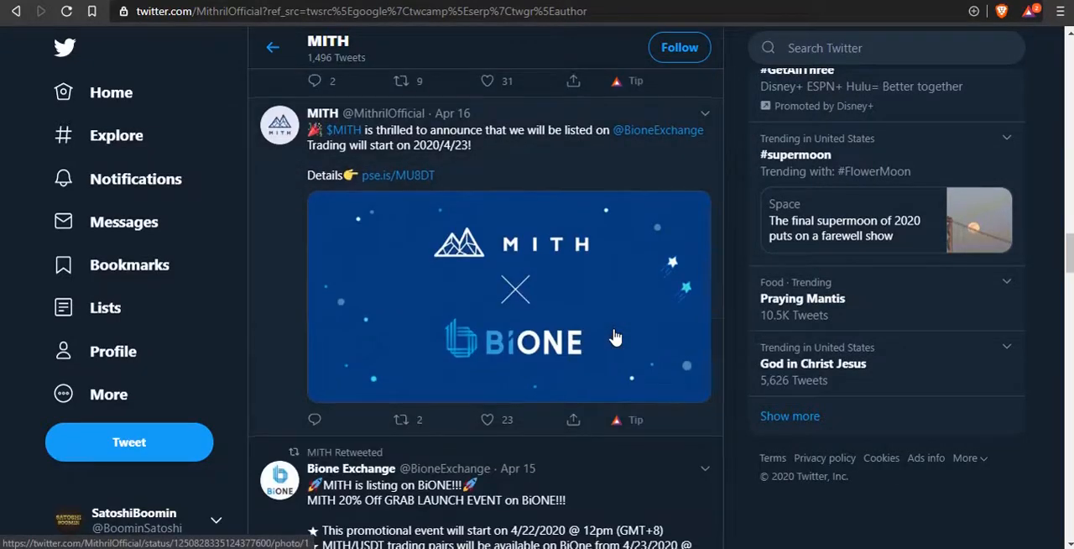
{"action": "scroll", "scroll_direction": "down", "scroll_amount": 3}
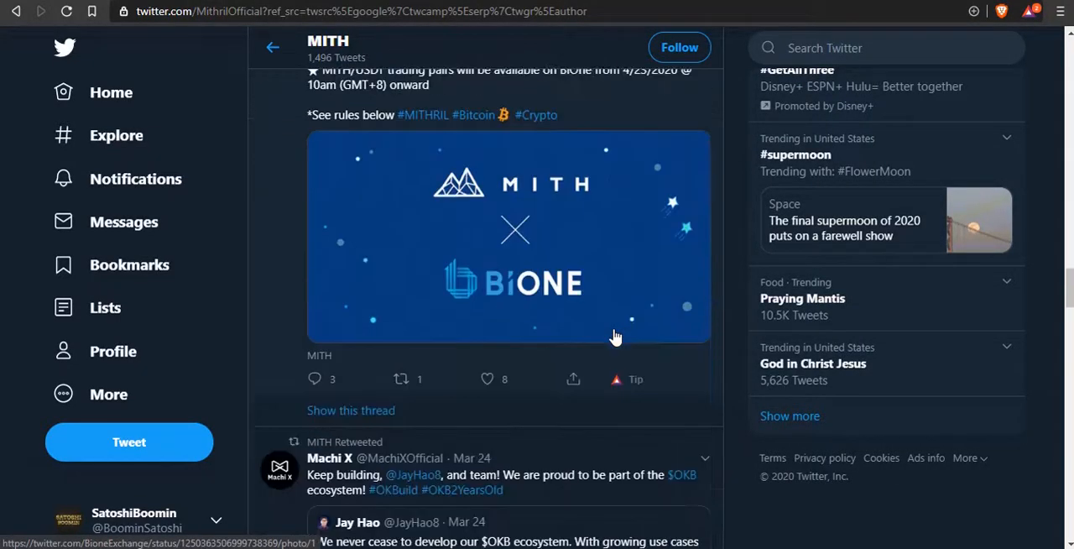
{"action": "scroll", "scroll_direction": "down", "scroll_amount": 3}
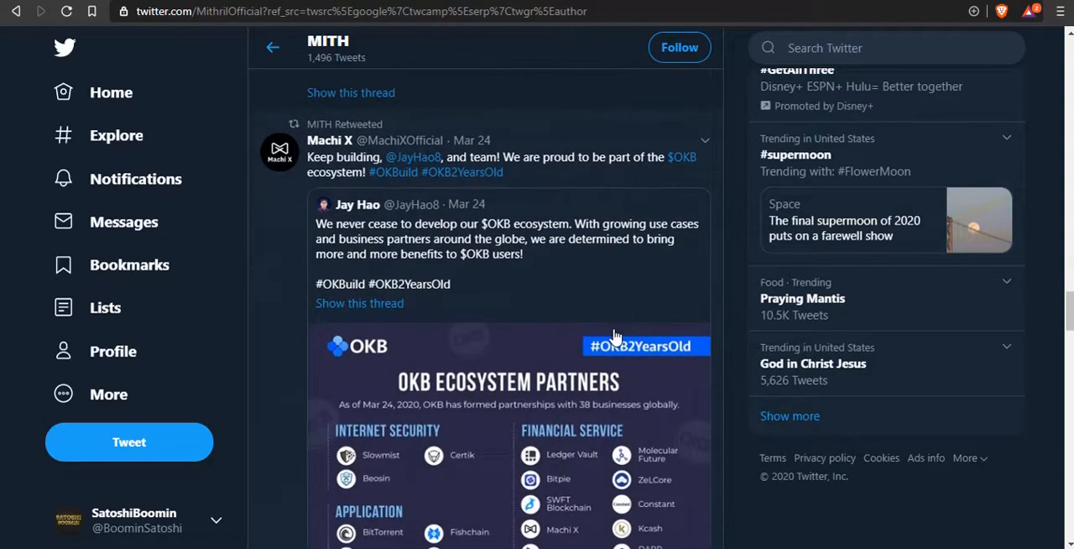
{"action": "scroll", "scroll_direction": "down", "scroll_amount": 3}
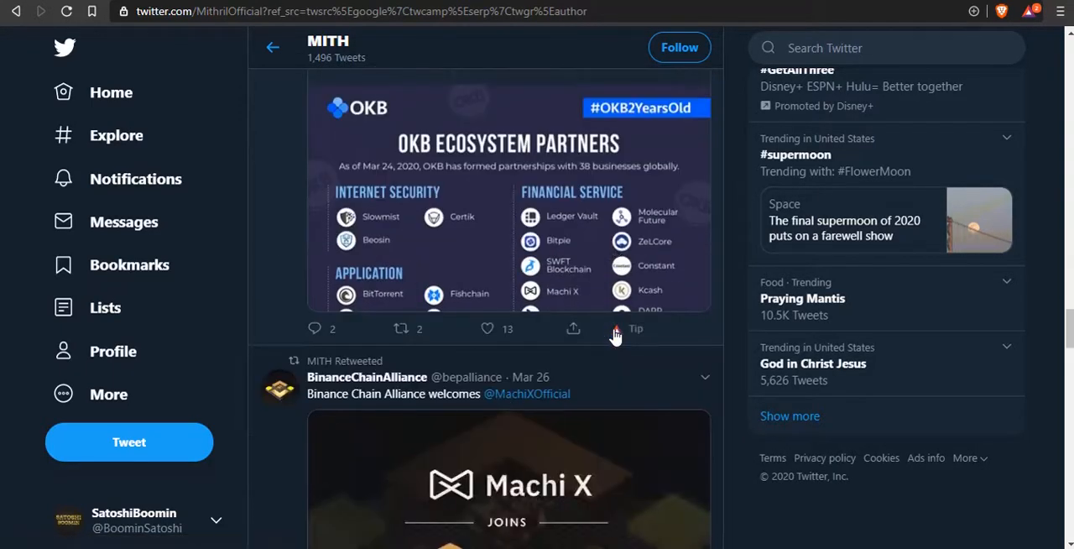
{"action": "scroll", "scroll_direction": "down", "scroll_amount": 3}
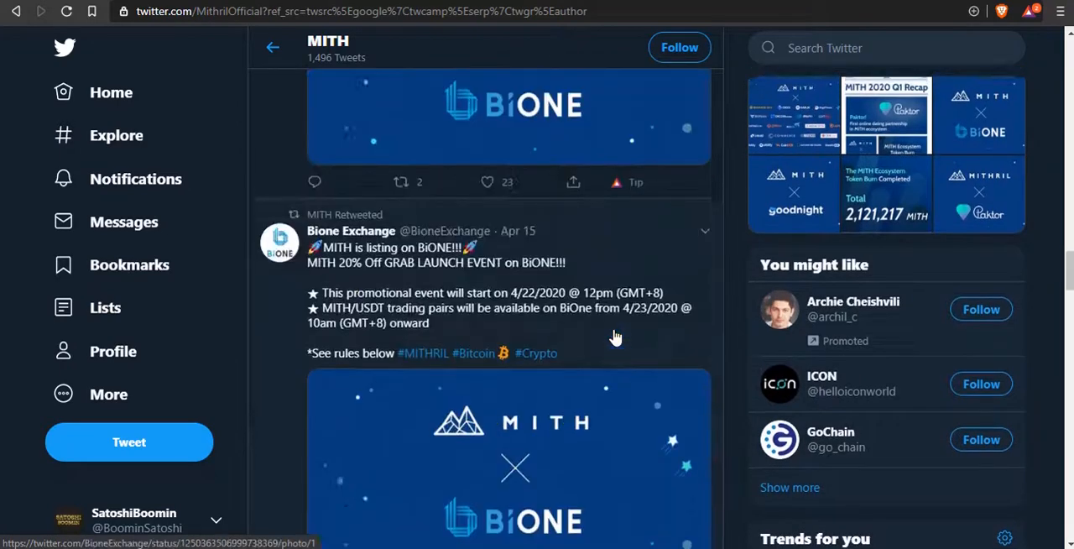
{"action": "scroll", "scroll_direction": "down", "scroll_amount": 3}
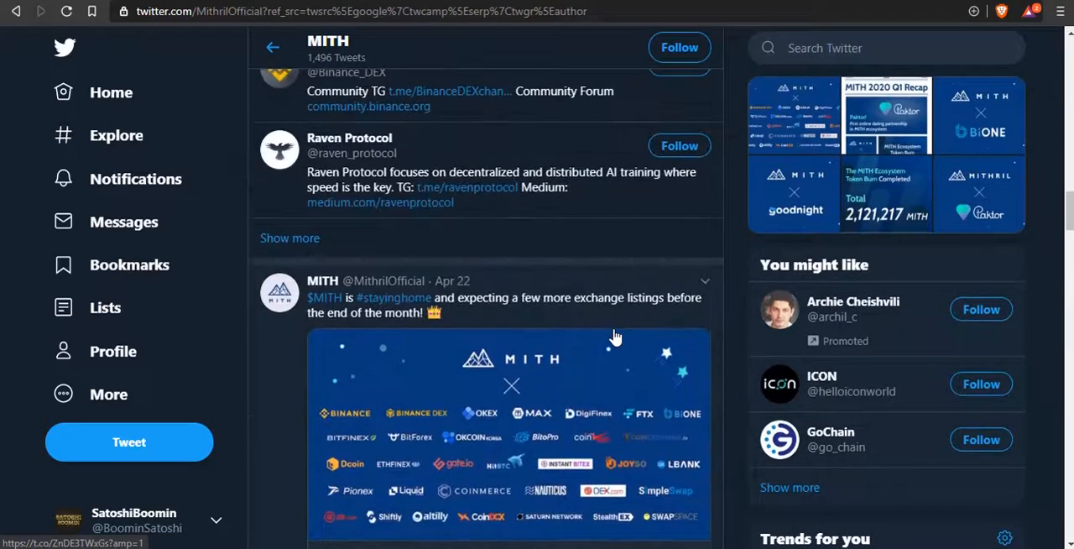
{"action": "scroll", "scroll_direction": "down", "scroll_amount": 3}
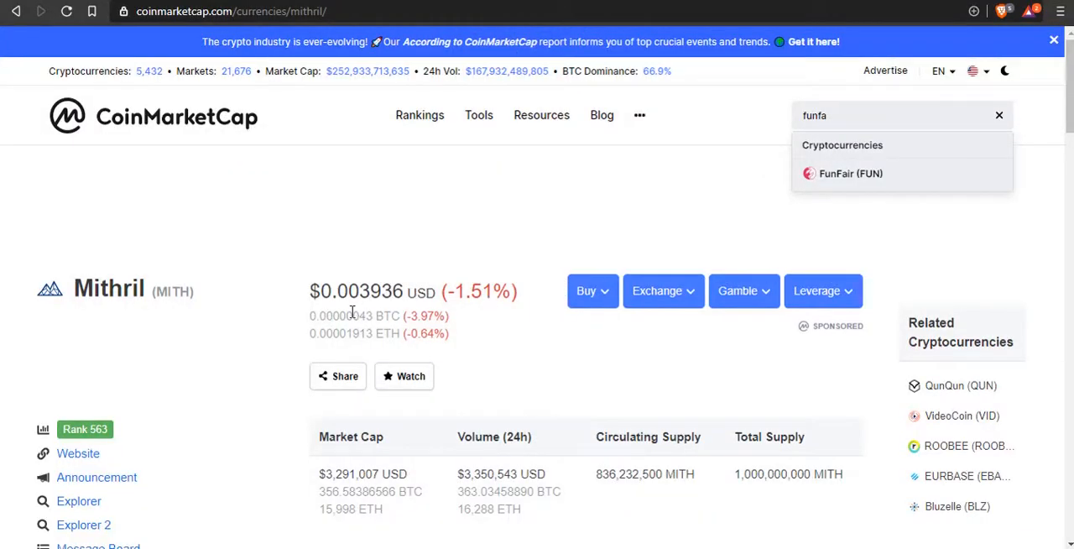
{"action": "mouse_move", "coordinate": [342, 312]}
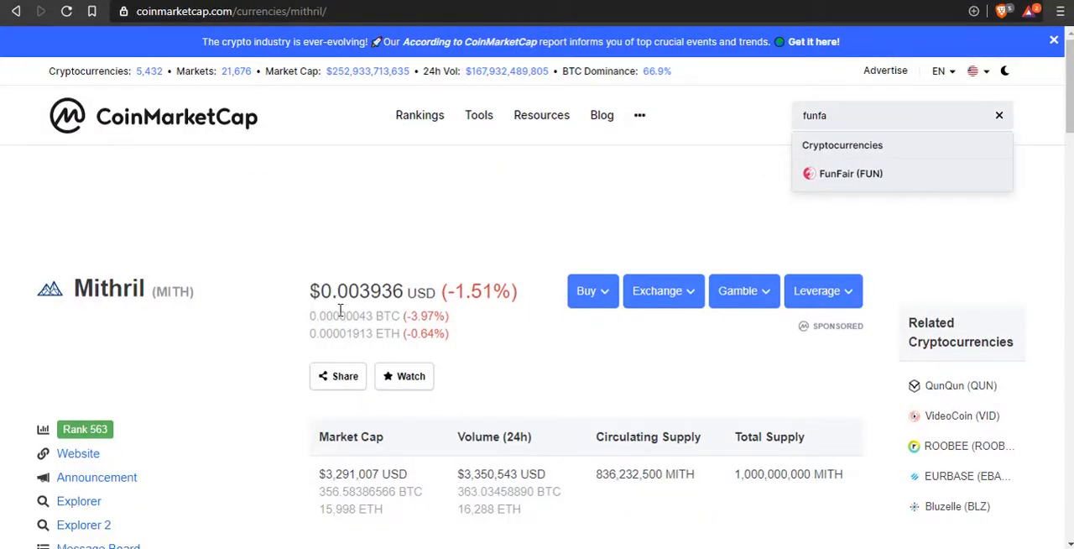
{"action": "mouse_move", "coordinate": [624, 399]}
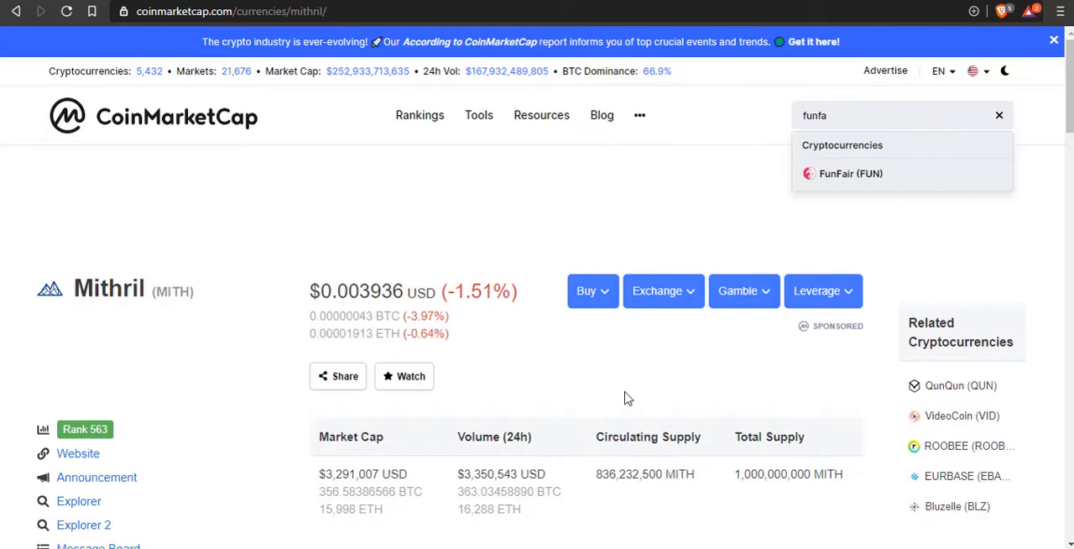
Scroll Mithril's CoinMarketCap page to the ALL-range chart and toward About Mithril.
{"action": "scroll", "scroll_direction": "down", "scroll_amount": 3}
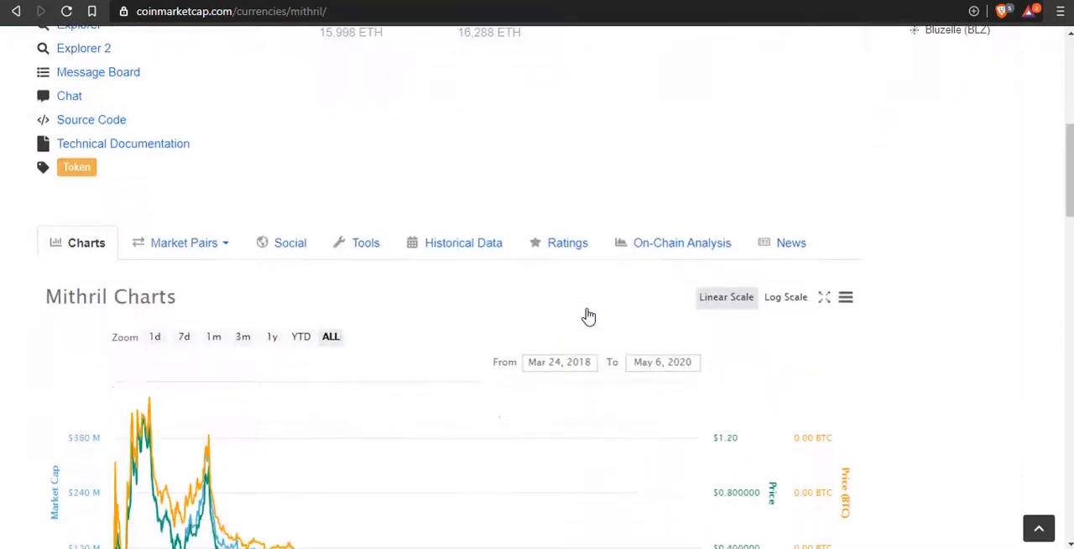
{"action": "scroll", "scroll_direction": "down", "scroll_amount": 3}
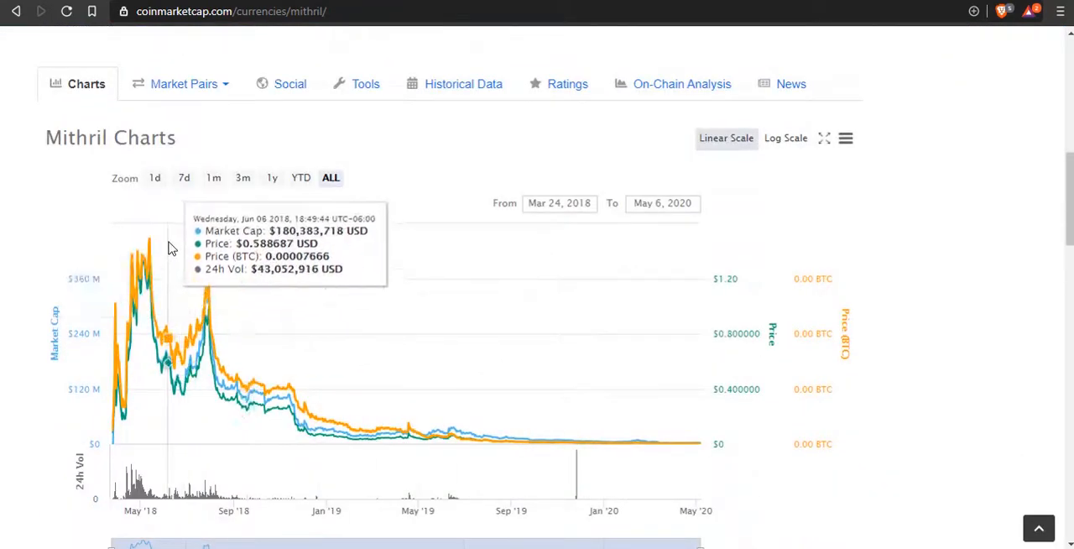
{"action": "mouse_move", "coordinate": [149, 244]}
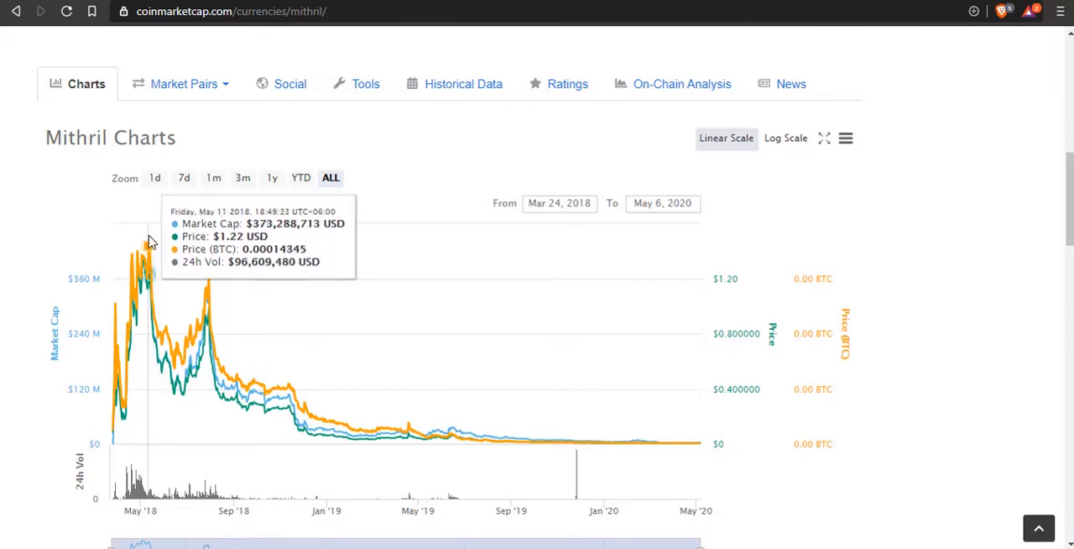
{"action": "mouse_move", "coordinate": [755, 386]}
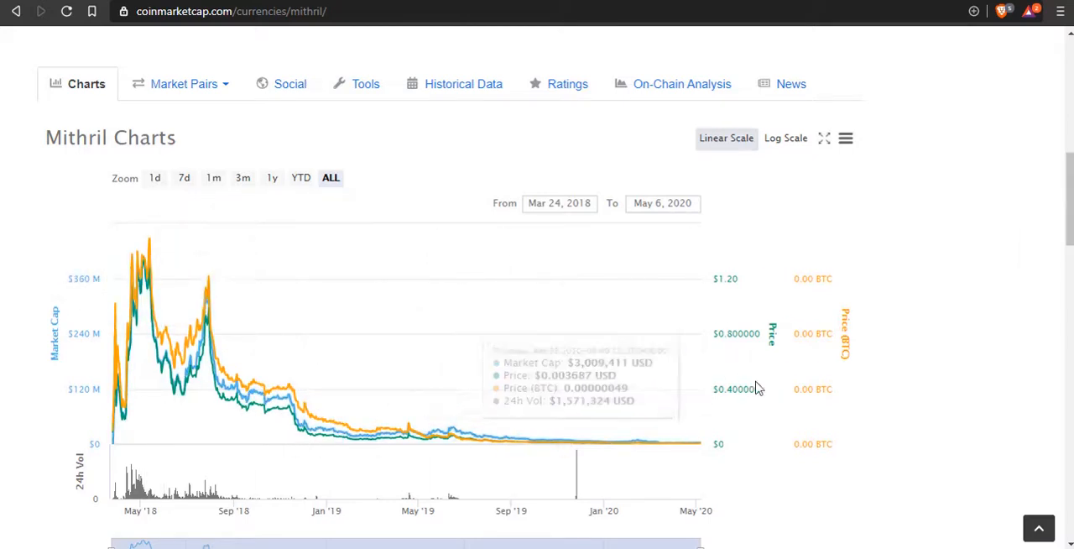
{"action": "mouse_move", "coordinate": [484, 410]}
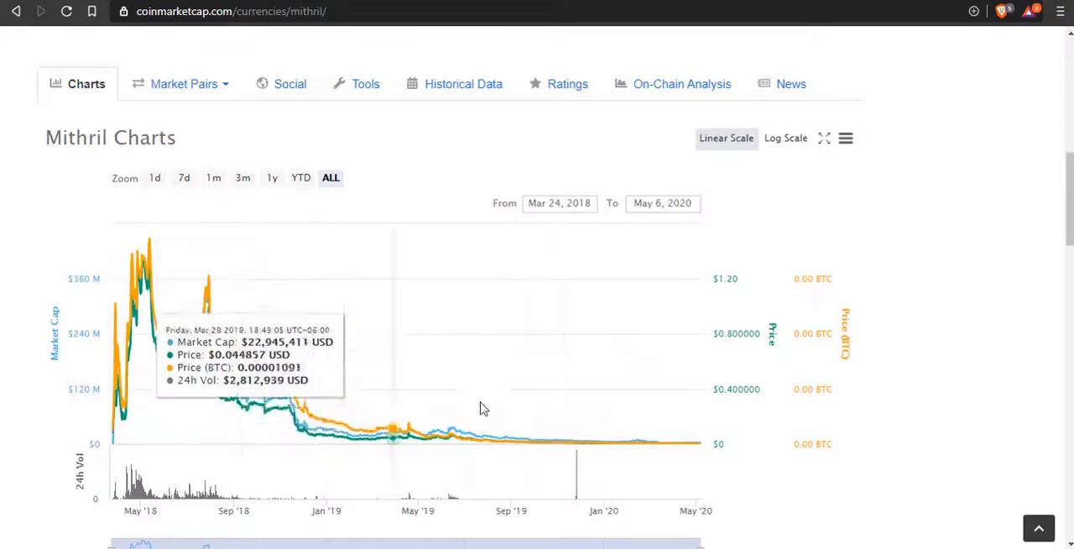
{"action": "scroll", "scroll_direction": "up", "scroll_amount": 3}
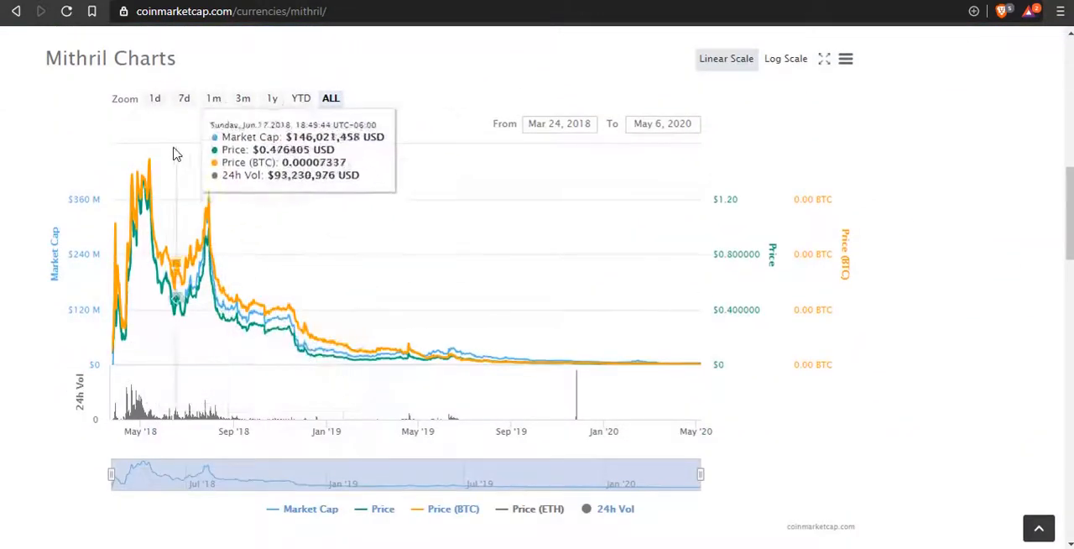
{"action": "mouse_move", "coordinate": [149, 159]}
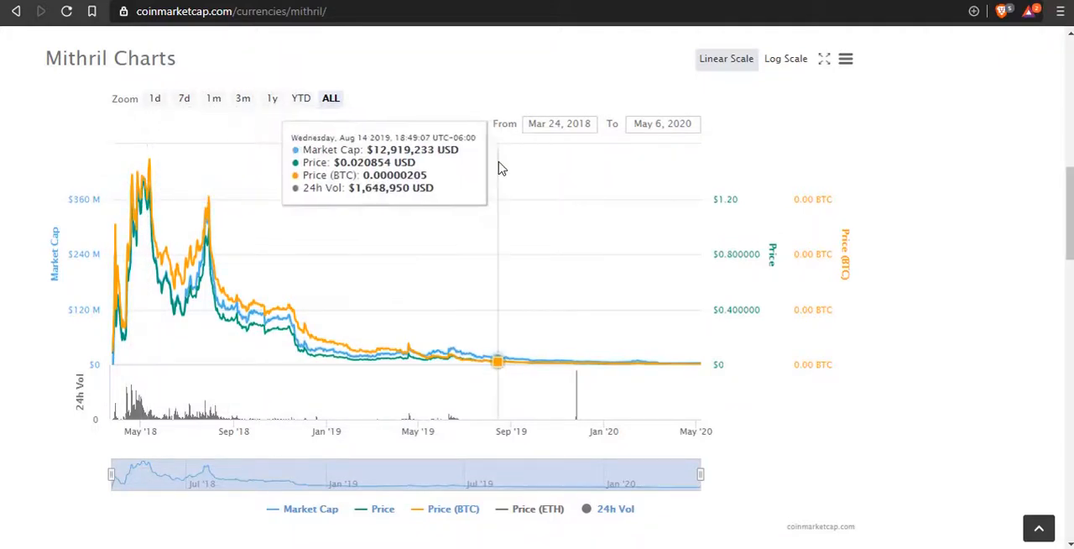
{"action": "scroll", "scroll_direction": "down", "scroll_amount": 3}
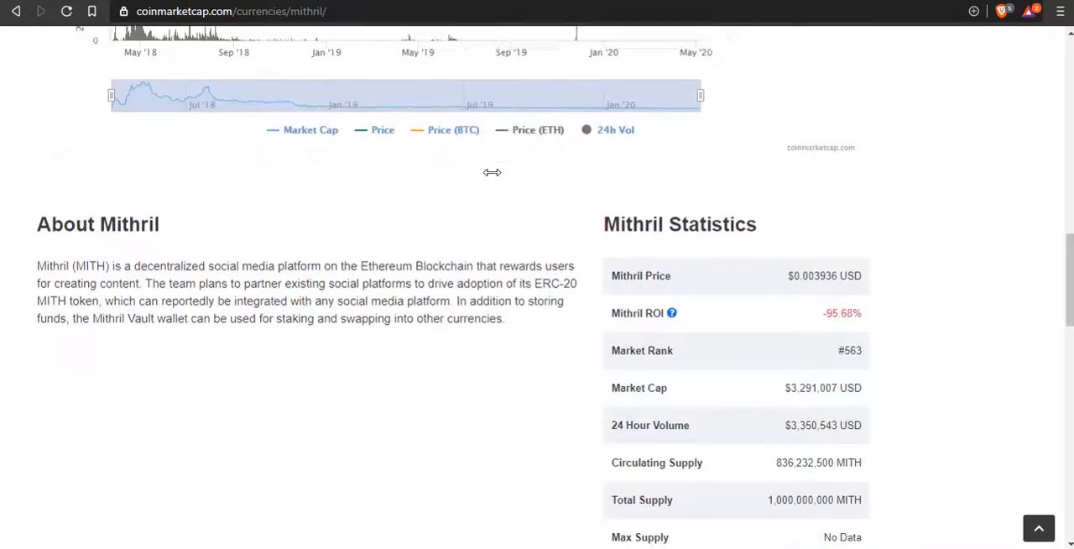
Scroll down Mithril's statistics through all-time, 52-week and daily highs and lows.
{"action": "scroll", "scroll_direction": "down", "scroll_amount": 3}
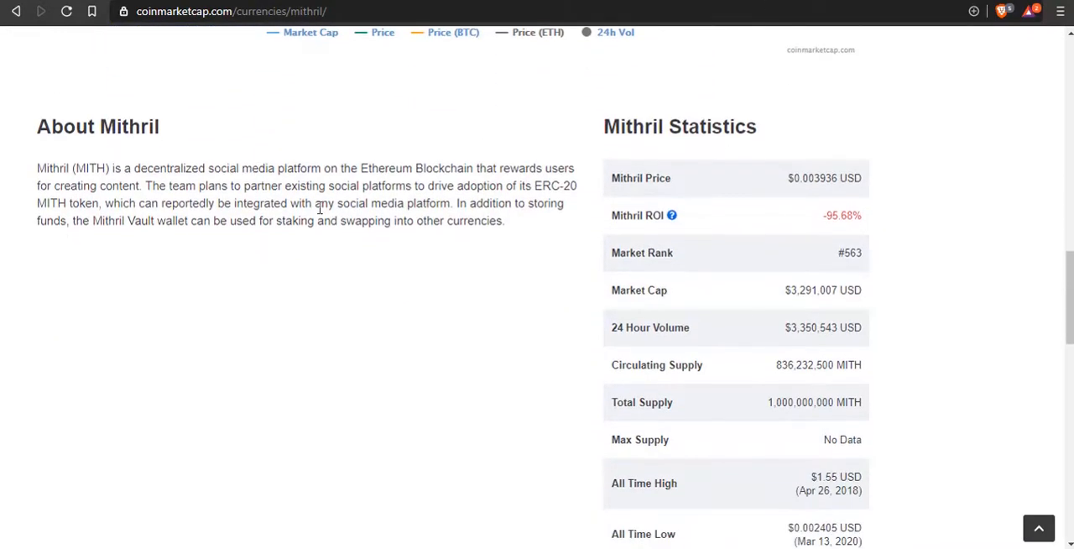
{"action": "mouse_move", "coordinate": [306, 303]}
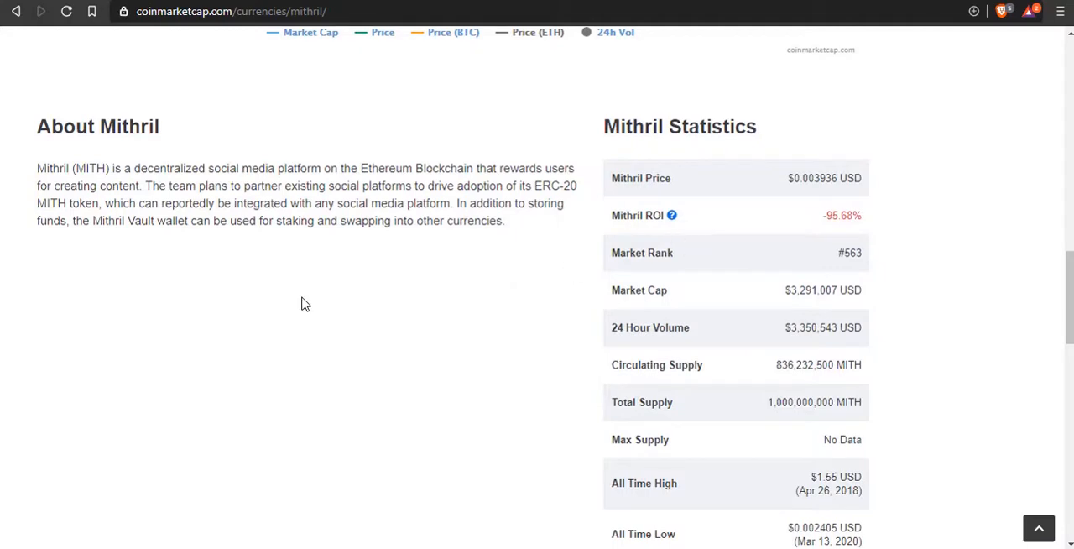
{"action": "mouse_move", "coordinate": [519, 411]}
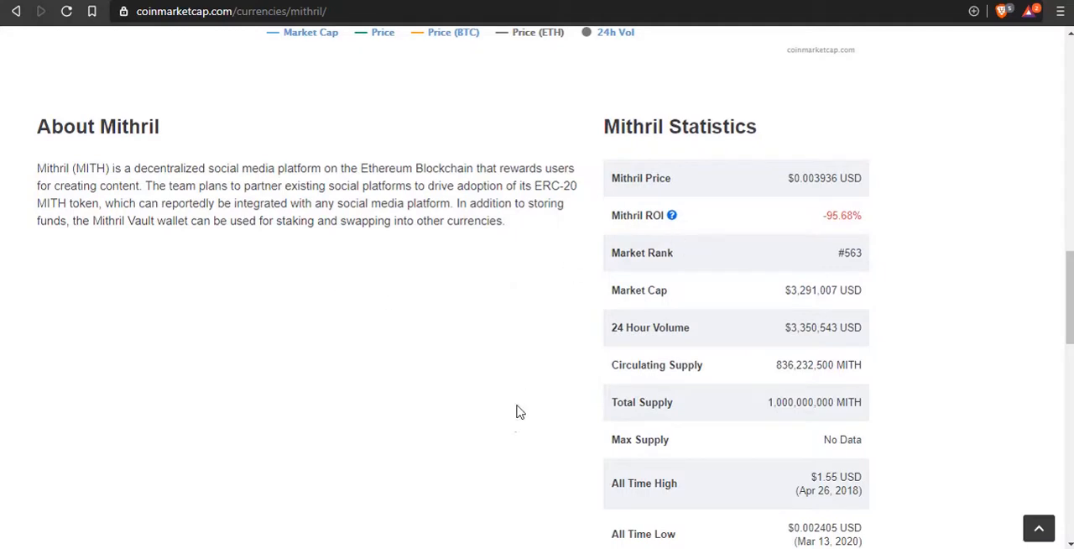
{"action": "mouse_move", "coordinate": [524, 403]}
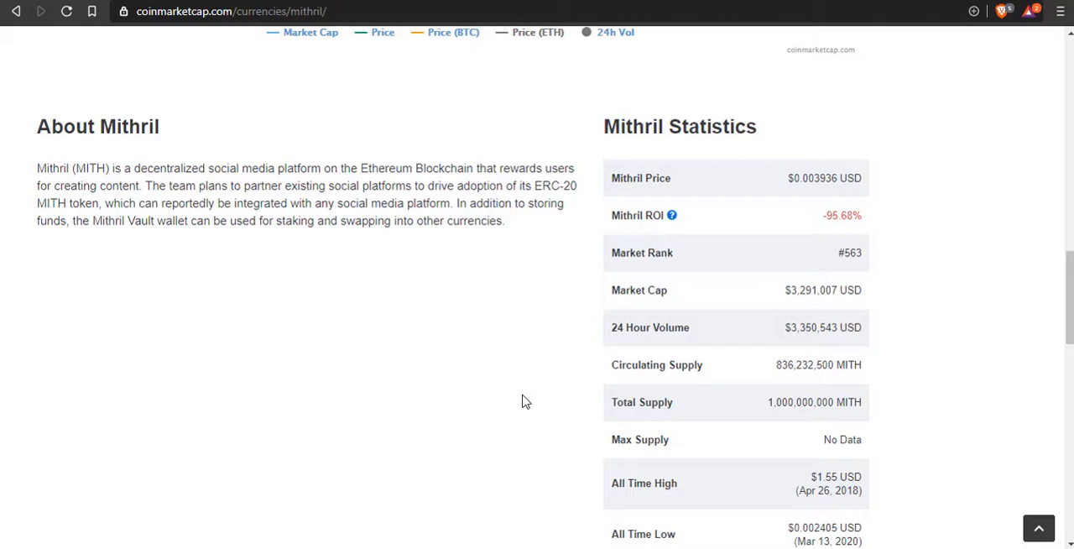
{"action": "scroll", "scroll_direction": "down", "scroll_amount": 3}
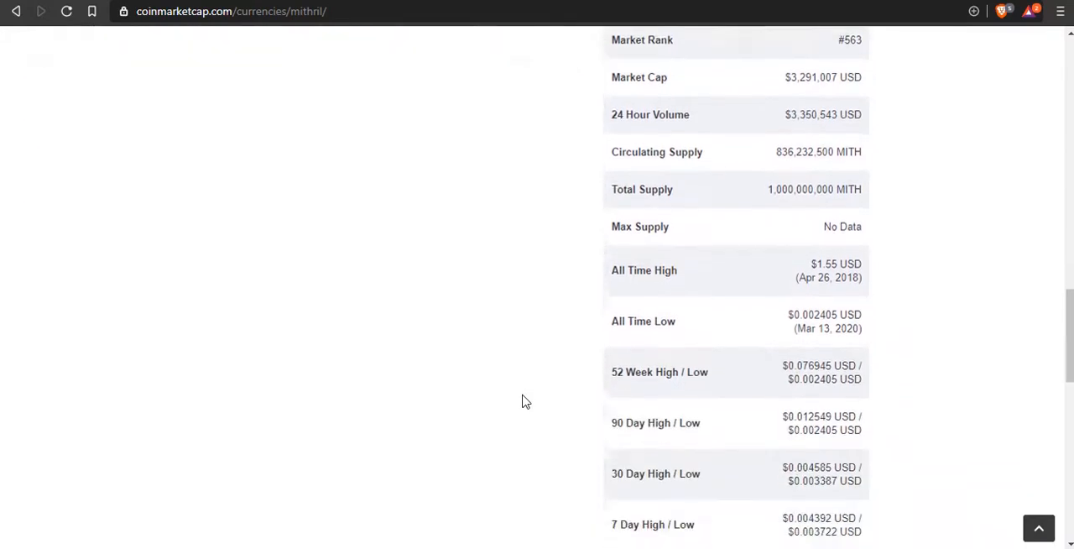
{"action": "scroll", "scroll_direction": "down", "scroll_amount": 3}
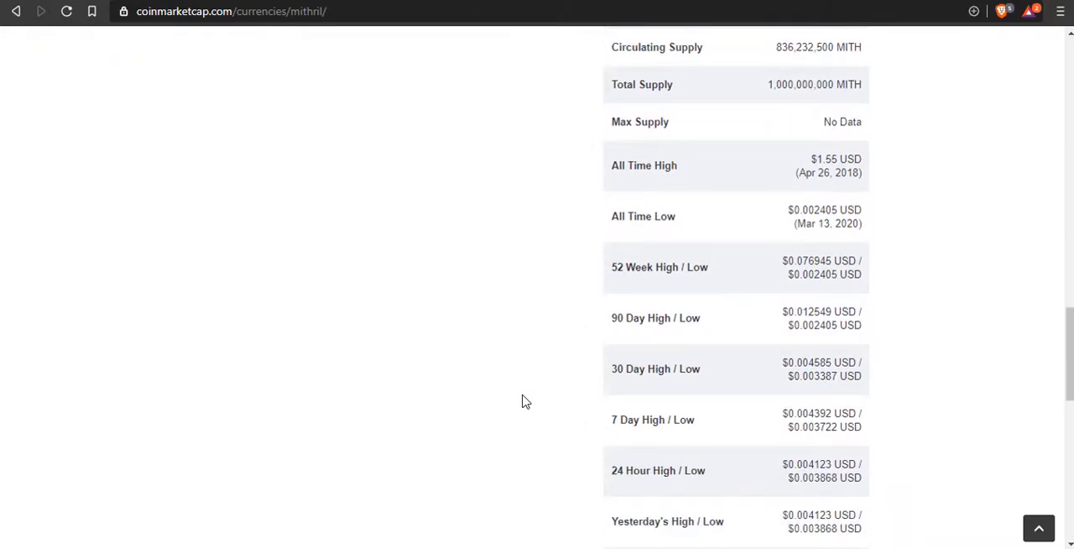
{"action": "scroll", "scroll_direction": "down", "scroll_amount": 3}
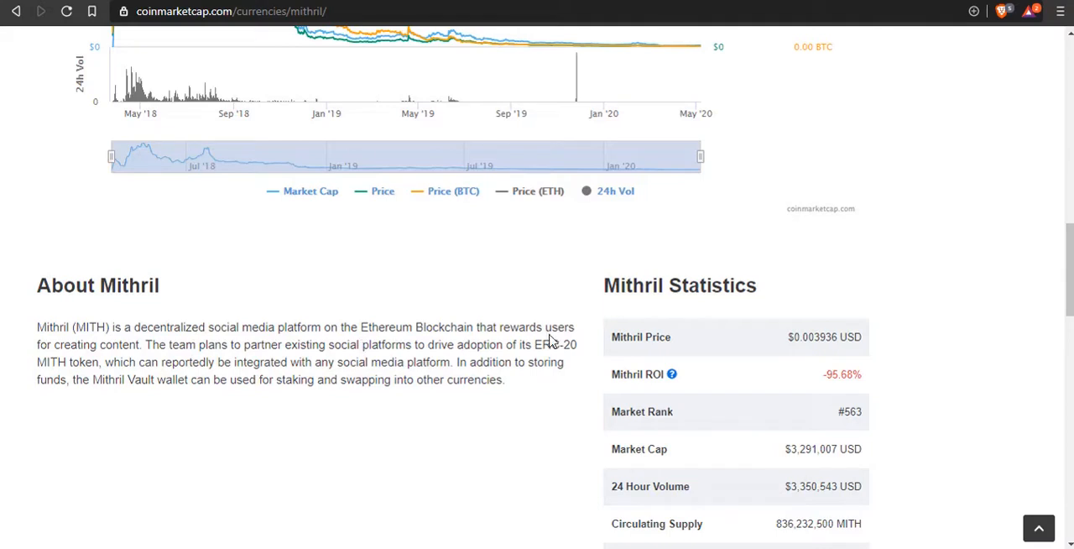
{"action": "mouse_move", "coordinate": [134, 366]}
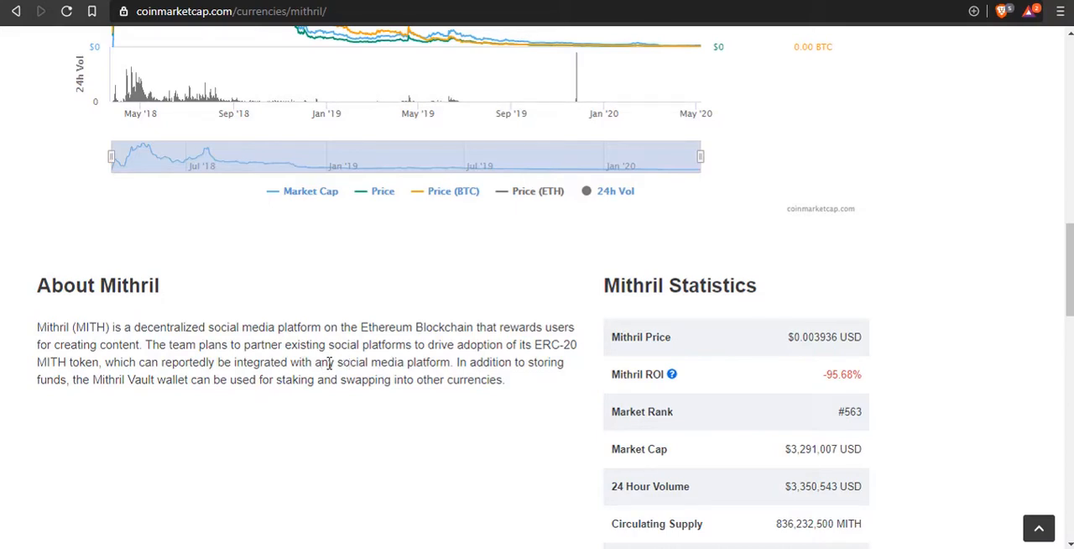
{"action": "mouse_move", "coordinate": [480, 359]}
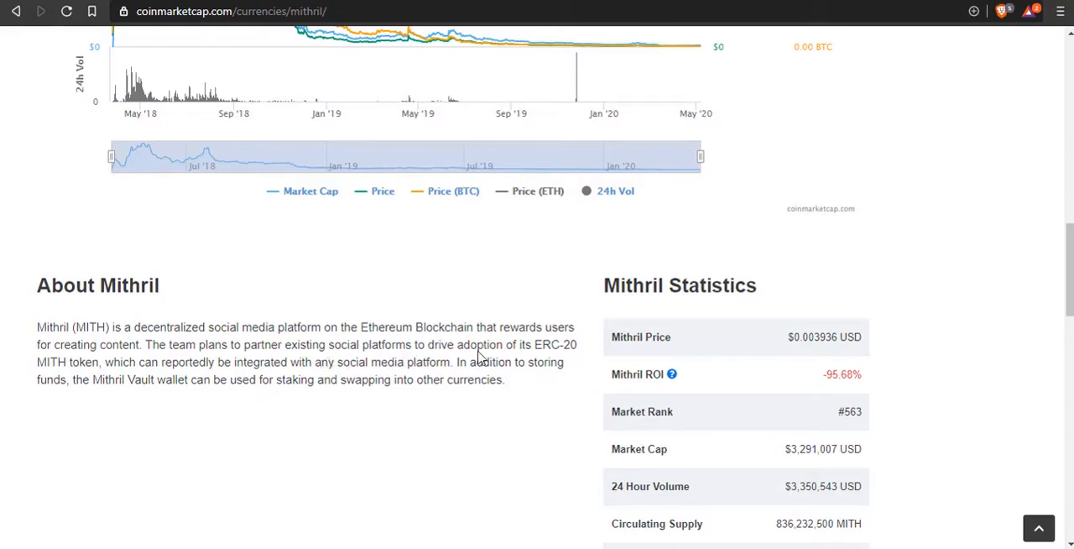
{"action": "mouse_move", "coordinate": [212, 468]}
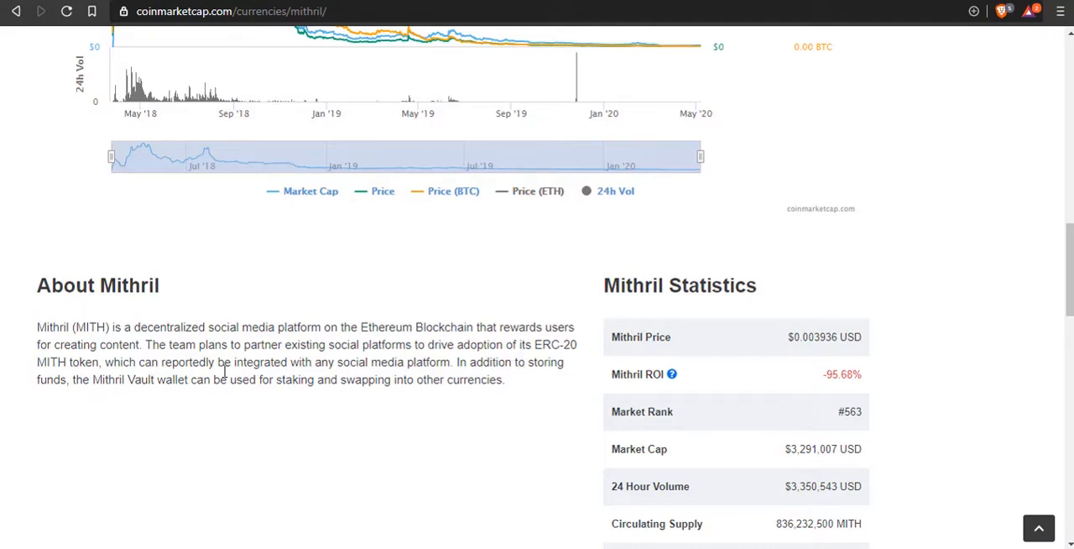
{"action": "mouse_move", "coordinate": [466, 410]}
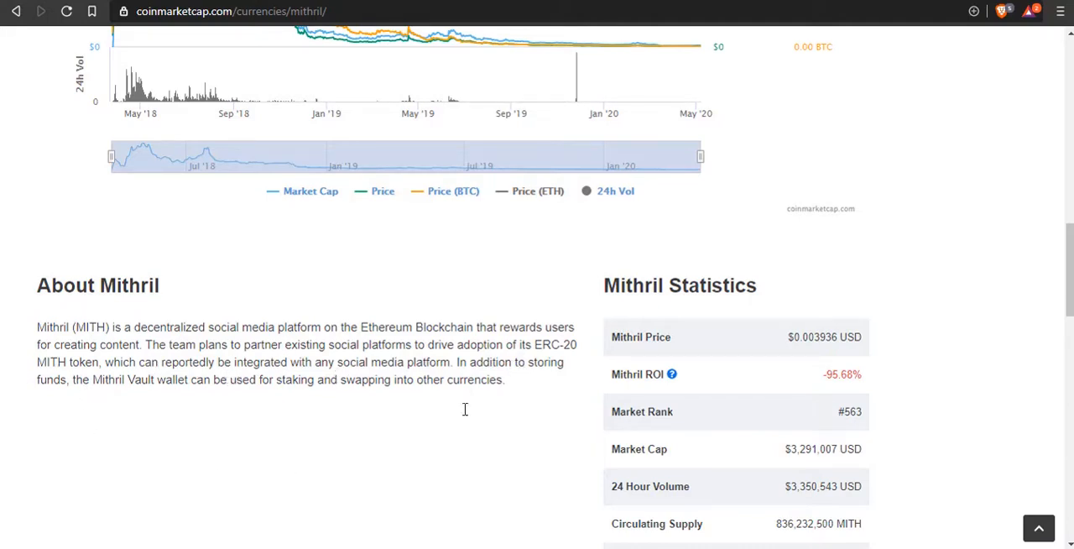
{"action": "mouse_move", "coordinate": [226, 406]}
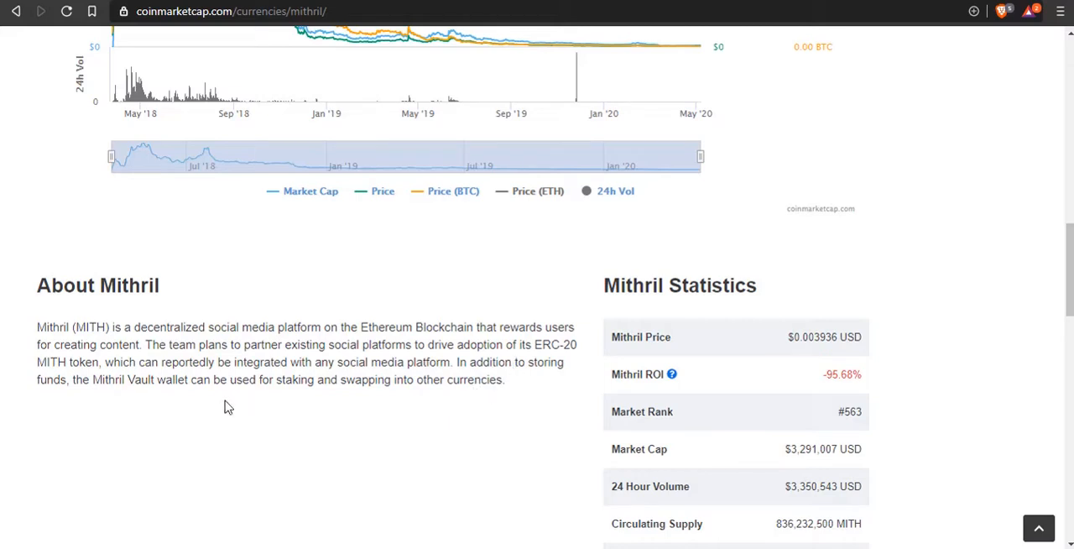
{"action": "mouse_move", "coordinate": [168, 423]}
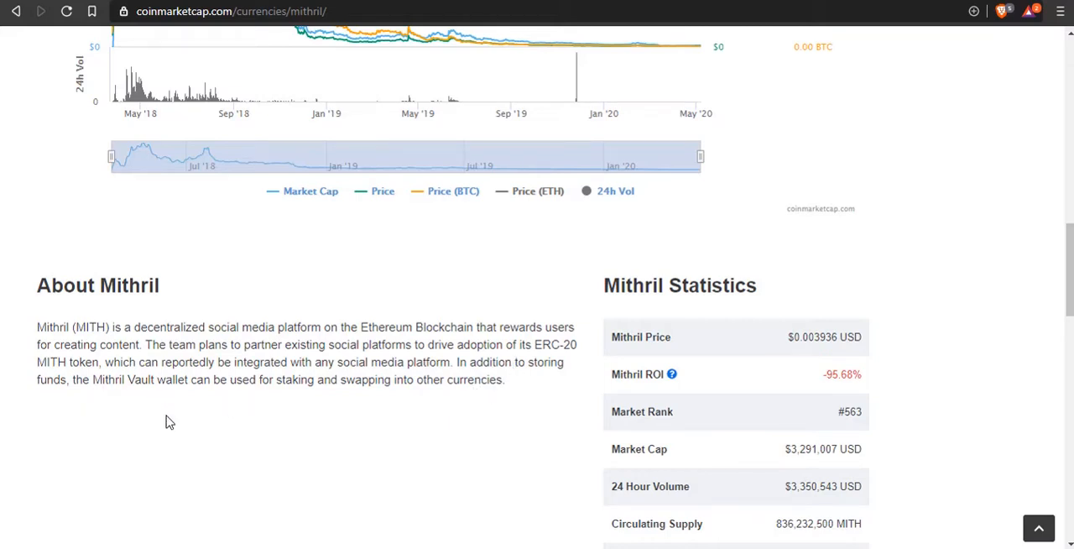
{"action": "mouse_move", "coordinate": [343, 396]}
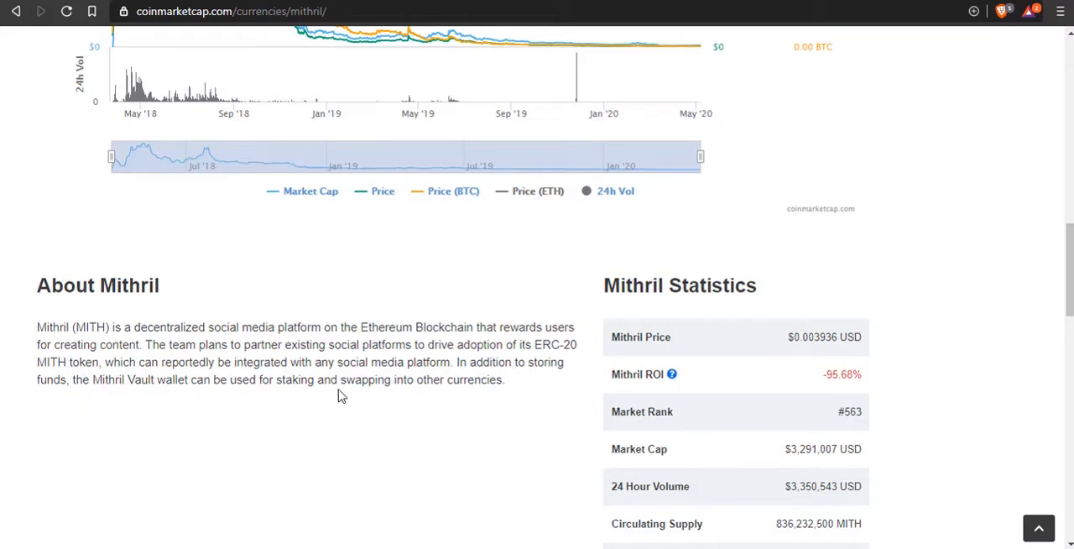
{"action": "mouse_move", "coordinate": [483, 393]}
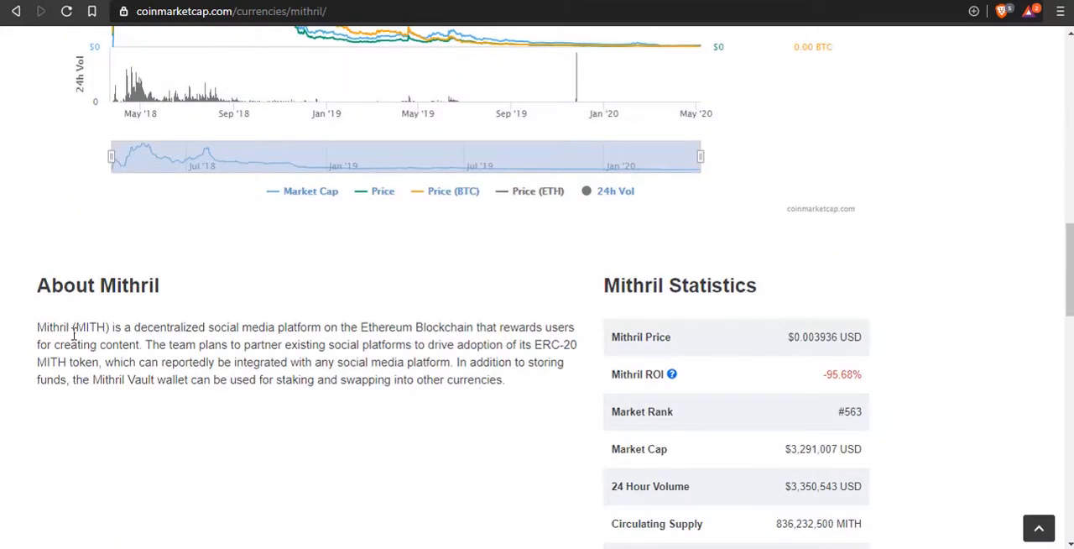
{"action": "mouse_move", "coordinate": [327, 346]}
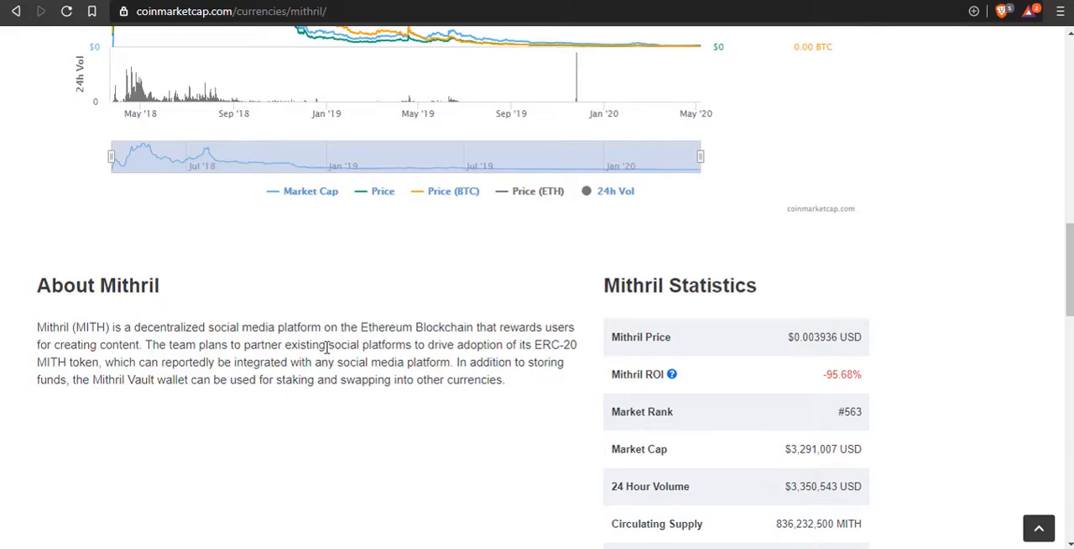
{"action": "mouse_move", "coordinate": [137, 315]}
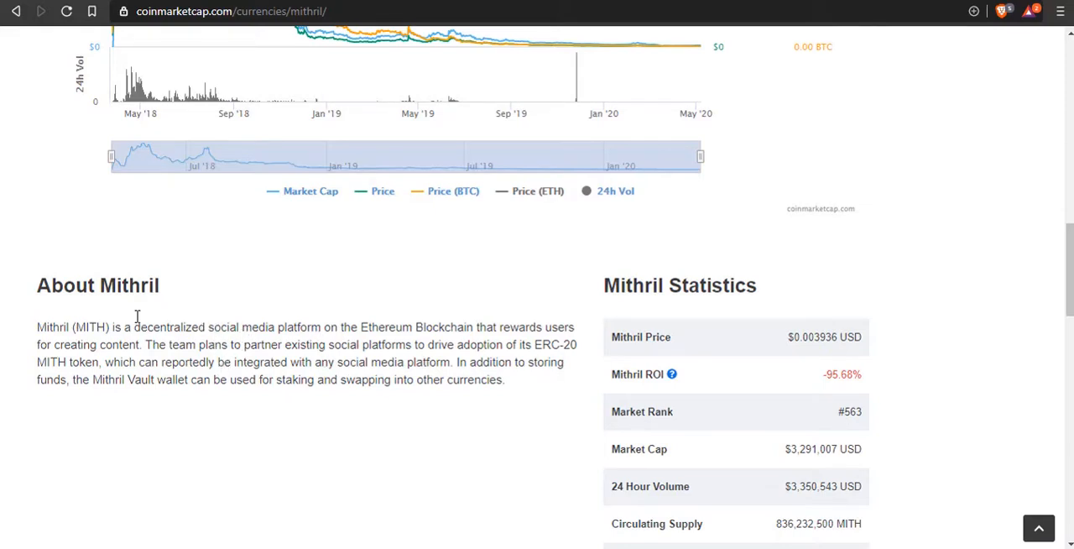
{"action": "mouse_move", "coordinate": [659, 453]}
{"action": "type", "text": "funfa"}
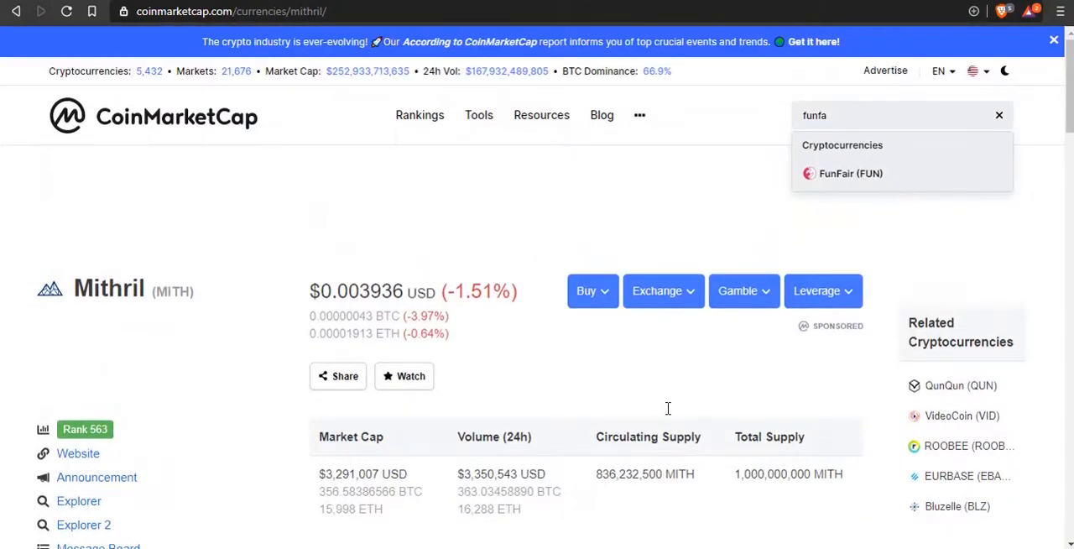
Scroll back down past Mithril's charts to the Mithril Statistics table.
{"action": "scroll", "scroll_direction": "down", "scroll_amount": 3}
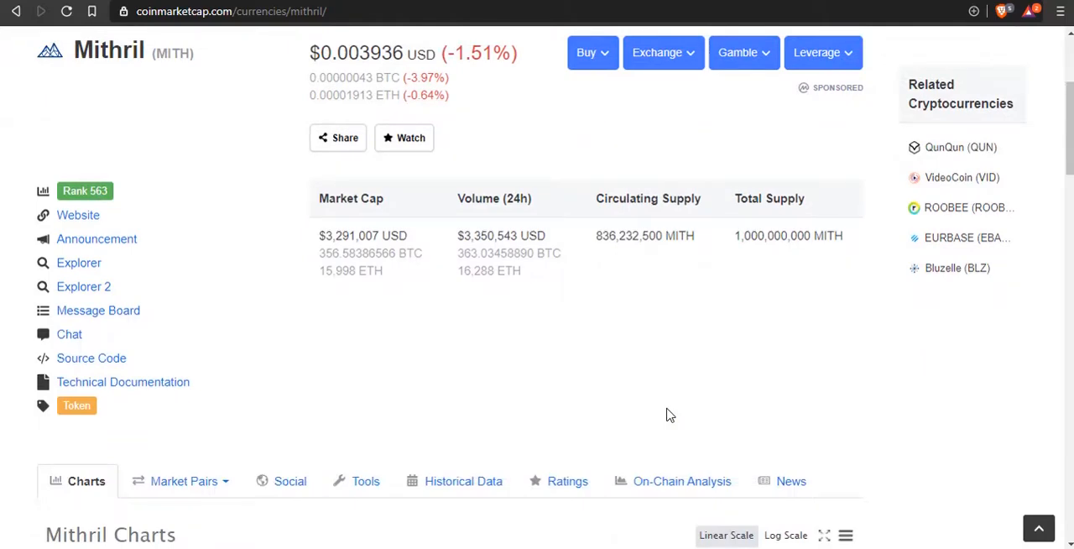
{"action": "scroll", "scroll_direction": "down", "scroll_amount": 3}
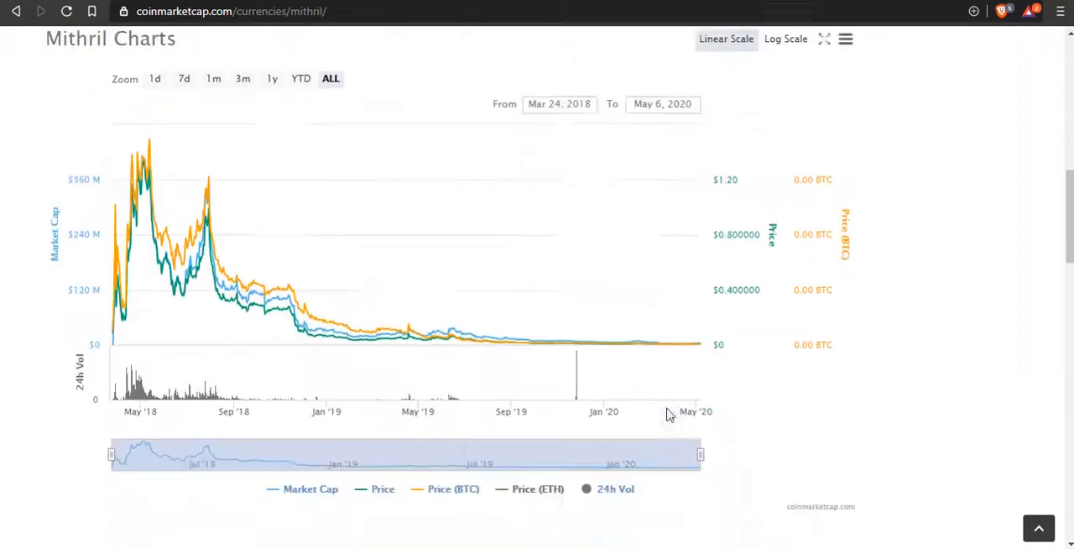
{"action": "scroll", "scroll_direction": "down", "scroll_amount": 3}
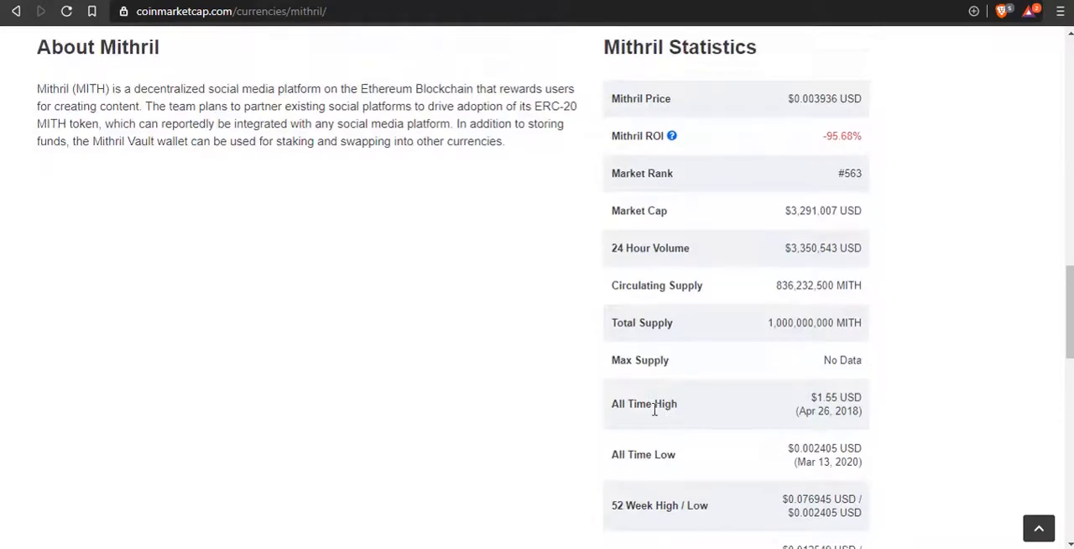
{"action": "mouse_move", "coordinate": [631, 474]}
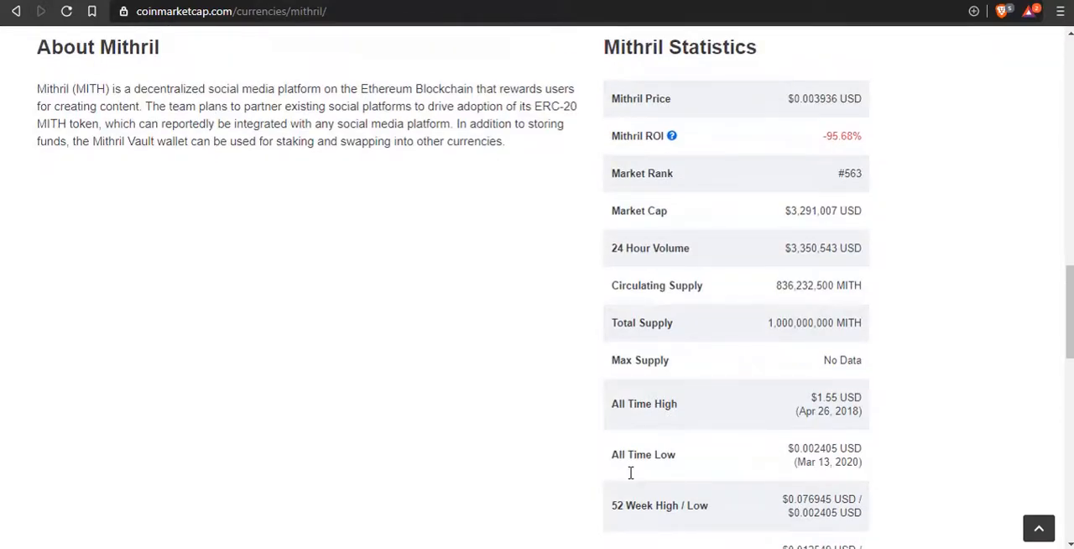
{"action": "scroll", "scroll_direction": "down", "scroll_amount": 3}
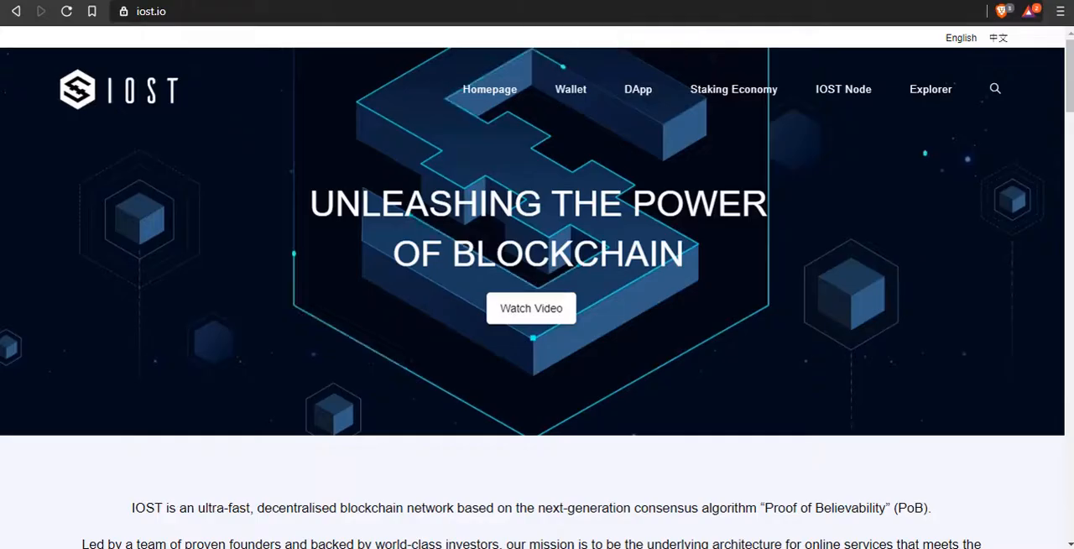
{"action": "mouse_move", "coordinate": [545, 183]}
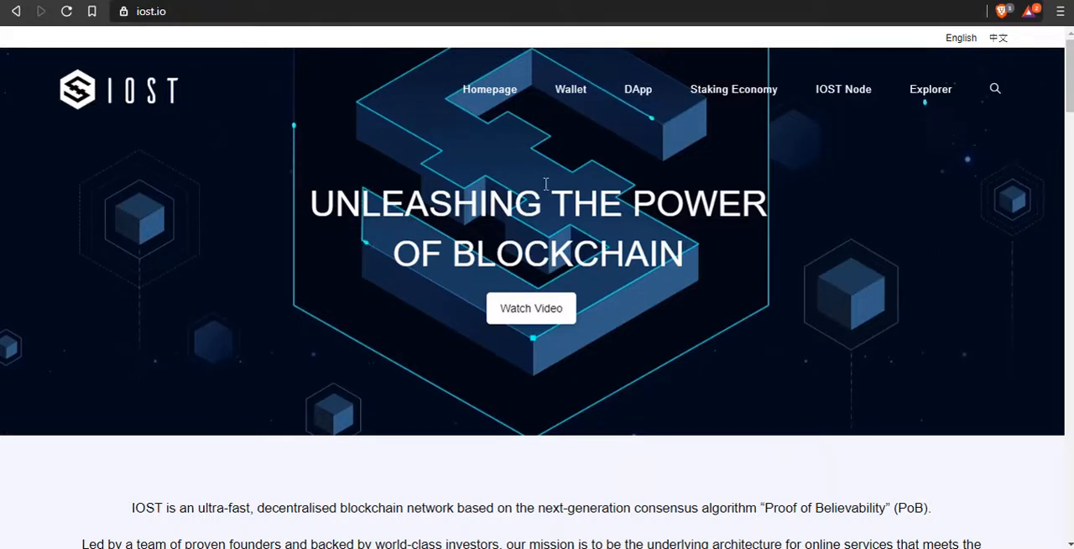
Scroll iost.io's homepage around the blockchain intro to the scalable, permissionless, decentralized highlights.
{"action": "scroll", "scroll_direction": "down", "scroll_amount": 3}
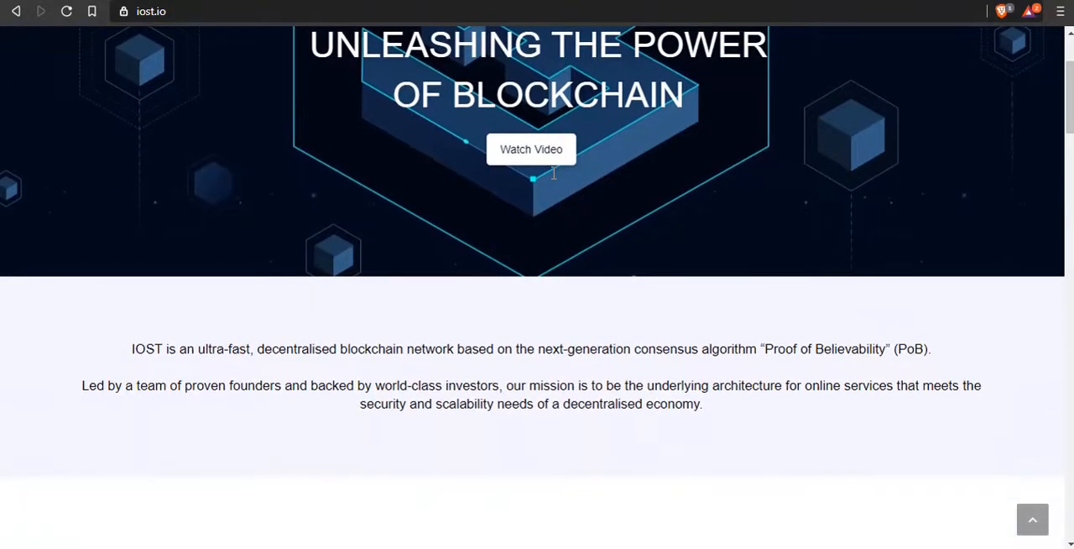
{"action": "mouse_move", "coordinate": [205, 477]}
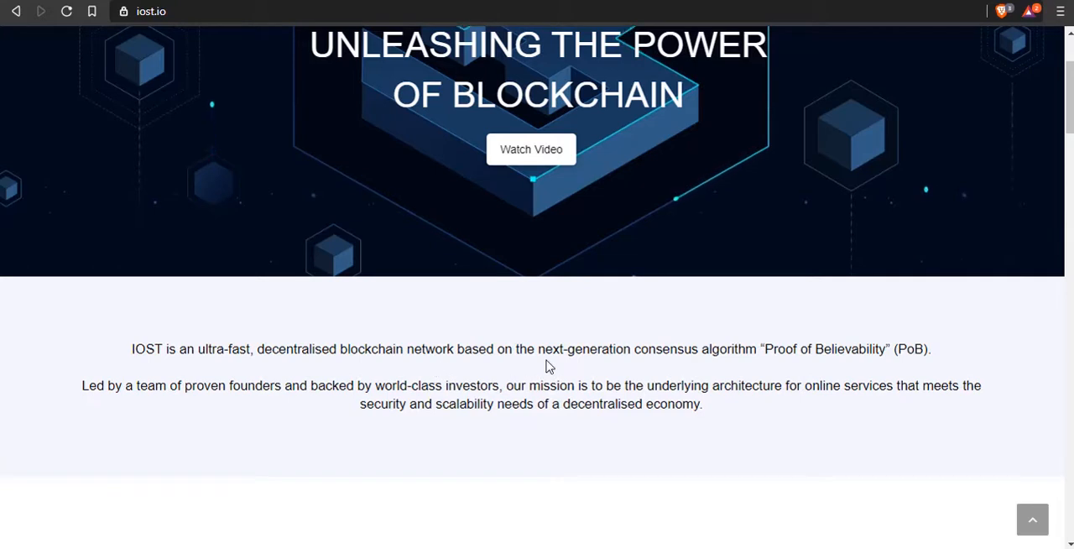
{"action": "mouse_move", "coordinate": [695, 363]}
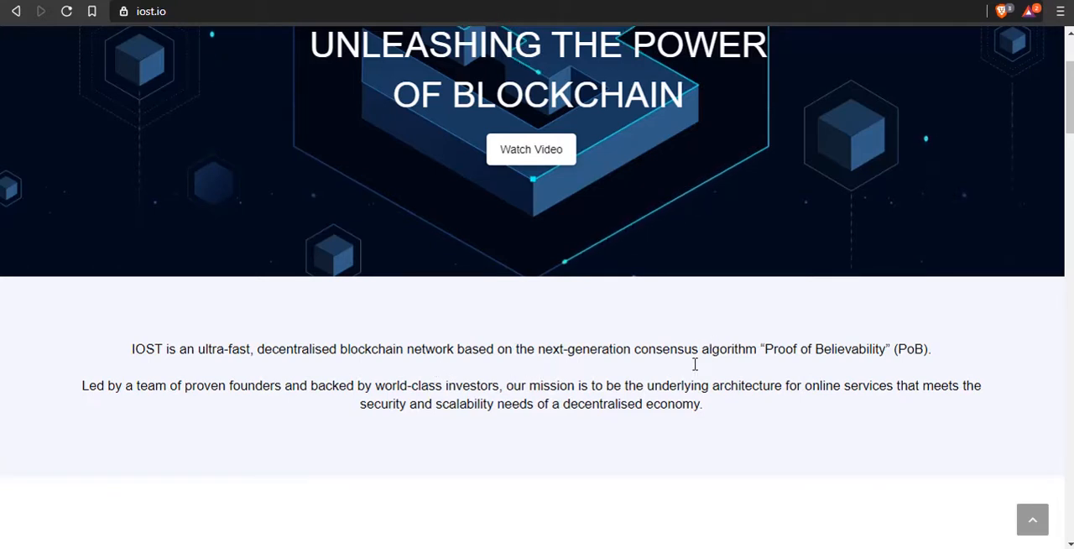
{"action": "mouse_move", "coordinate": [695, 369]}
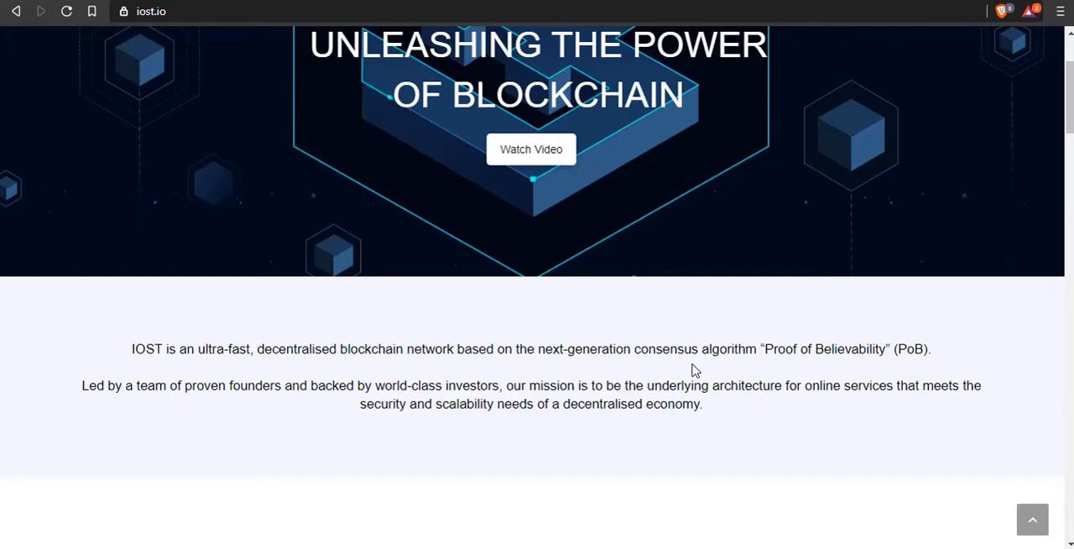
{"action": "scroll", "scroll_direction": "down", "scroll_amount": 3}
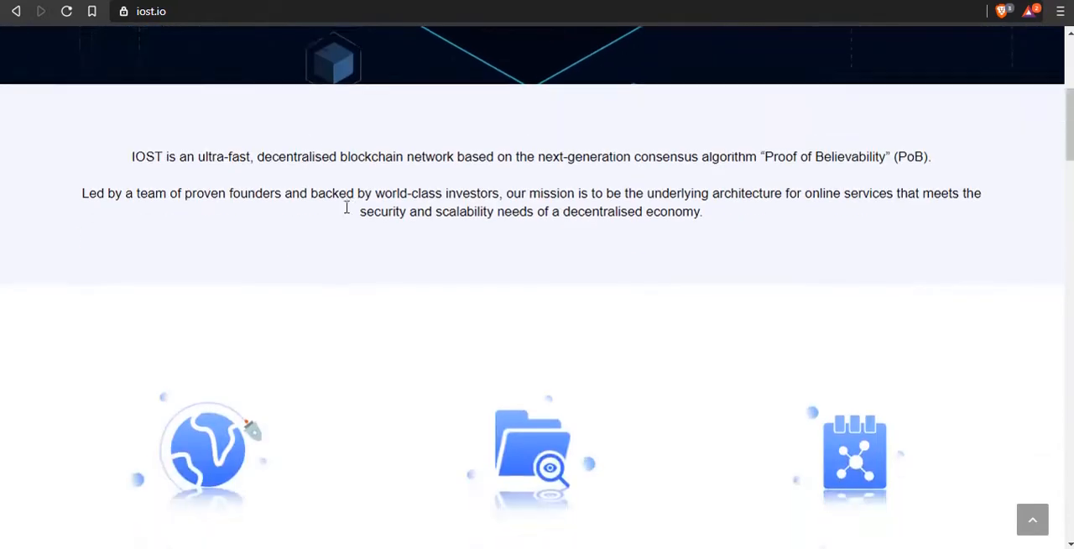
{"action": "scroll", "scroll_direction": "up", "scroll_amount": 3}
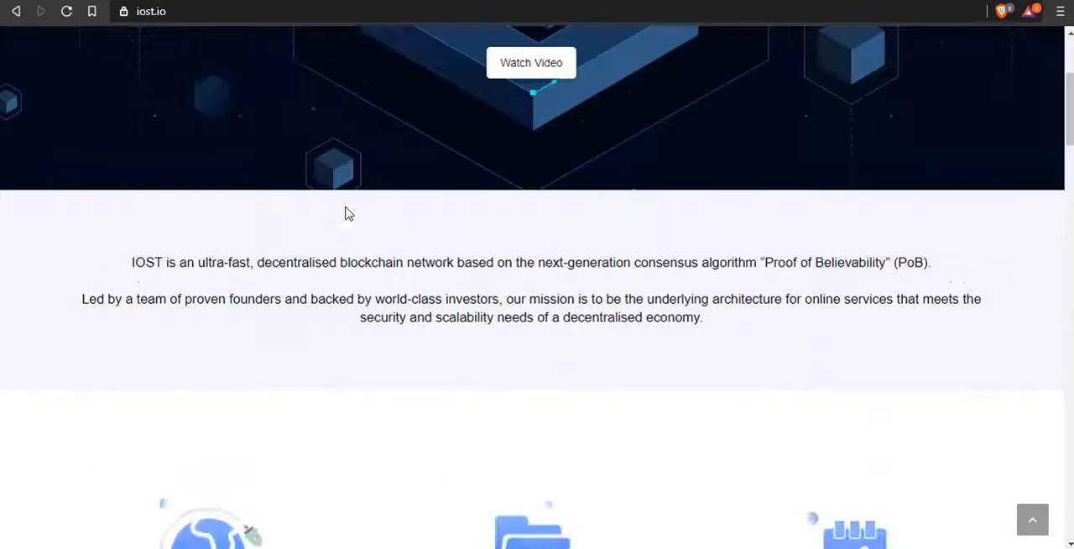
{"action": "scroll", "scroll_direction": "up", "scroll_amount": 3}
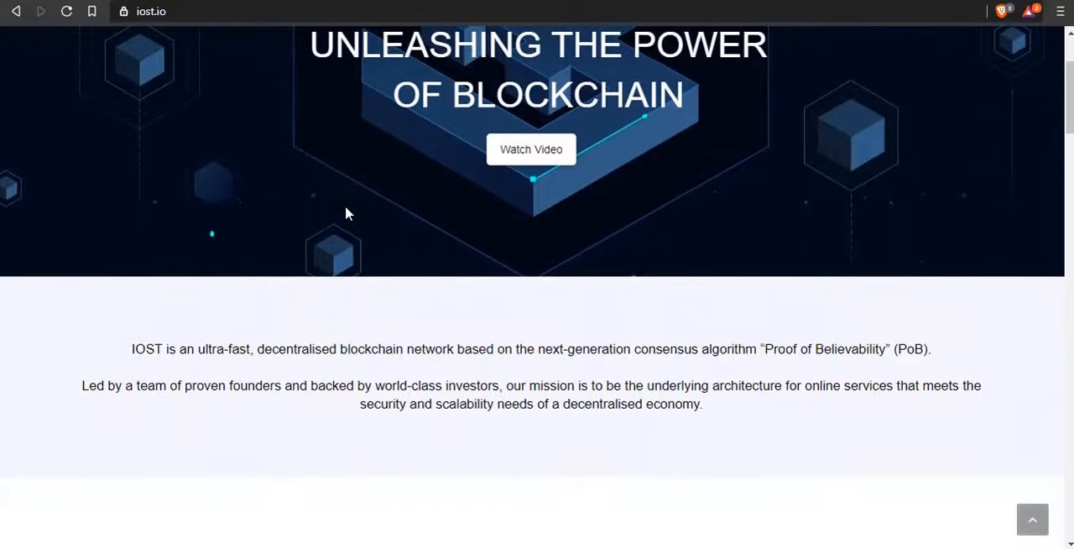
{"action": "mouse_move", "coordinate": [93, 423]}
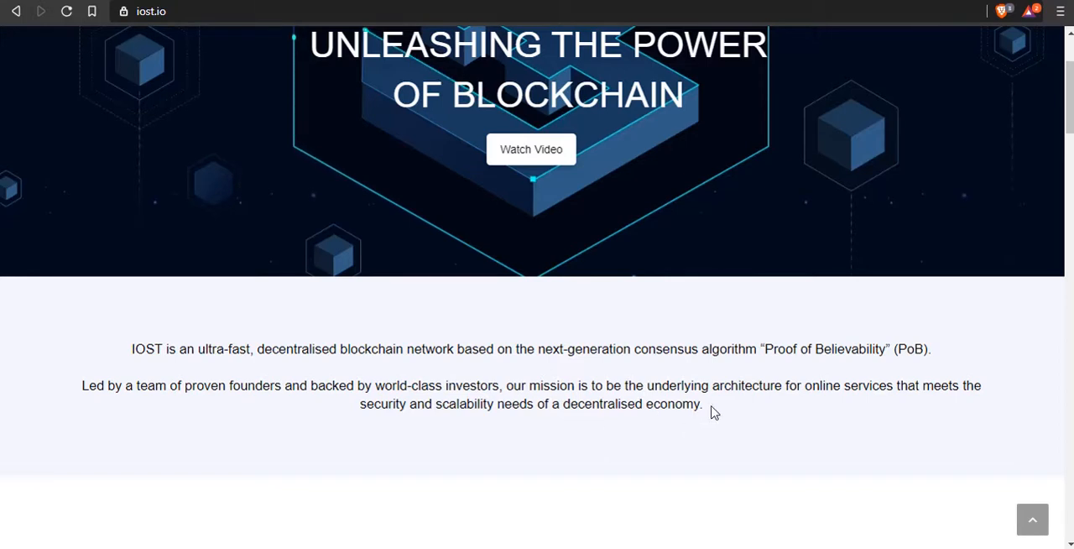
{"action": "mouse_move", "coordinate": [735, 513]}
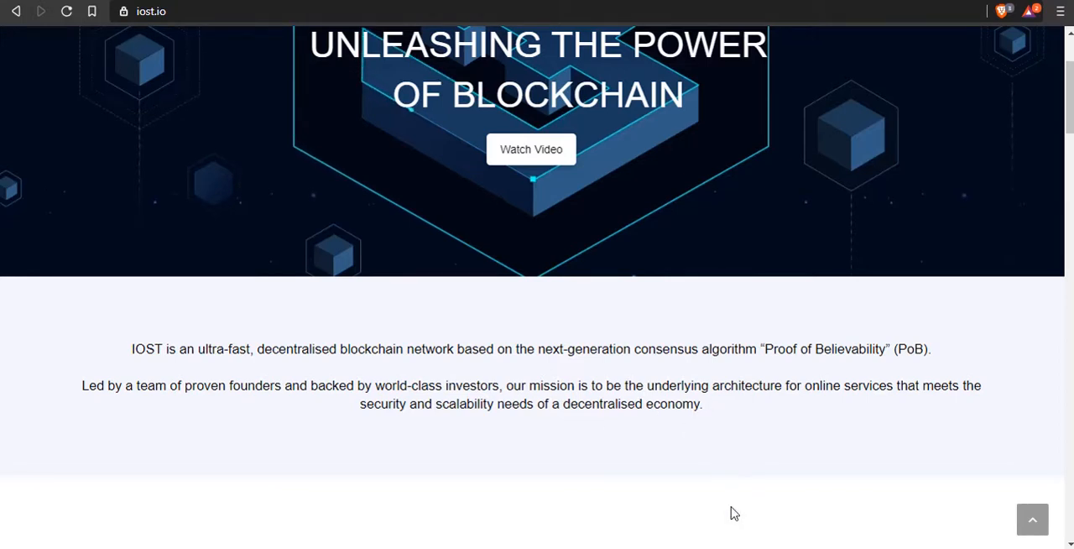
{"action": "scroll", "scroll_direction": "down", "scroll_amount": 3}
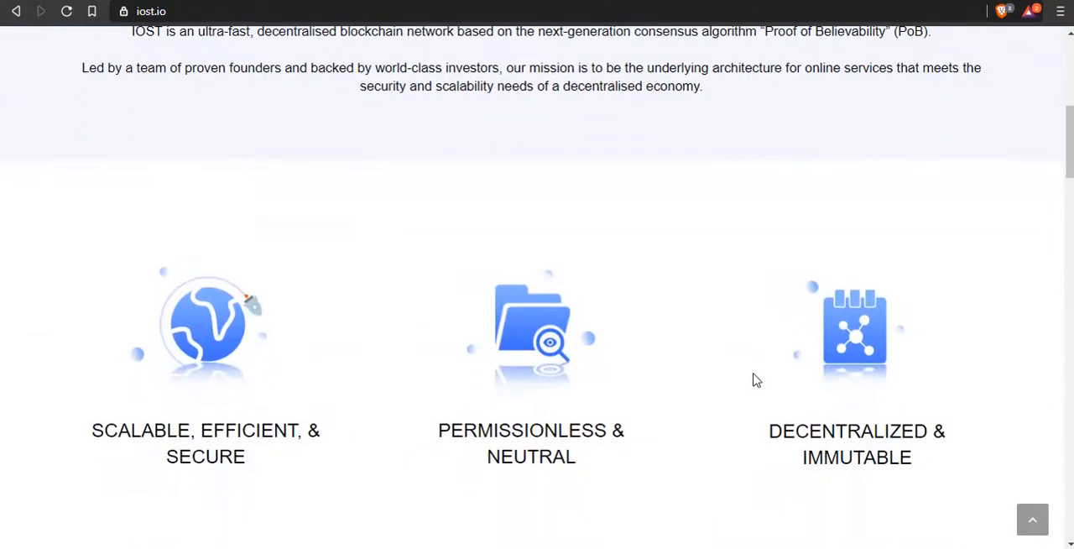
{"action": "scroll", "scroll_direction": "down", "scroll_amount": 3}
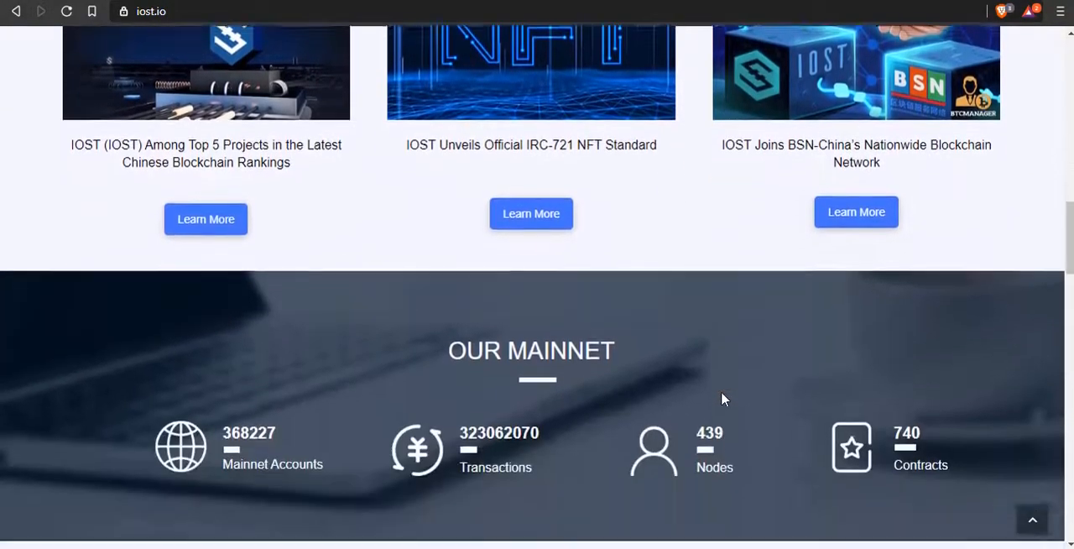
{"action": "scroll", "scroll_direction": "down", "scroll_amount": 3}
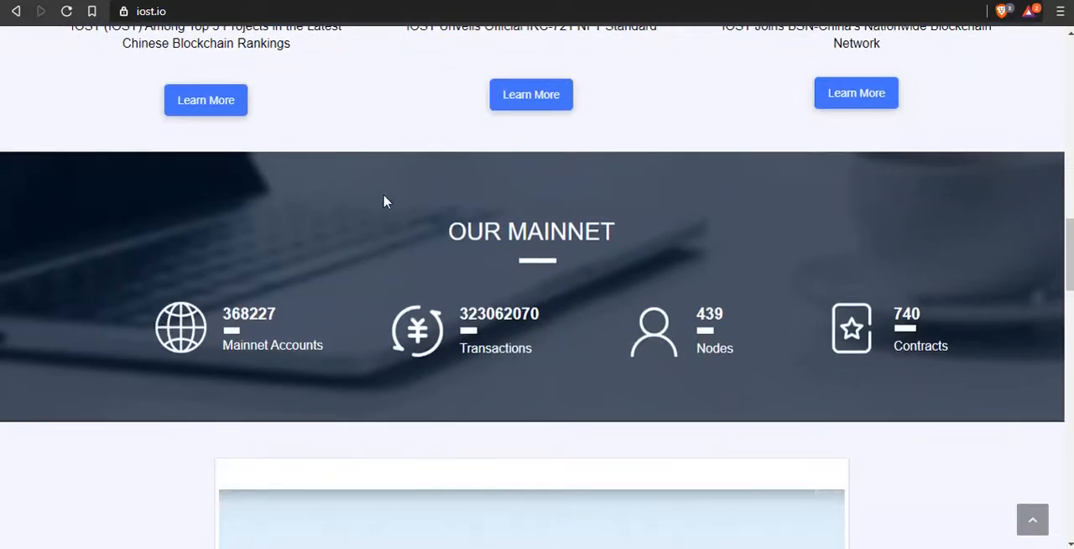
{"action": "mouse_move", "coordinate": [238, 363]}
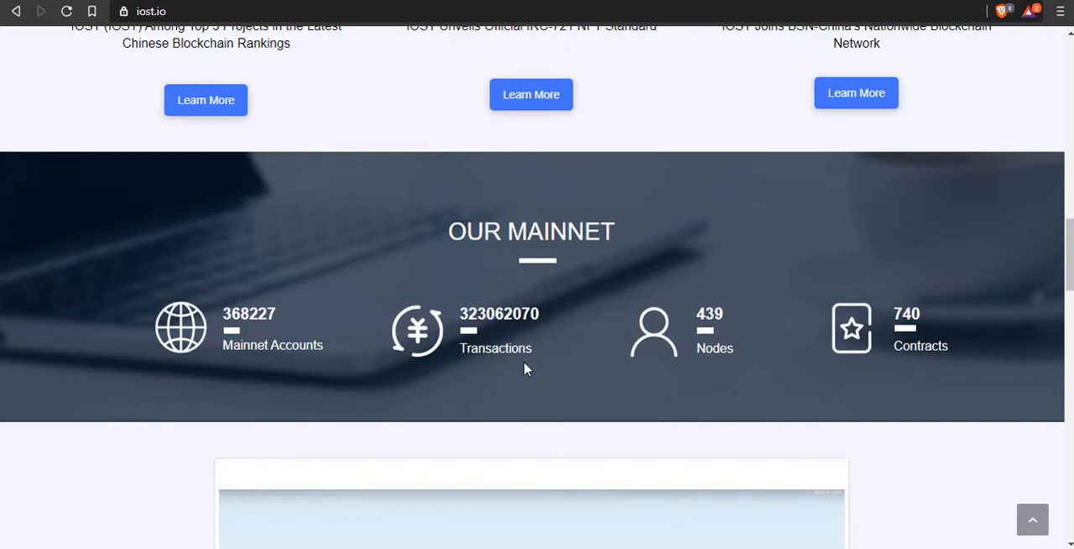
{"action": "scroll", "scroll_direction": "down", "scroll_amount": 3}
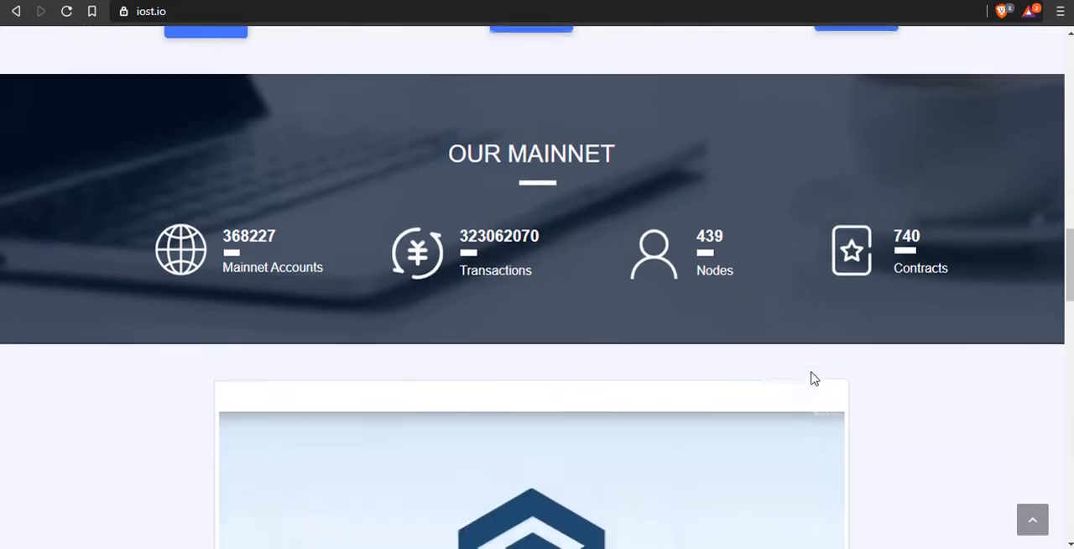
{"action": "scroll", "scroll_direction": "down", "scroll_amount": 3}
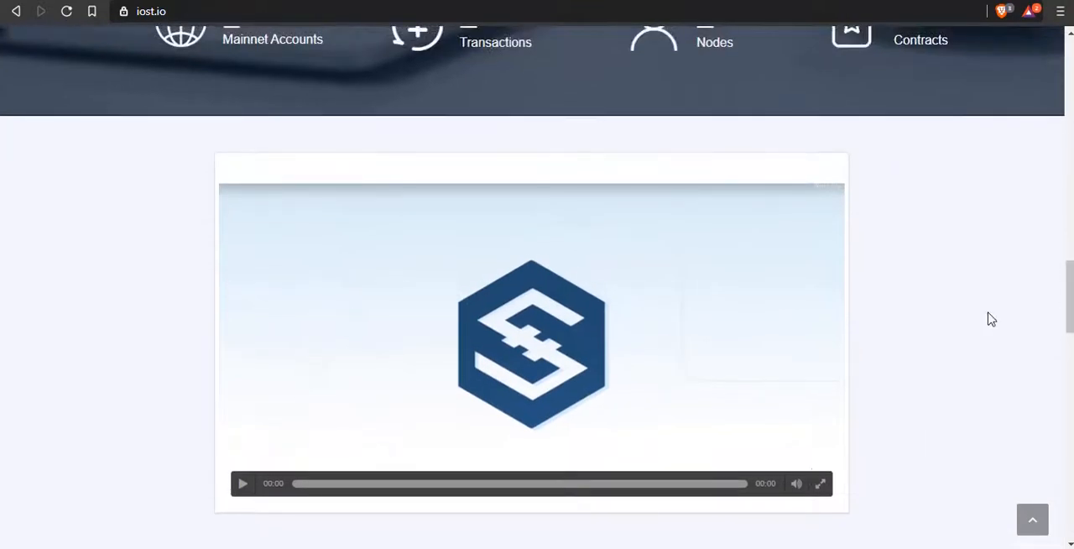
{"action": "mouse_move", "coordinate": [899, 349]}
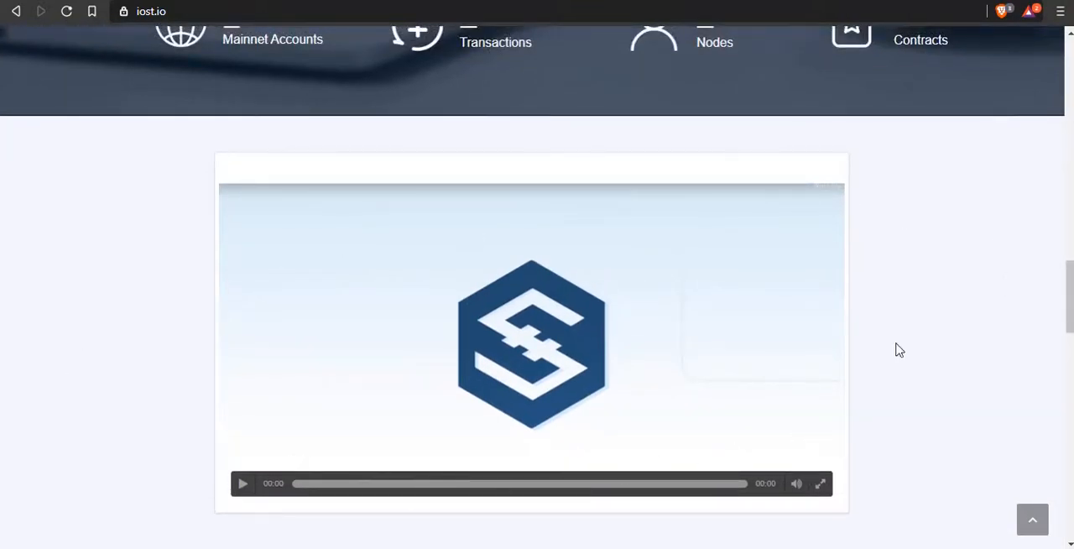
{"action": "mouse_move", "coordinate": [779, 388]}
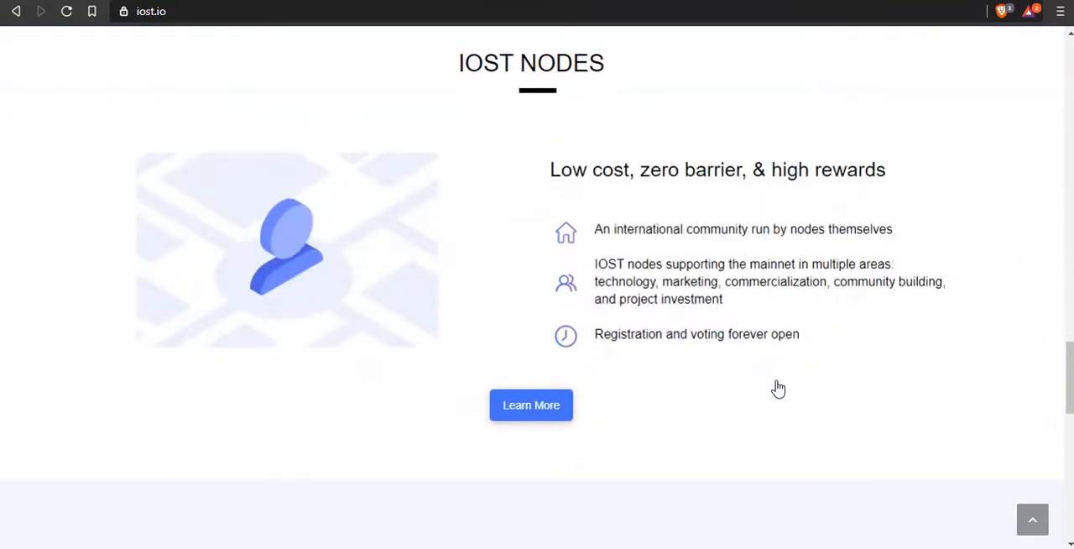
{"action": "mouse_move", "coordinate": [513, 359]}
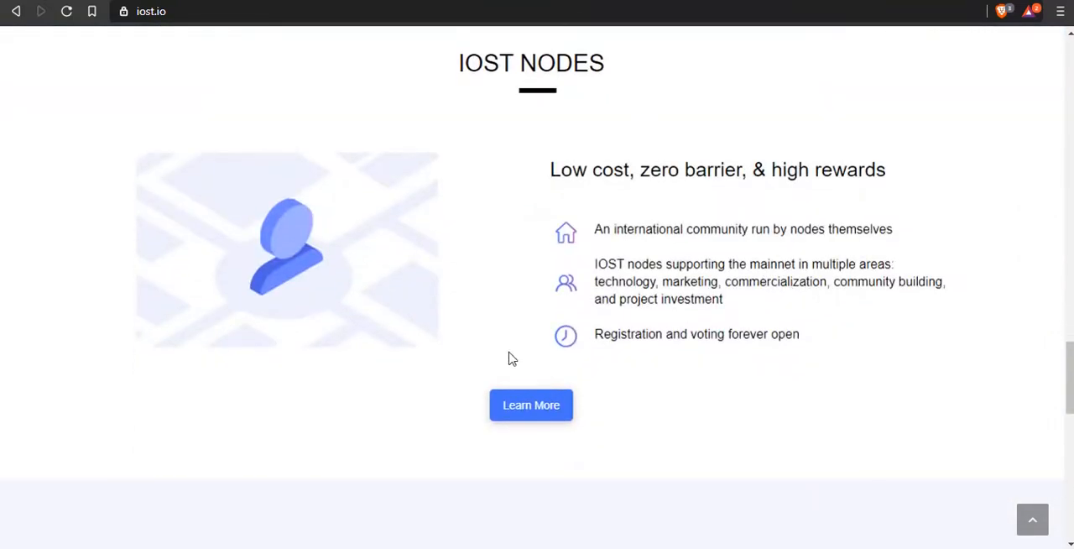
{"action": "mouse_move", "coordinate": [567, 235]}
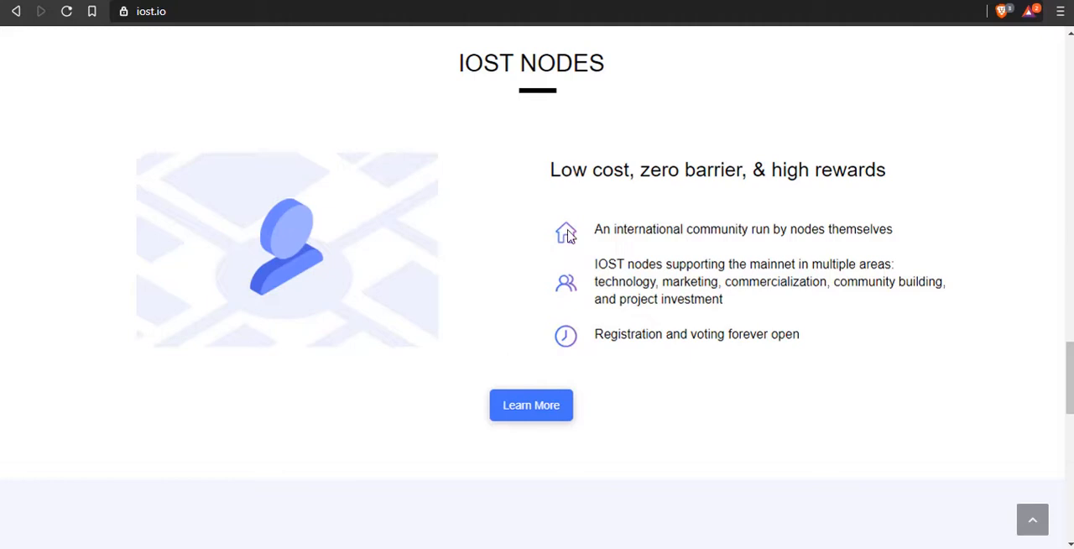
{"action": "mouse_move", "coordinate": [653, 155]}
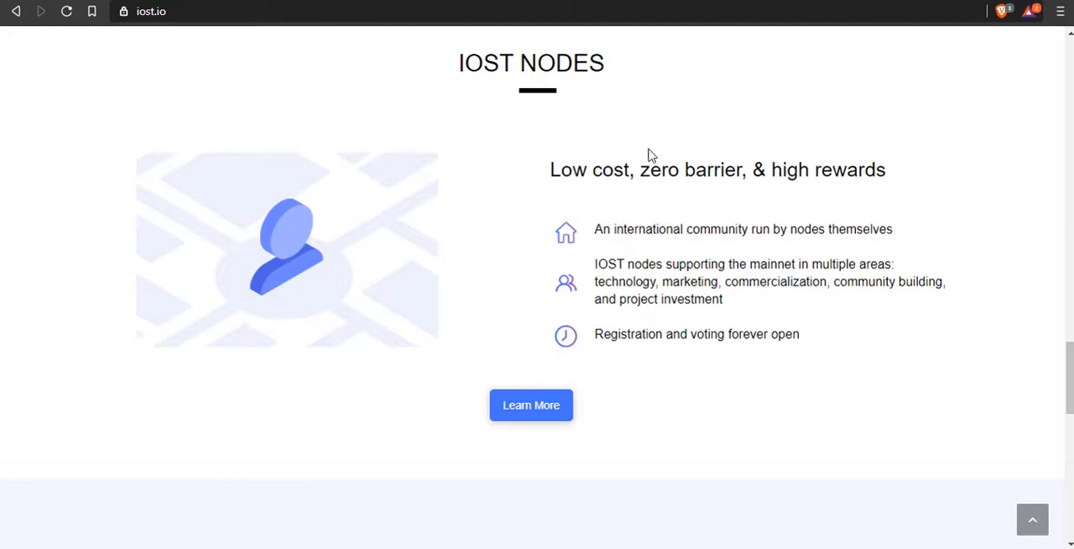
Scroll from the IOST Nodes section down to the Investors and Partners logos.
{"action": "scroll", "scroll_direction": "up", "scroll_amount": 3}
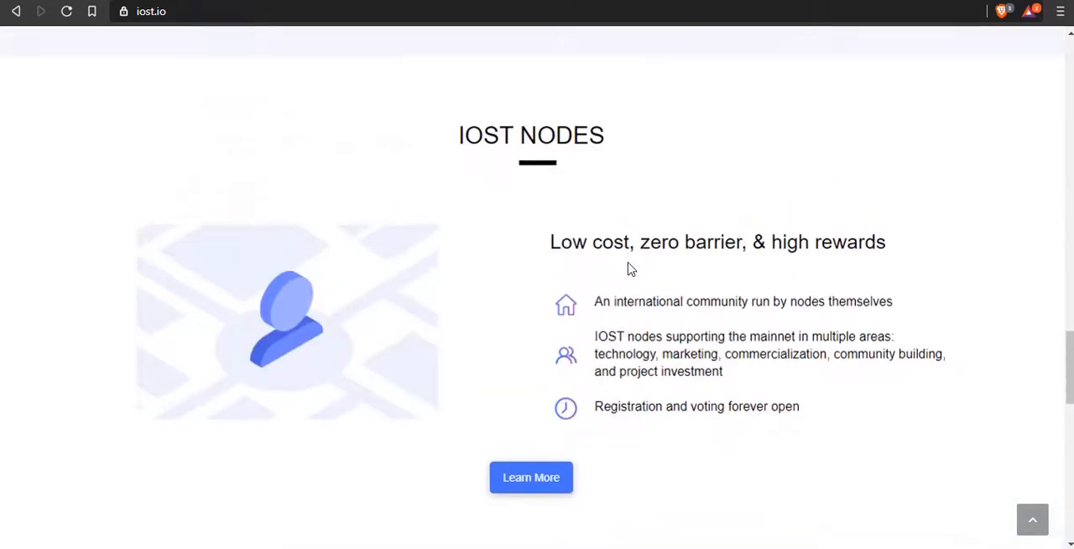
{"action": "scroll", "scroll_direction": "down", "scroll_amount": 3}
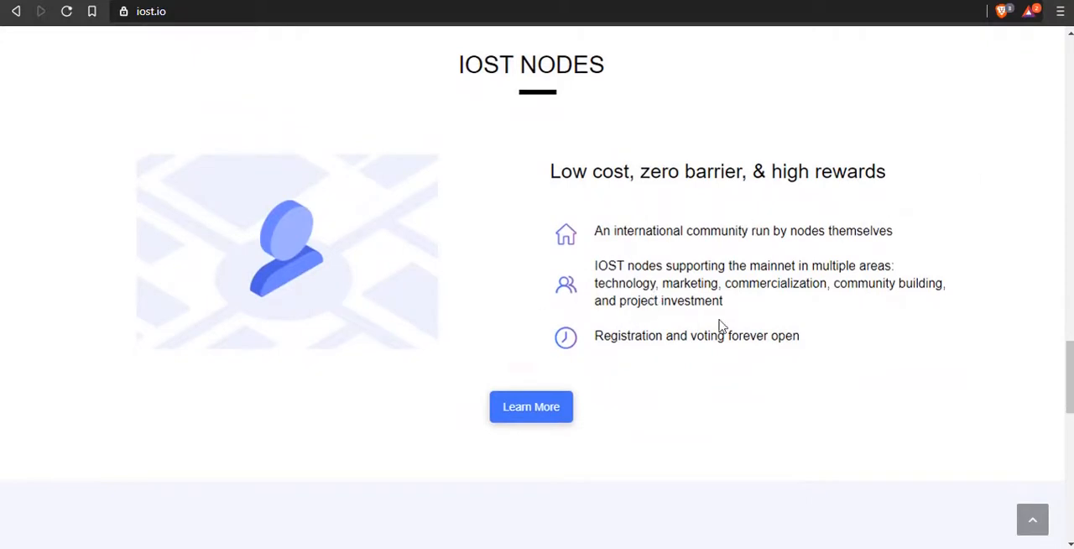
{"action": "mouse_move", "coordinate": [680, 394]}
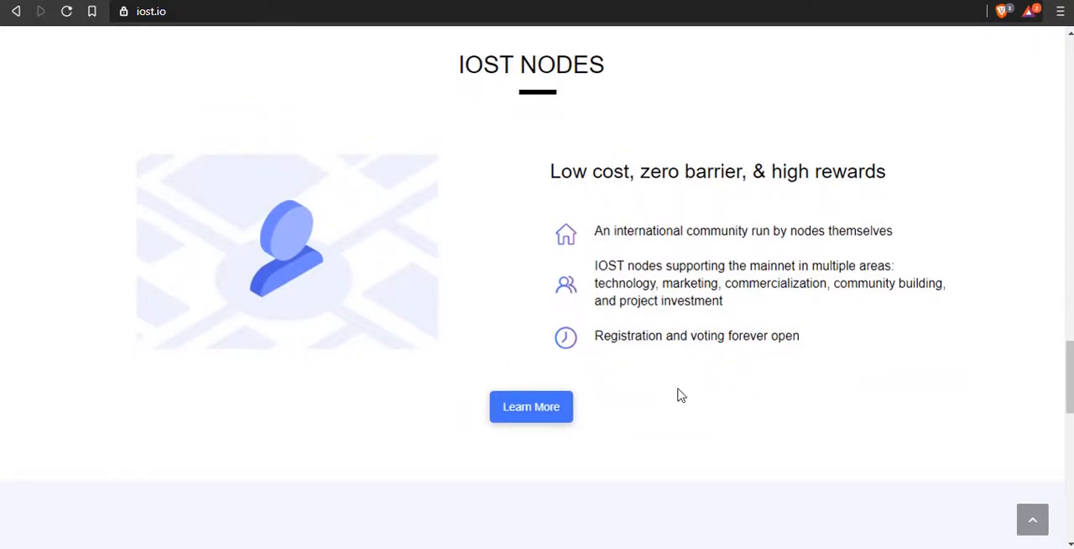
{"action": "scroll", "scroll_direction": "down", "scroll_amount": 3}
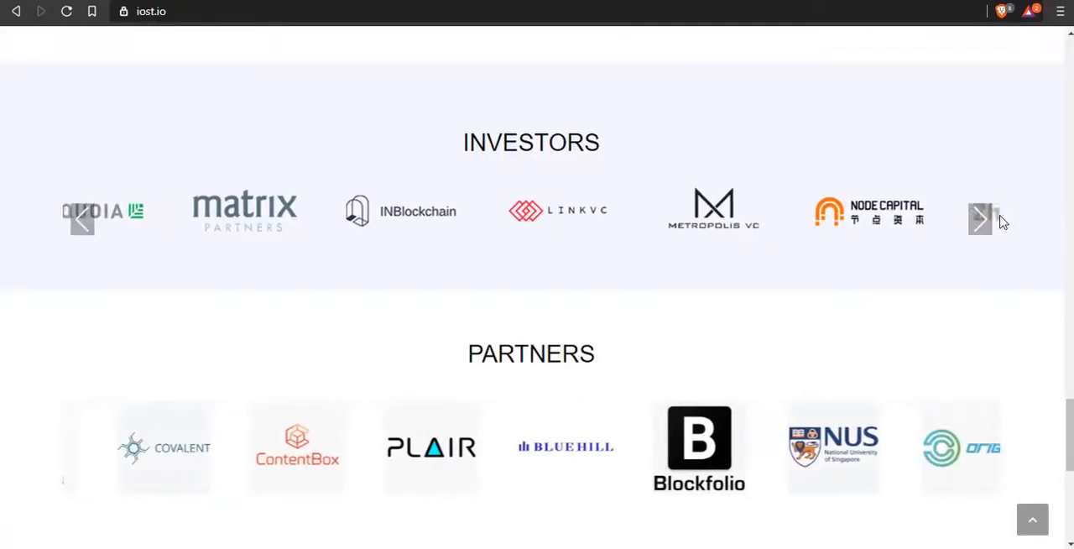
Page the Investors carousel through further logos such as Huobi.
{"action": "left_click", "coordinate": [981, 220]}
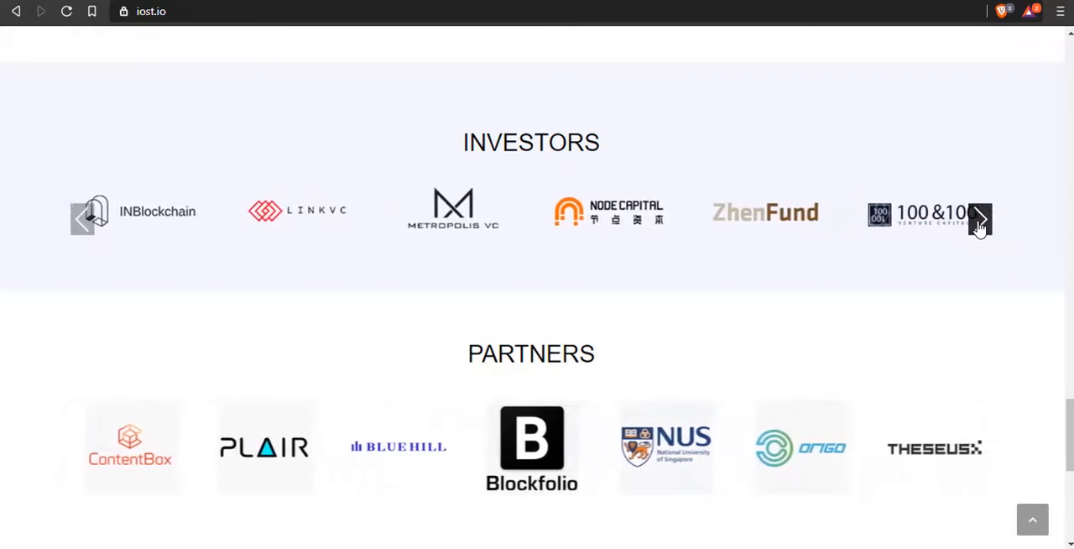
{"action": "left_click", "coordinate": [981, 220]}
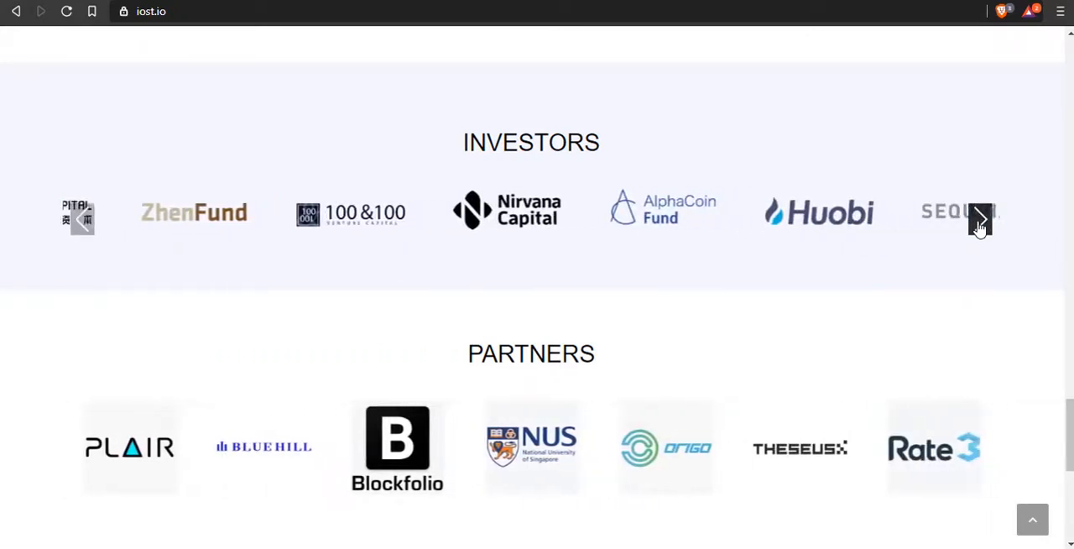
{"action": "left_click", "coordinate": [981, 220]}
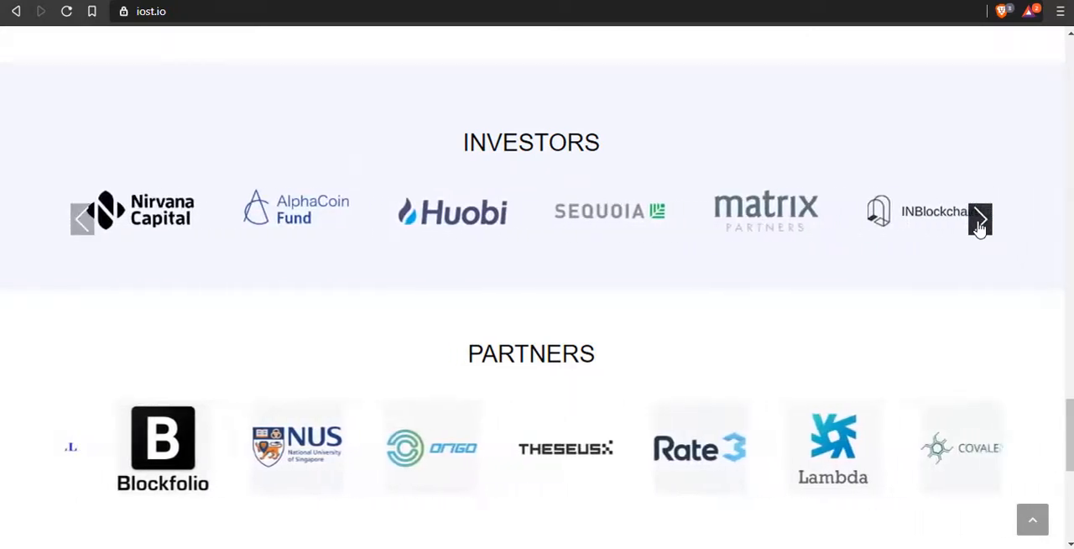
{"action": "left_click", "coordinate": [981, 218]}
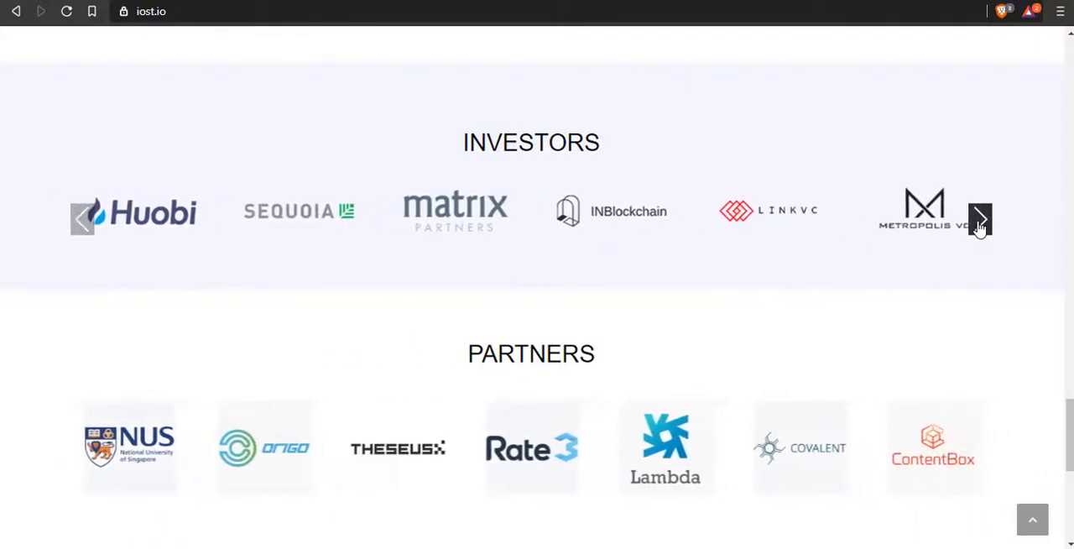
{"action": "left_click", "coordinate": [981, 218]}
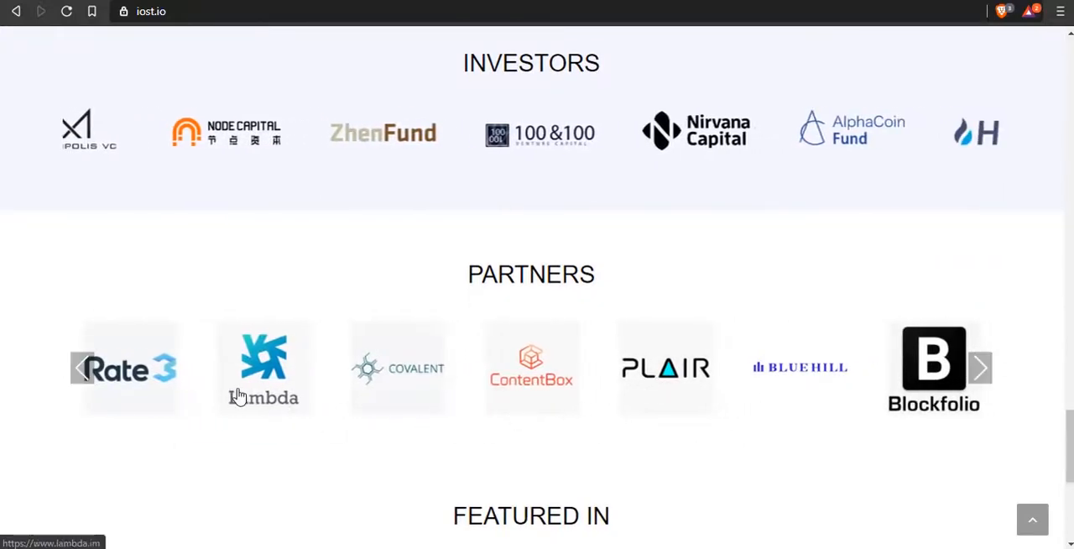
Advance the Partners and Featured In carousels, scrolling down to Featured In.
{"action": "left_click", "coordinate": [981, 368]}
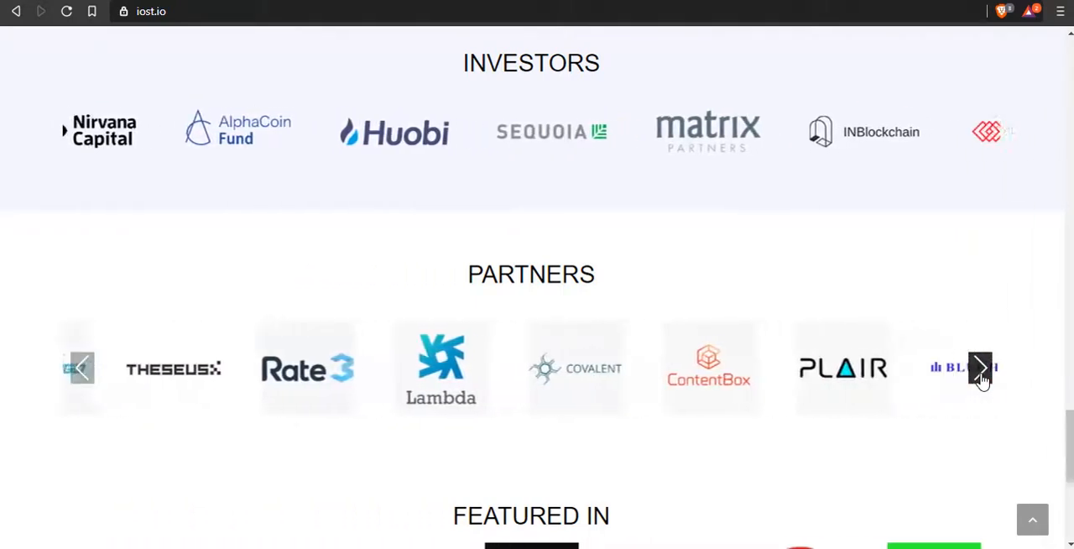
{"action": "scroll", "scroll_direction": "down", "scroll_amount": 3}
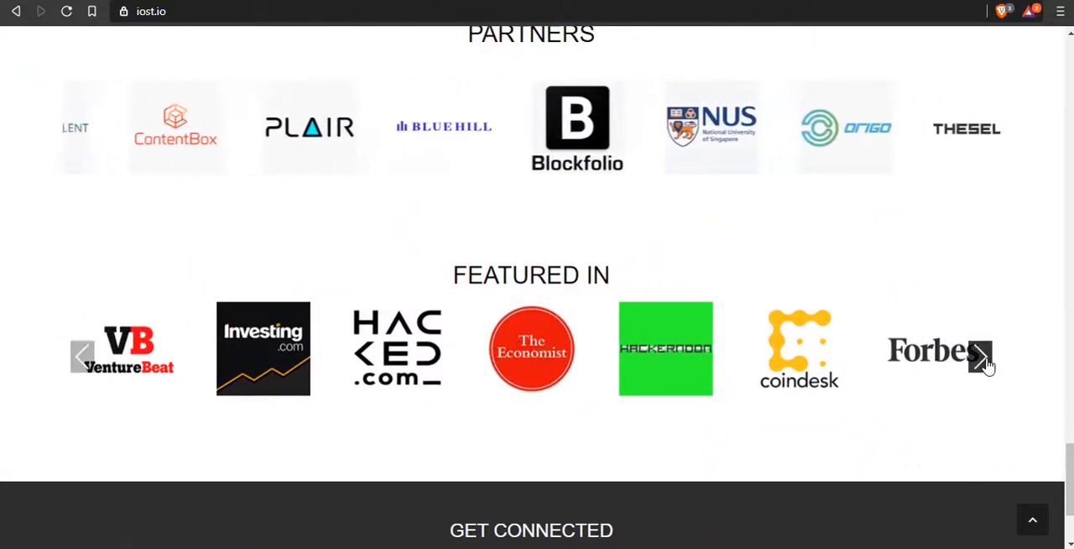
{"action": "left_click", "coordinate": [980, 356]}
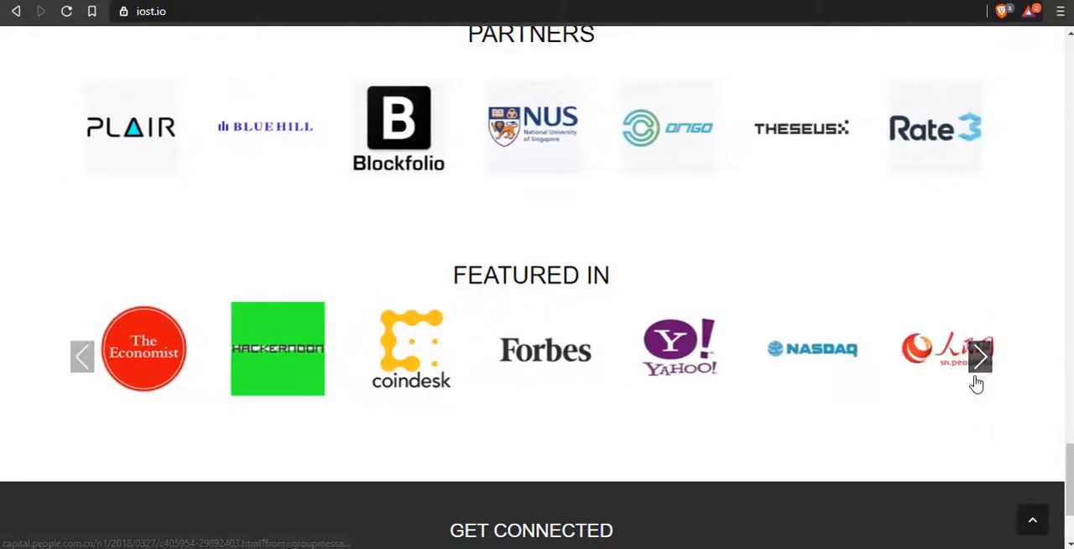
{"action": "scroll", "scroll_direction": "down", "scroll_amount": 3}
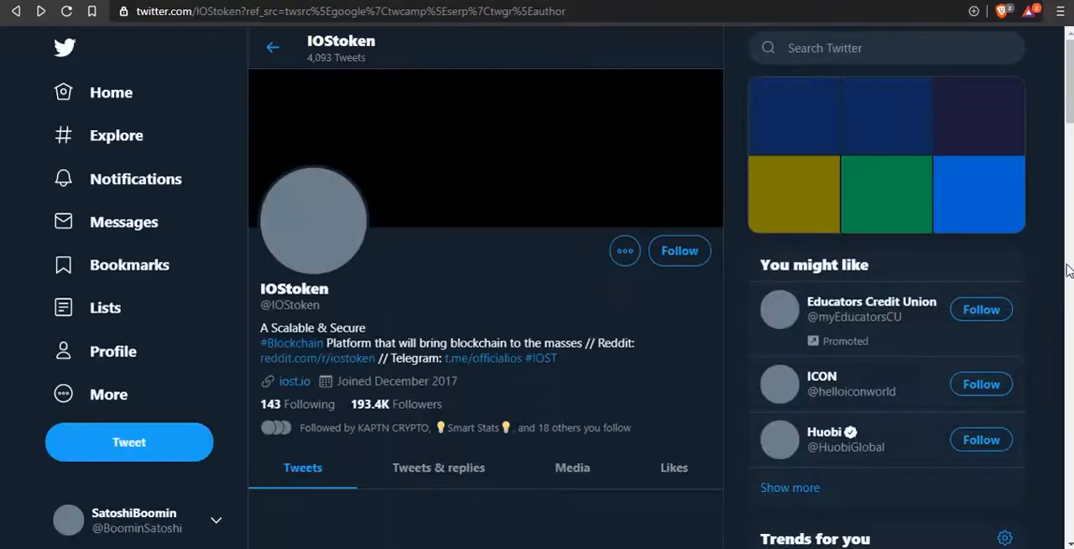
Scroll IOStoken's Twitter timeline through the Uptrennd airdrop and OTBTrade treasure hunt posts.
{"action": "scroll", "scroll_direction": "down", "scroll_amount": 3}
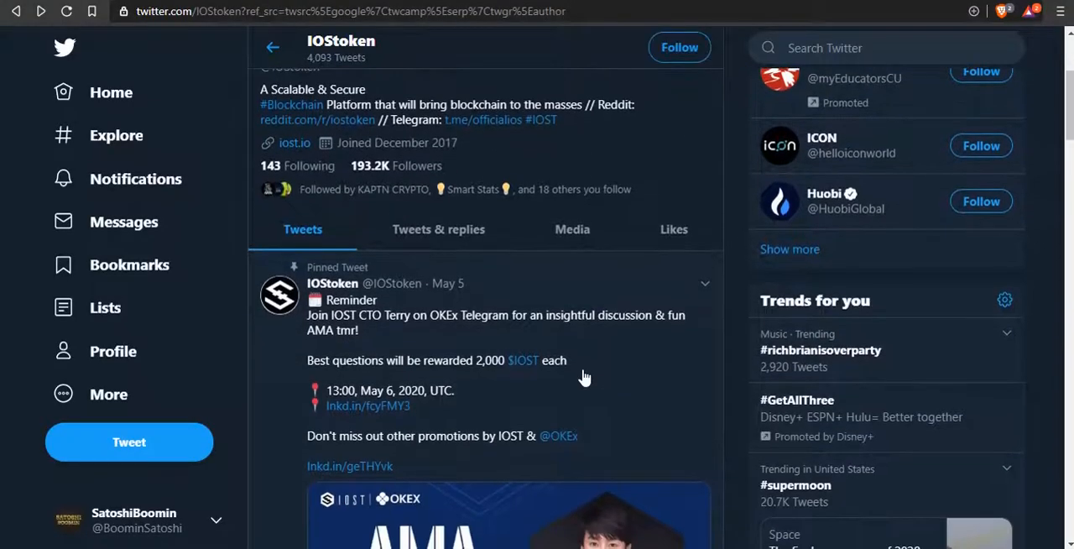
{"action": "scroll", "scroll_direction": "down", "scroll_amount": 3}
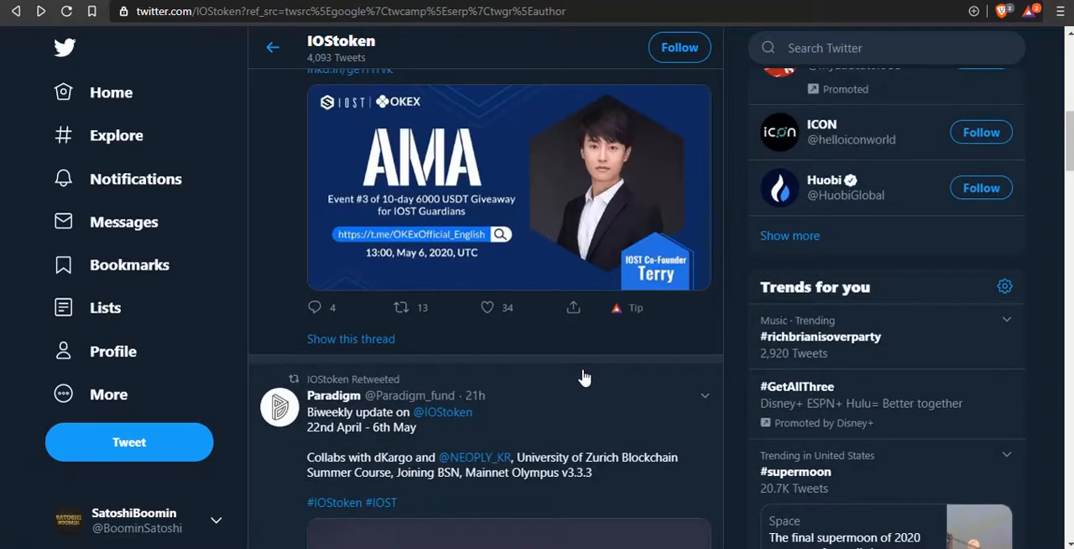
{"action": "scroll", "scroll_direction": "down", "scroll_amount": 3}
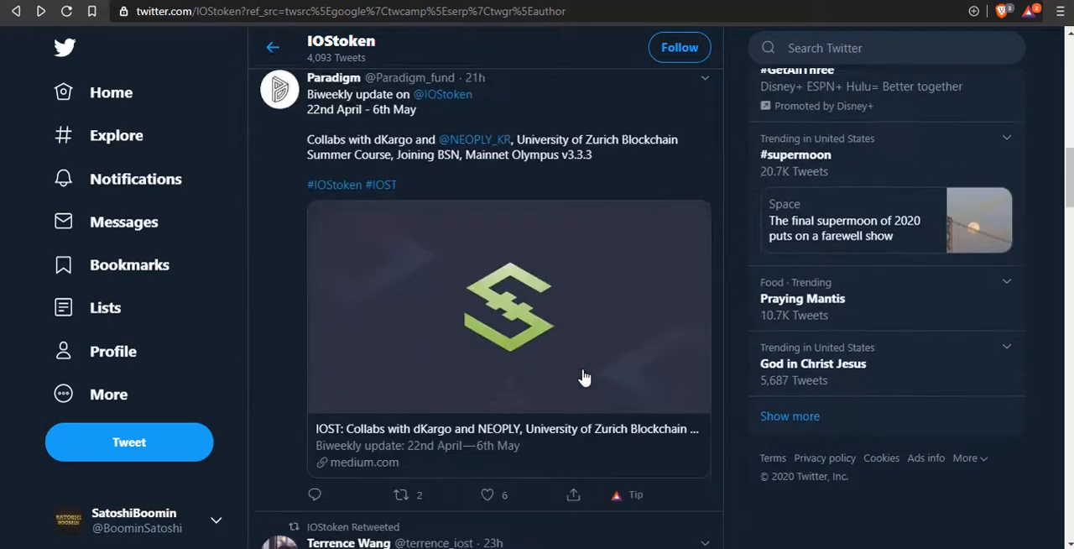
{"action": "scroll", "scroll_direction": "down", "scroll_amount": 3}
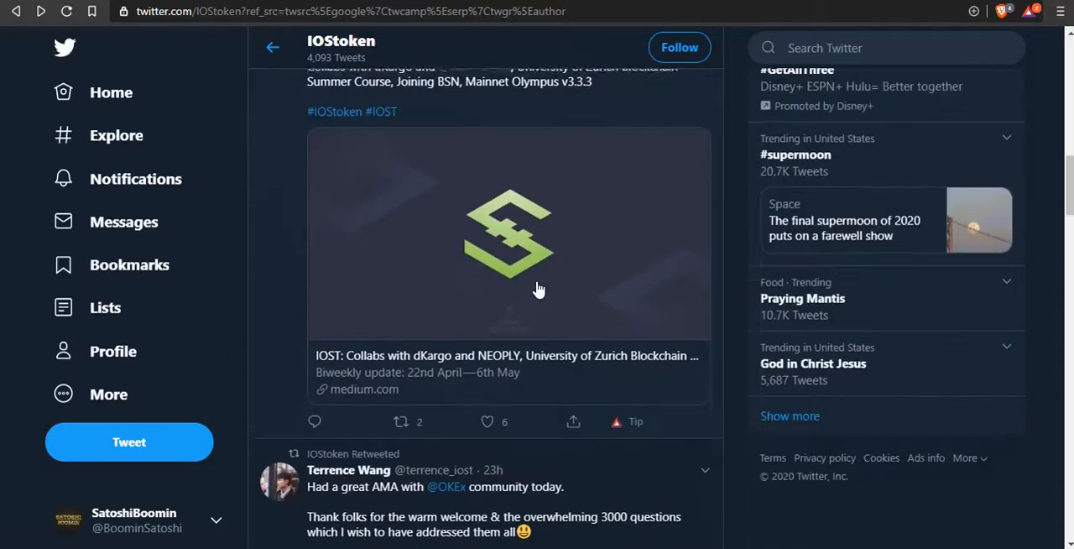
{"action": "scroll", "scroll_direction": "down", "scroll_amount": 3}
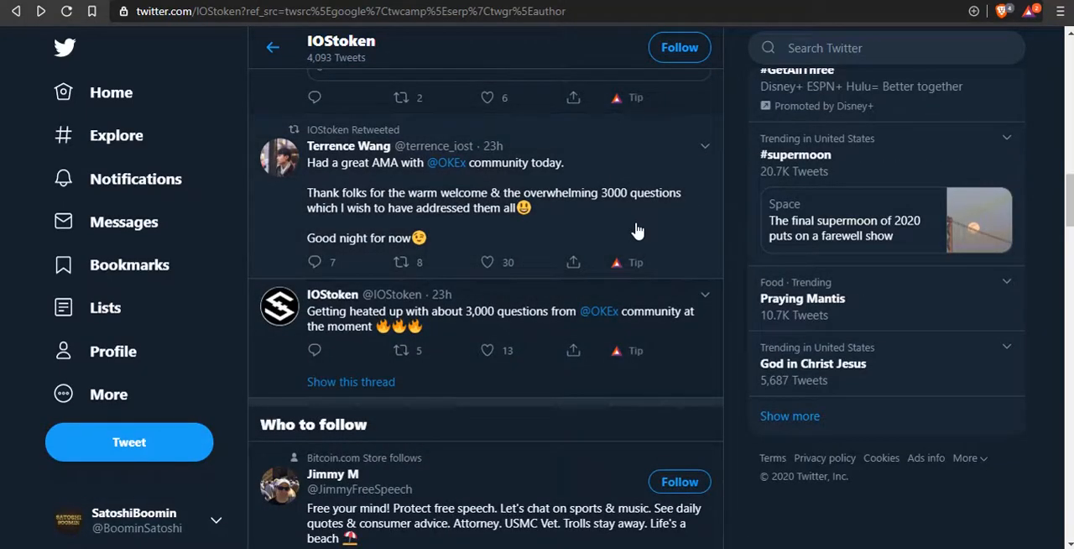
{"action": "scroll", "scroll_direction": "down", "scroll_amount": 3}
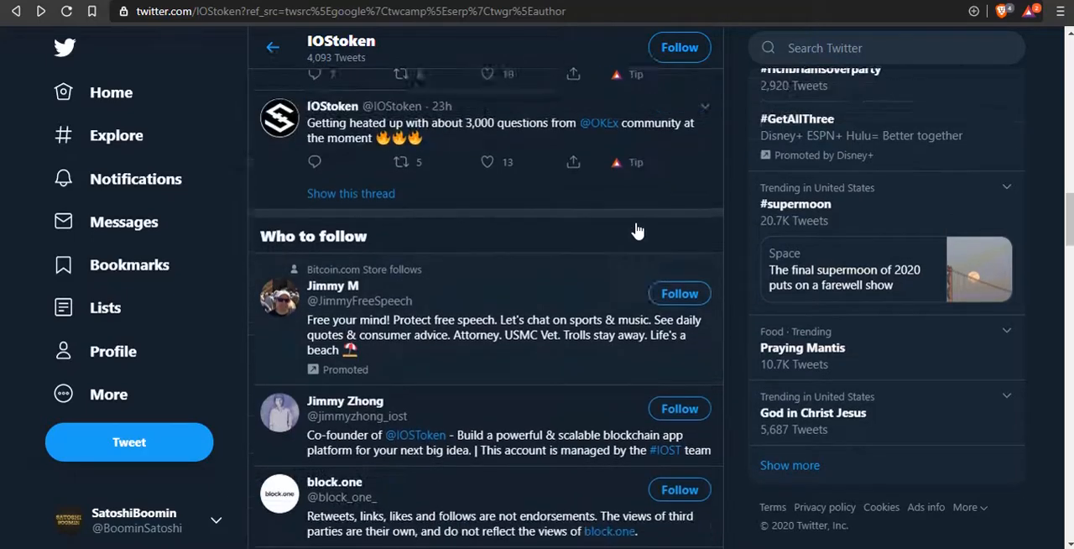
{"action": "scroll", "scroll_direction": "down", "scroll_amount": 3}
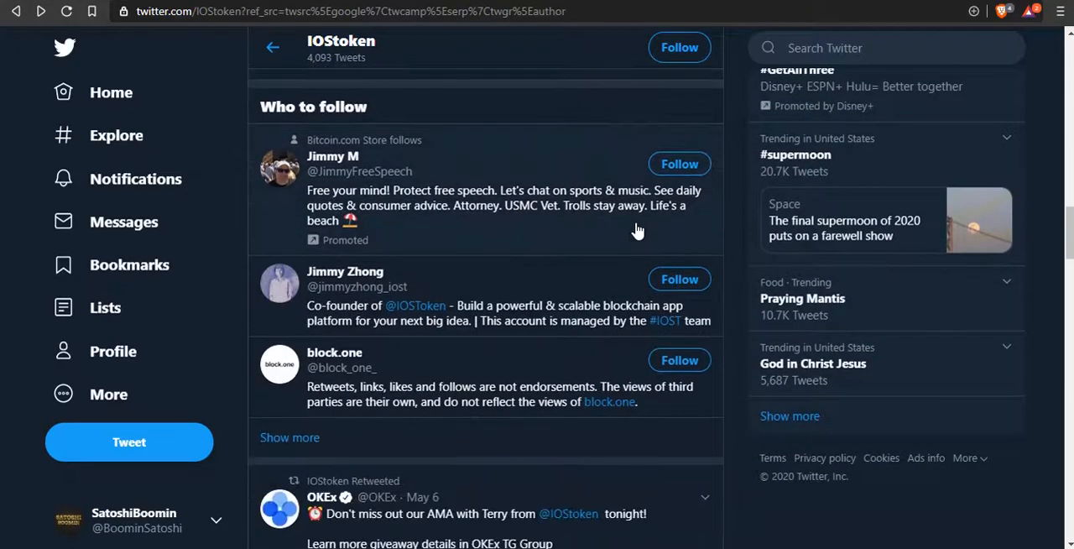
{"action": "scroll", "scroll_direction": "down", "scroll_amount": 3}
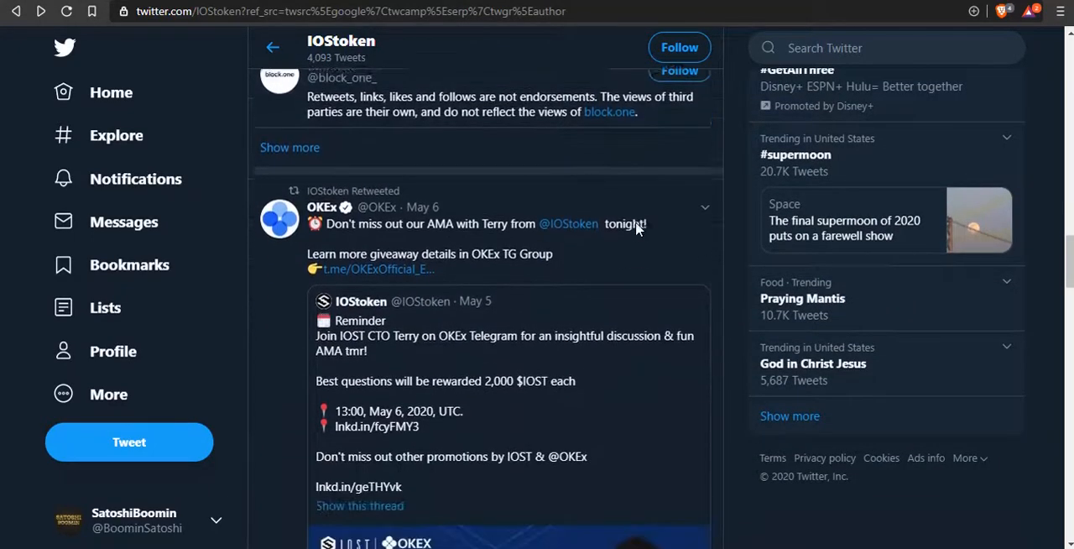
Continue down past the DappStats posts to the SquareOne shop tweet.
{"action": "scroll", "scroll_direction": "down", "scroll_amount": 3}
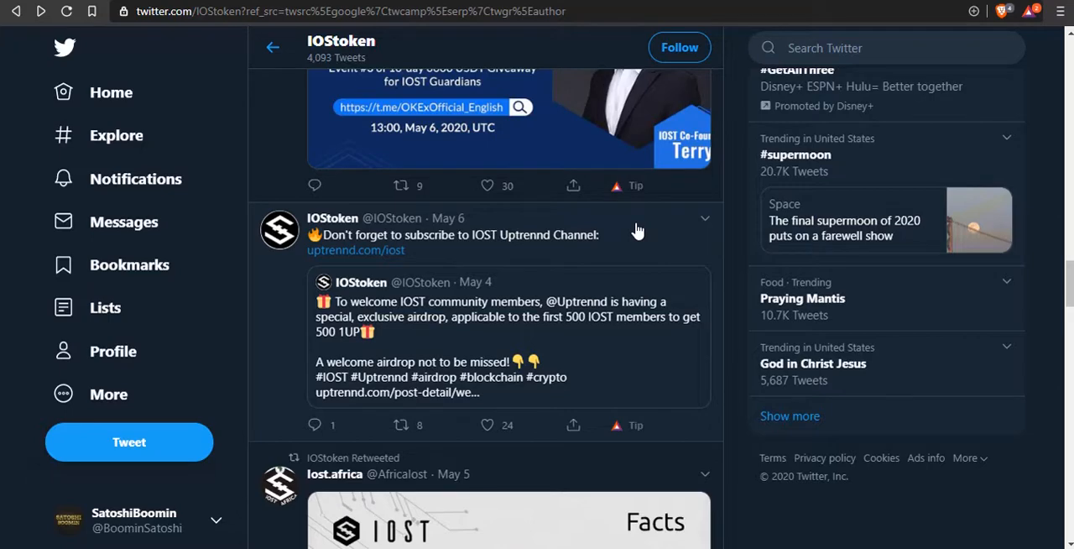
{"action": "scroll", "scroll_direction": "down", "scroll_amount": 3}
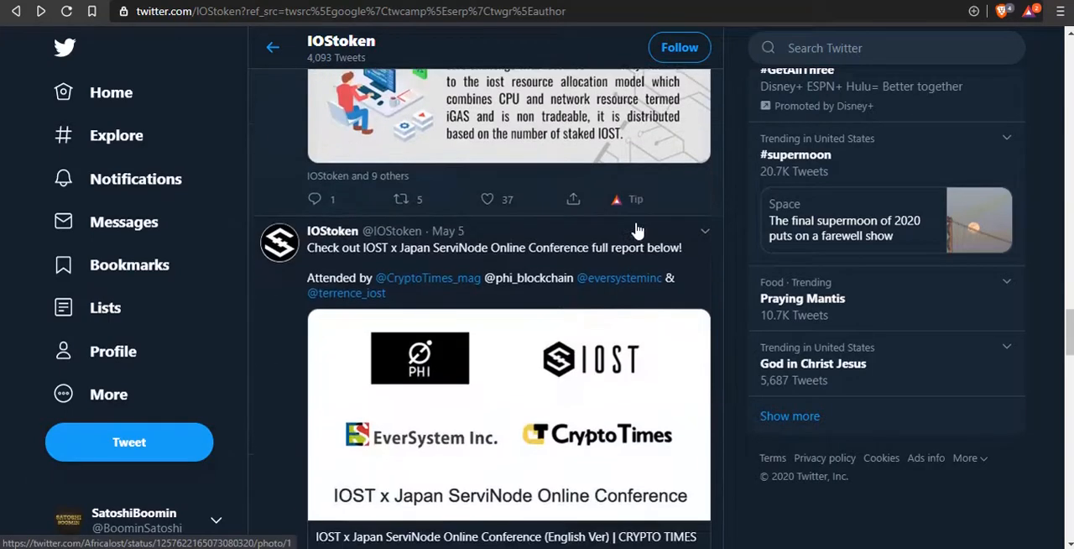
{"action": "scroll", "scroll_direction": "down", "scroll_amount": 3}
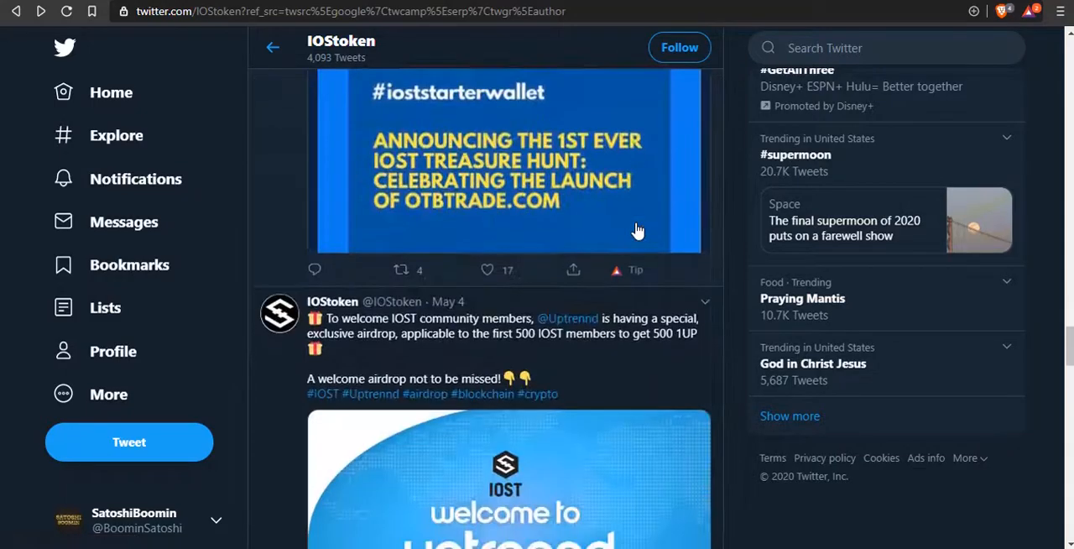
{"action": "scroll", "scroll_direction": "down", "scroll_amount": 3}
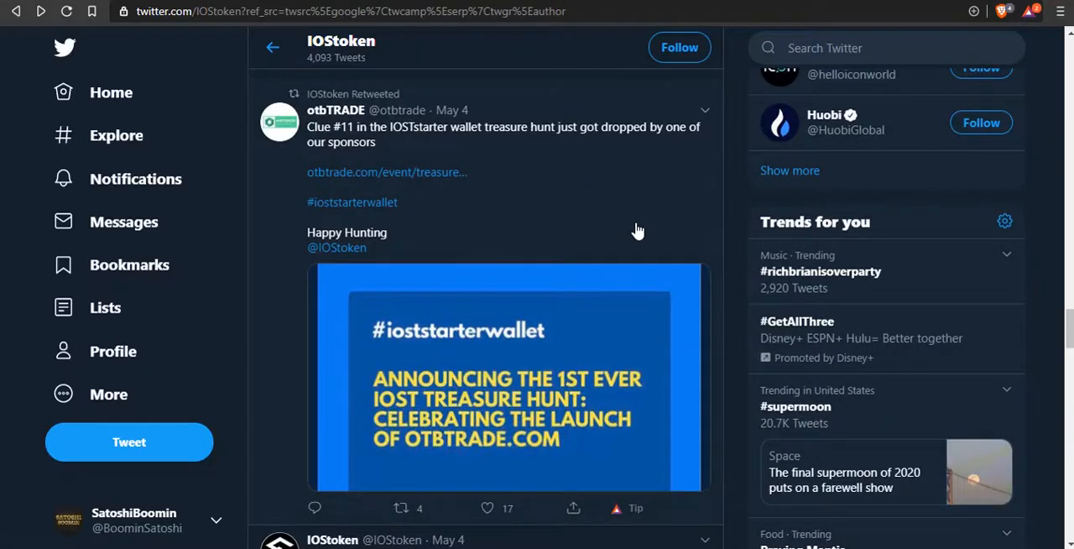
{"action": "scroll", "scroll_direction": "down", "scroll_amount": 3}
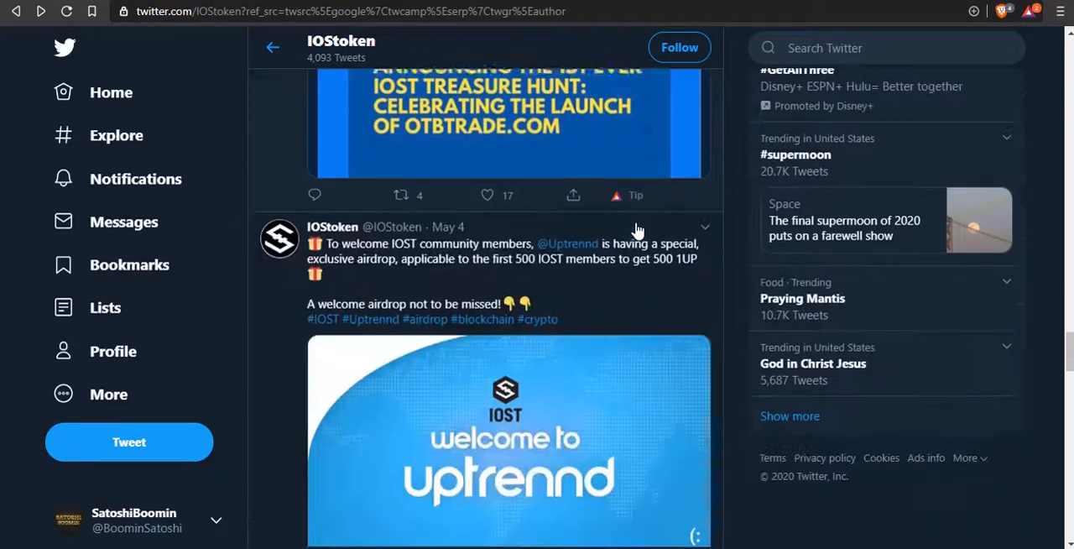
{"action": "scroll", "scroll_direction": "down", "scroll_amount": 3}
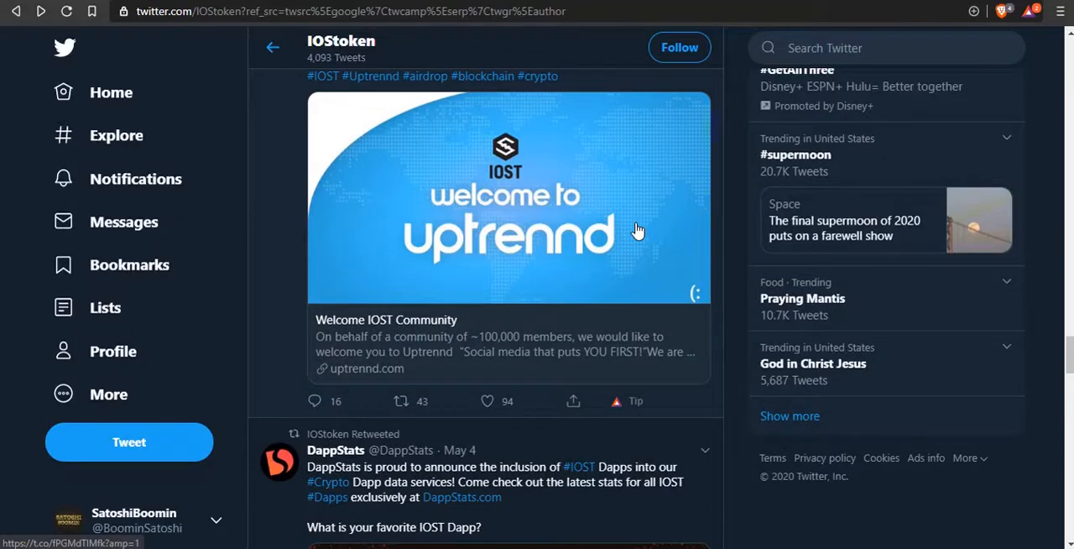
{"action": "scroll", "scroll_direction": "down", "scroll_amount": 3}
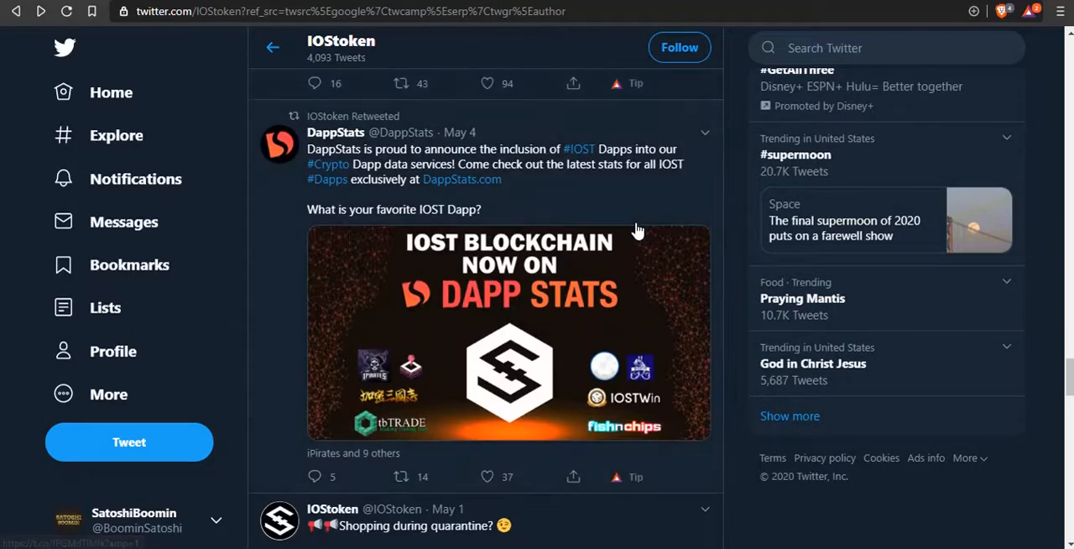
{"action": "scroll", "scroll_direction": "down", "scroll_amount": 3}
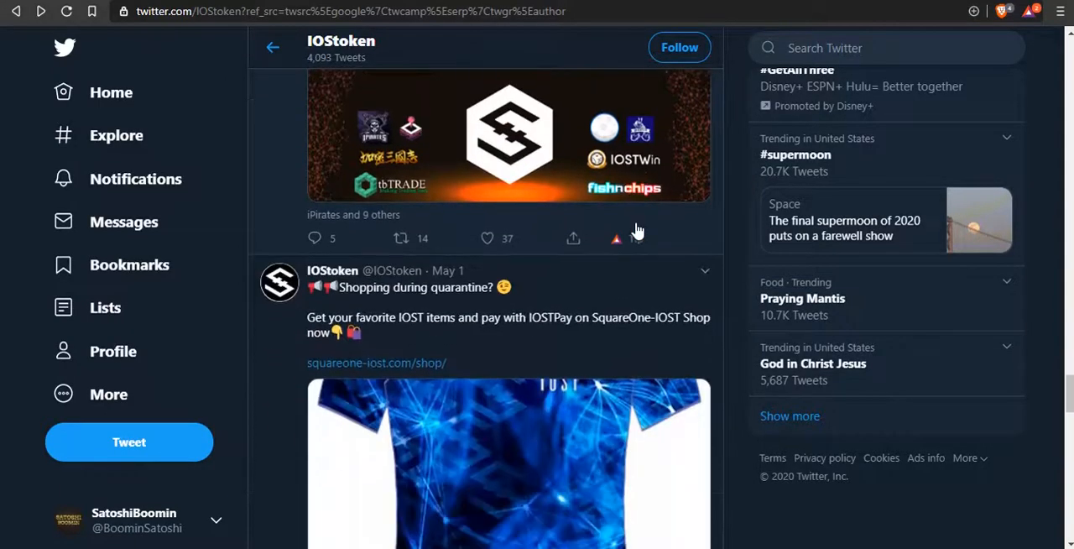
{"action": "mouse_move", "coordinate": [614, 239]}
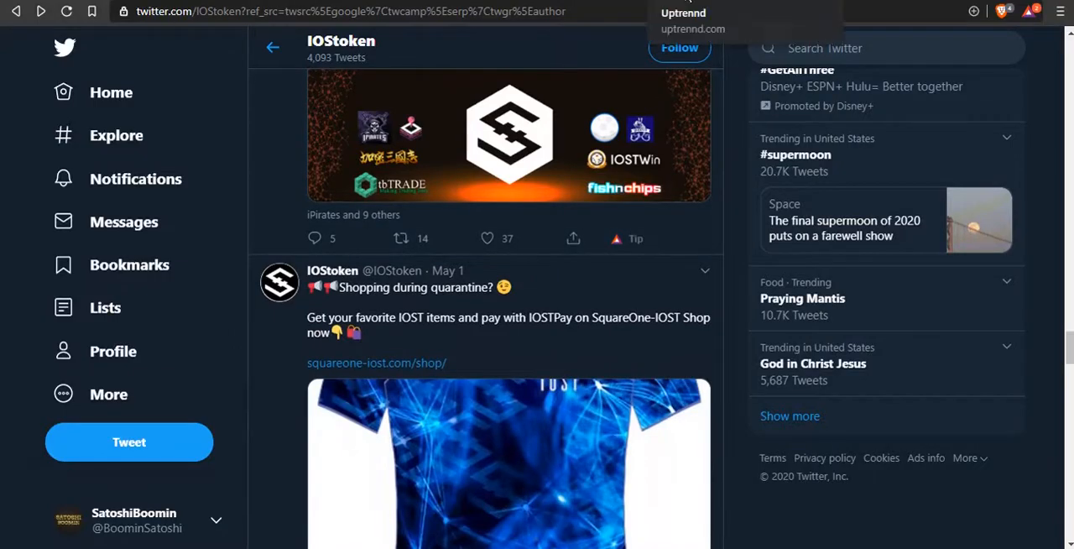
Switch to the Uptrennd IOST community tab and scroll through its post feed.
{"action": "left_click", "coordinate": [684, 14]}
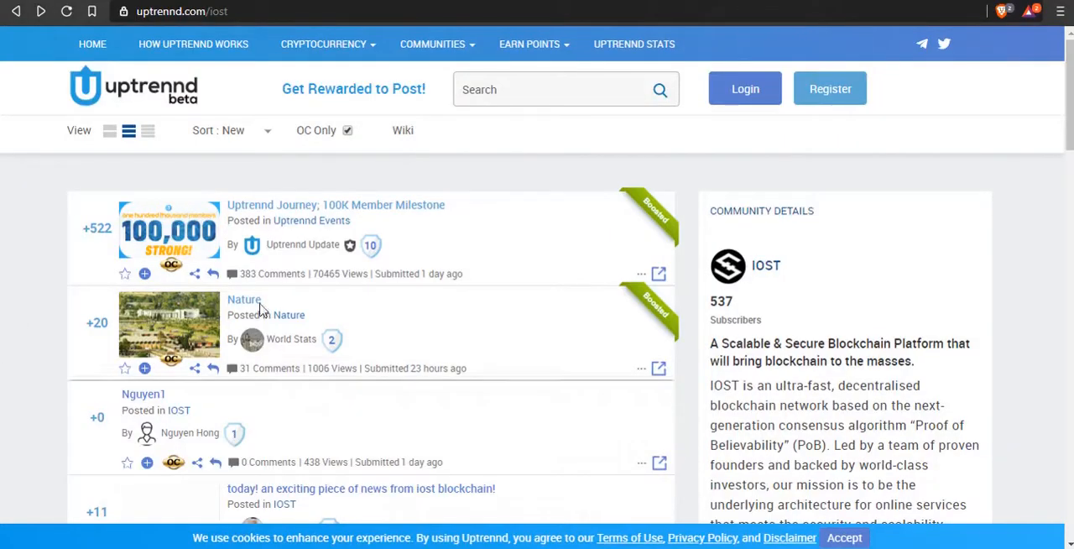
{"action": "scroll", "scroll_direction": "down", "scroll_amount": 3}
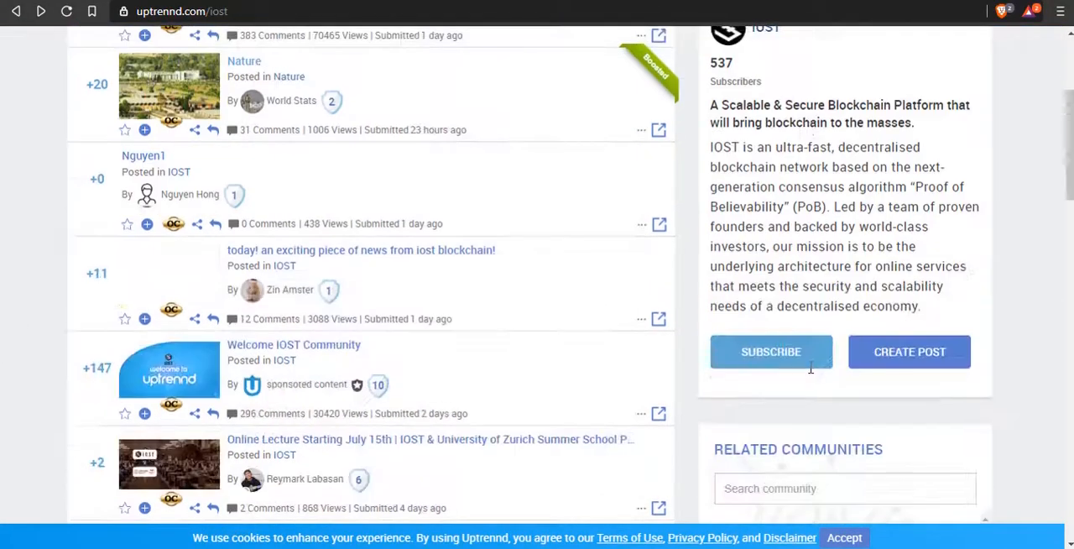
{"action": "scroll", "scroll_direction": "down", "scroll_amount": 3}
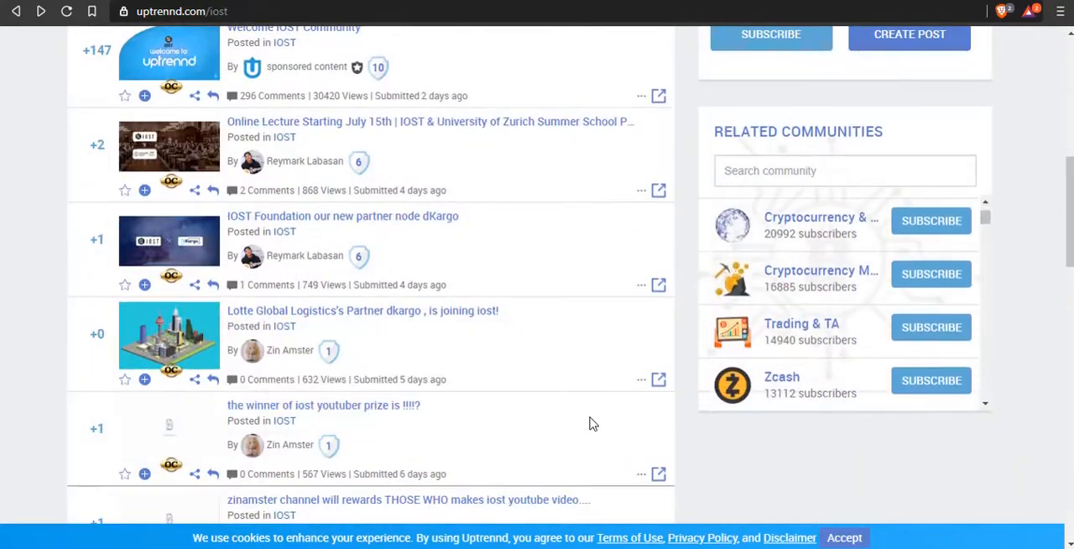
{"action": "scroll", "scroll_direction": "down", "scroll_amount": 3}
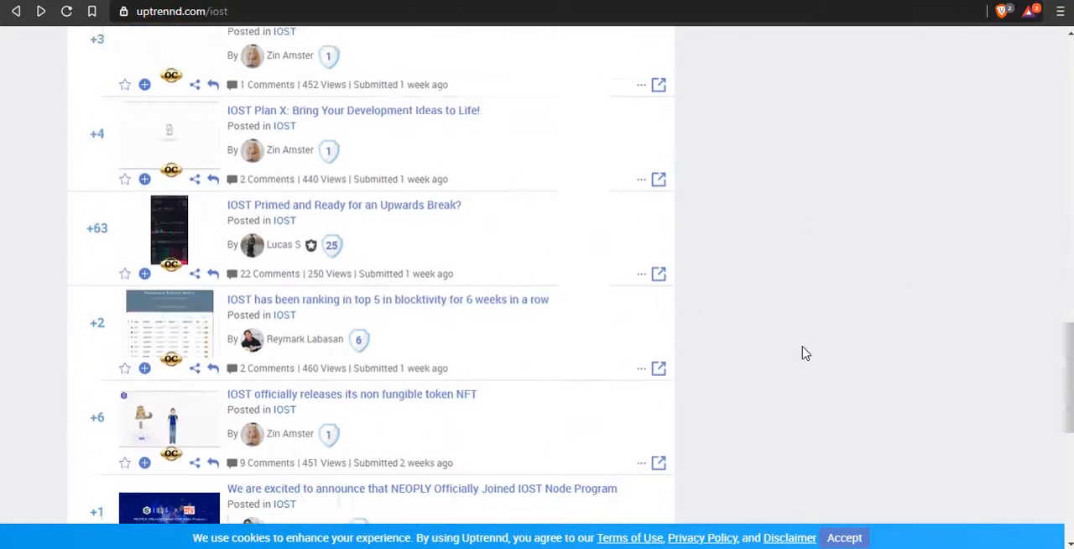
{"action": "scroll", "scroll_direction": "down", "scroll_amount": 3}
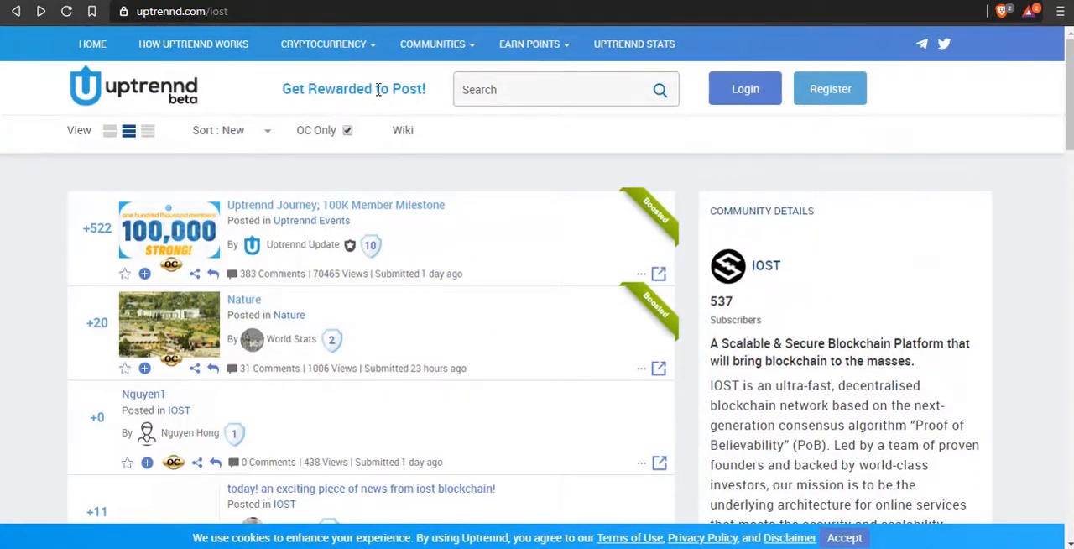
{"action": "mouse_move", "coordinate": [333, 108]}
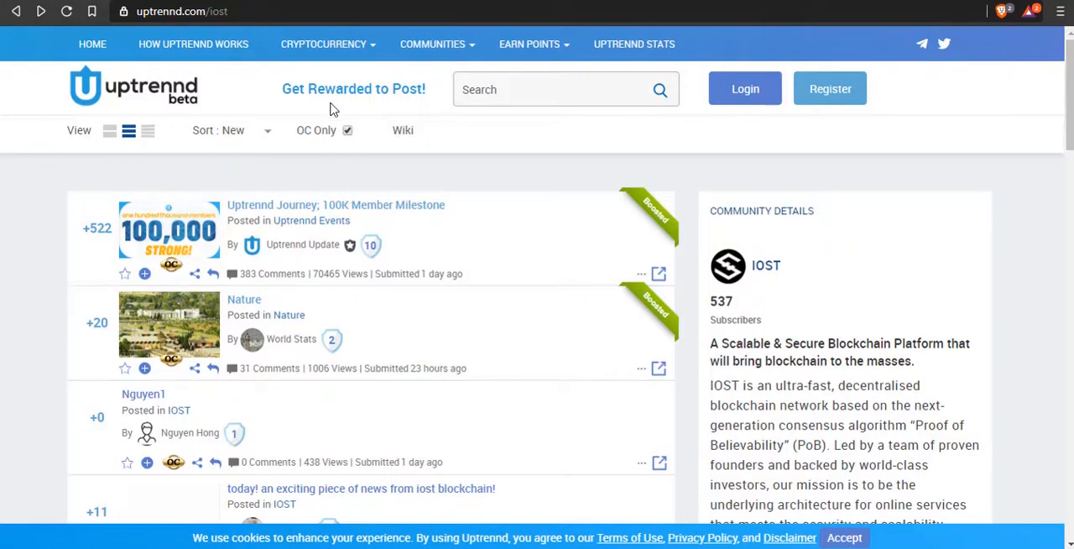
{"action": "mouse_move", "coordinate": [412, 412]}
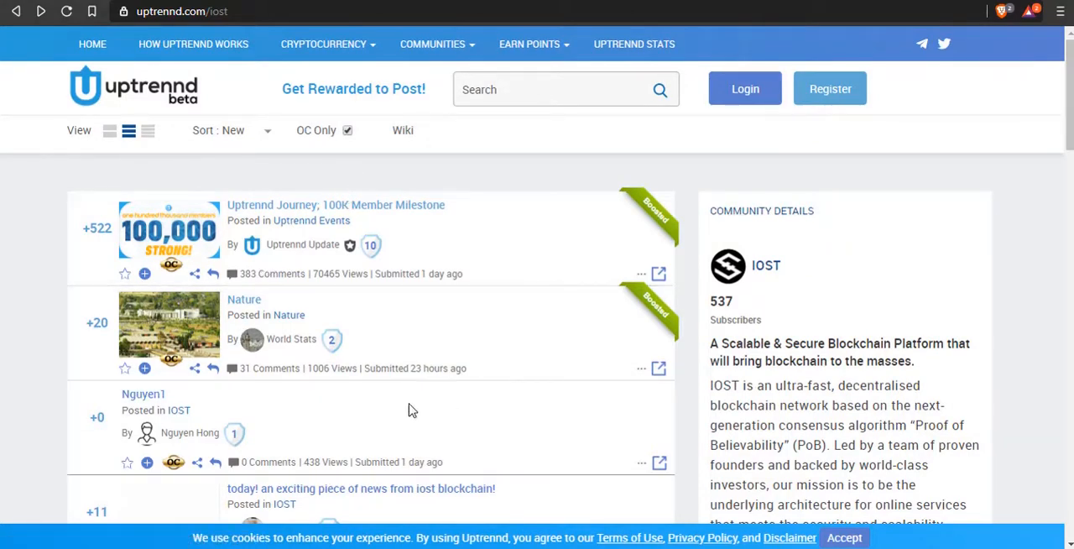
{"action": "scroll", "scroll_direction": "down", "scroll_amount": 3}
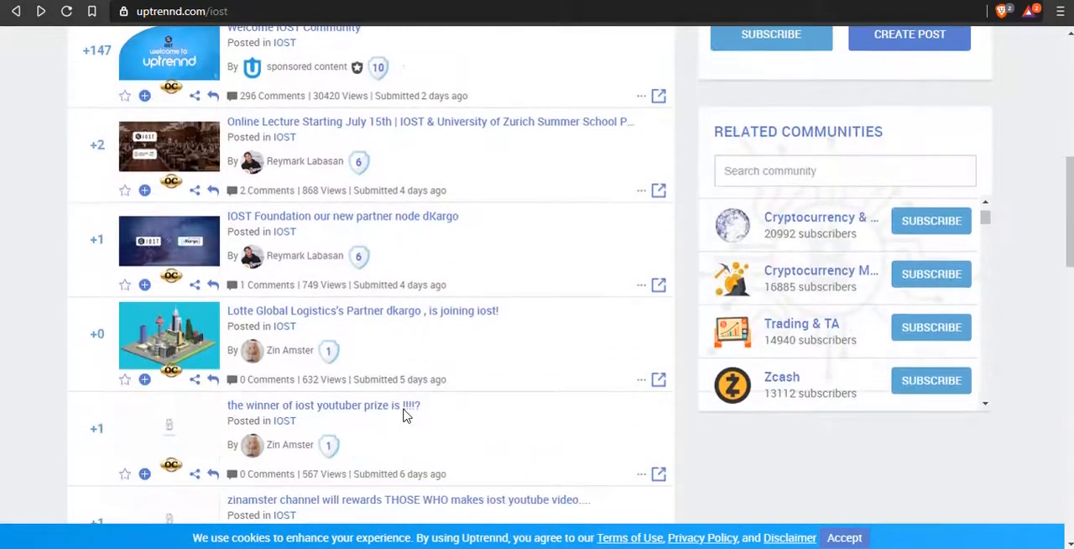
{"action": "scroll", "scroll_direction": "down", "scroll_amount": 3}
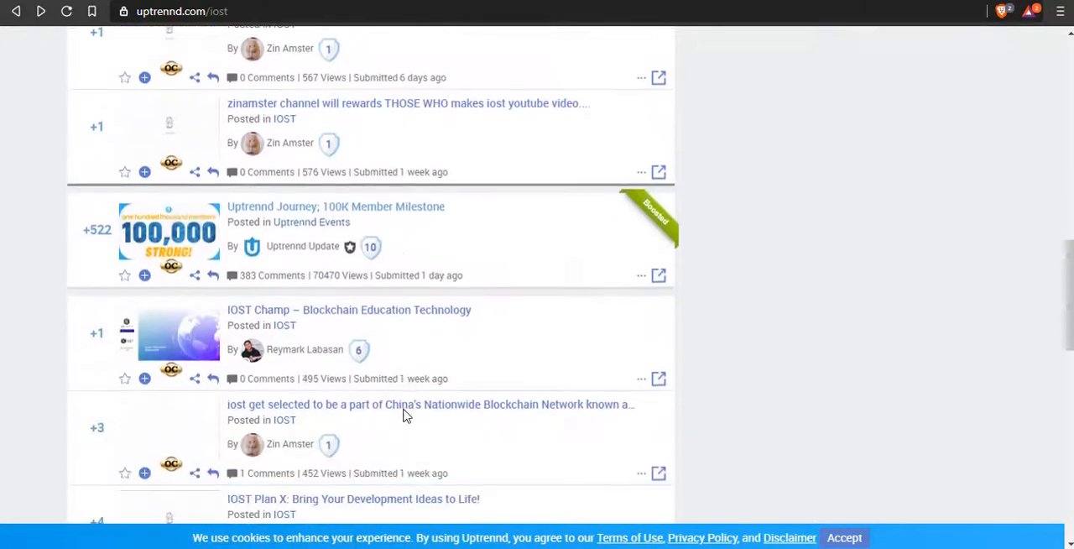
Scroll the feed to the footer and back toward the community details.
{"action": "scroll", "scroll_direction": "down", "scroll_amount": 3}
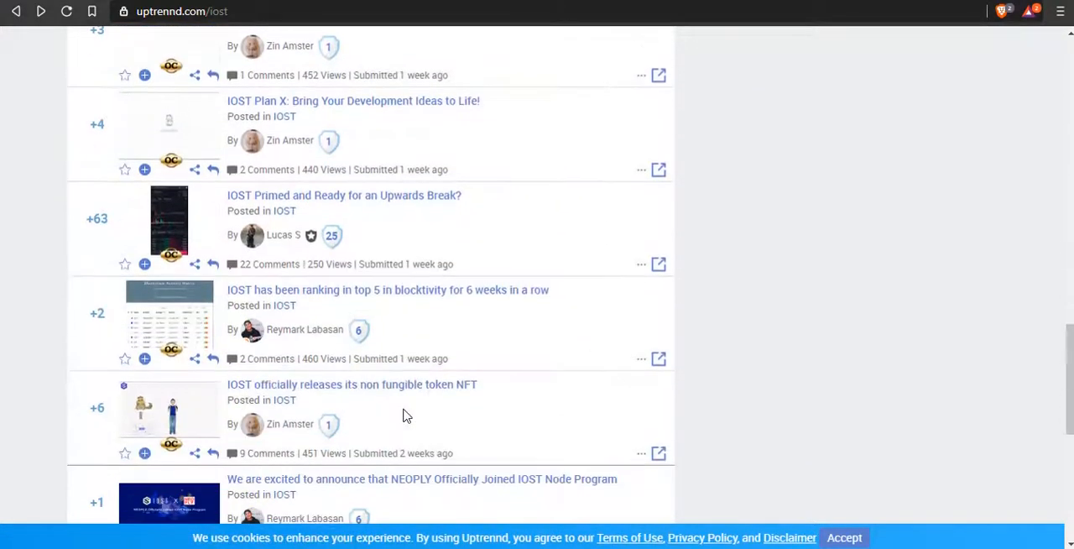
{"action": "scroll", "scroll_direction": "down", "scroll_amount": 3}
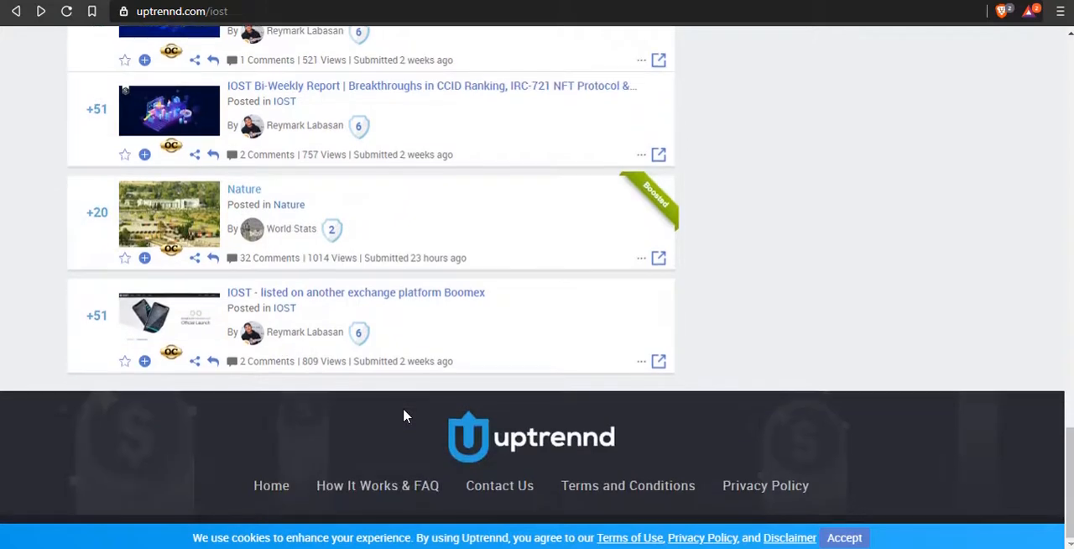
{"action": "scroll", "scroll_direction": "up", "scroll_amount": 3}
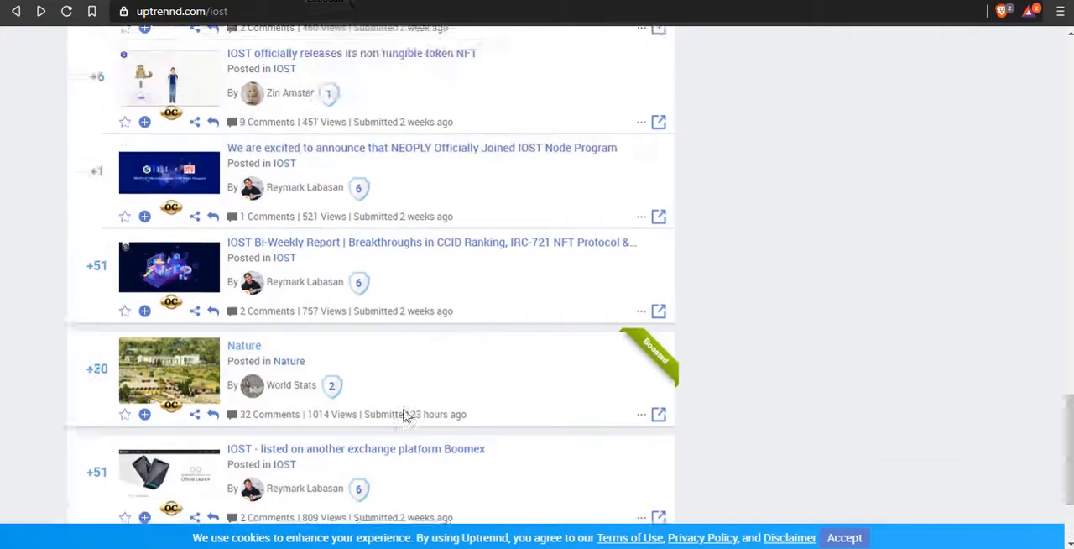
{"action": "scroll", "scroll_direction": "down", "scroll_amount": 3}
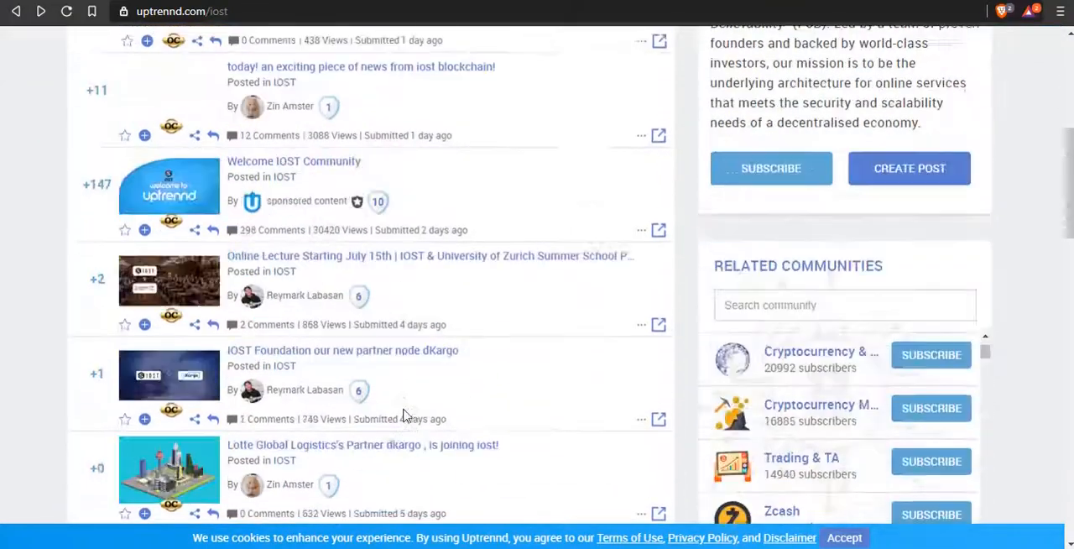
{"action": "scroll", "scroll_direction": "down", "scroll_amount": 3}
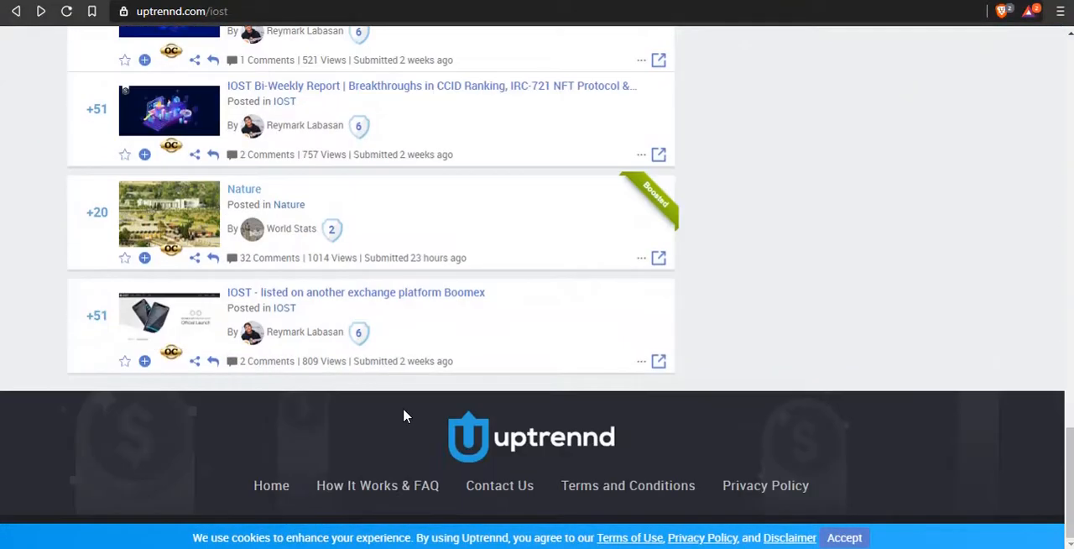
{"action": "mouse_move", "coordinate": [480, 474]}
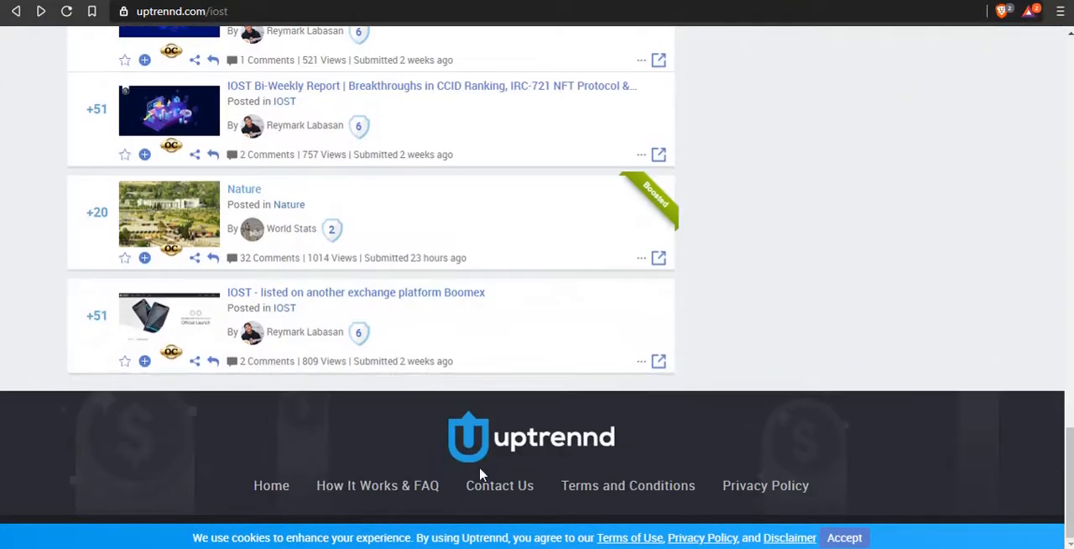
{"action": "scroll", "scroll_direction": "up", "scroll_amount": 3}
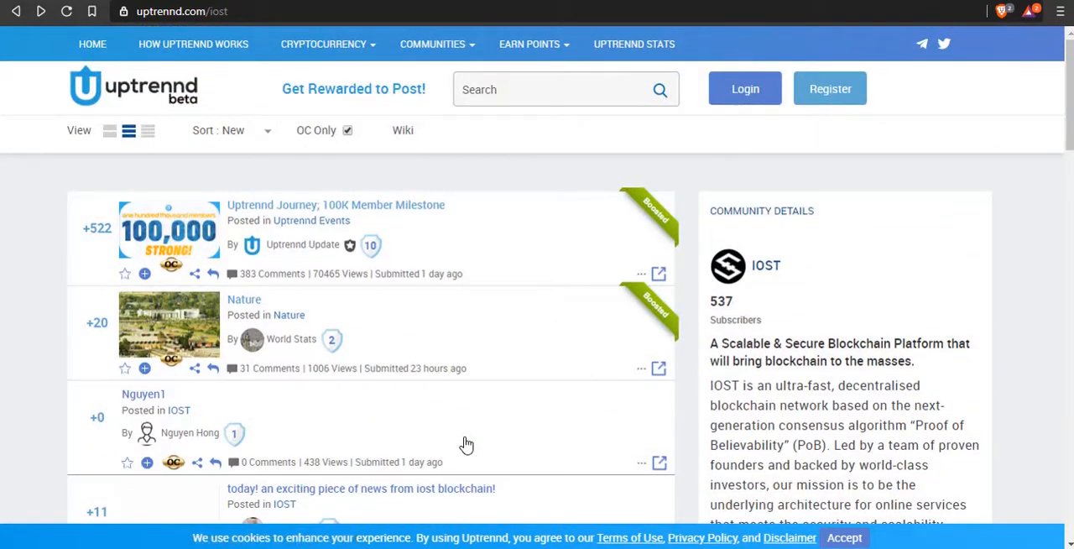
{"action": "scroll", "scroll_direction": "down", "scroll_amount": 3}
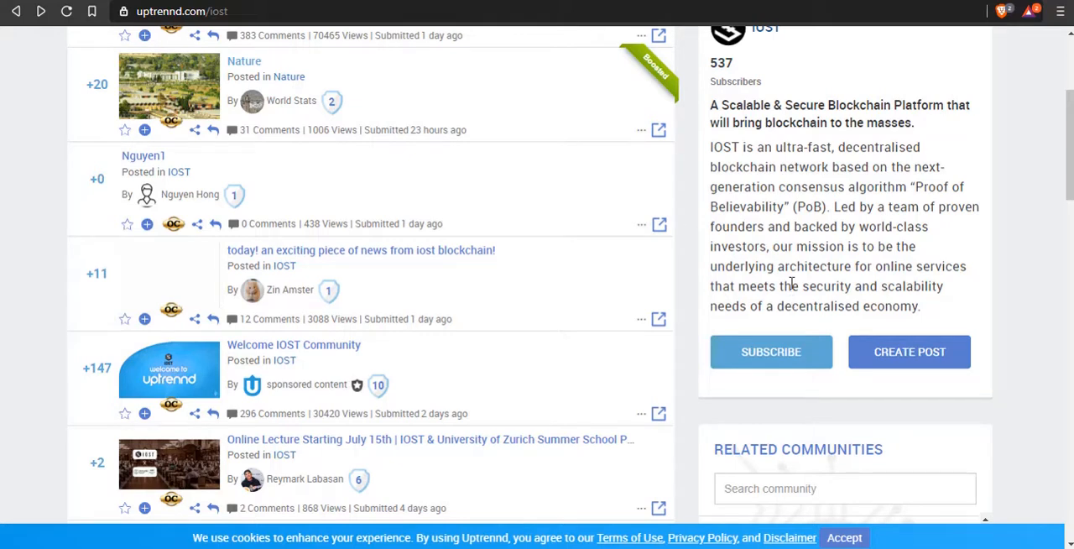
{"action": "mouse_move", "coordinate": [792, 272]}
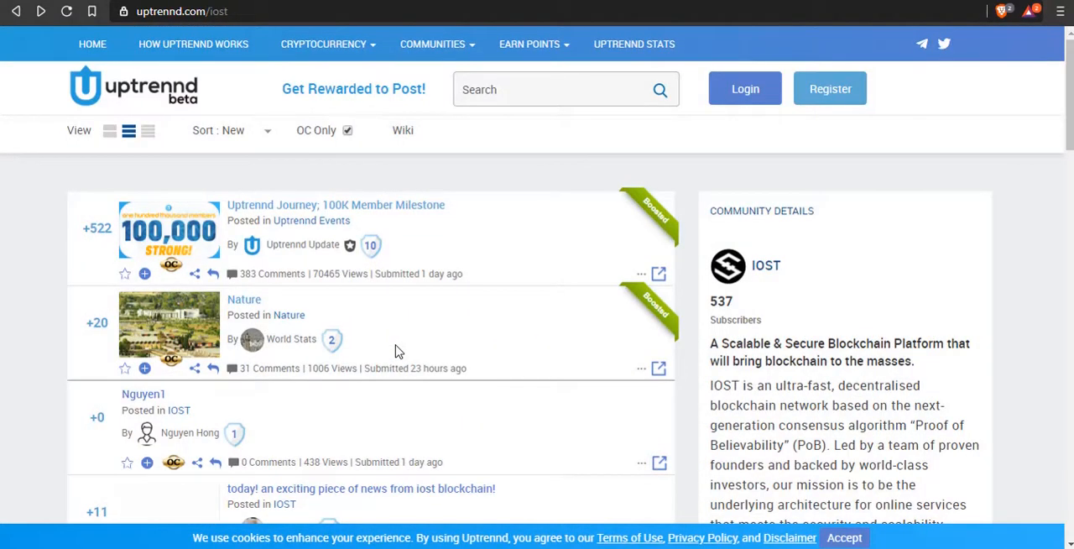
{"action": "mouse_move", "coordinate": [517, 474]}
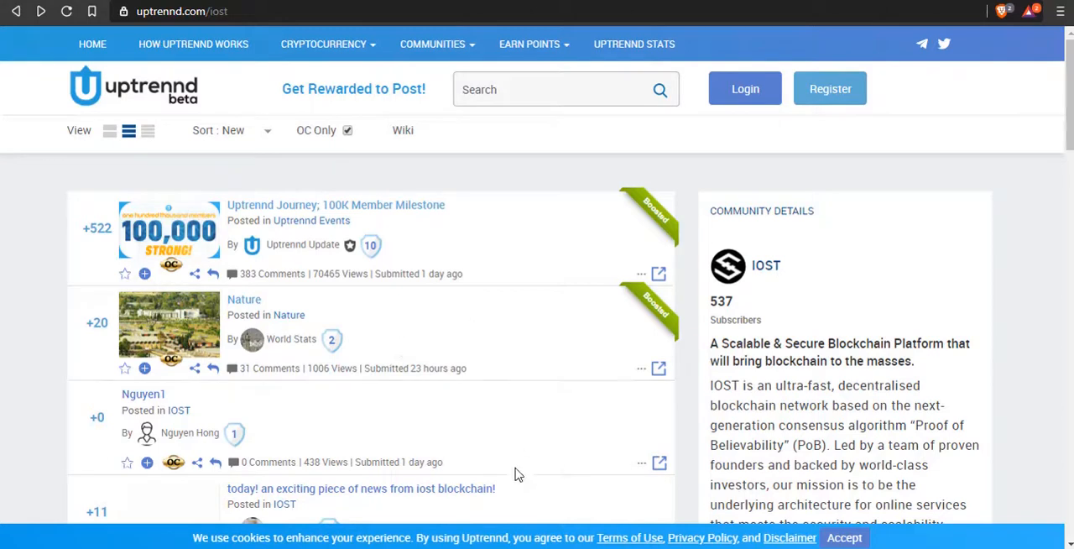
{"action": "mouse_move", "coordinate": [645, 252]}
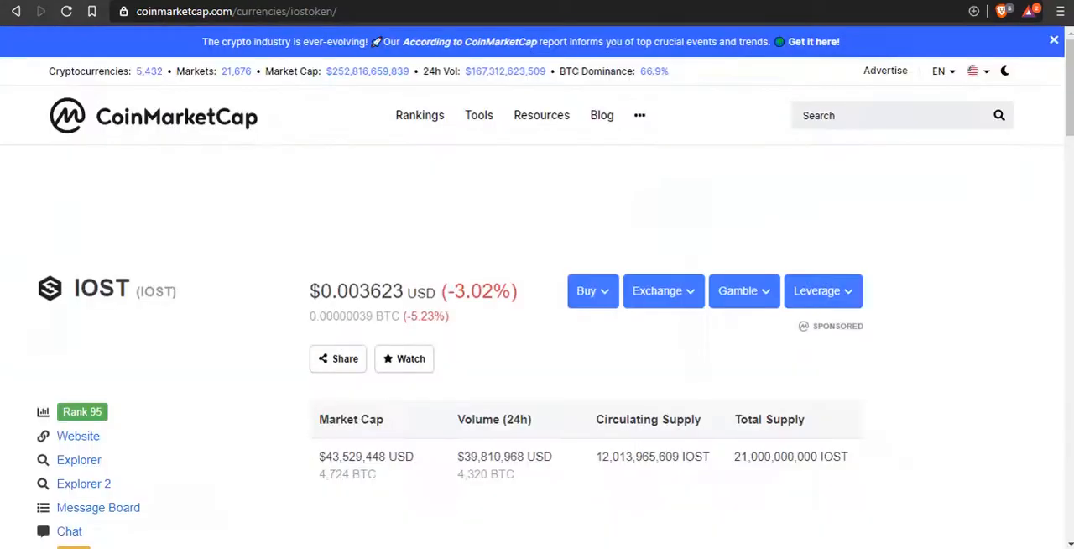
{"action": "mouse_move", "coordinate": [265, 342]}
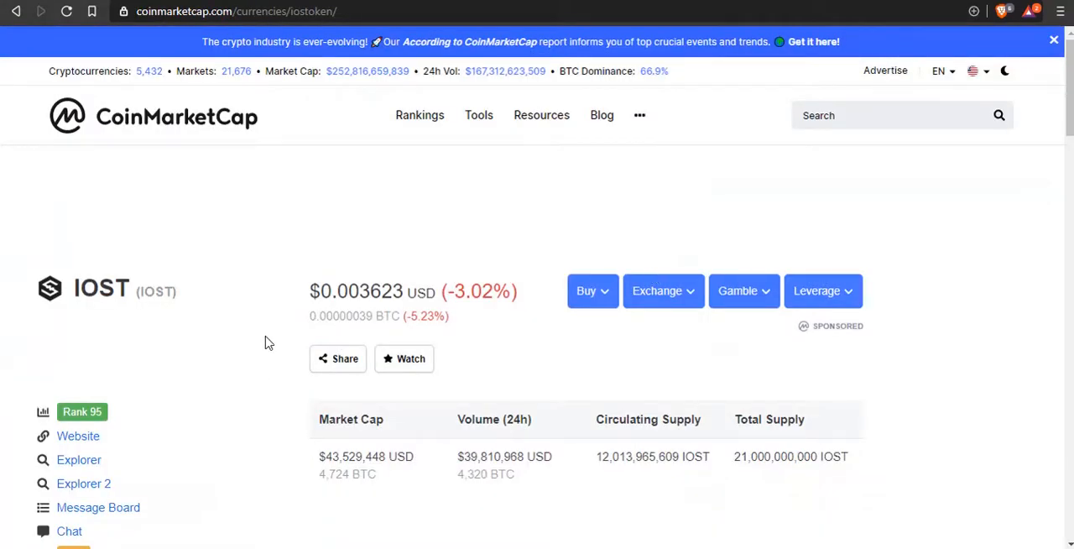
{"action": "mouse_move", "coordinate": [339, 295]}
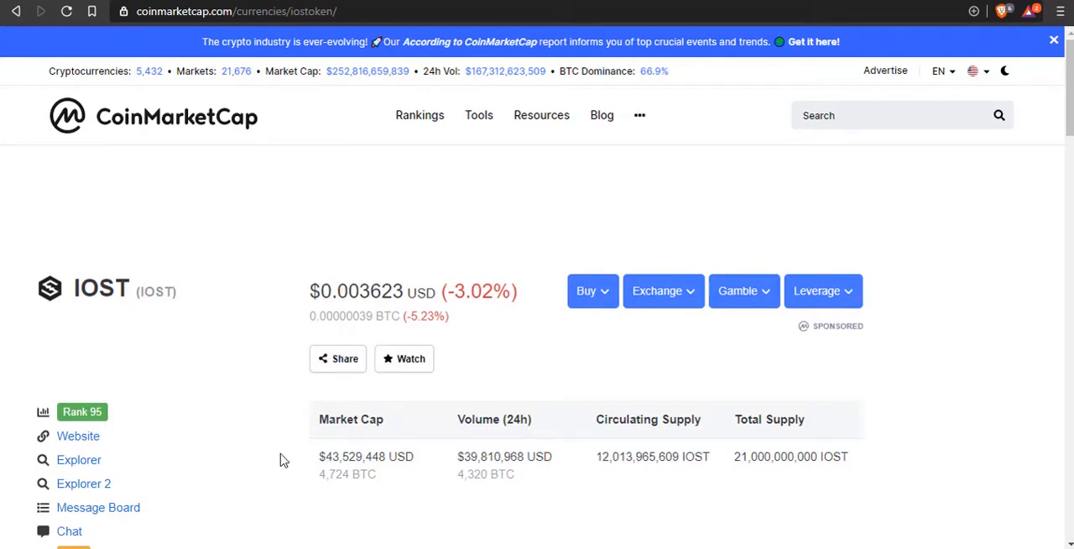
Scroll IOST's CoinMarketCap page through its price chart and About IOST description.
{"action": "scroll", "scroll_direction": "down", "scroll_amount": 3}
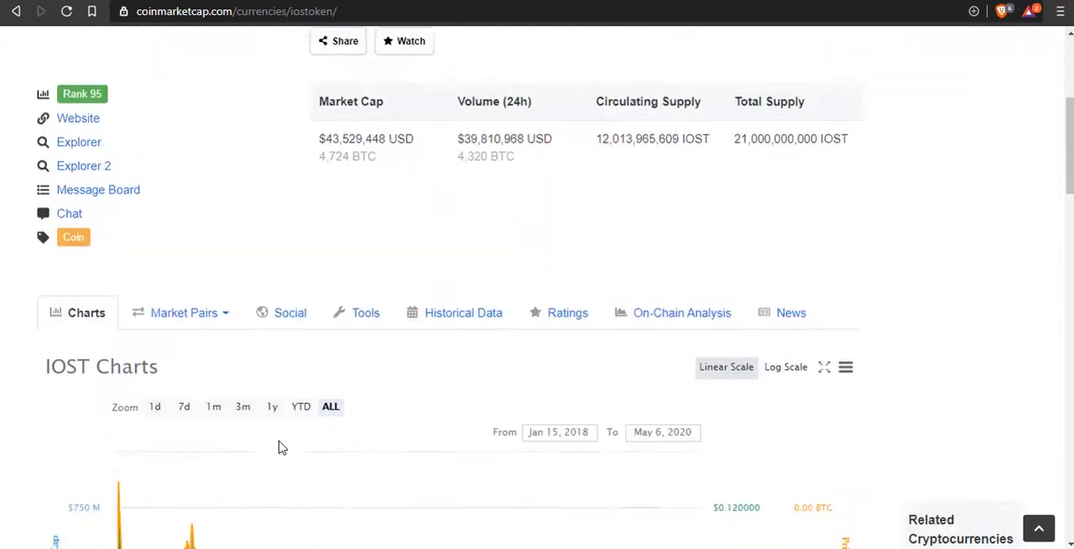
{"action": "scroll", "scroll_direction": "down", "scroll_amount": 3}
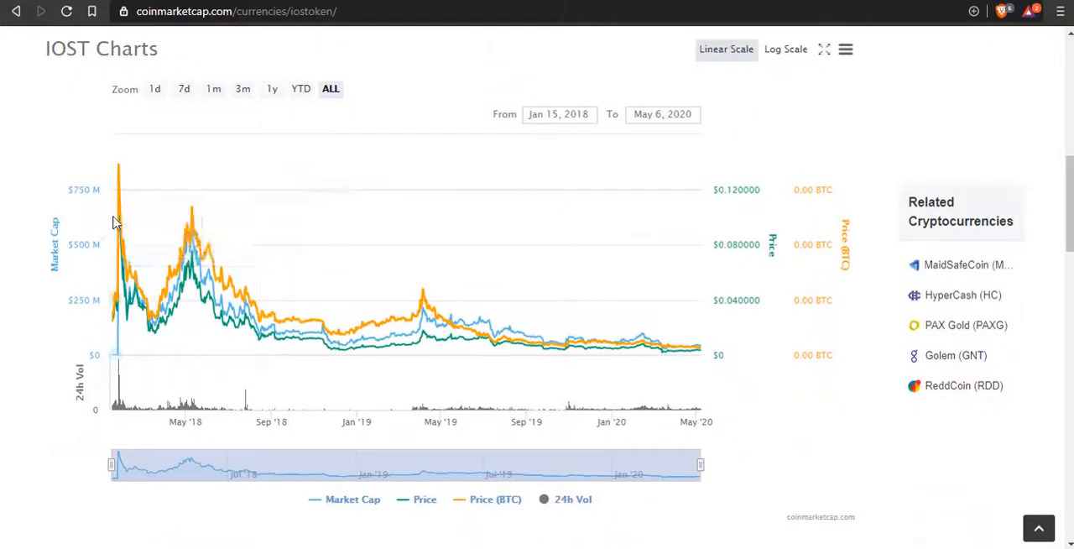
{"action": "scroll", "scroll_direction": "down", "scroll_amount": 3}
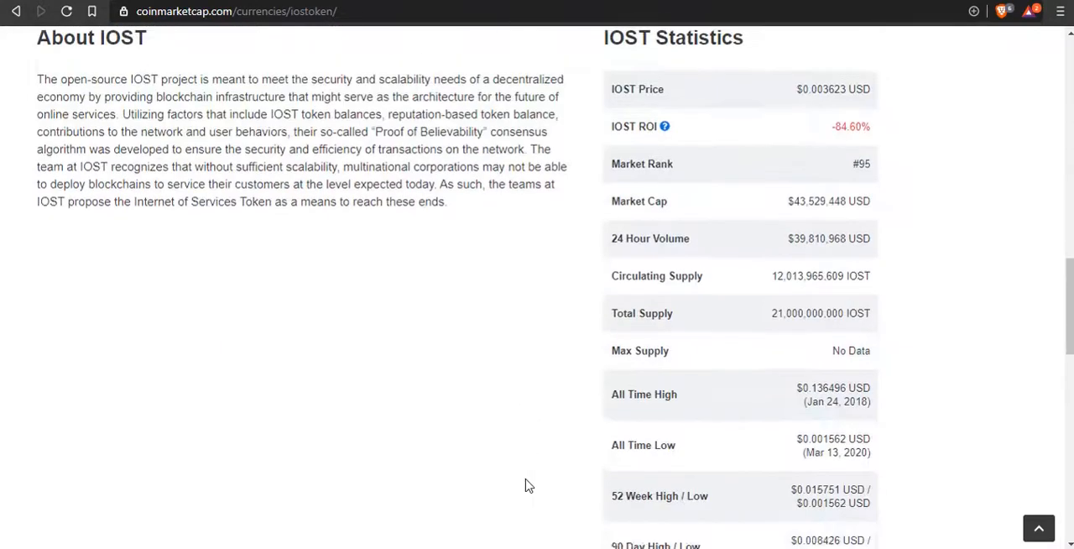
{"action": "scroll", "scroll_direction": "down", "scroll_amount": 3}
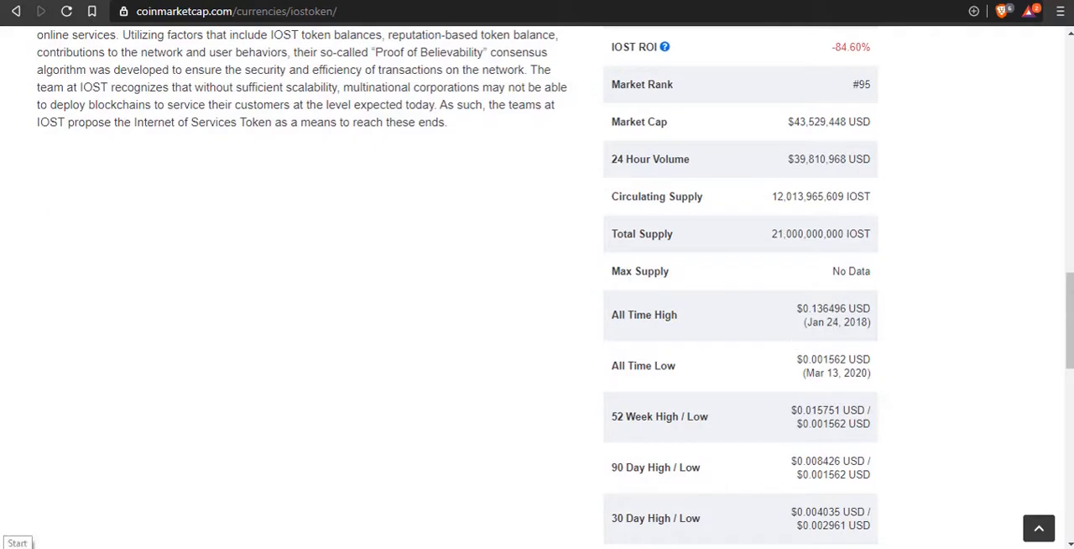
{"action": "mouse_move", "coordinate": [114, 520]}
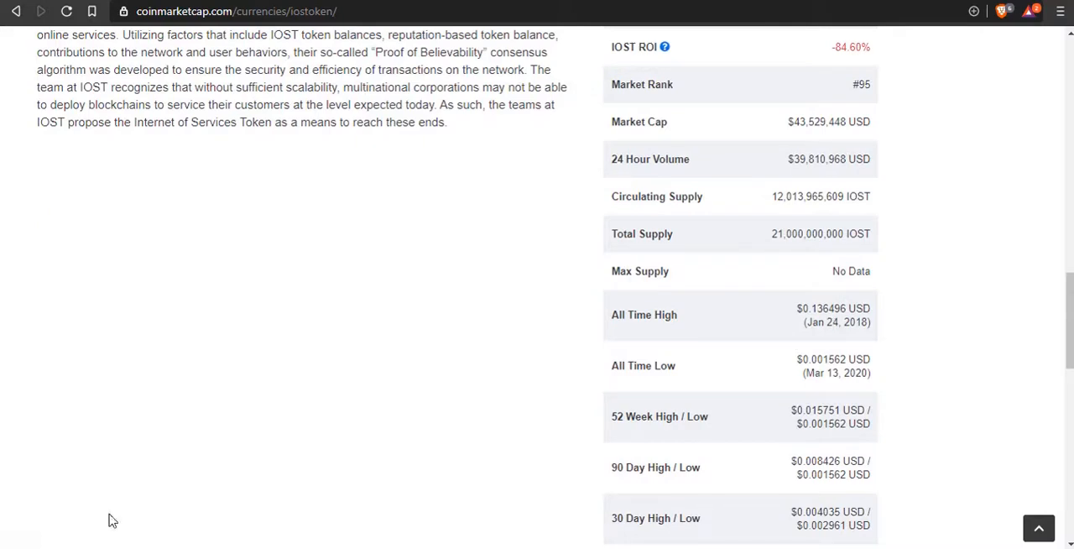
{"action": "mouse_move", "coordinate": [826, 359]}
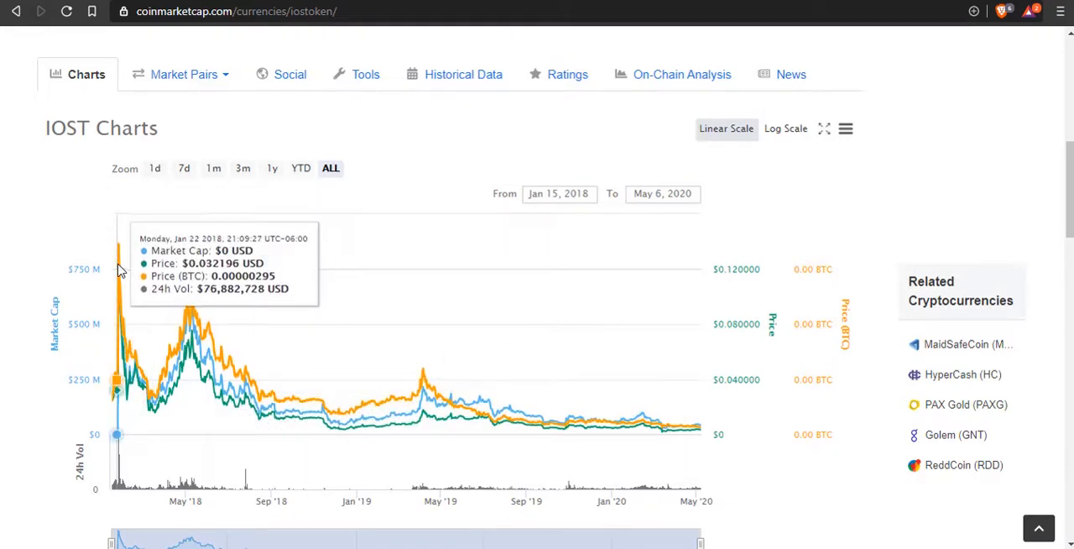
{"action": "mouse_move", "coordinate": [117, 266]}
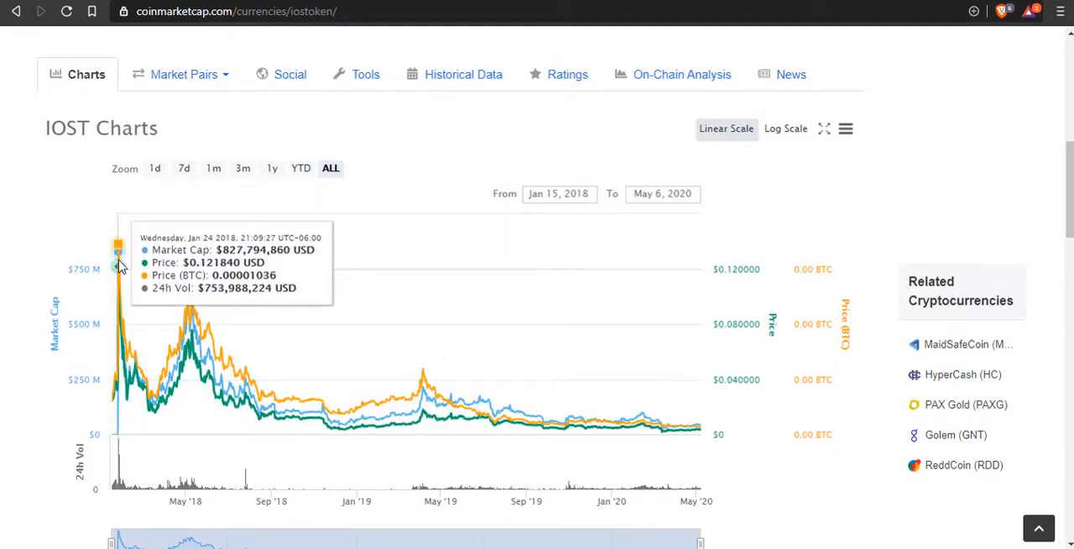
{"action": "mouse_move", "coordinate": [401, 512]}
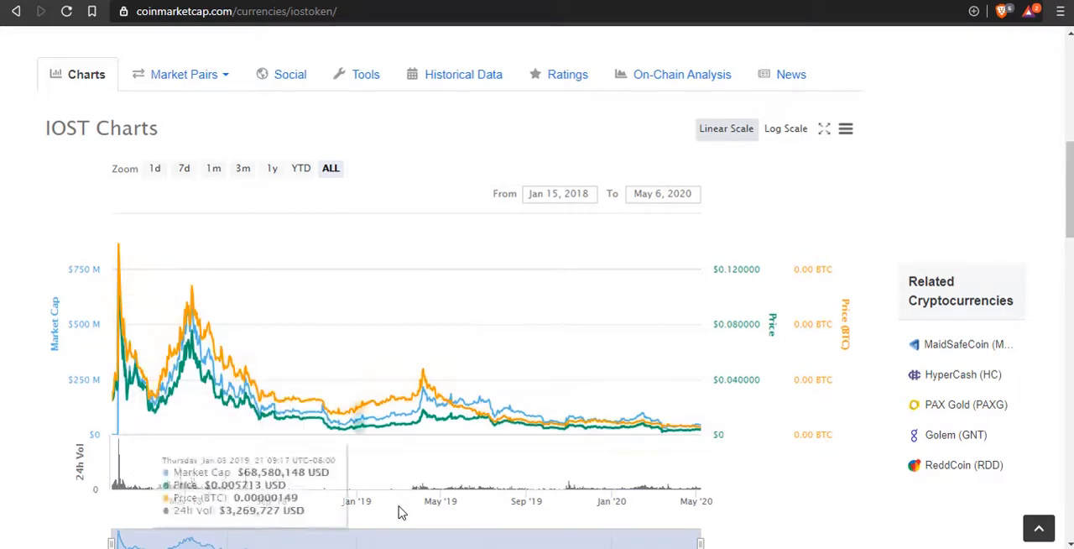
{"action": "scroll", "scroll_direction": "down", "scroll_amount": 3}
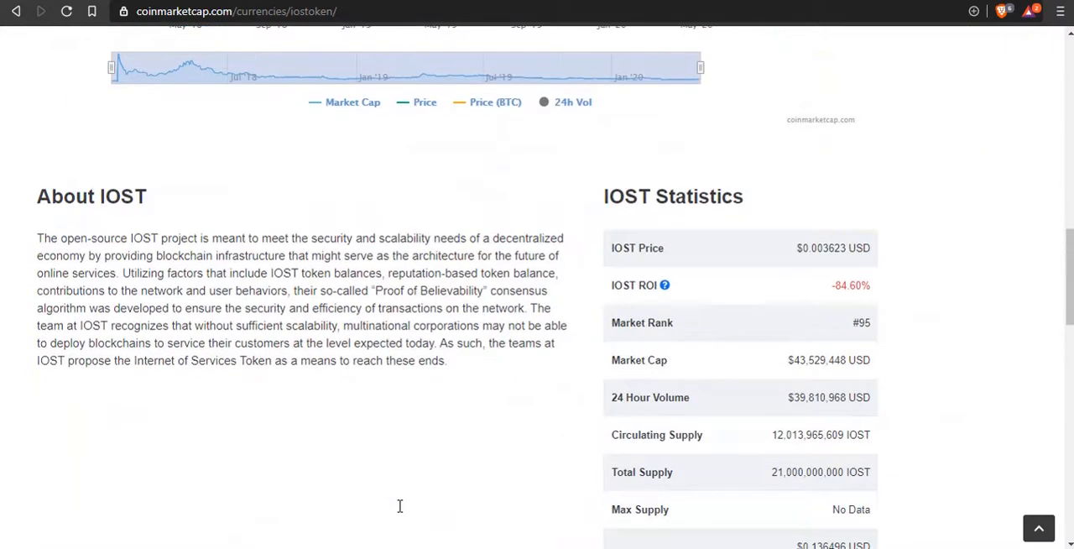
Review the IOST Statistics table, then enter bitcoinblockhalf.com in the address bar.
{"action": "scroll", "scroll_direction": "down", "scroll_amount": 3}
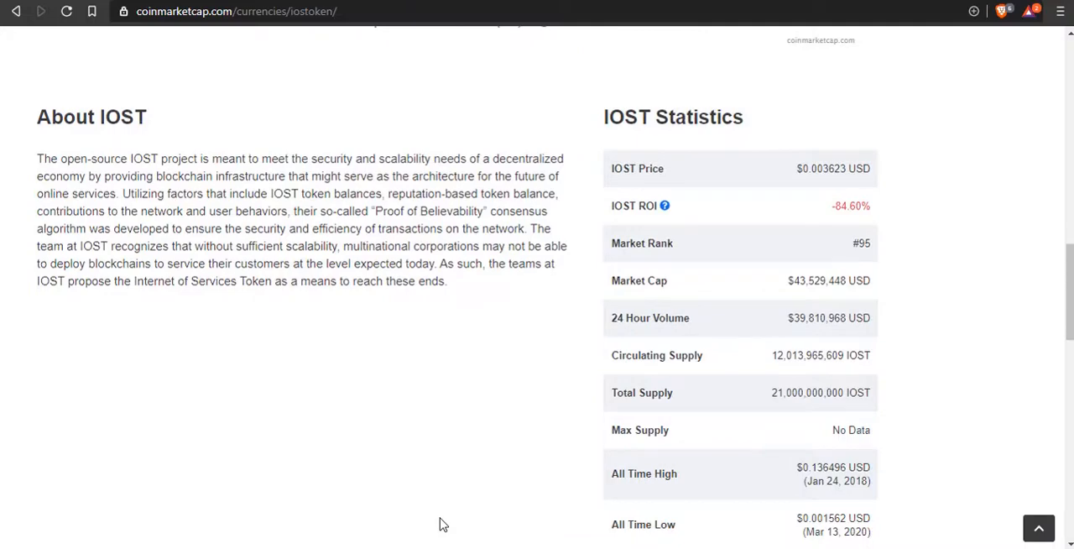
{"action": "scroll", "scroll_direction": "up", "scroll_amount": 3}
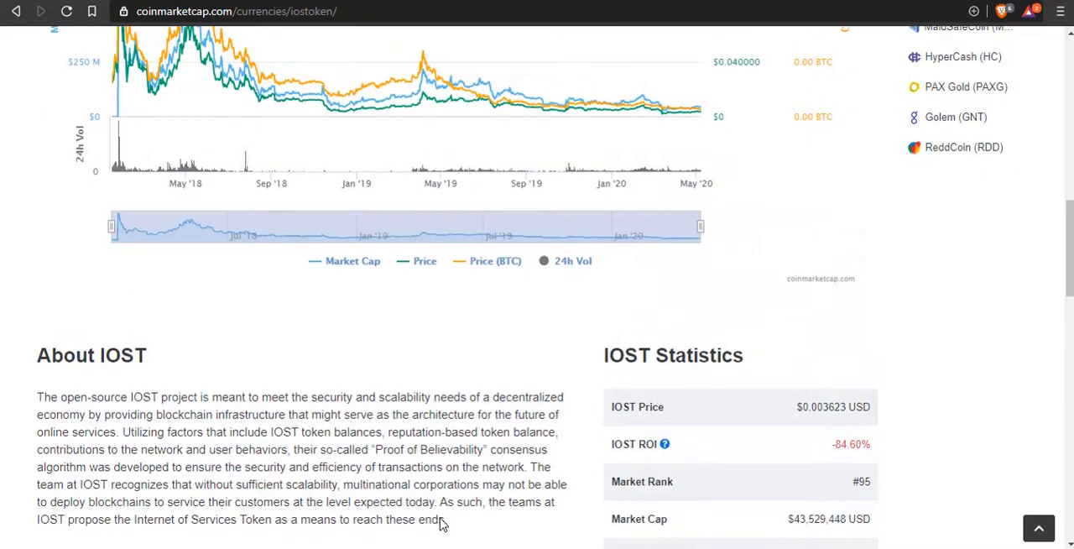
{"action": "scroll", "scroll_direction": "down", "scroll_amount": 3}
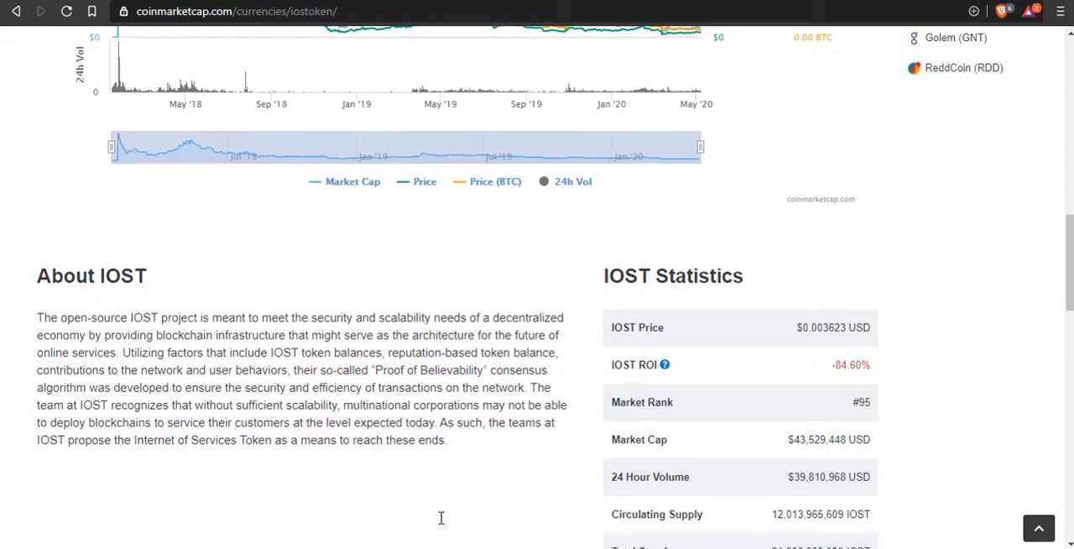
{"action": "scroll", "scroll_direction": "down", "scroll_amount": 3}
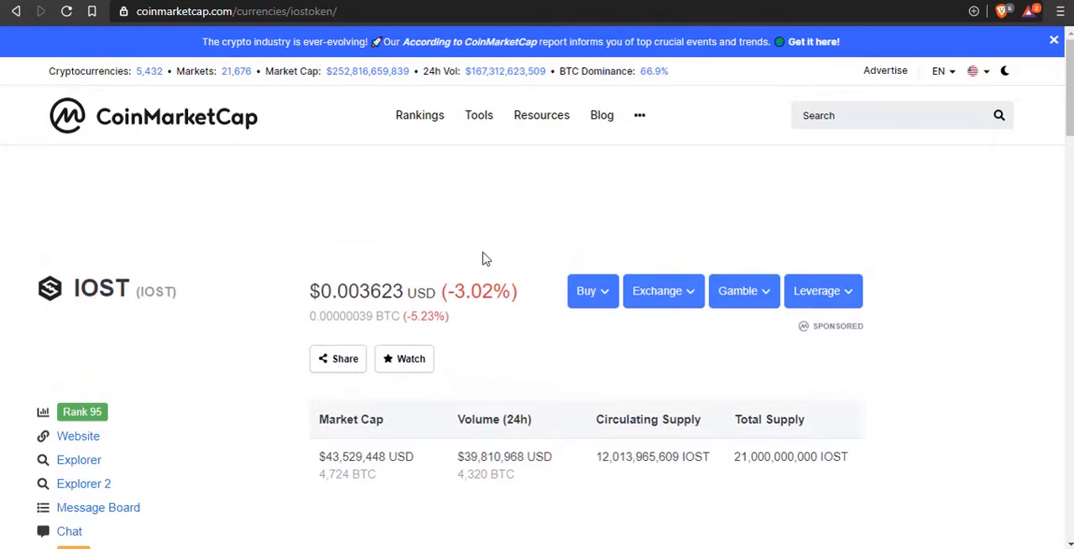
{"action": "mouse_move", "coordinate": [403, 267]}
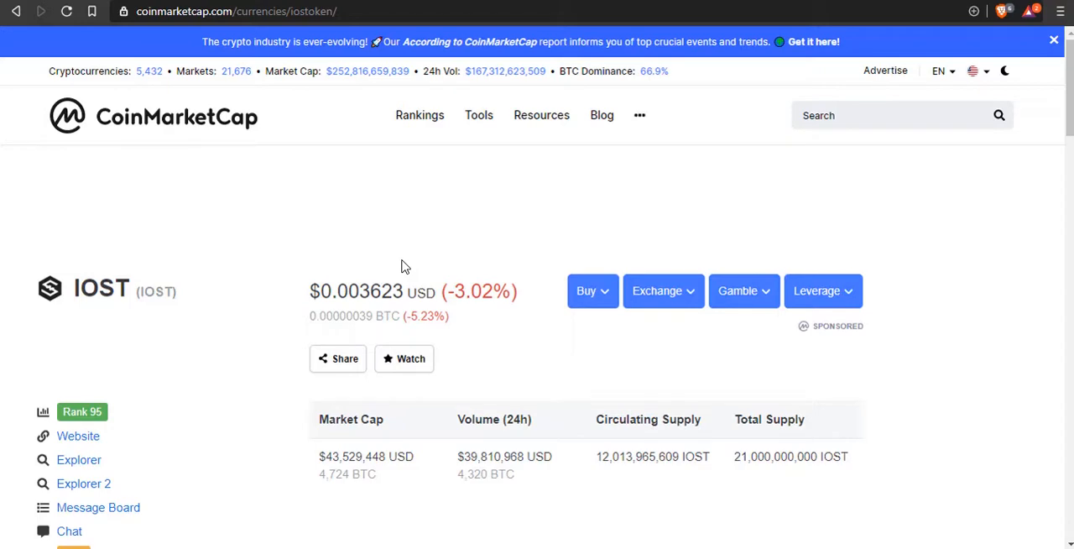
{"action": "scroll", "scroll_direction": "down", "scroll_amount": 3}
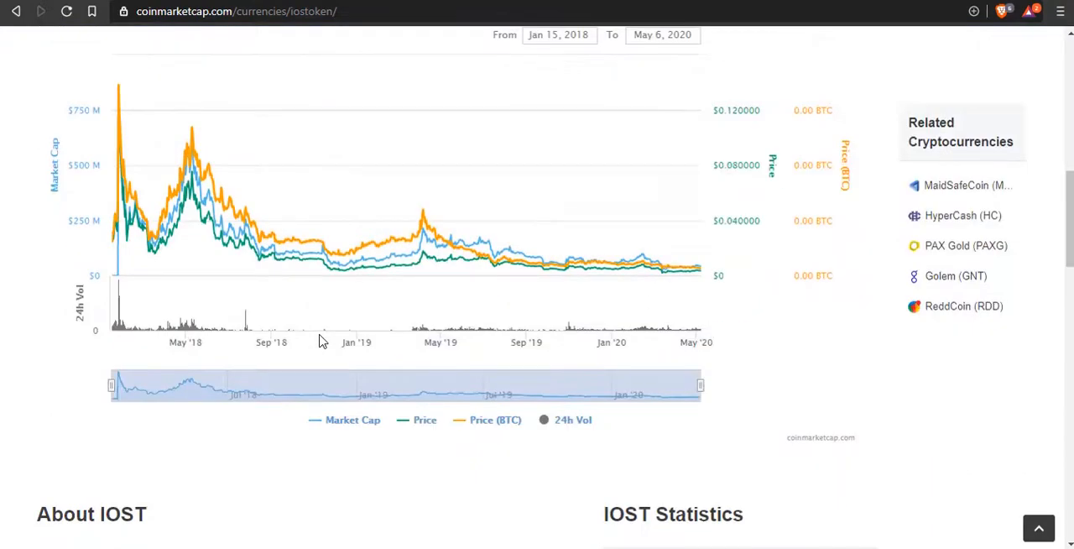
{"action": "mouse_move", "coordinate": [642, 462]}
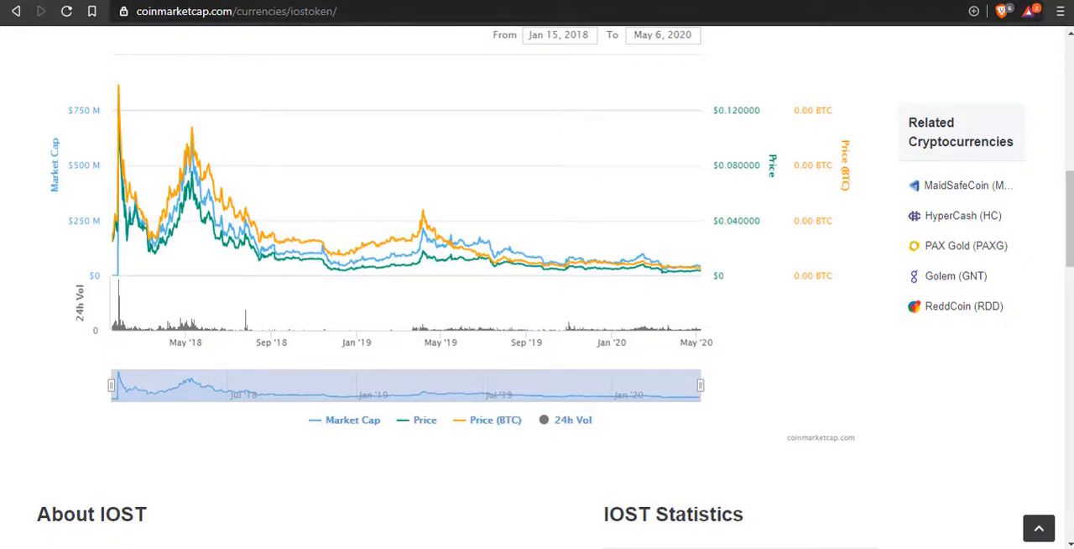
{"action": "type", "text": "bitcoinblockhalf.com"}
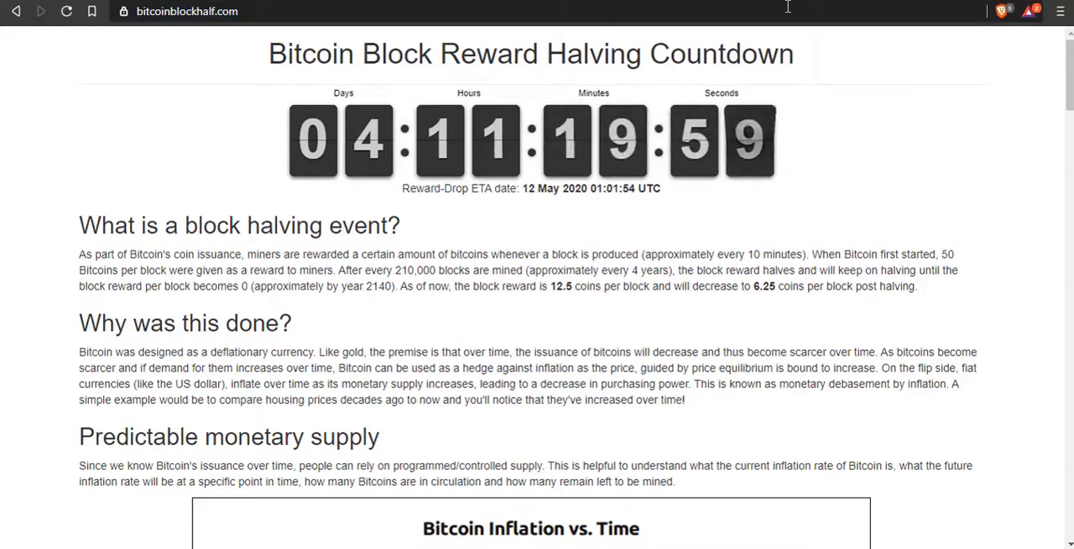
{"action": "mouse_move", "coordinate": [763, 104]}
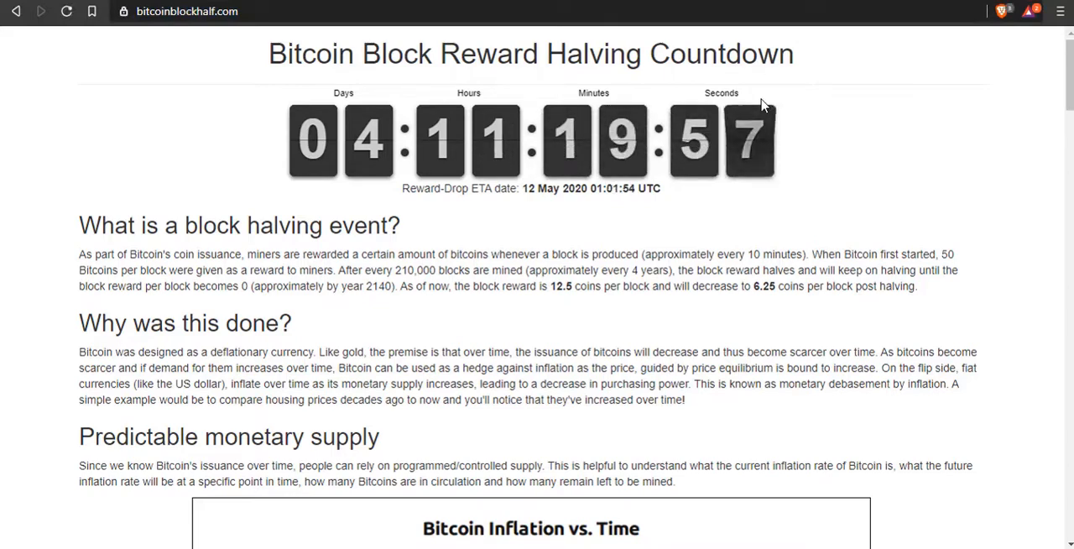
{"action": "mouse_move", "coordinate": [577, 309]}
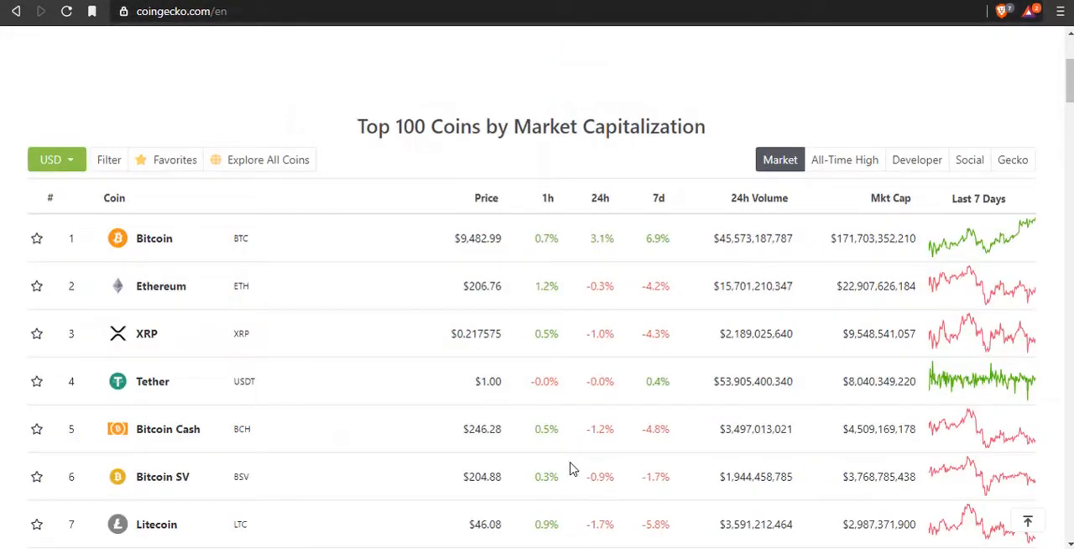
Scroll through the top 100 coins' prices and changes, past Cardano and Monero, then back up.
{"action": "scroll", "scroll_direction": "down", "scroll_amount": 3}
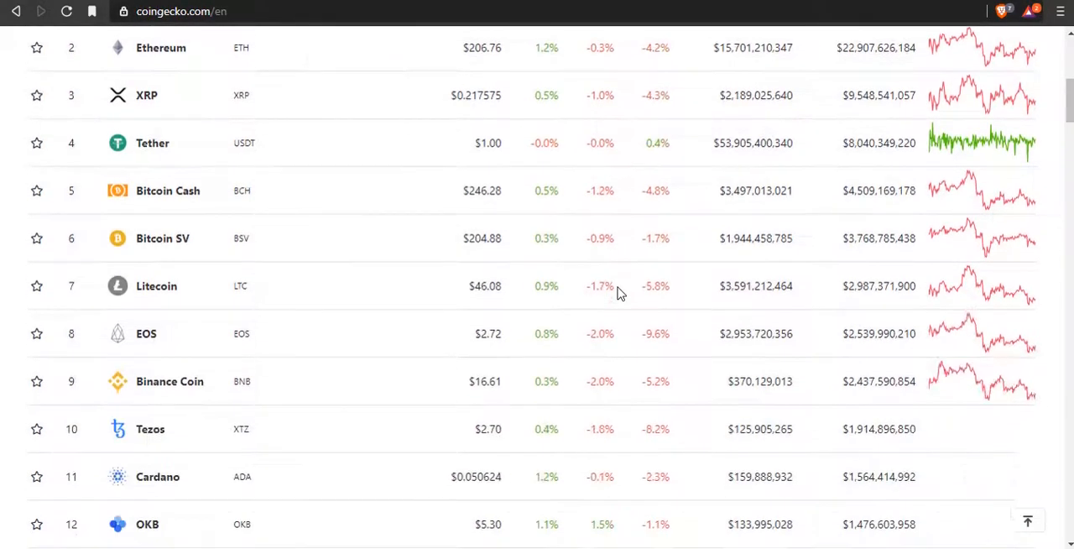
{"action": "scroll", "scroll_direction": "down", "scroll_amount": 3}
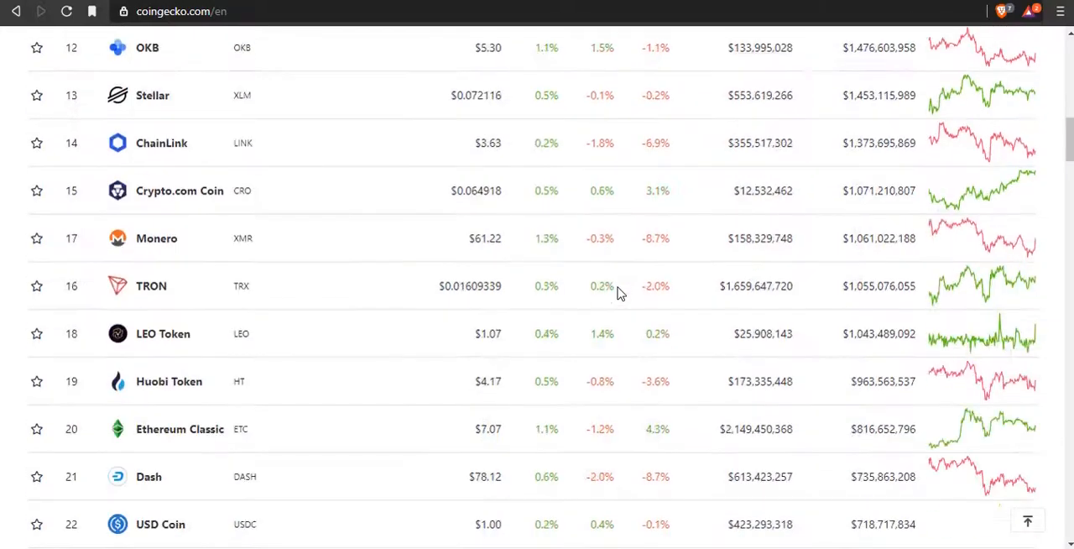
{"action": "scroll", "scroll_direction": "down", "scroll_amount": 3}
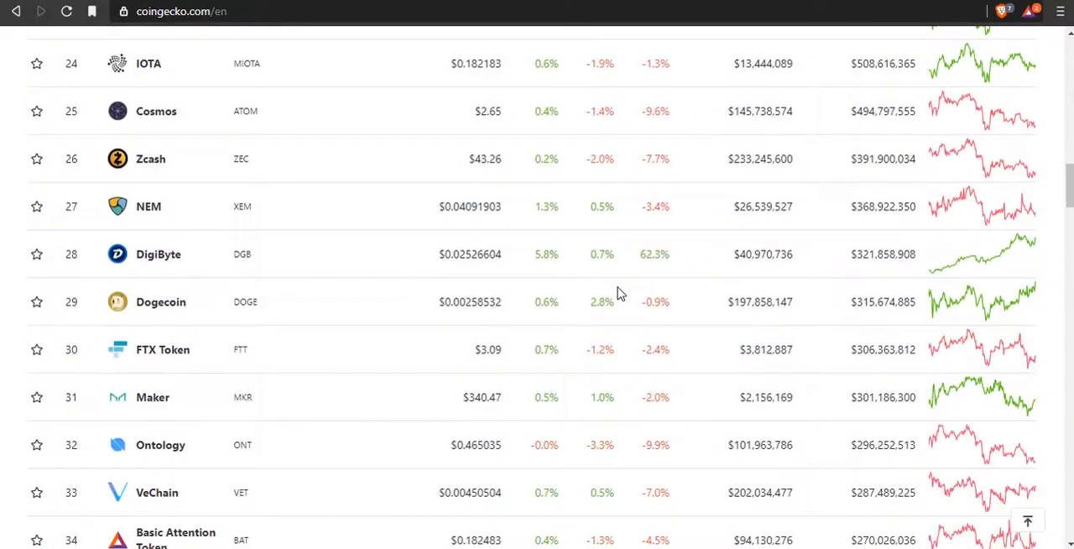
{"action": "scroll", "scroll_direction": "up", "scroll_amount": 3}
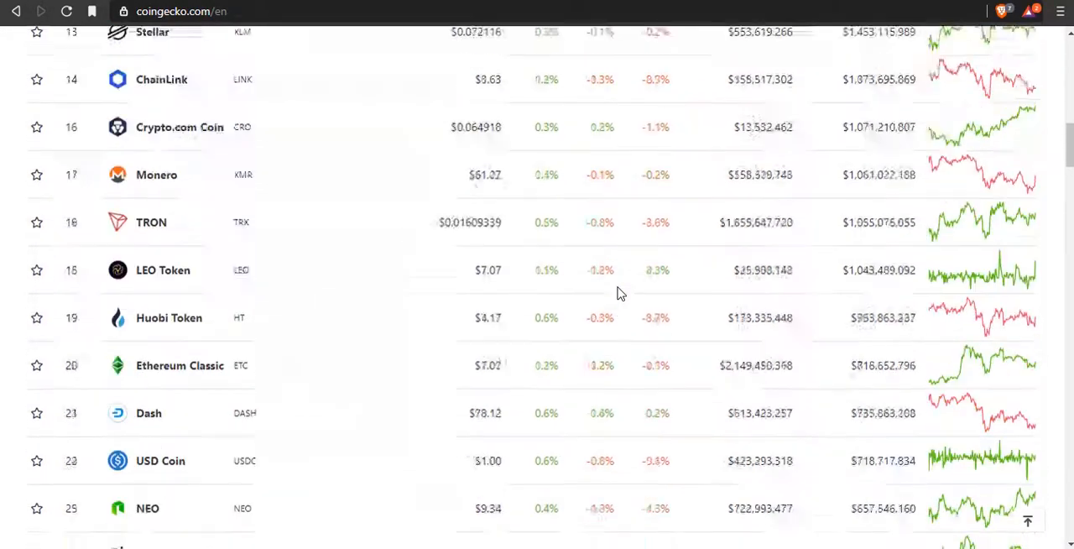
{"action": "scroll", "scroll_direction": "up", "scroll_amount": 3}
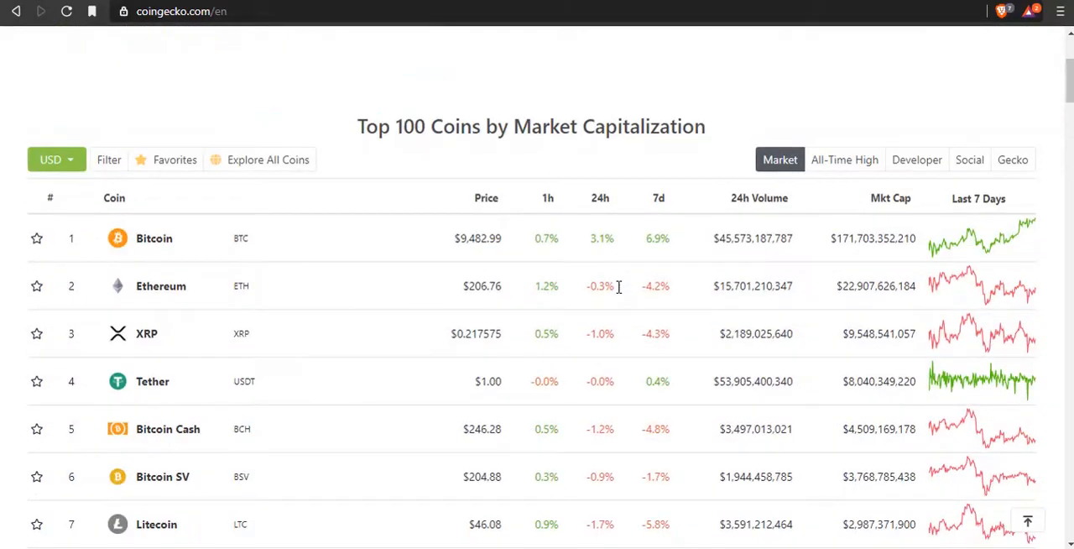
{"action": "mouse_move", "coordinate": [1011, 242]}
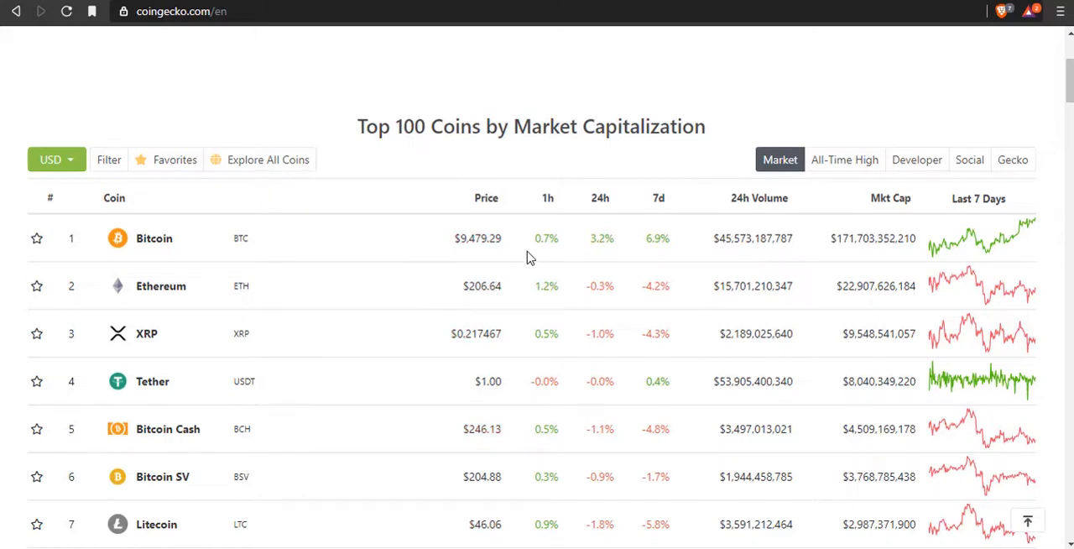
{"action": "scroll", "scroll_direction": "down", "scroll_amount": 3}
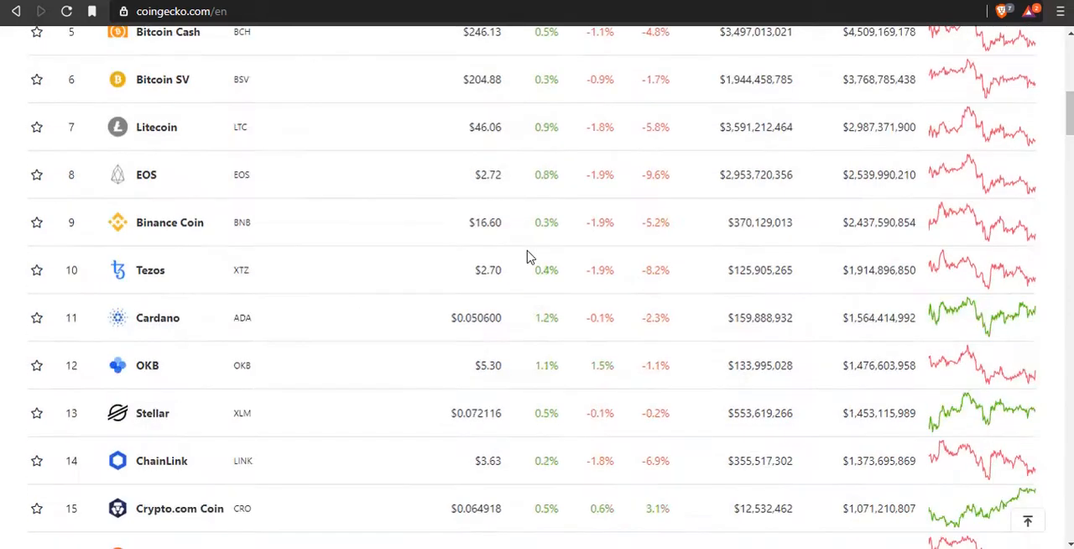
{"action": "mouse_move", "coordinate": [477, 306]}
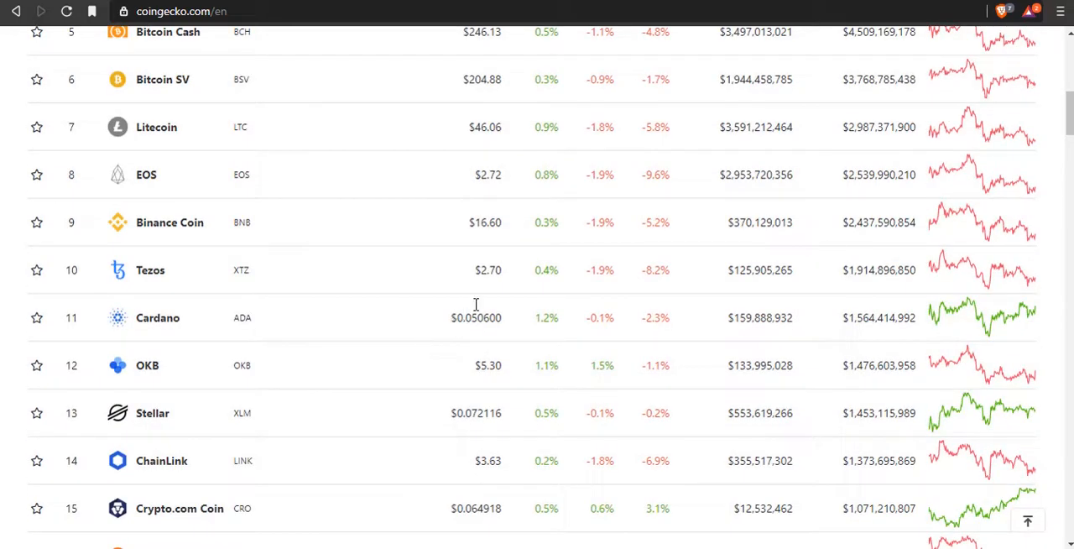
{"action": "mouse_move", "coordinate": [680, 296]}
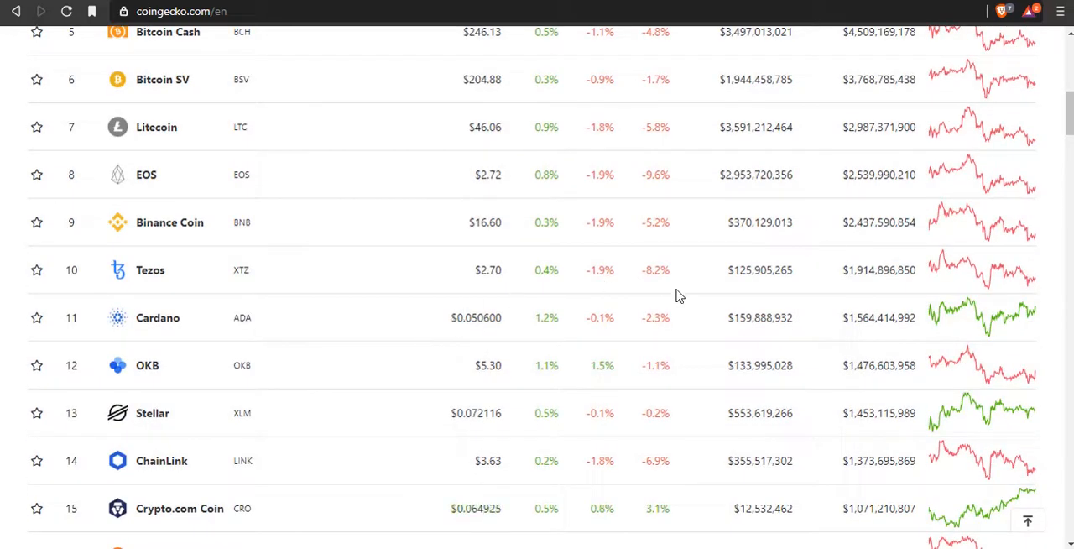
{"action": "mouse_move", "coordinate": [656, 325]}
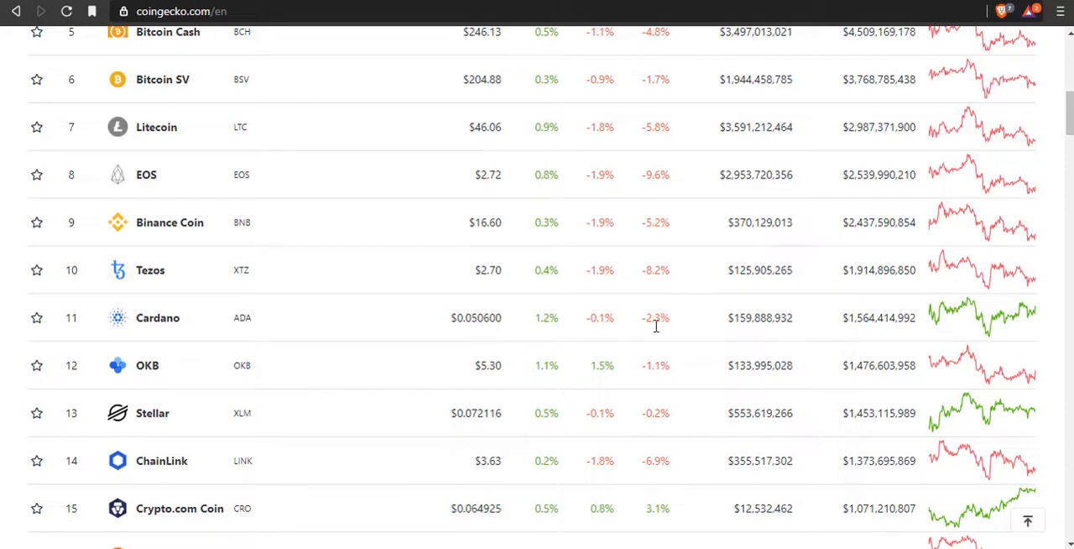
{"action": "scroll", "scroll_direction": "down", "scroll_amount": 3}
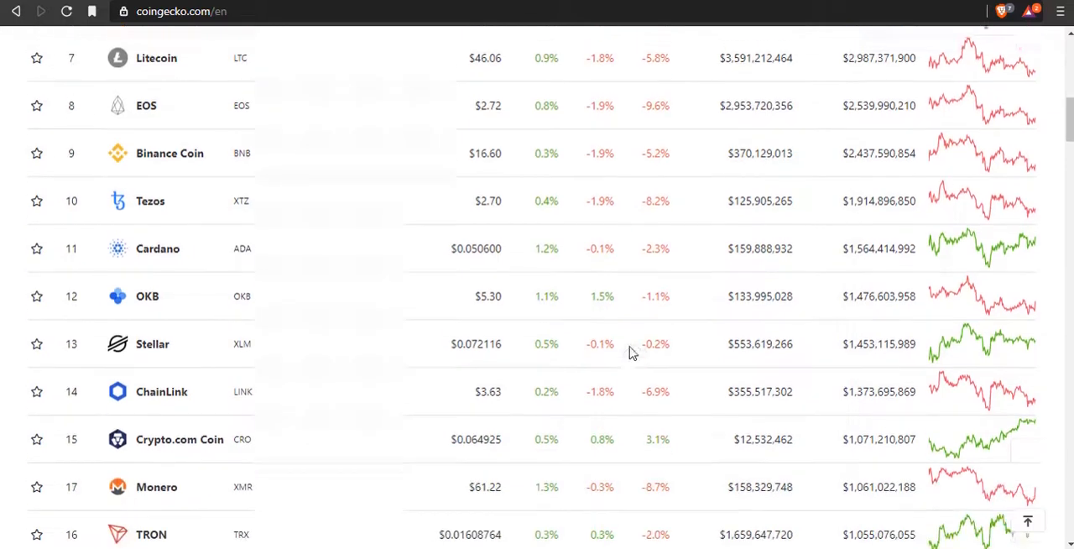
{"action": "scroll", "scroll_direction": "down", "scroll_amount": 3}
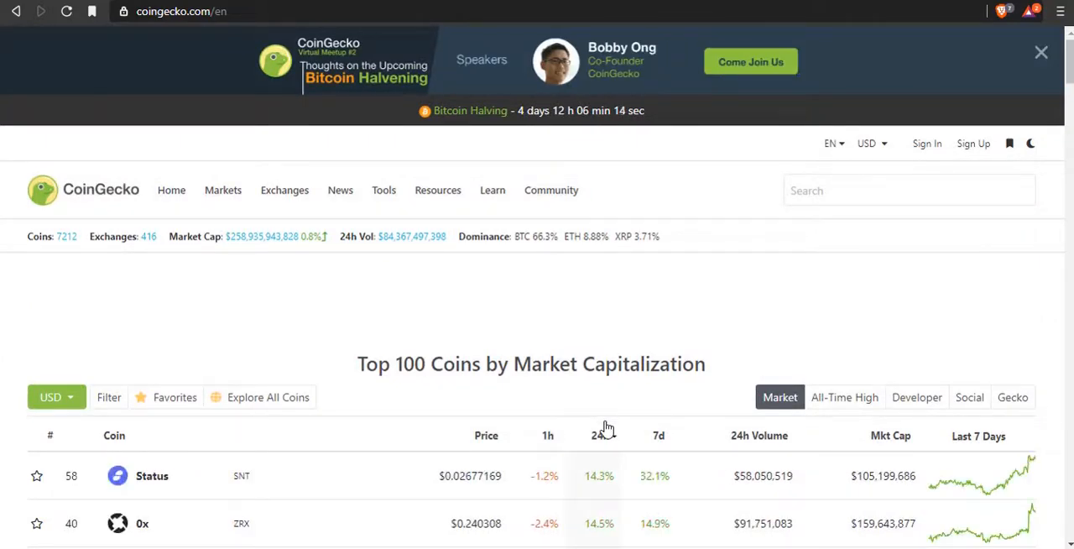
Browse the 24h-change ranking past Numeraire, Verge and Siacoin, then return to the top banner.
{"action": "scroll", "scroll_direction": "down", "scroll_amount": 3}
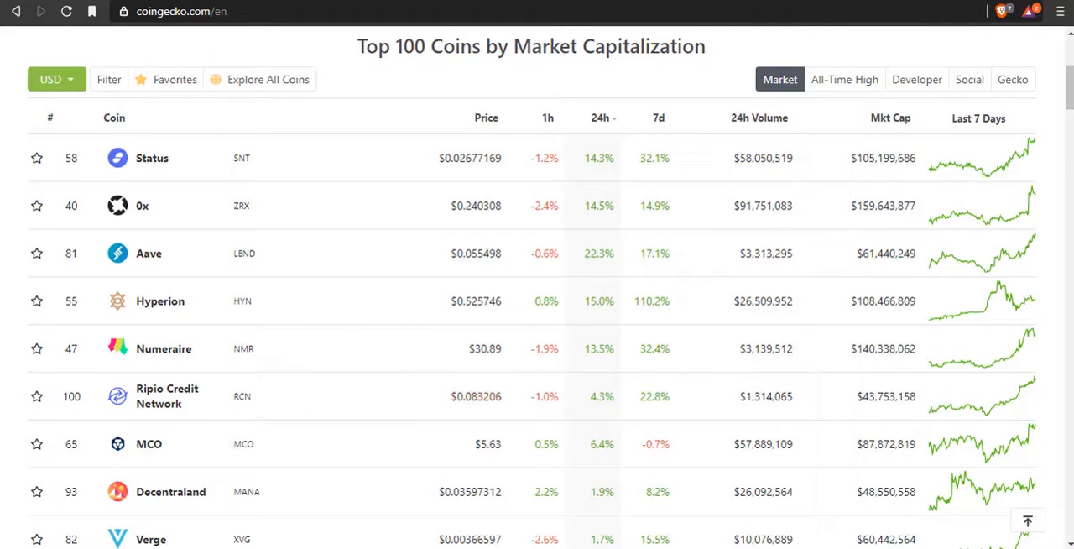
{"action": "mouse_move", "coordinate": [896, 255]}
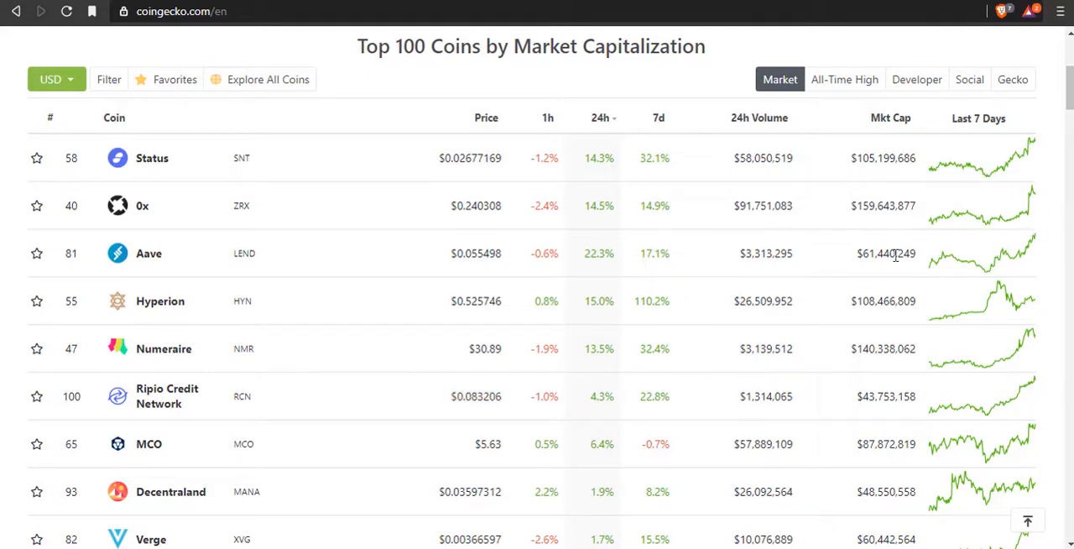
{"action": "mouse_move", "coordinate": [773, 361]}
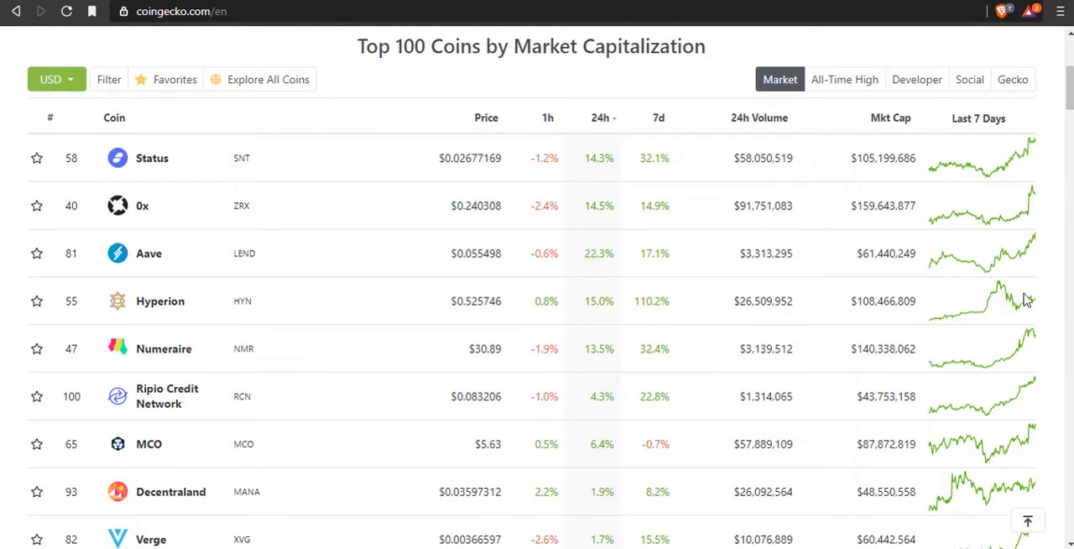
{"action": "mouse_move", "coordinate": [588, 390]}
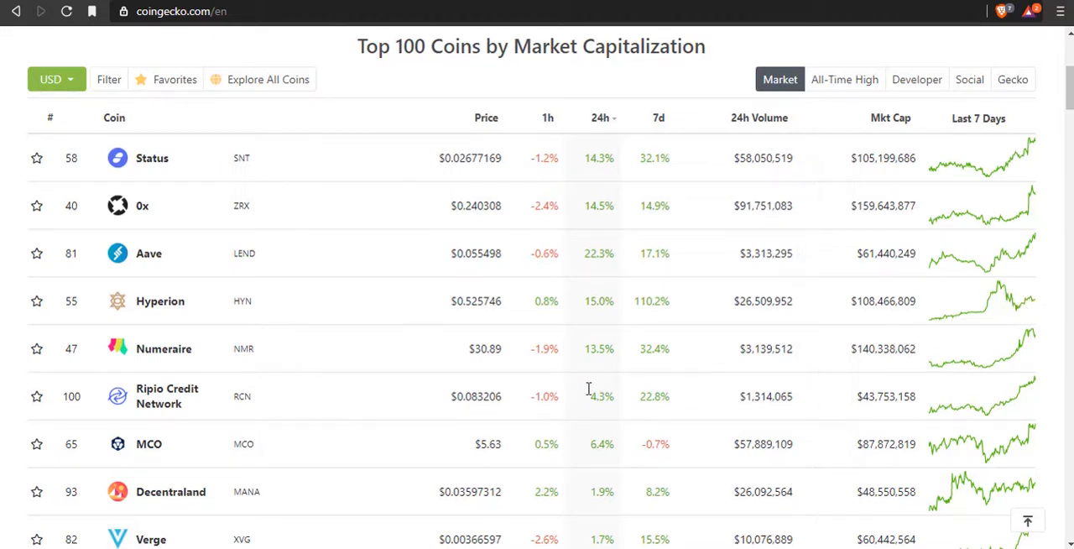
{"action": "mouse_move", "coordinate": [1004, 359]}
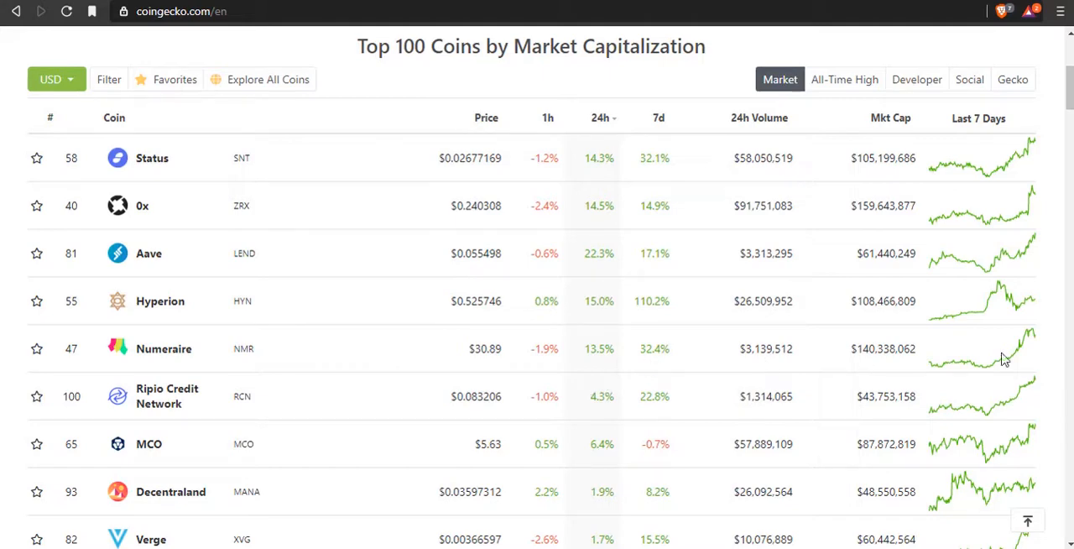
{"action": "mouse_move", "coordinate": [709, 233]}
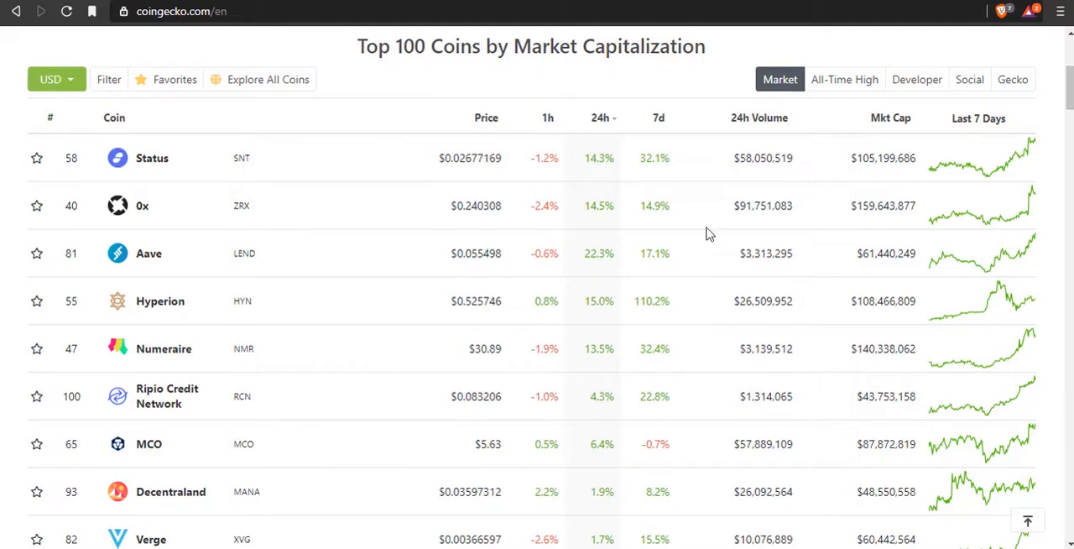
{"action": "scroll", "scroll_direction": "down", "scroll_amount": 3}
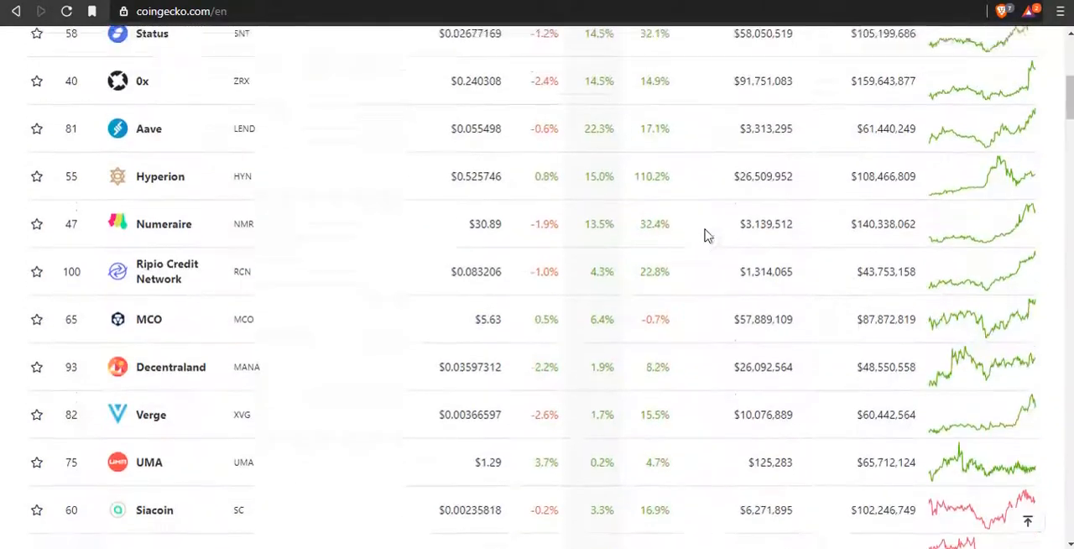
{"action": "scroll", "scroll_direction": "up", "scroll_amount": 3}
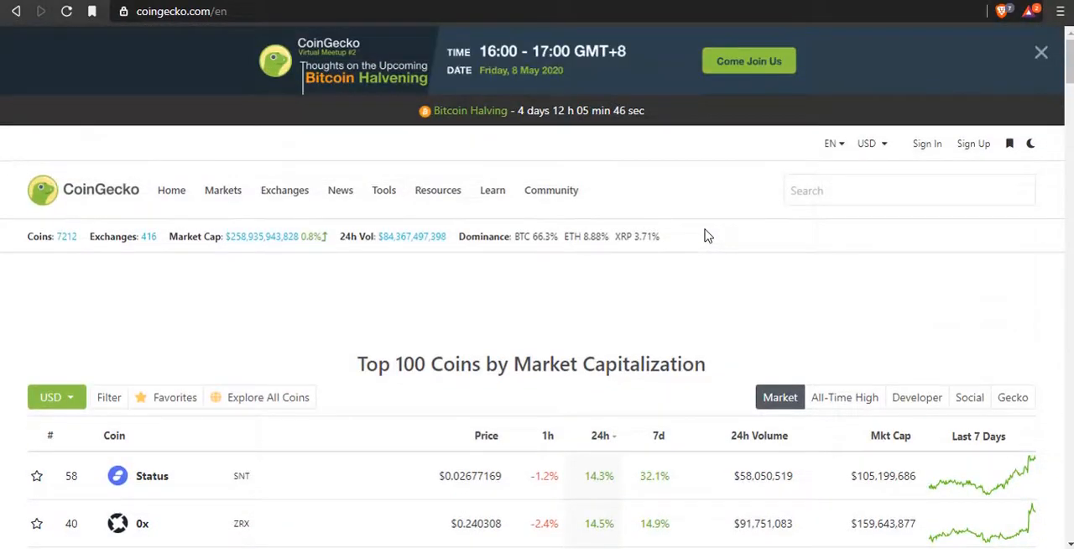